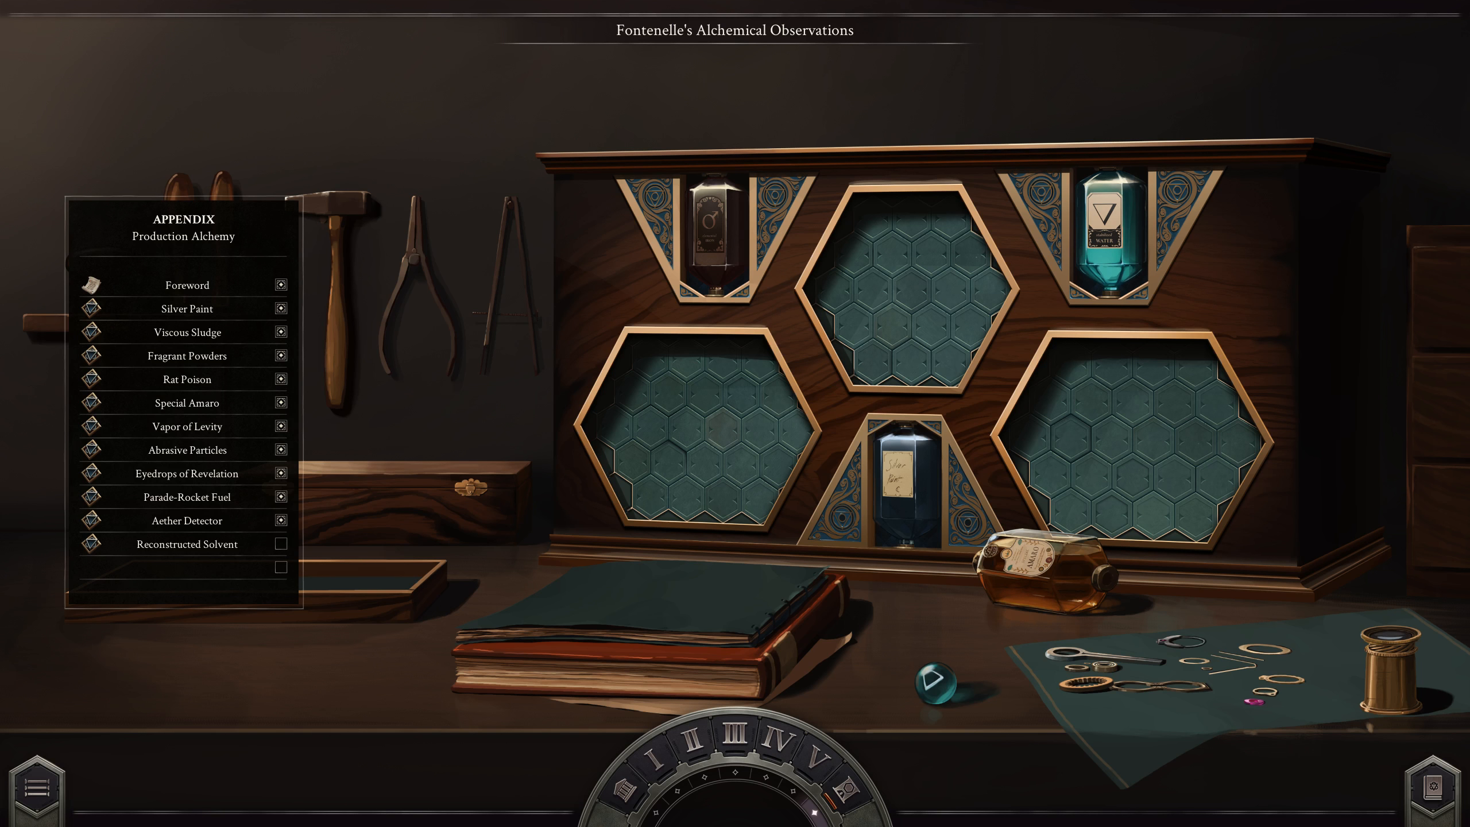
mouse_move(195, 566)
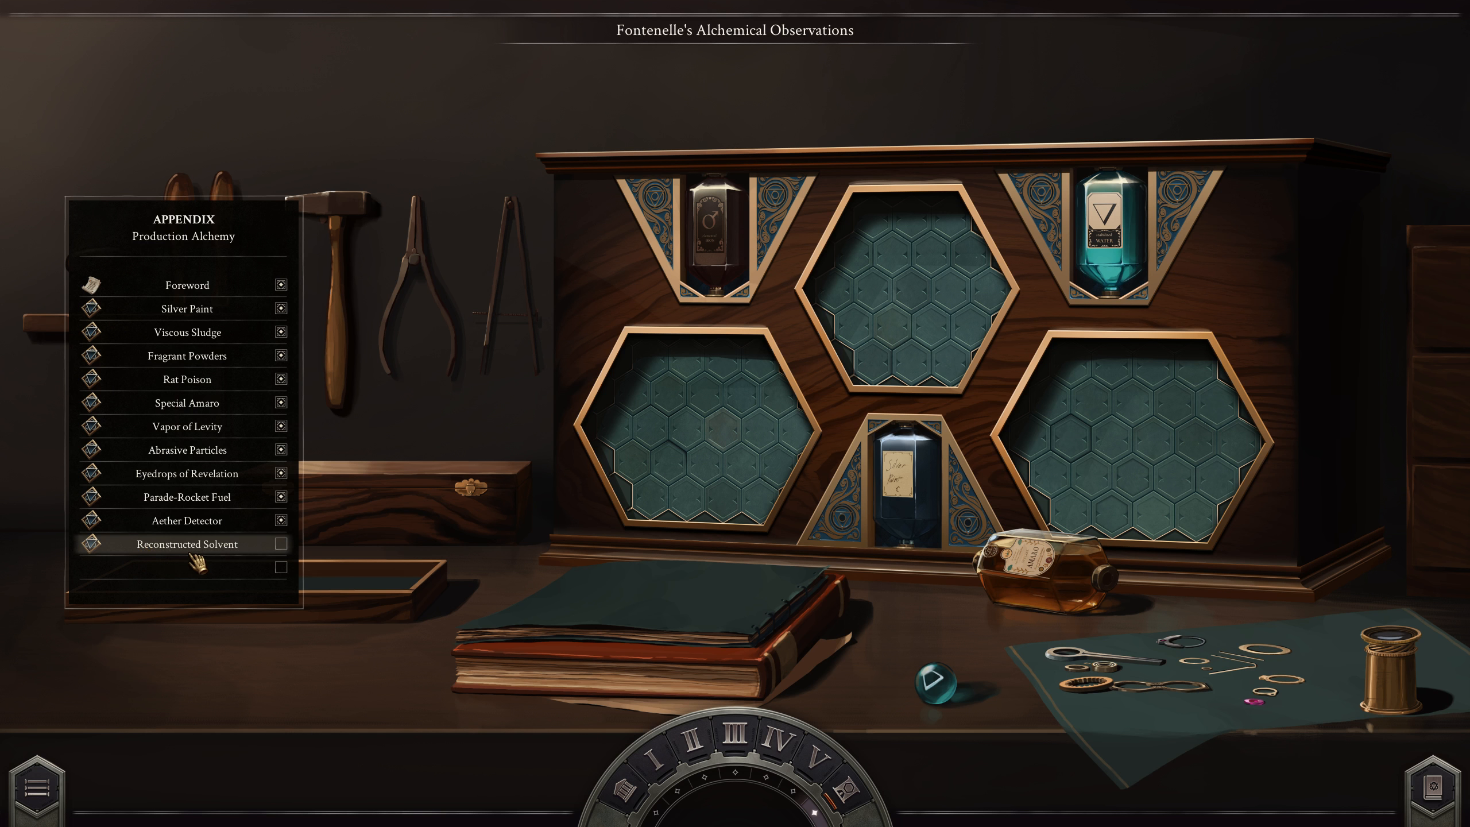
- Select Reconstructed Solvent in the Production Alchemy appendix to show its puzzle page
click(186, 544)
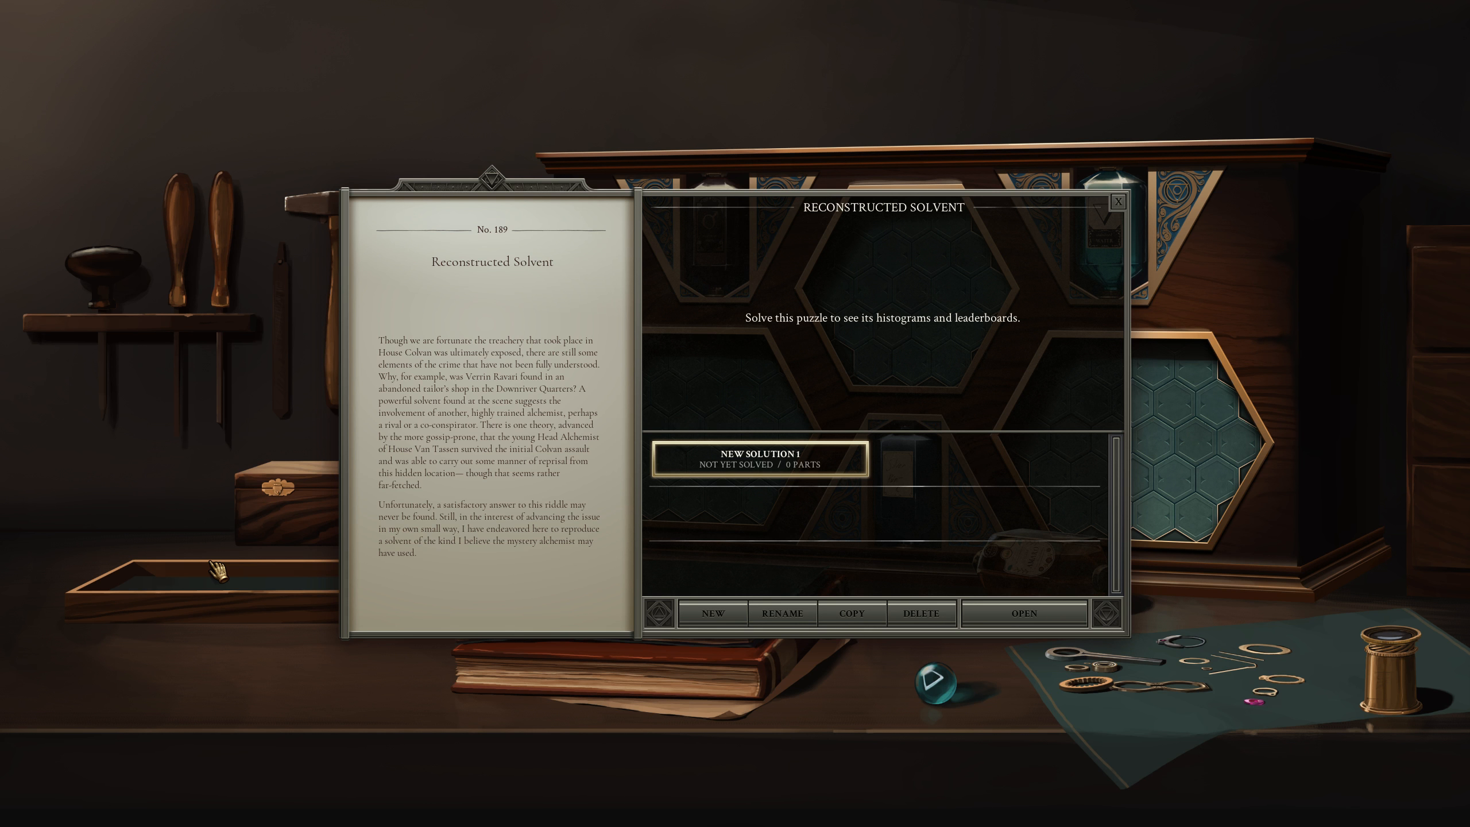
mouse_move(321, 594)
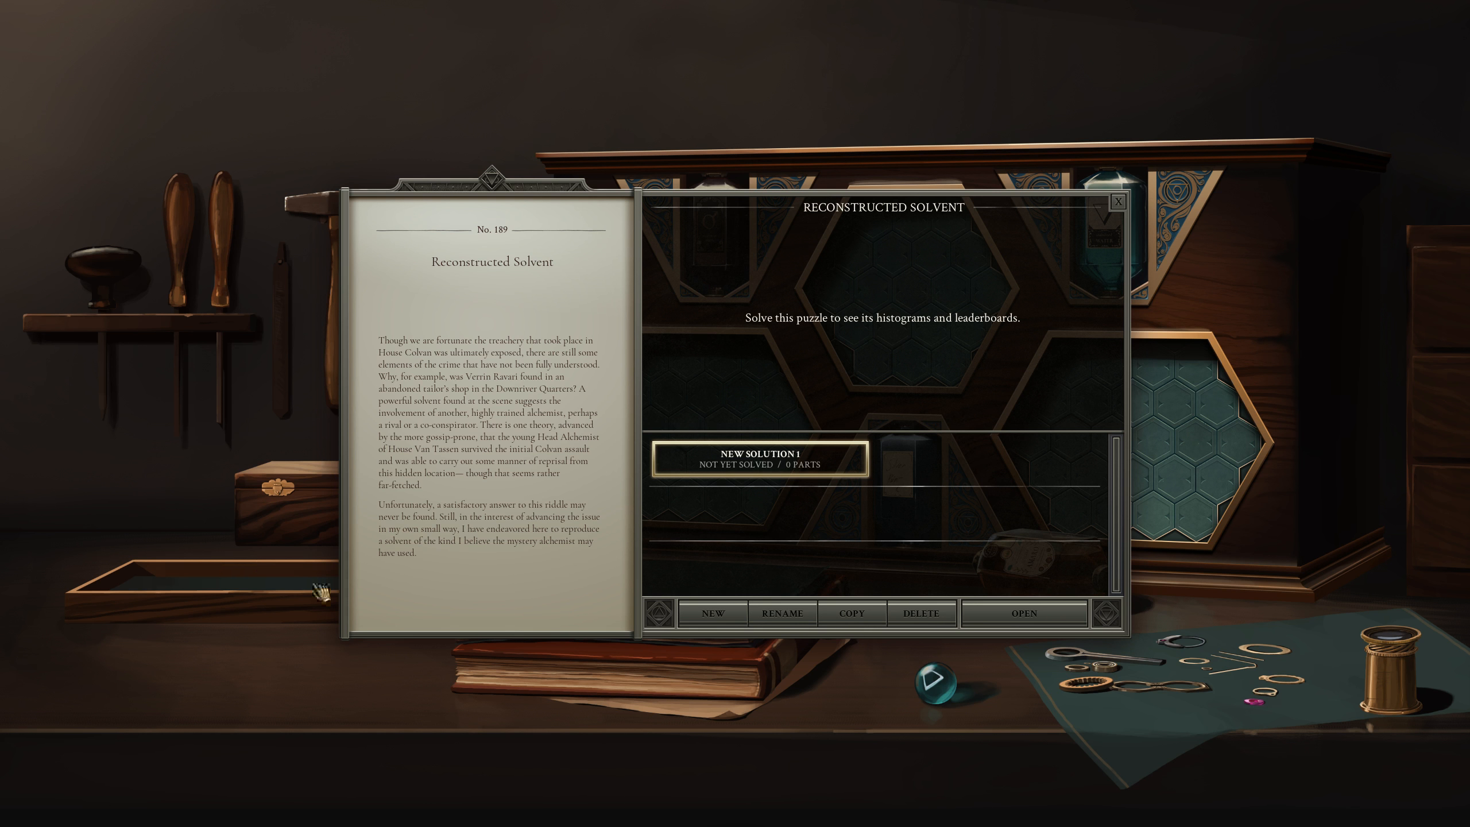
- Begin New Solution 1 and place the product output upper right and a reagent input on the board
click(1024, 614)
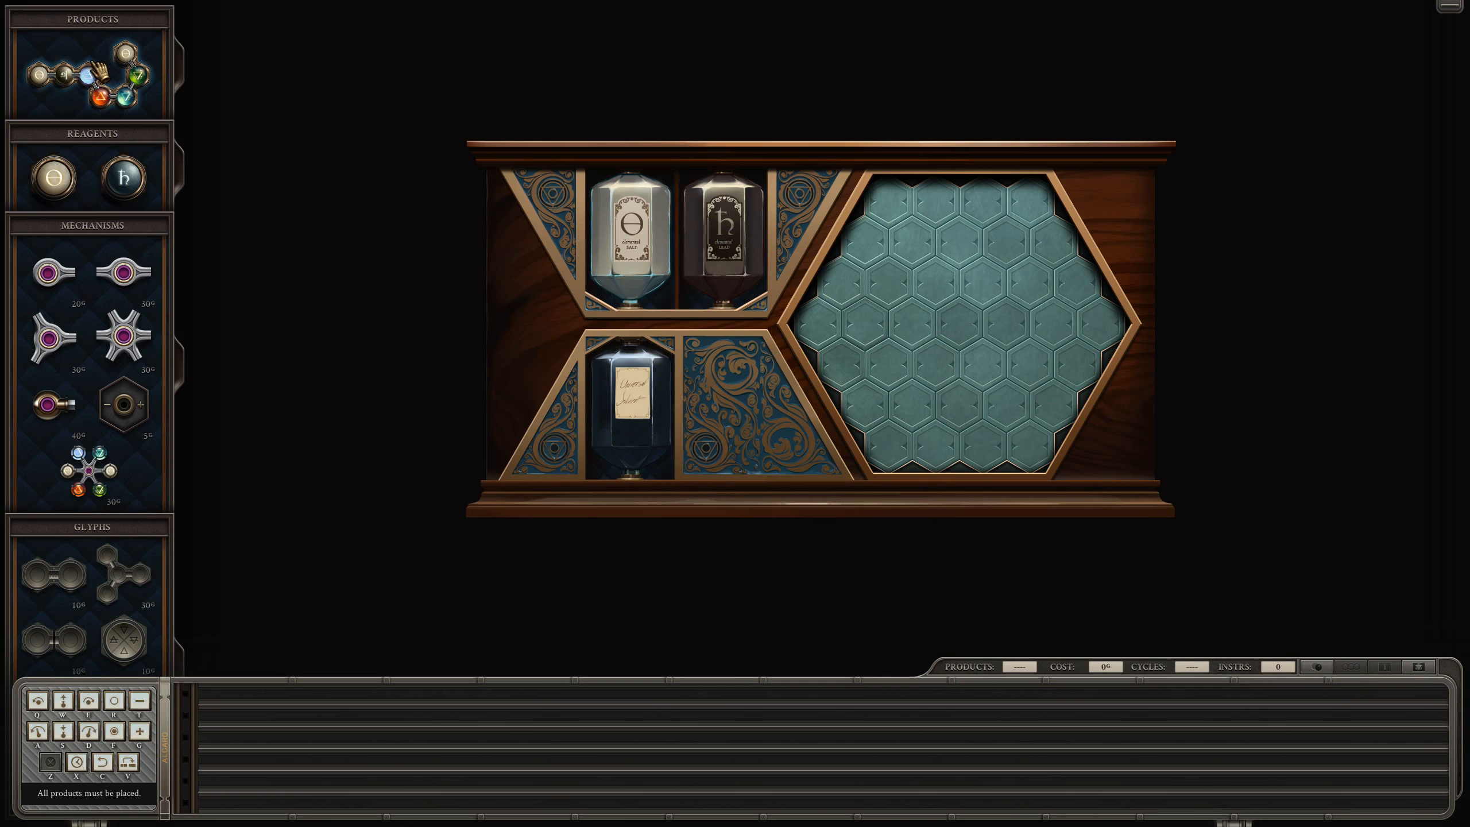
drag(91, 73, 956, 277)
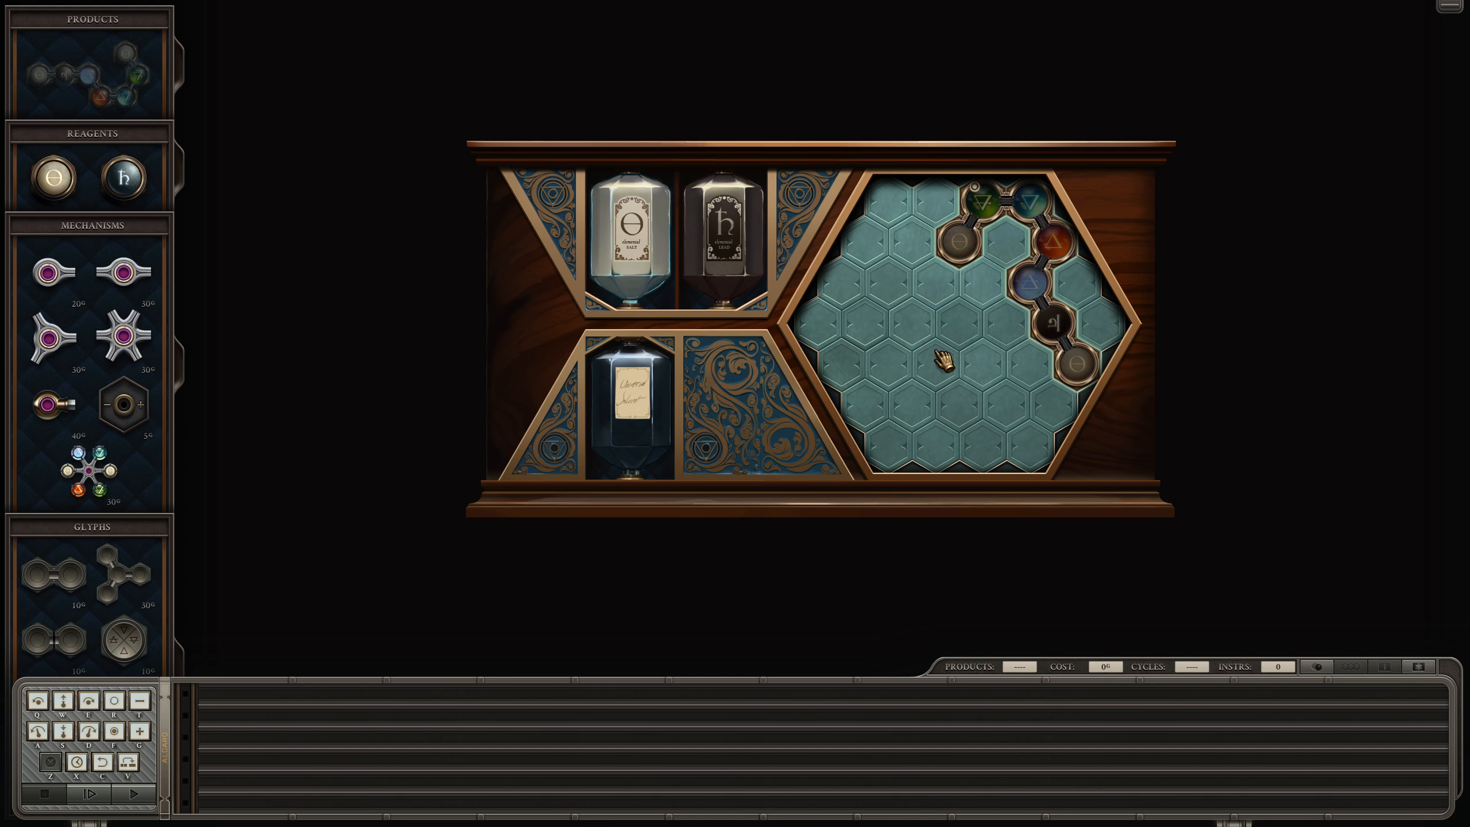
drag(123, 178, 629, 295)
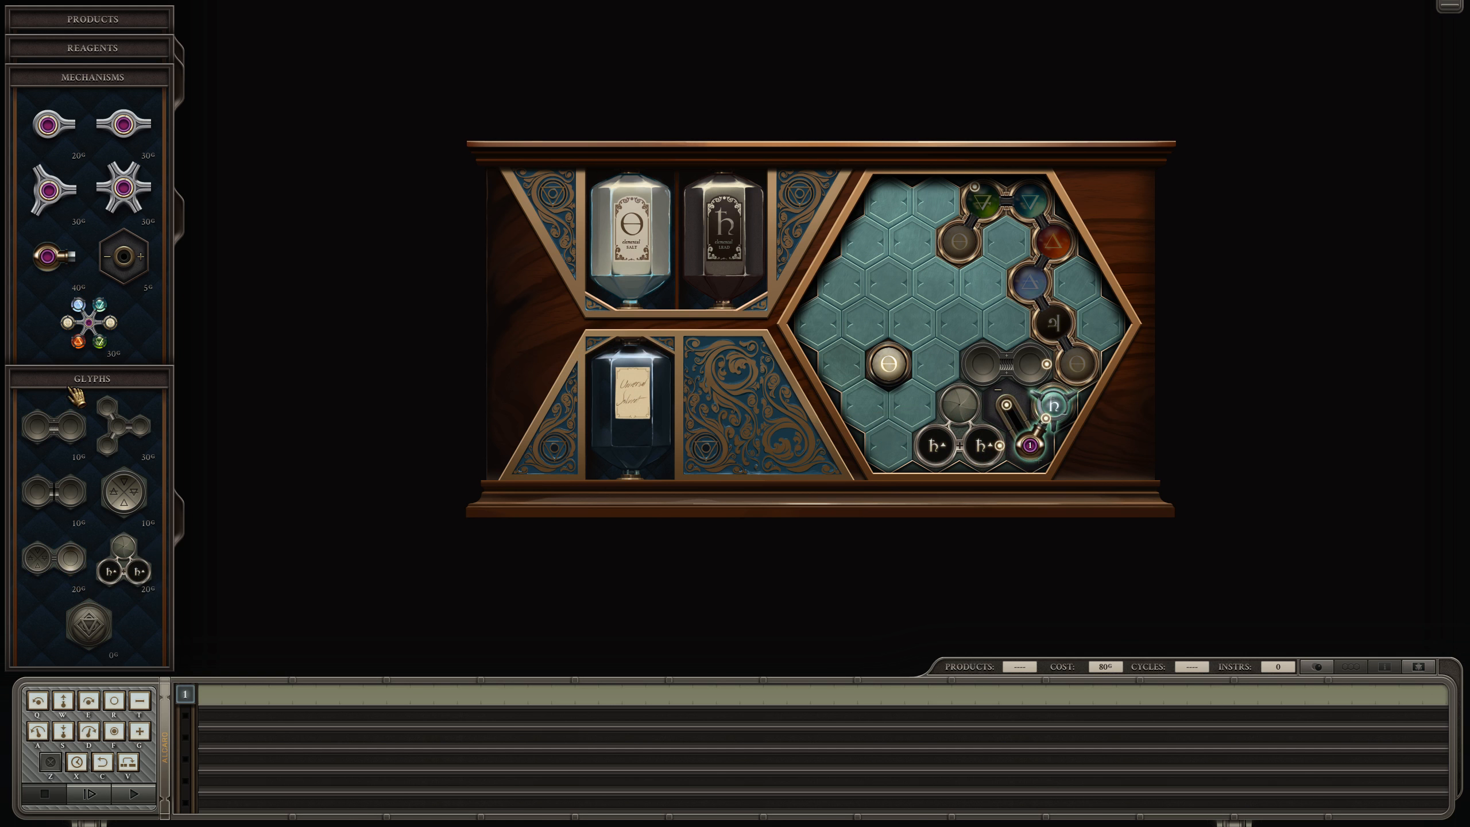
- Place the elemental wheel on the board's left side and adjust a glyph near the product
drag(89, 327, 871, 311)
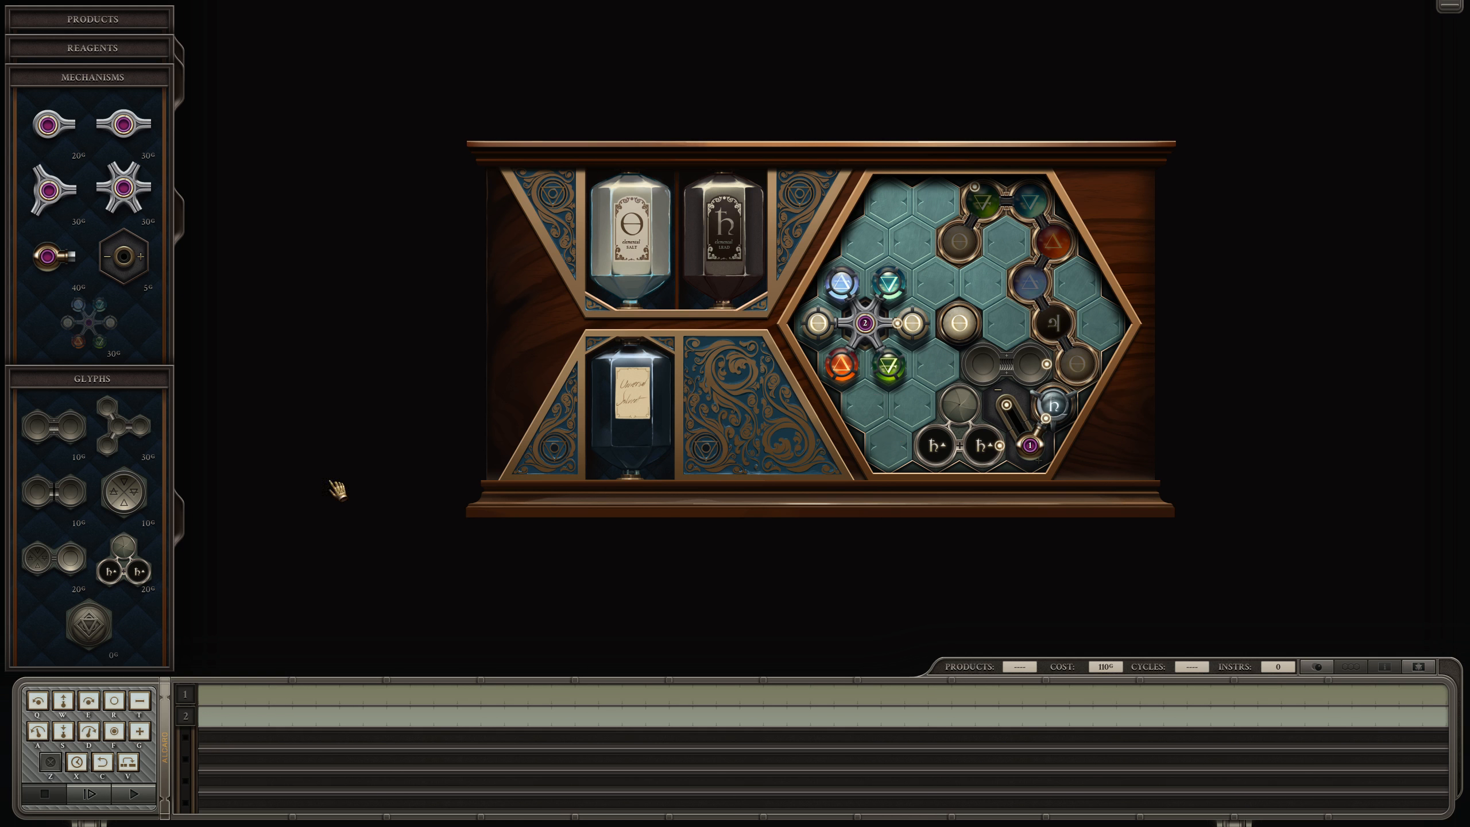
mouse_move(69, 555)
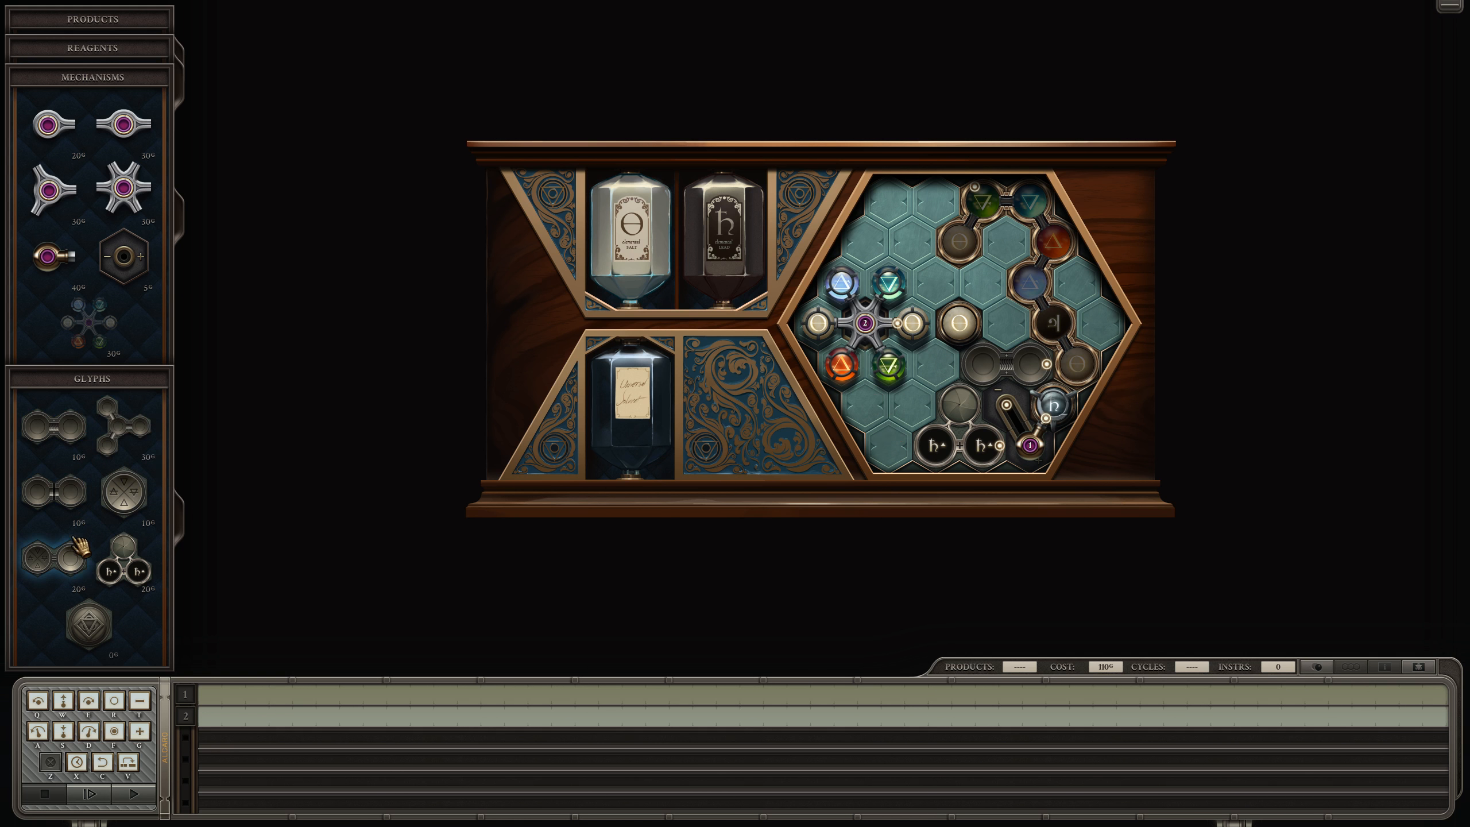
mouse_move(48, 561)
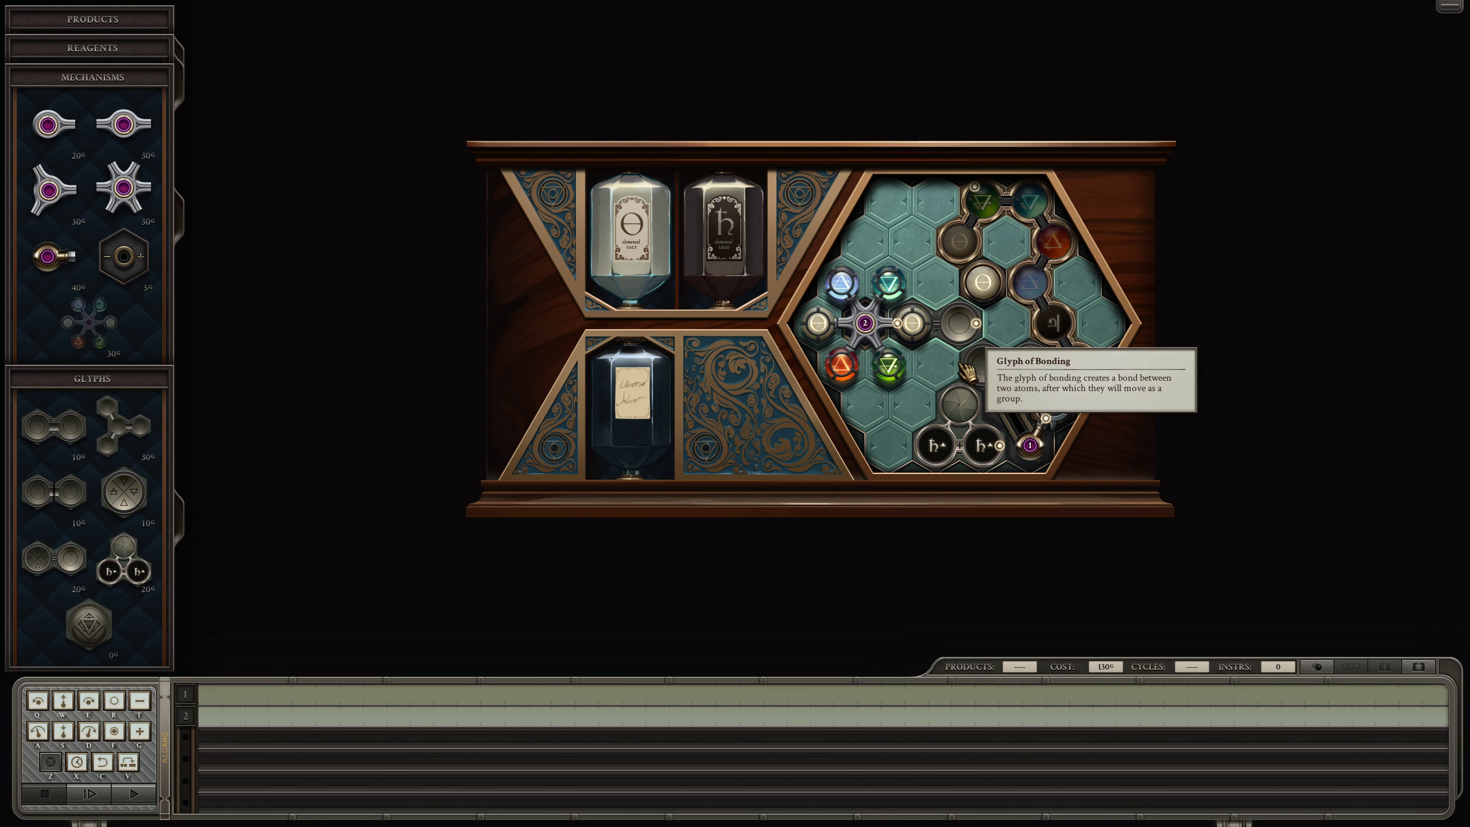
mouse_move(994, 290)
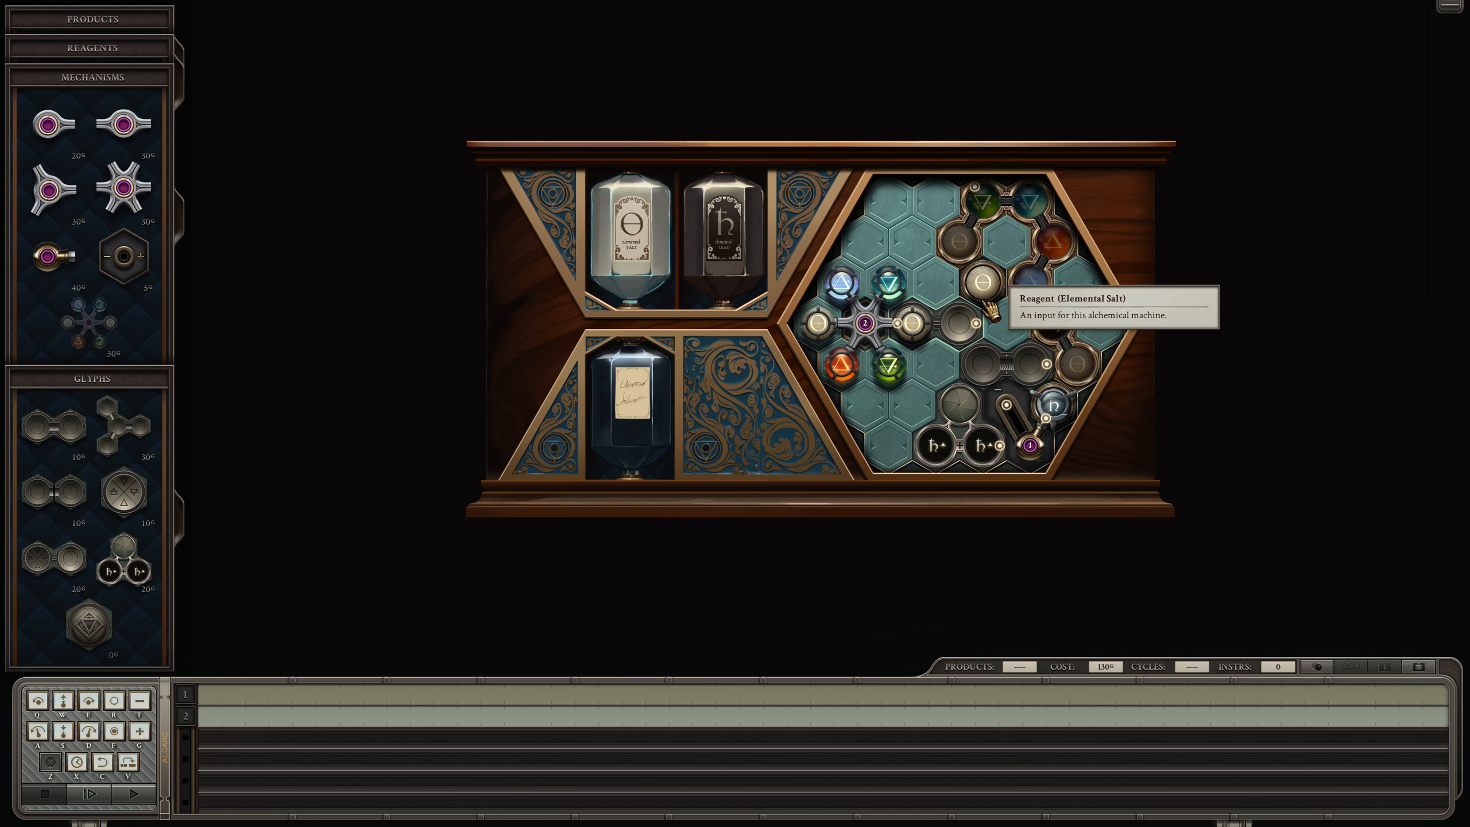
mouse_move(803, 551)
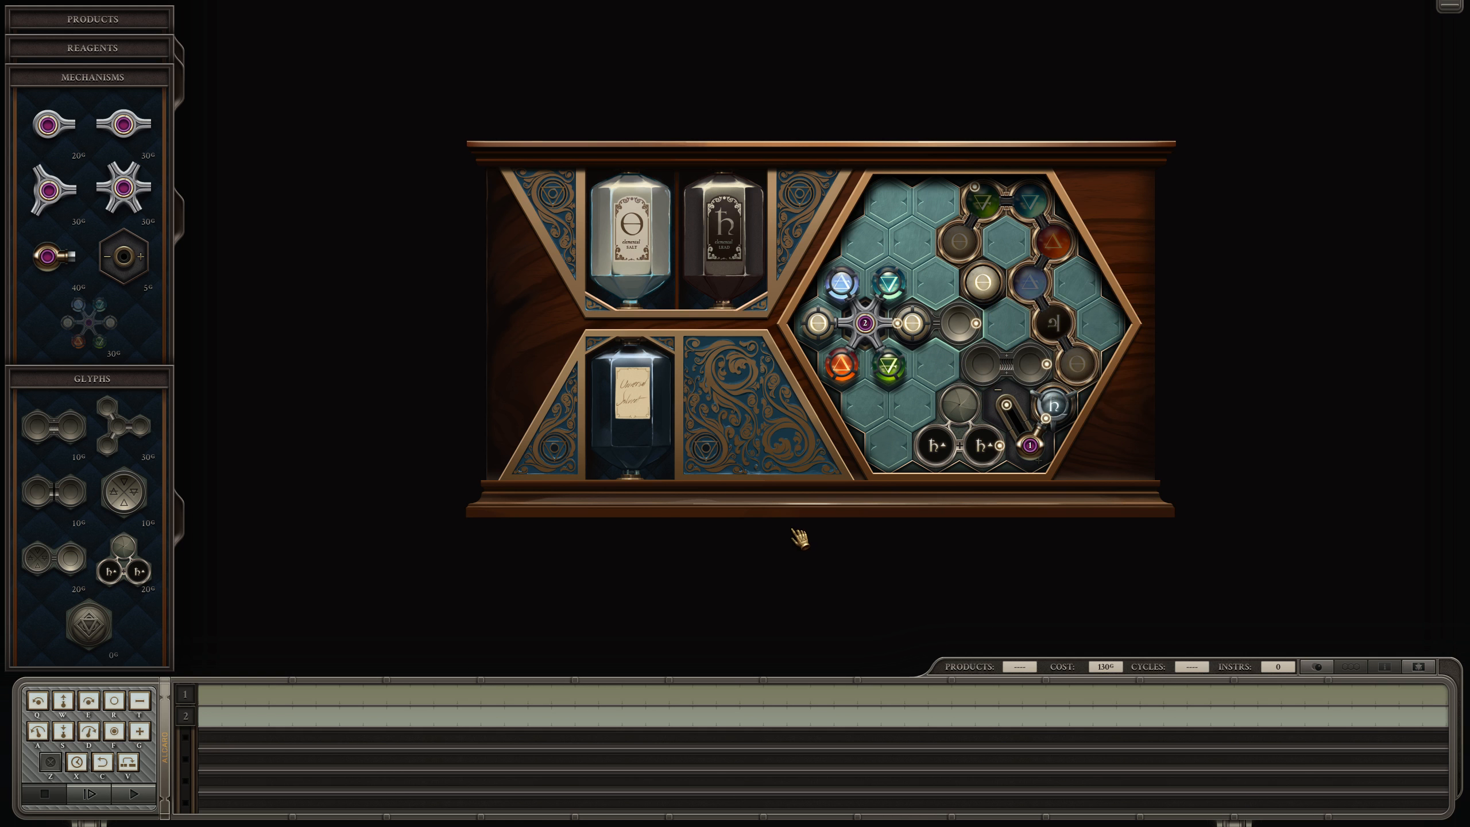
mouse_move(295, 407)
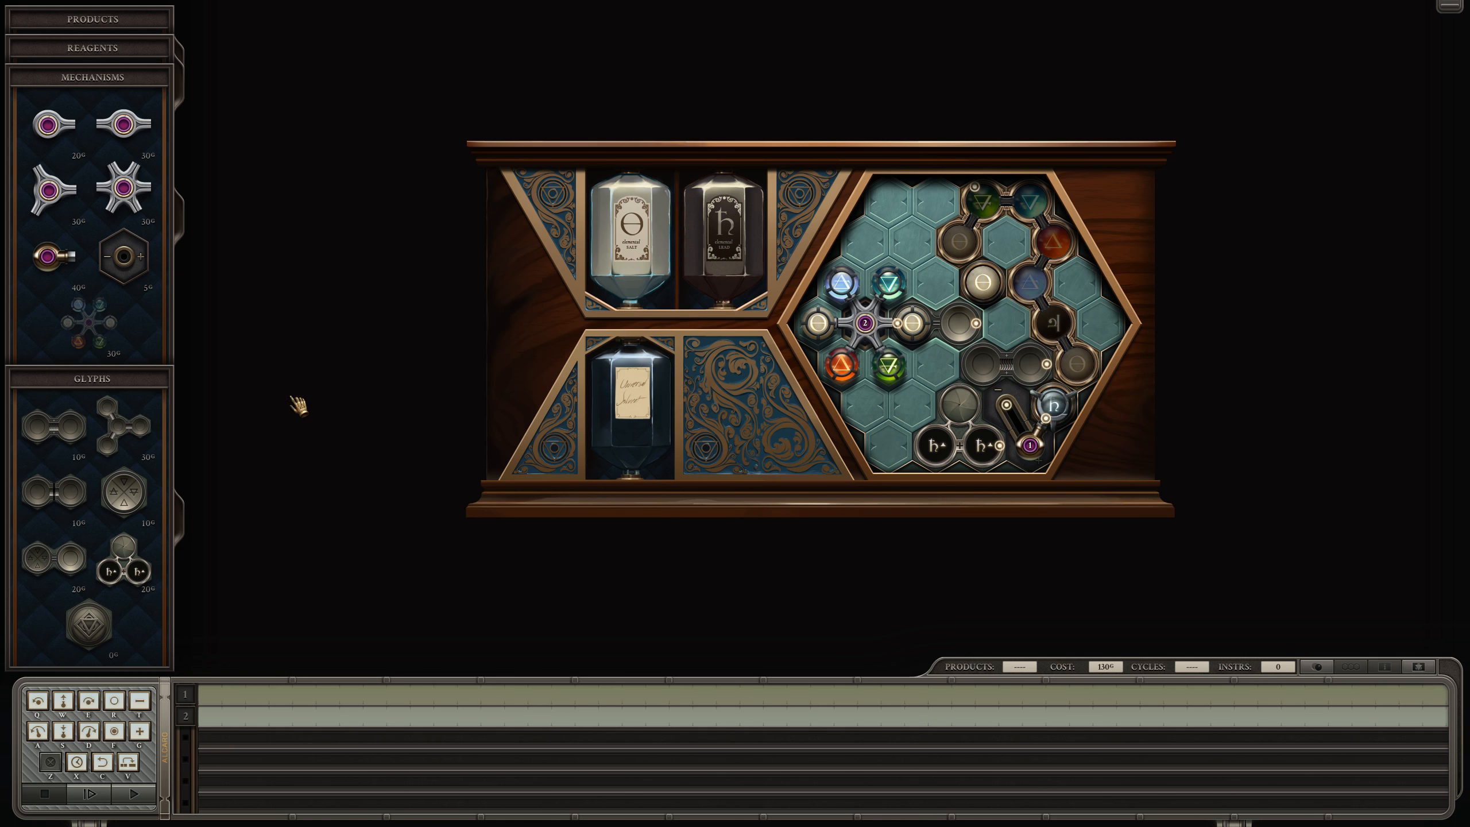
click(974, 327)
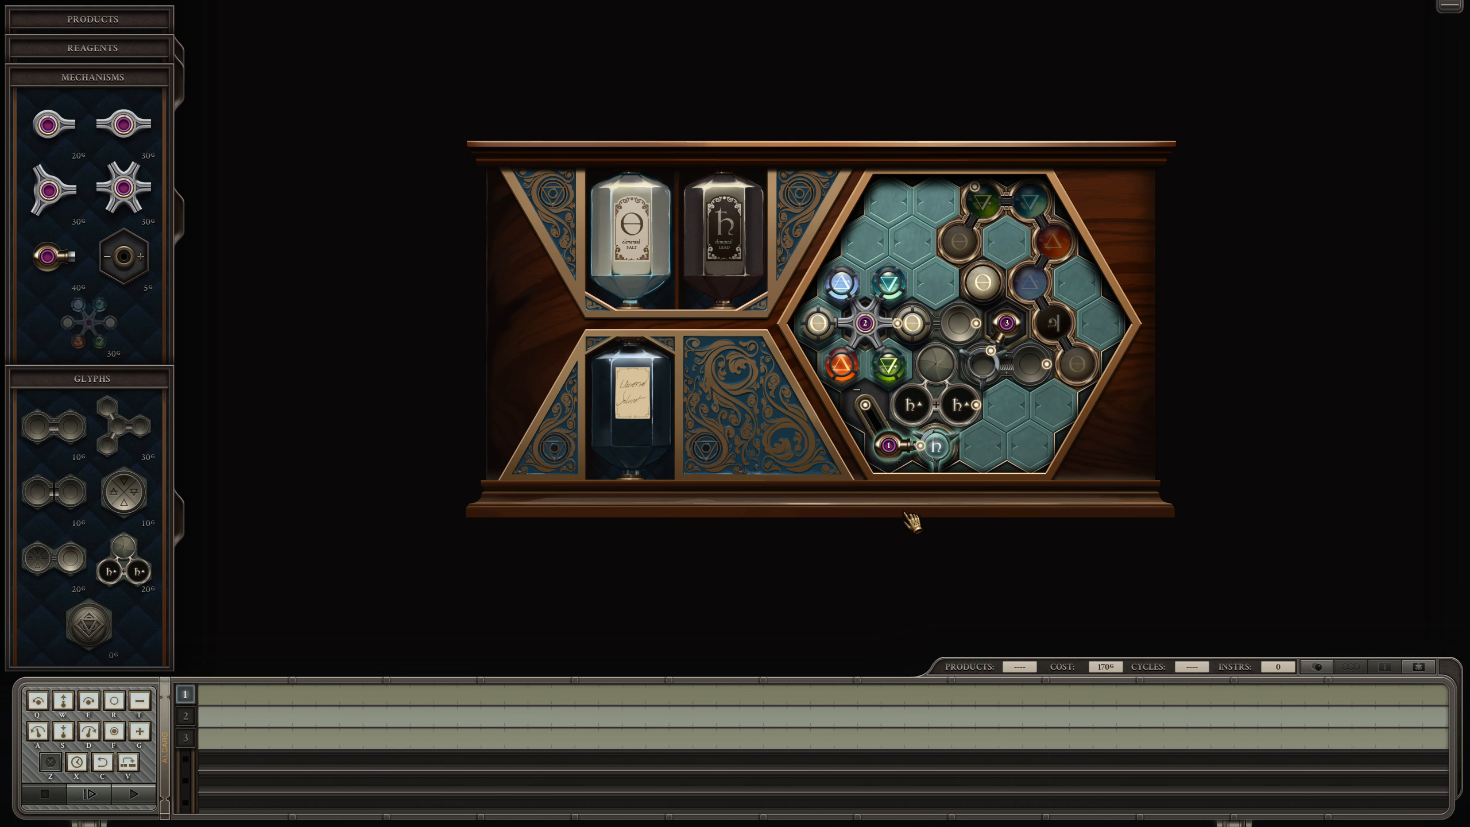
mouse_move(946, 542)
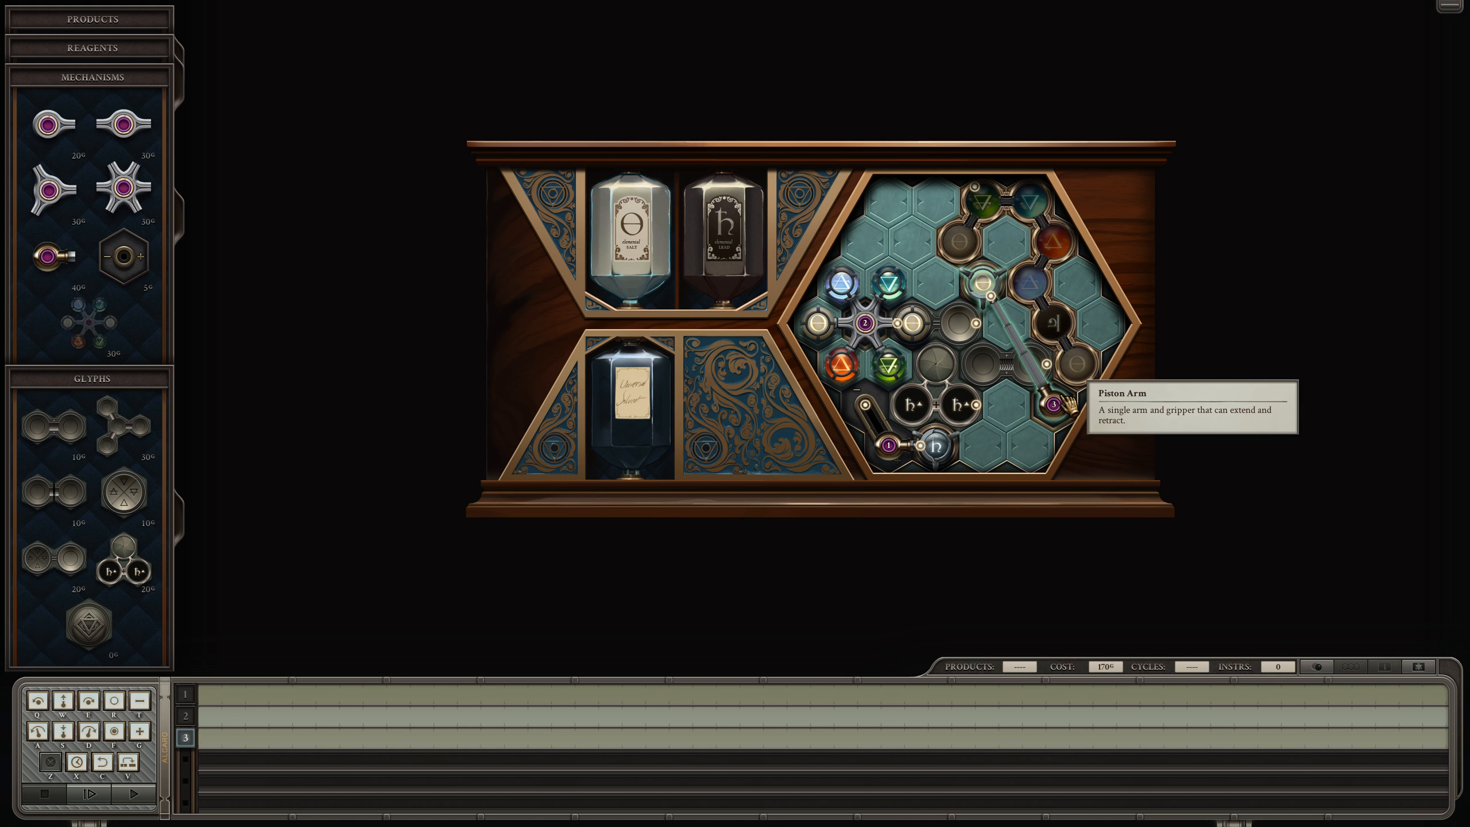
mouse_move(832, 451)
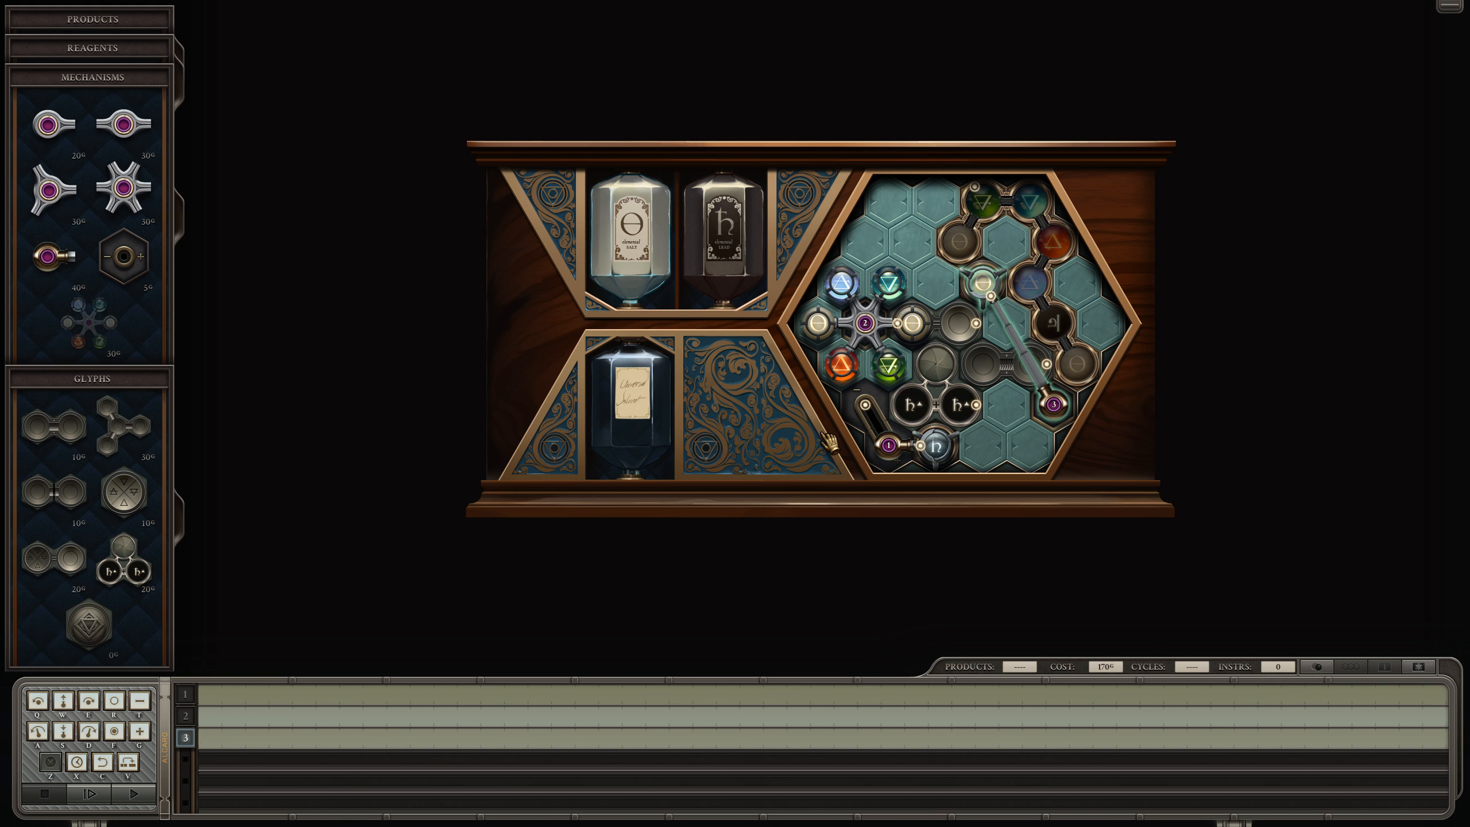
mouse_move(123, 256)
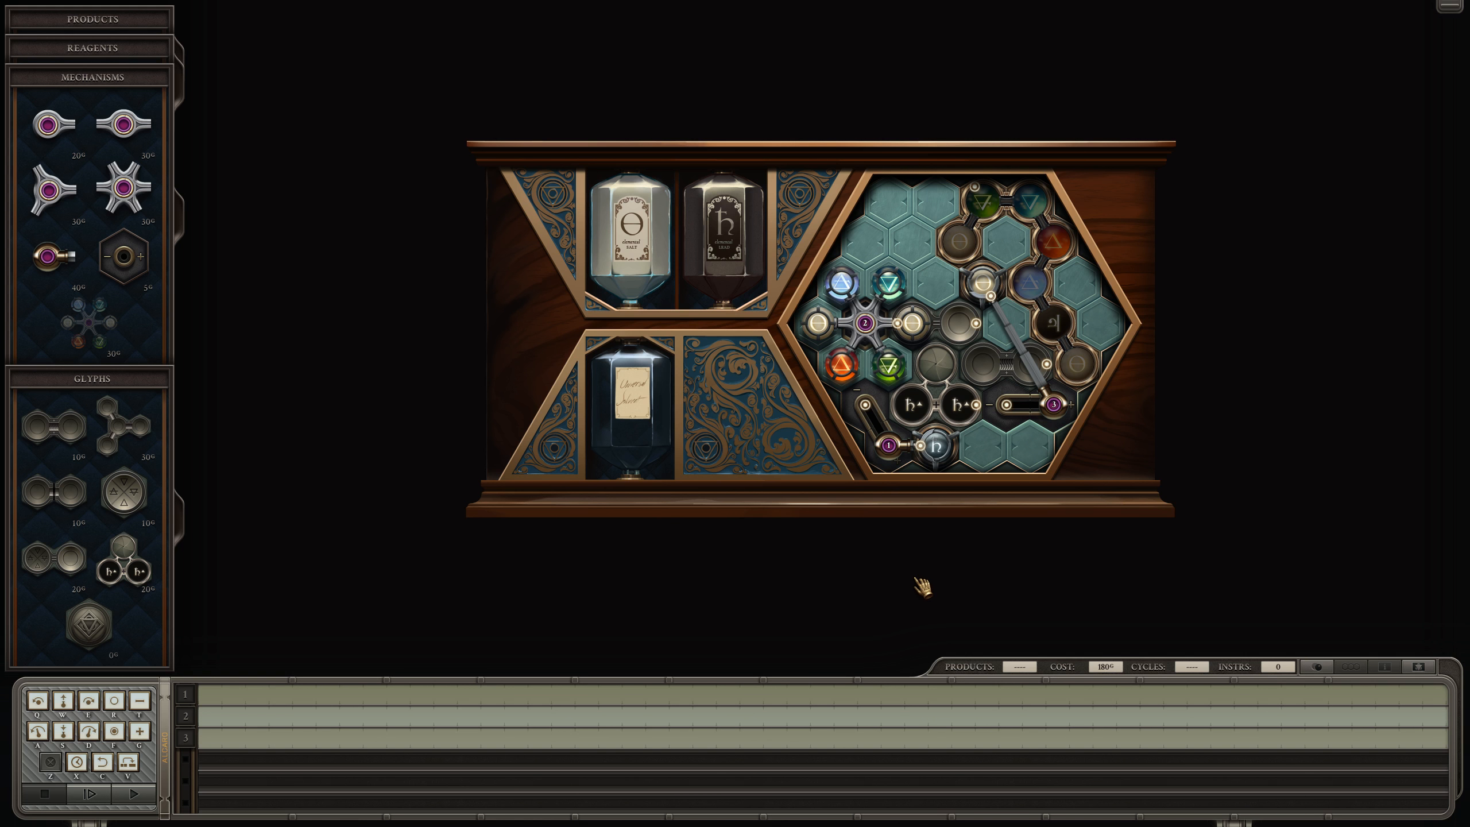
mouse_move(627, 664)
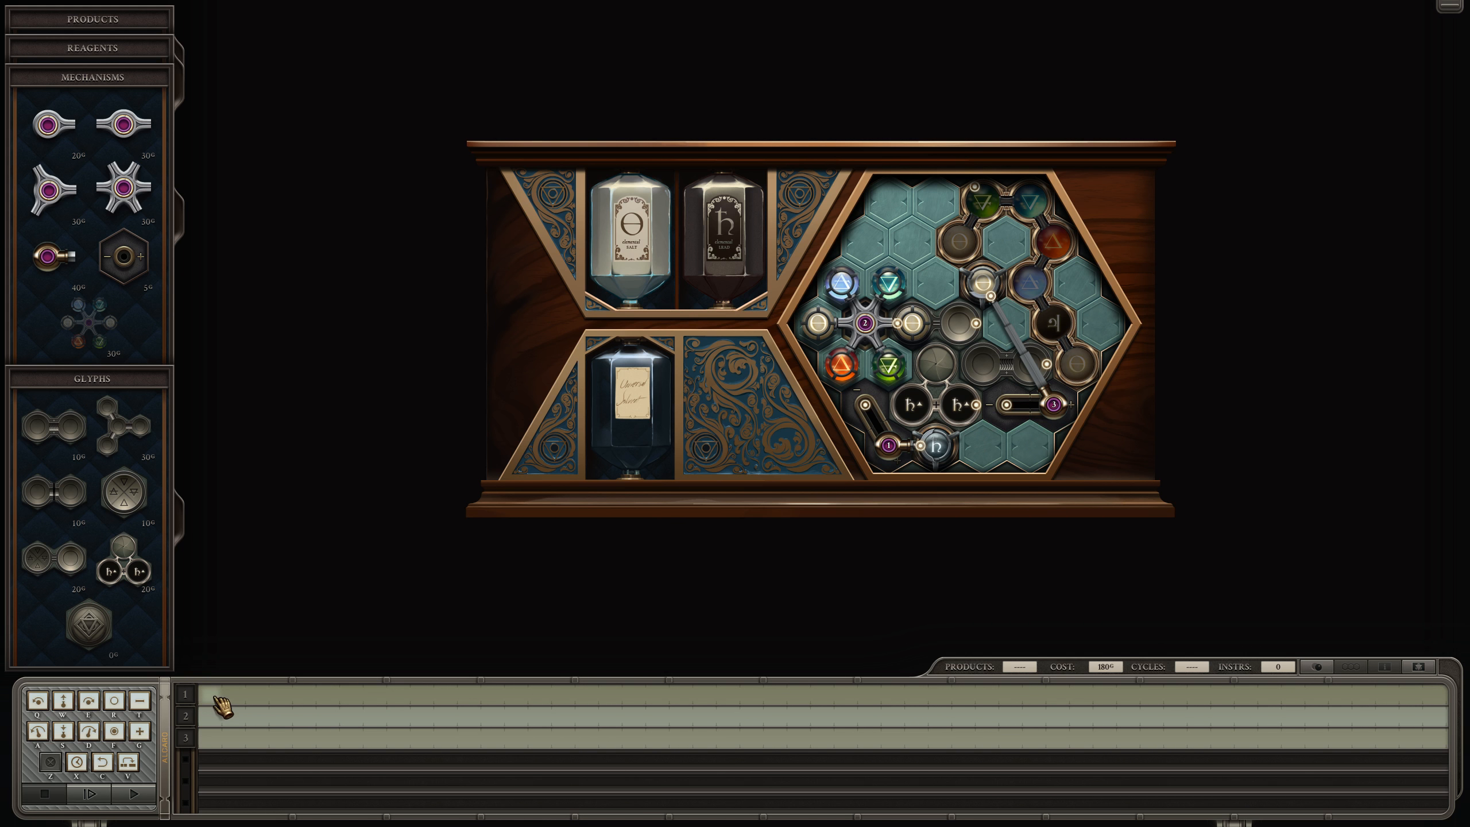
- Lay down the first arm's opening grab, rotate and extend instructions on track 1
click(208, 711)
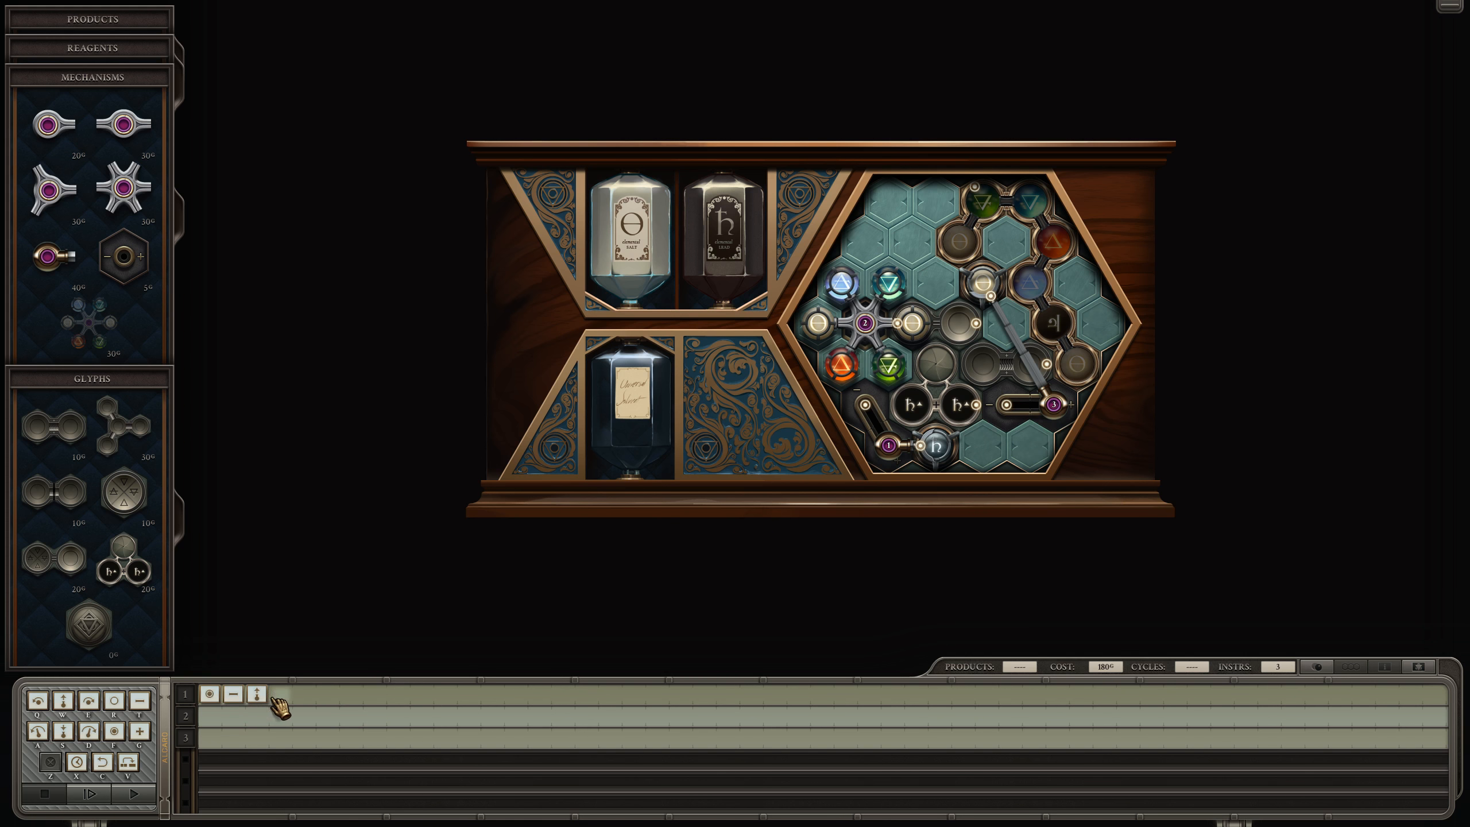
click(260, 693)
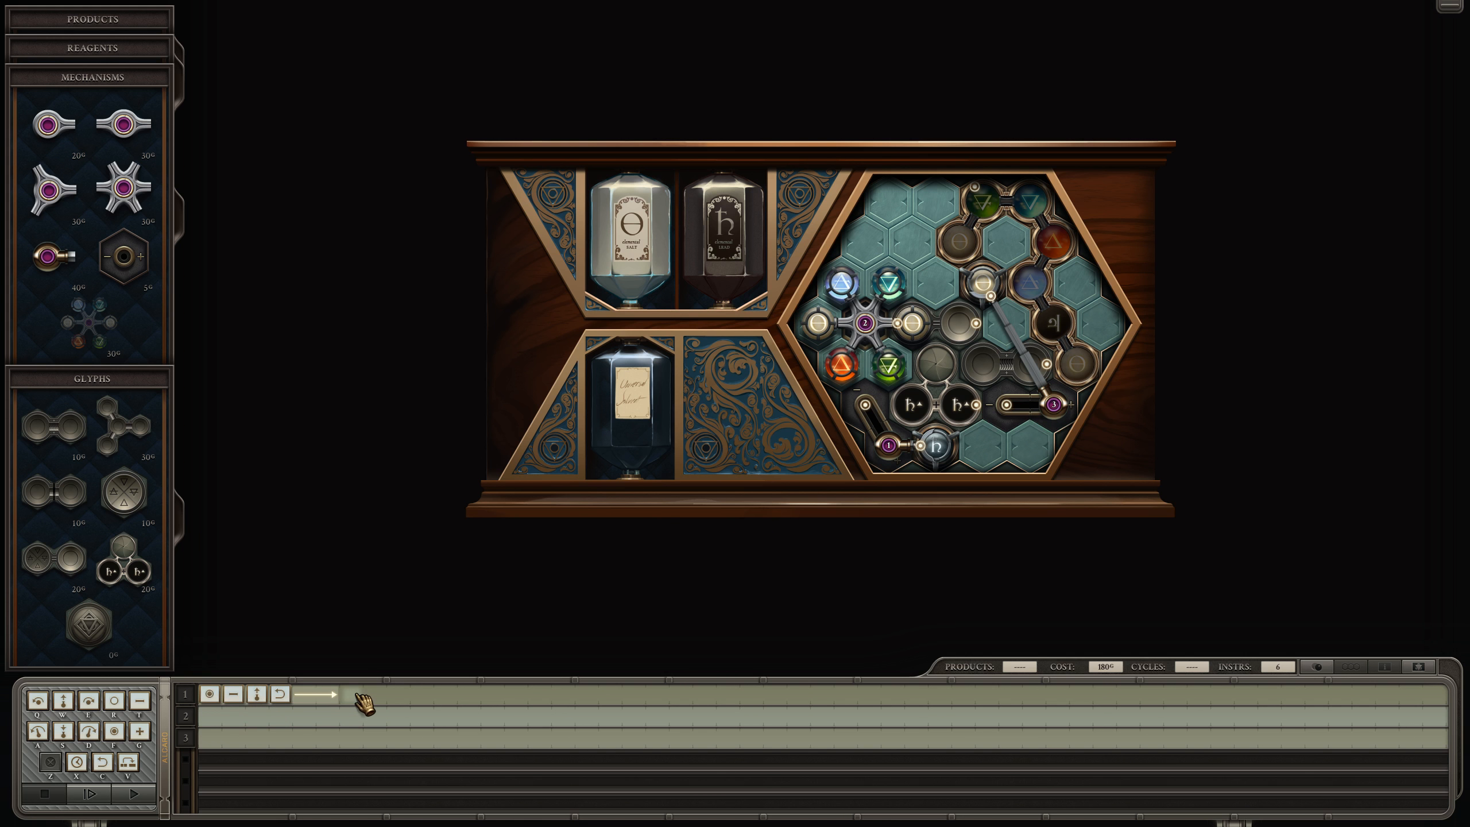
click(349, 709)
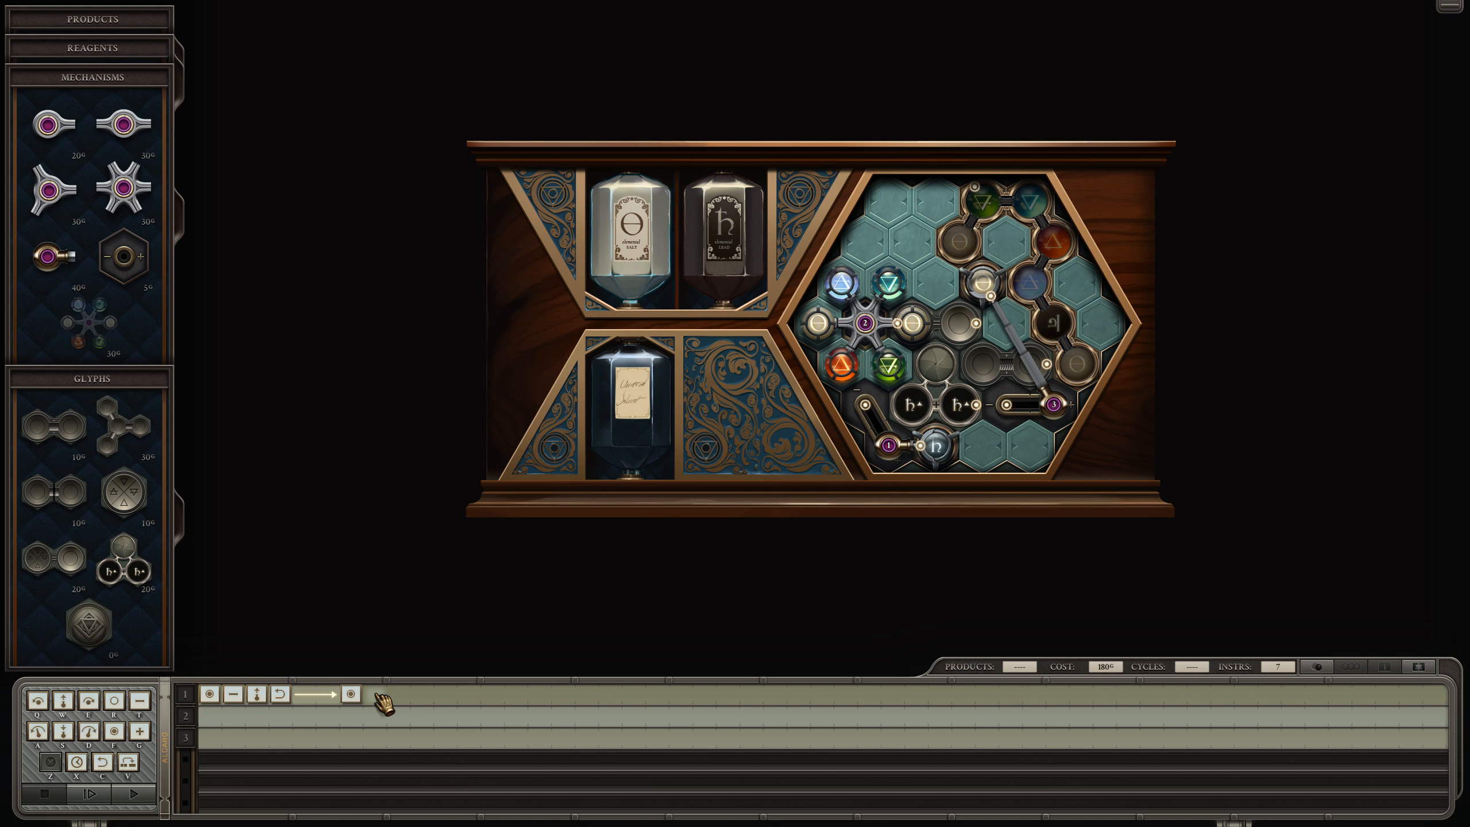
click(373, 710)
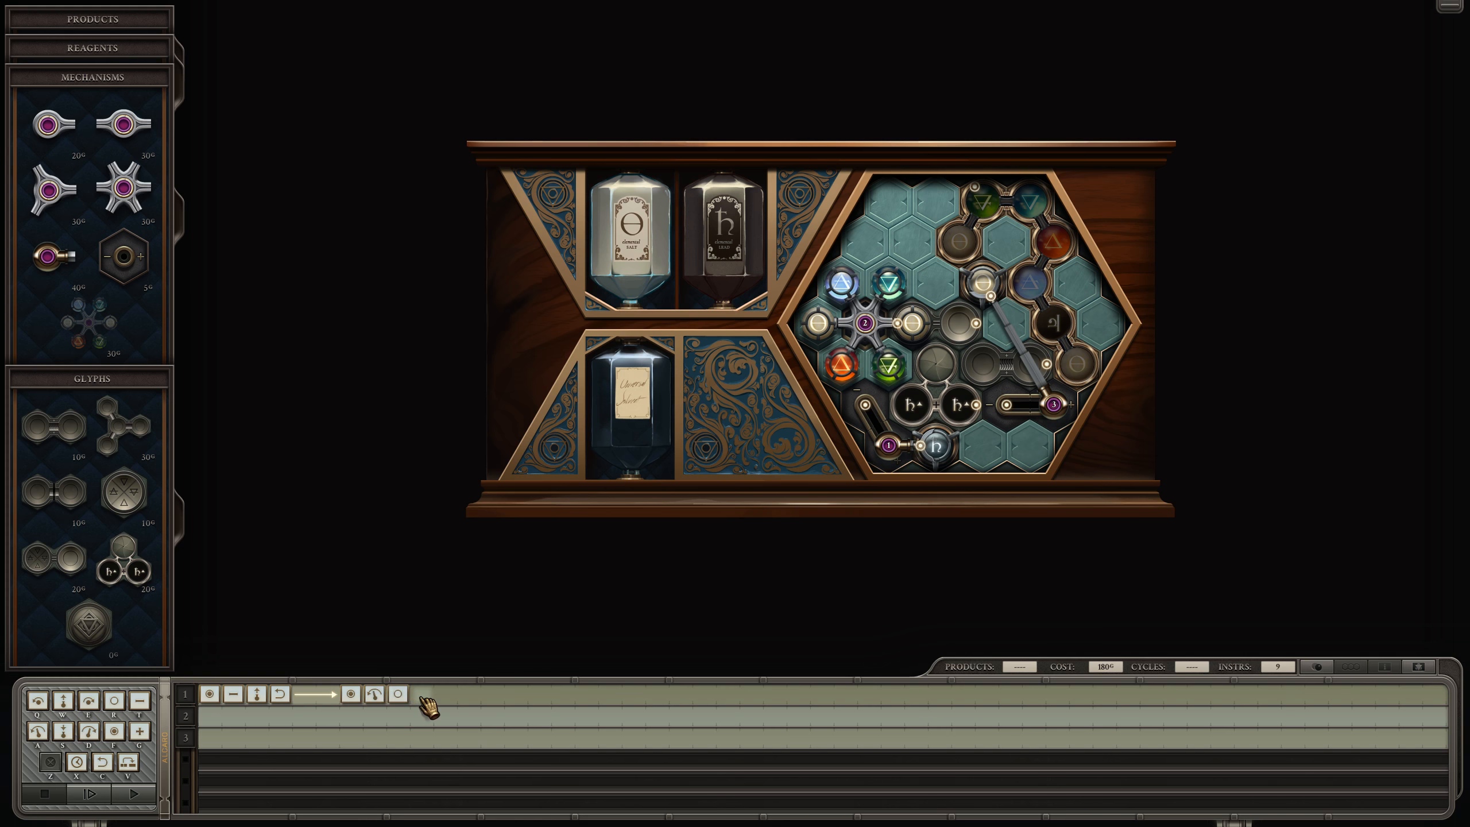
- Append the remaining movement steps and close the first arm's fourteen-instruction sequence
click(421, 708)
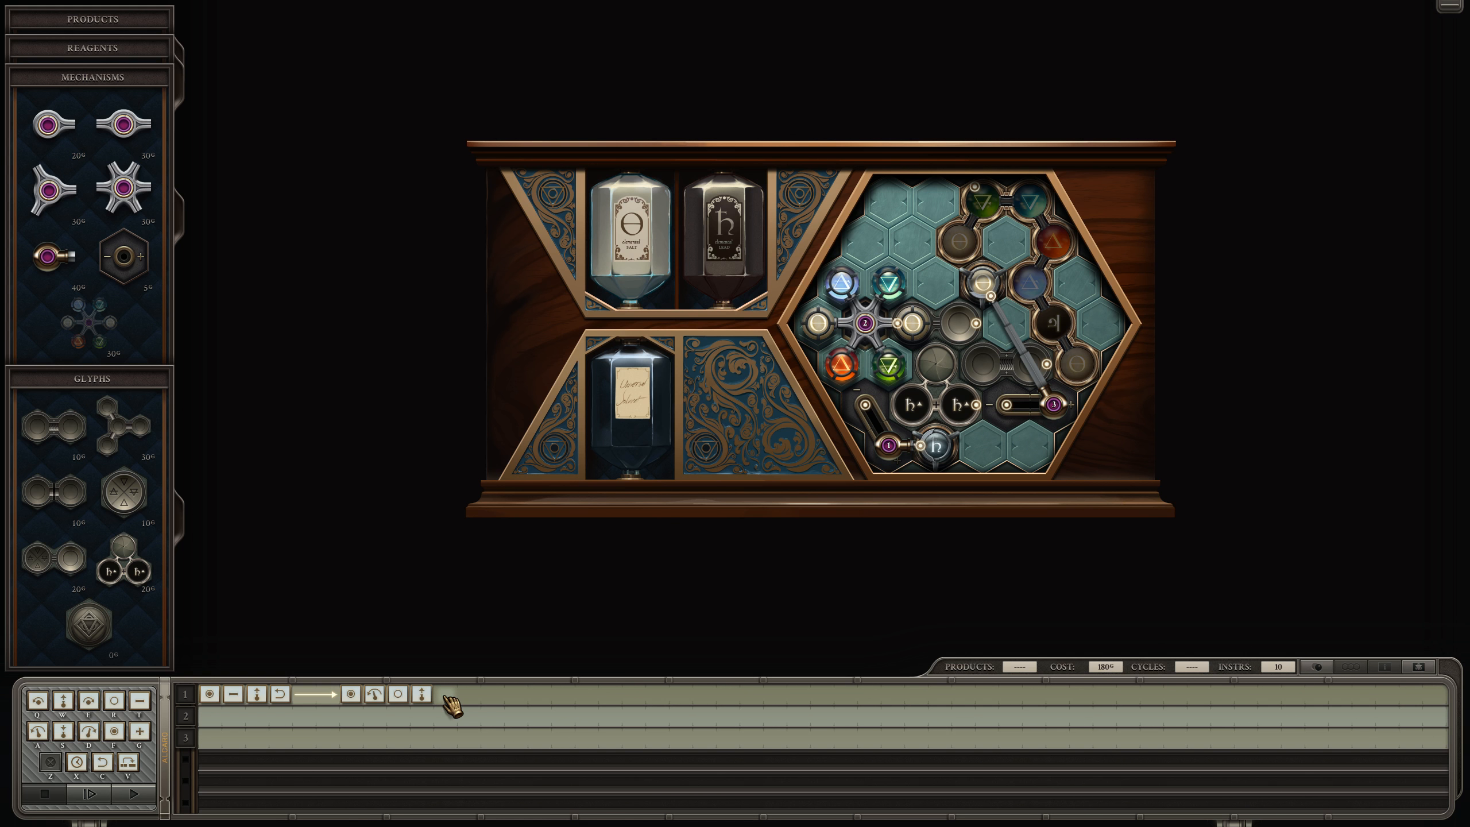
click(443, 710)
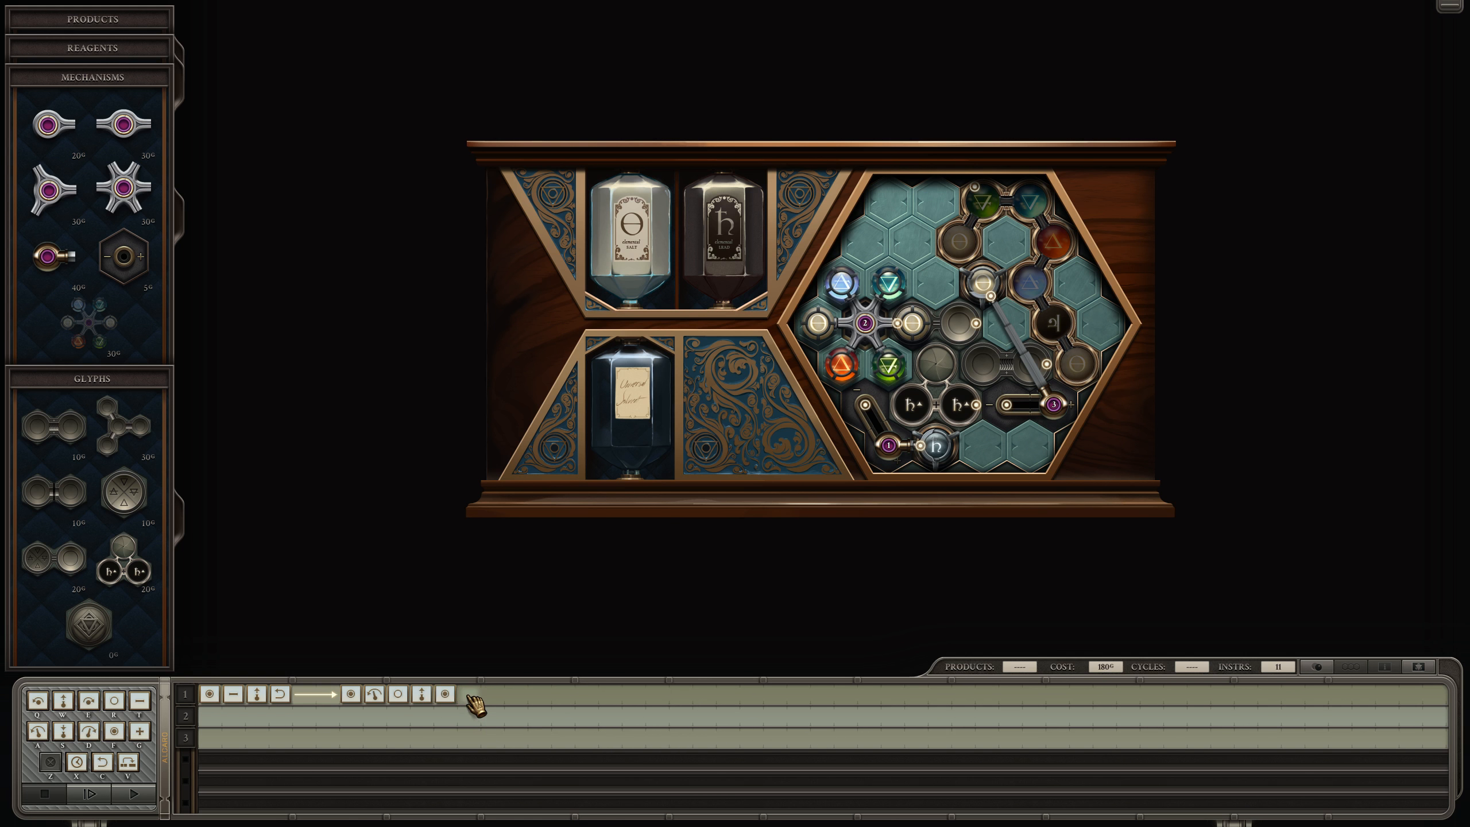
click(468, 707)
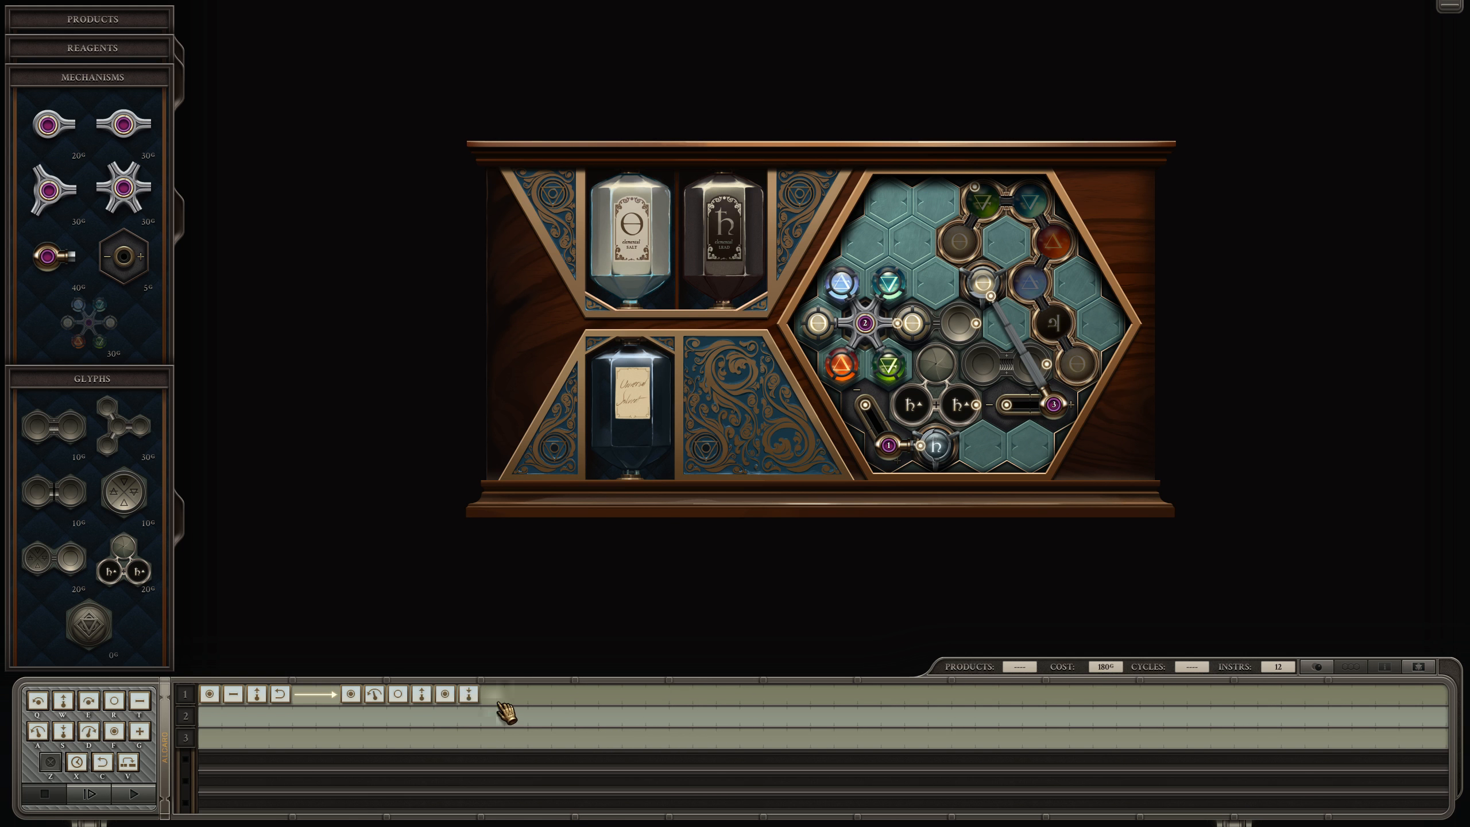
click(127, 794)
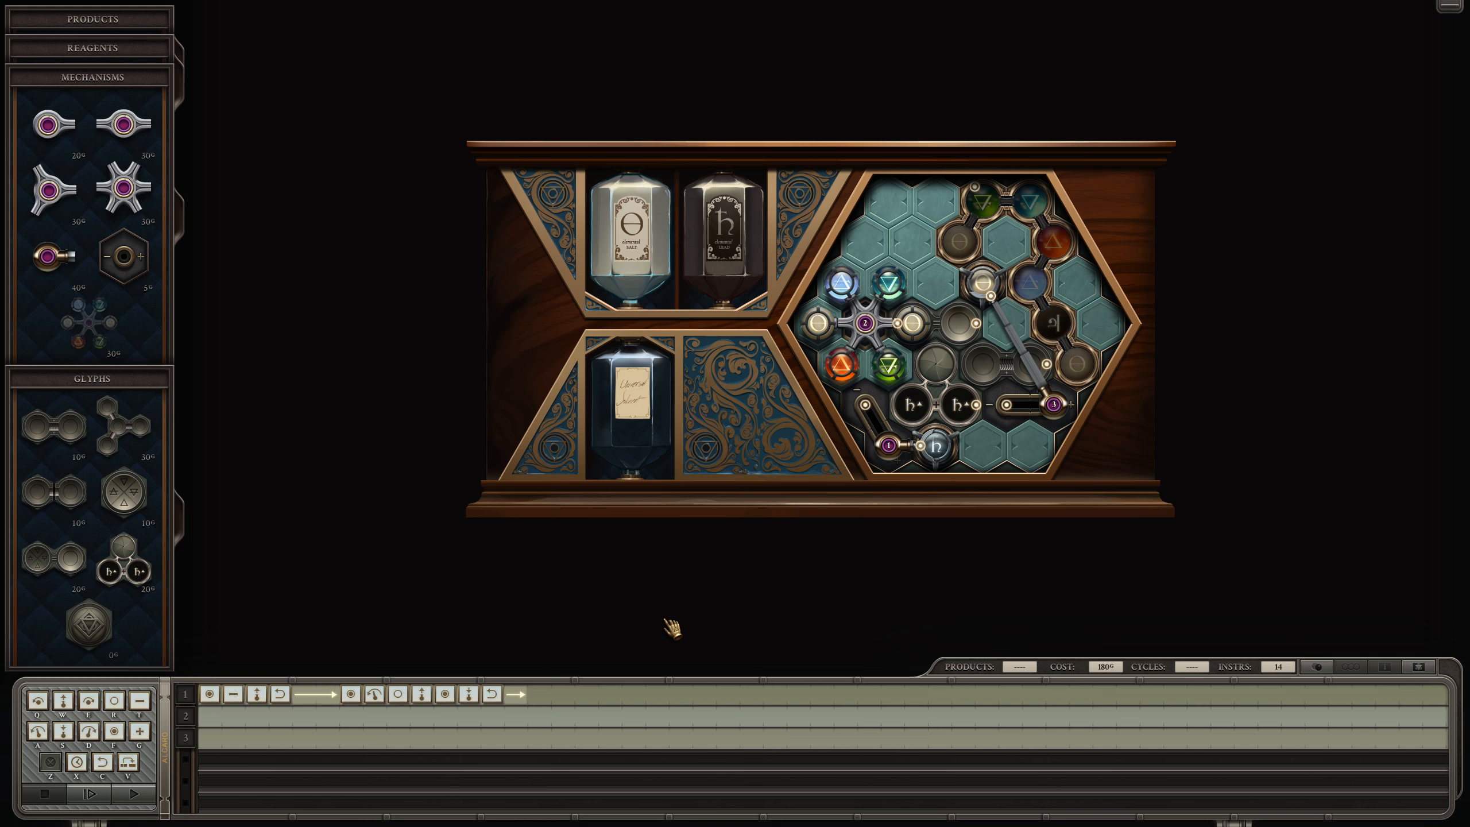
mouse_move(714, 654)
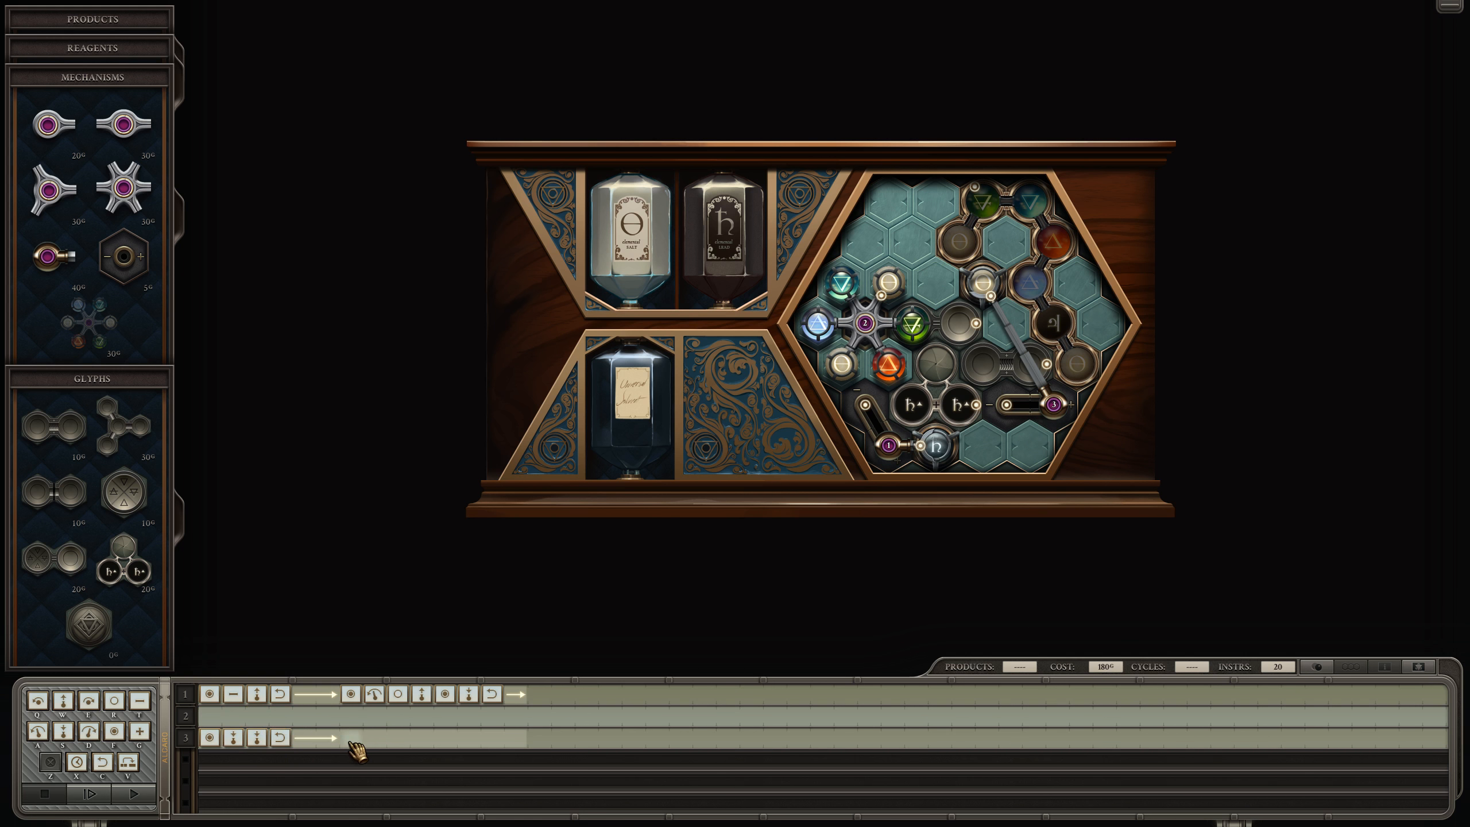
- Give the third arm a grab, rotation and pivot sequence on track 3
click(352, 754)
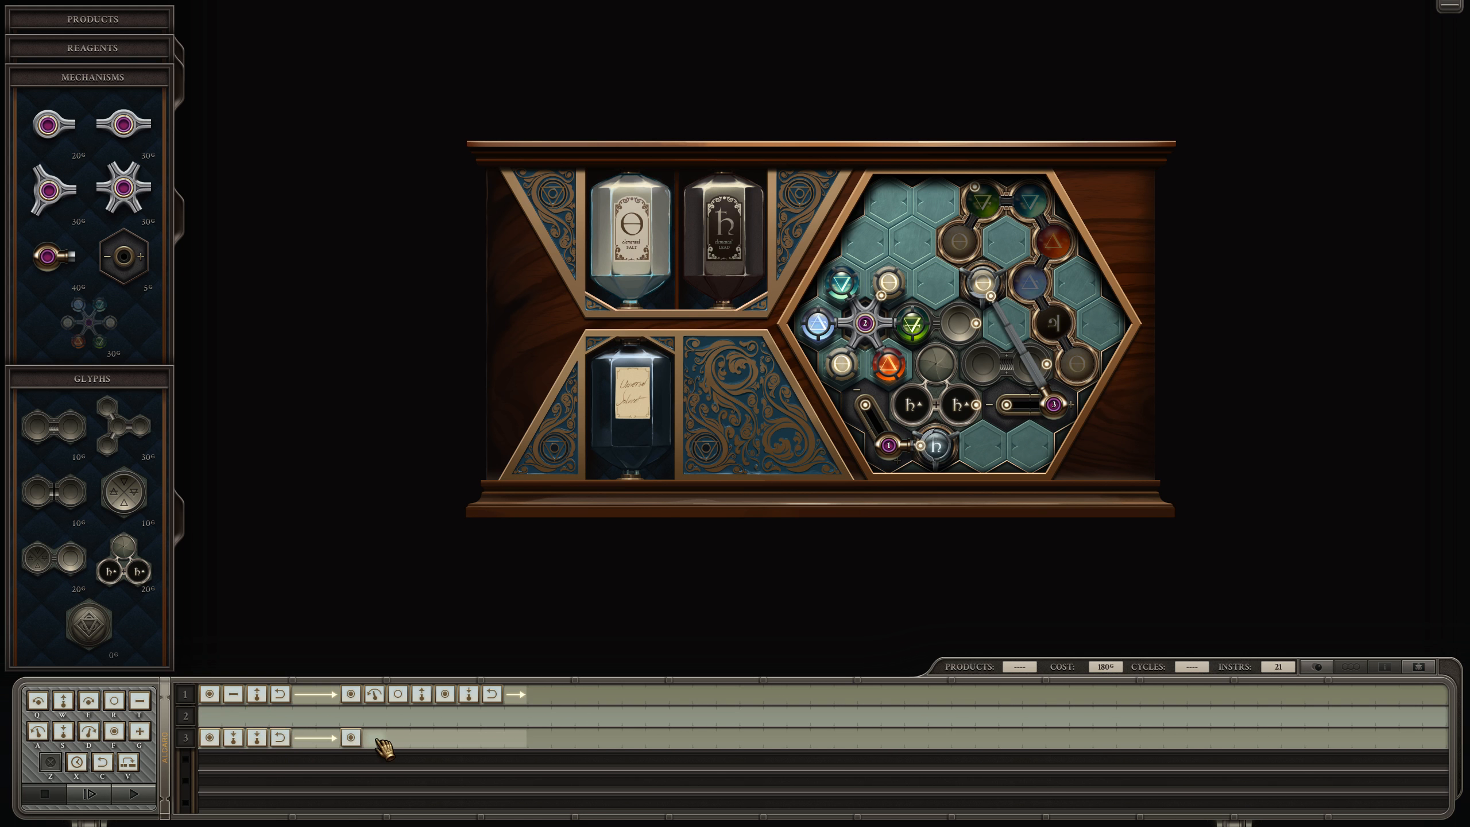
click(375, 740)
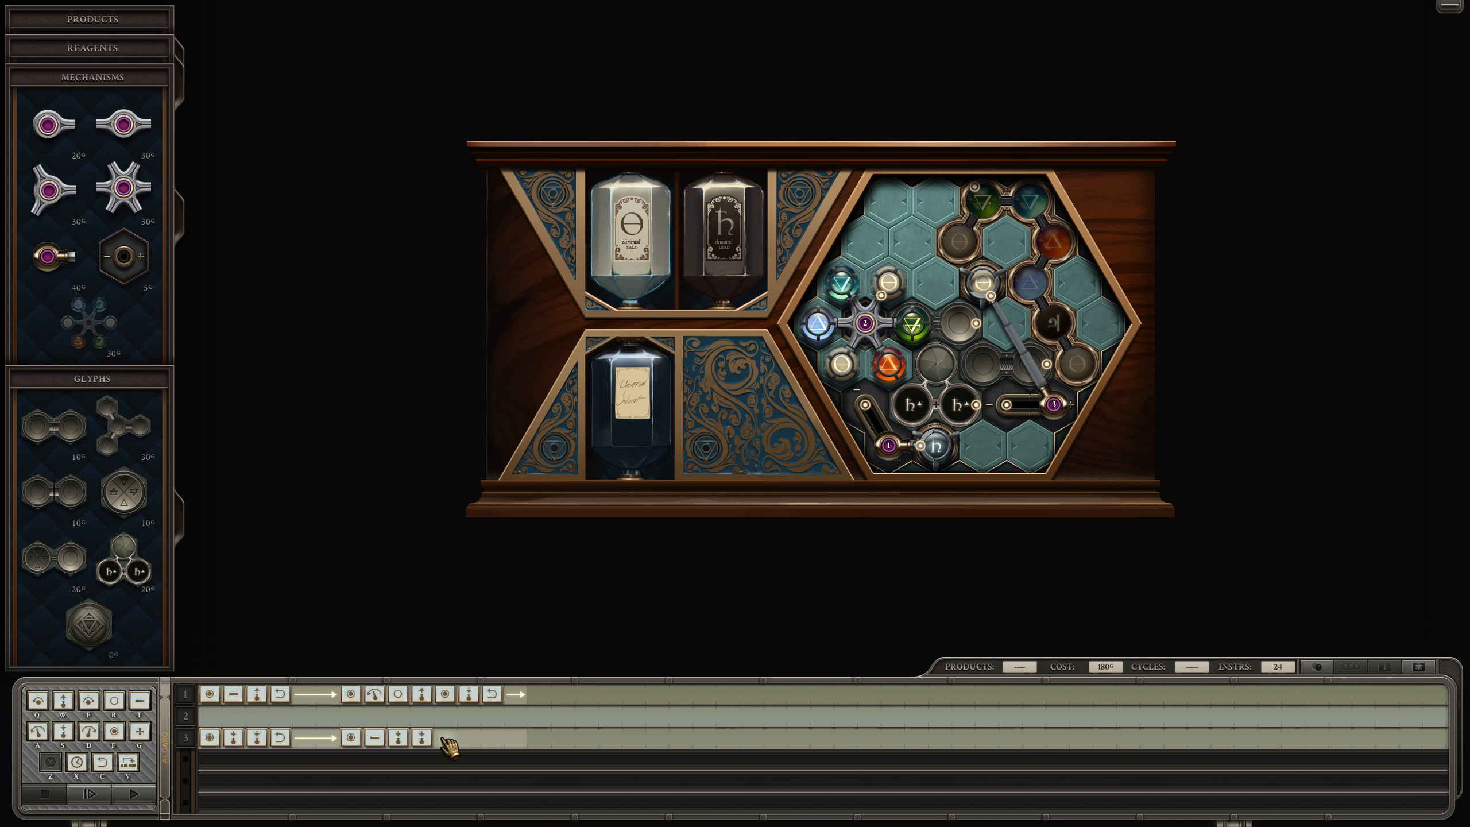
click(445, 742)
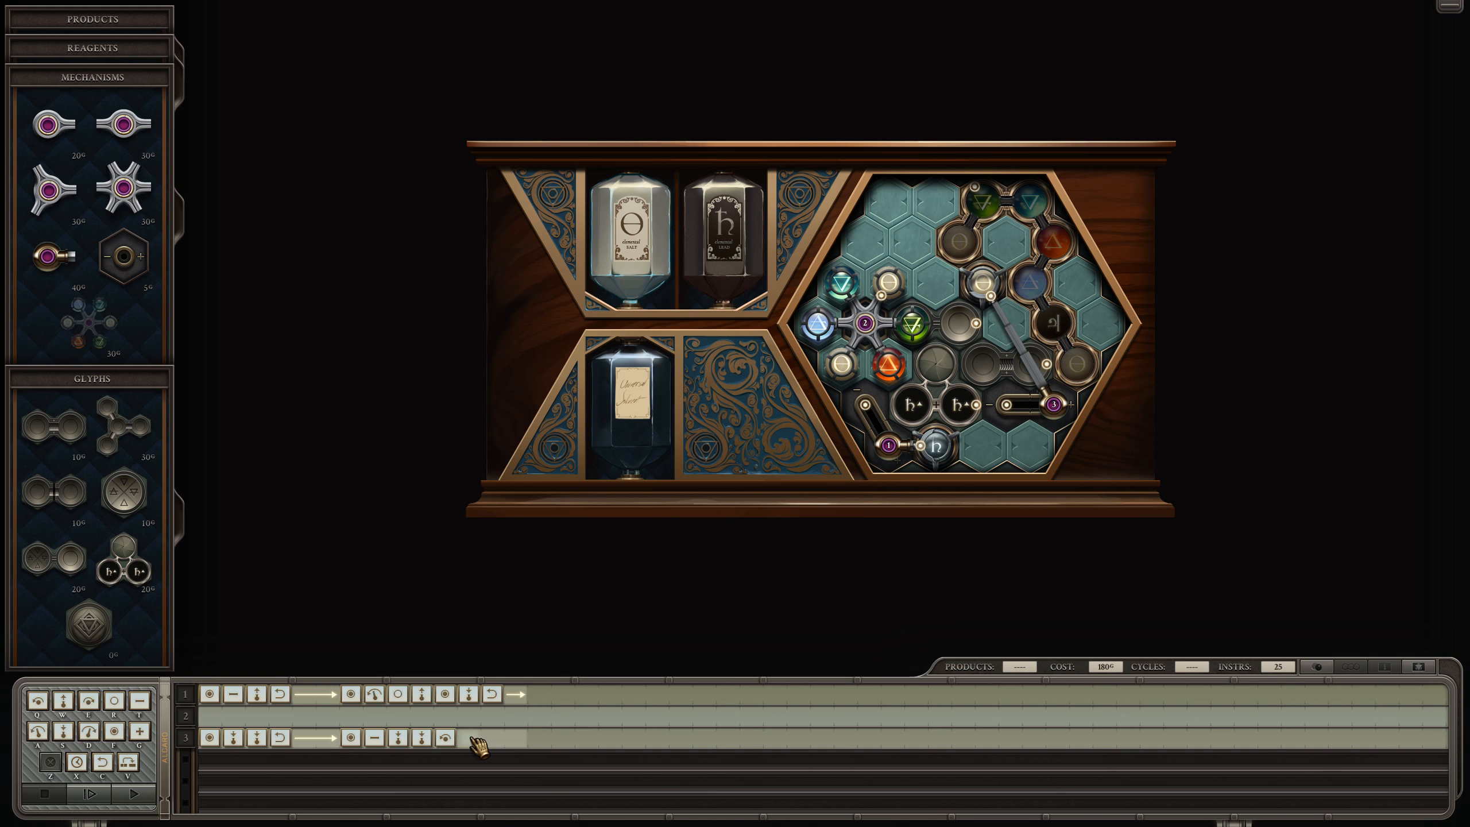
click(468, 754)
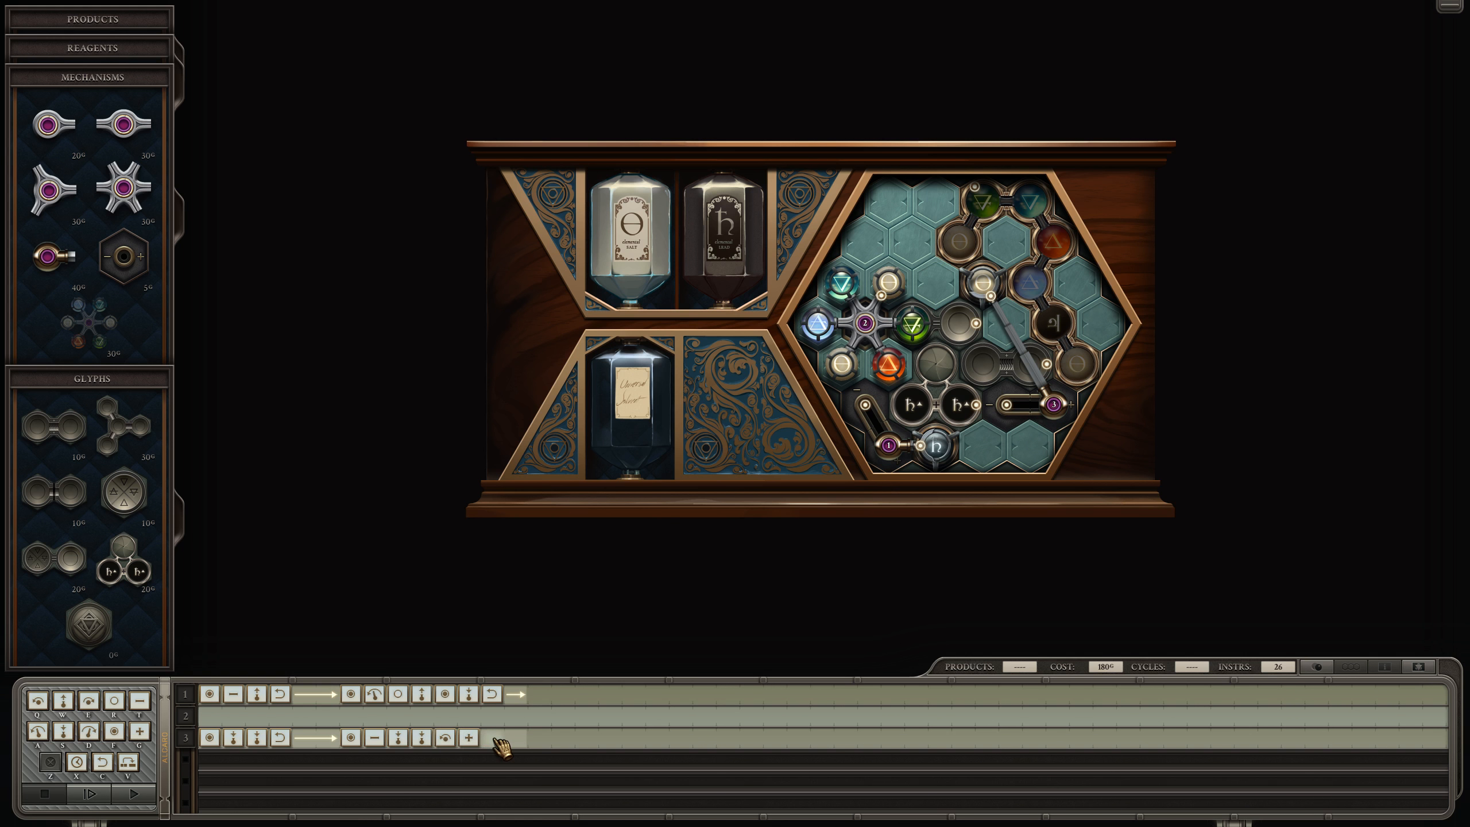
click(487, 748)
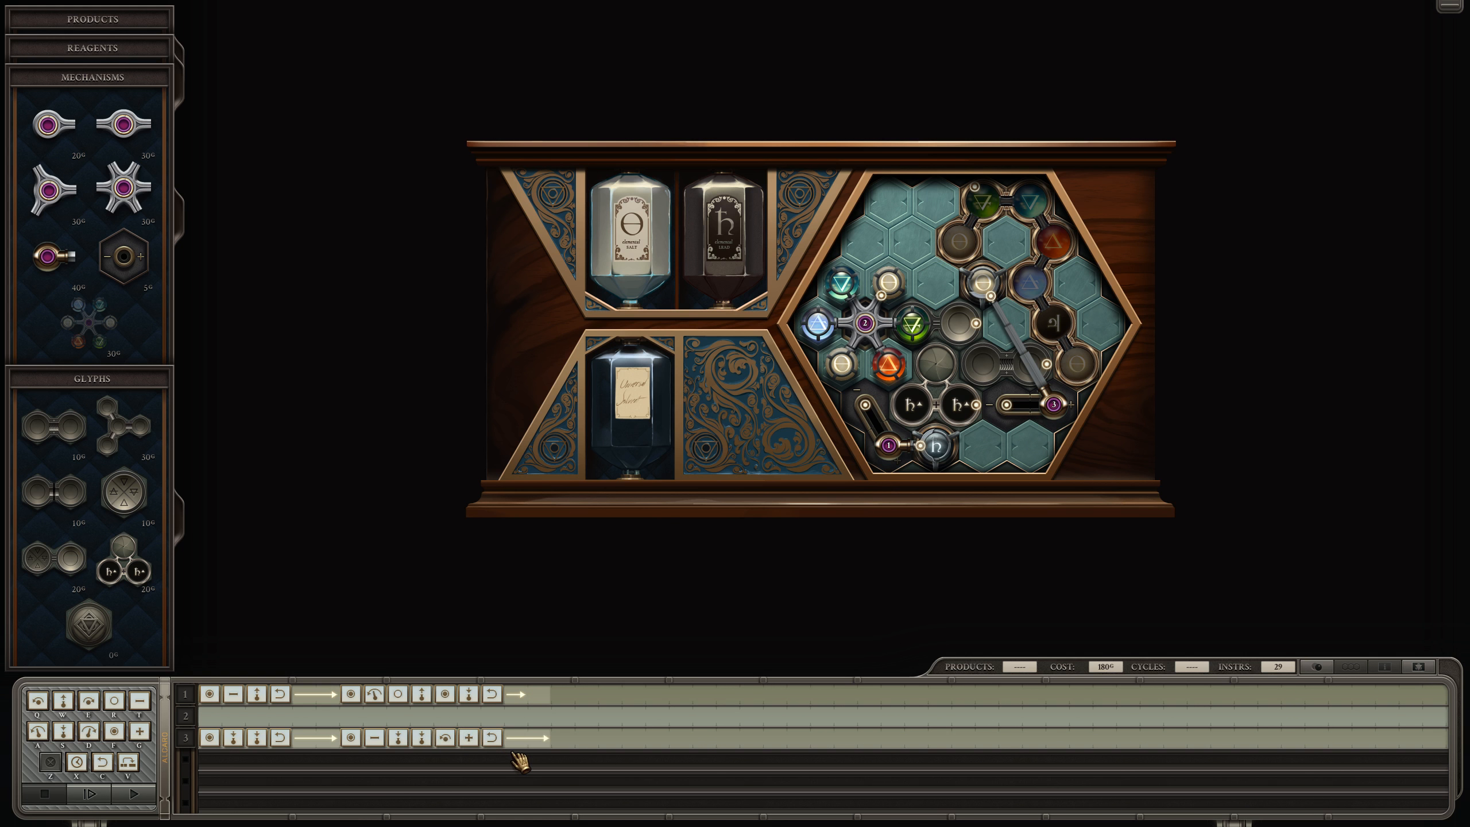
mouse_move(519, 788)
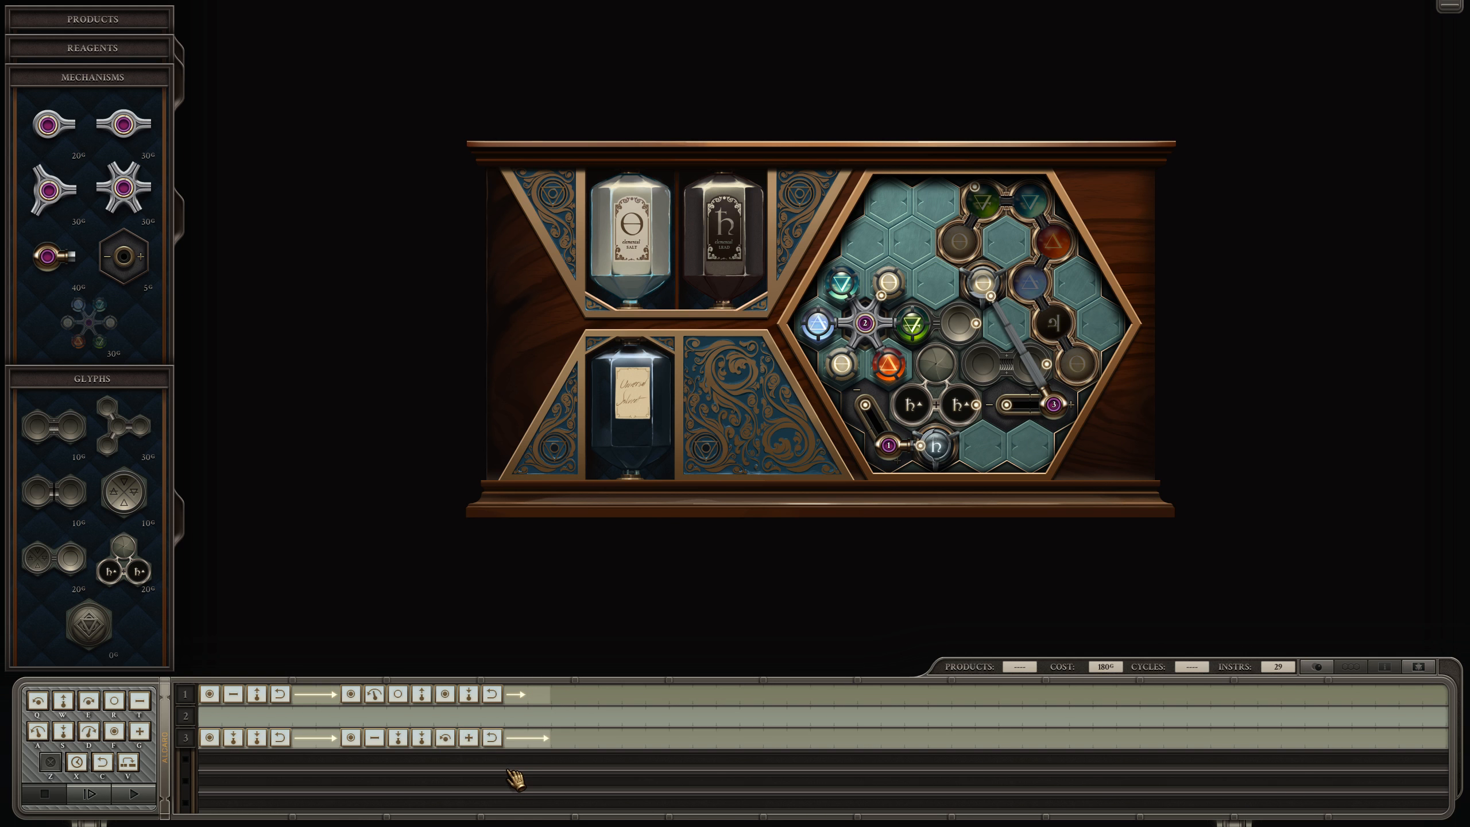
mouse_move(452, 746)
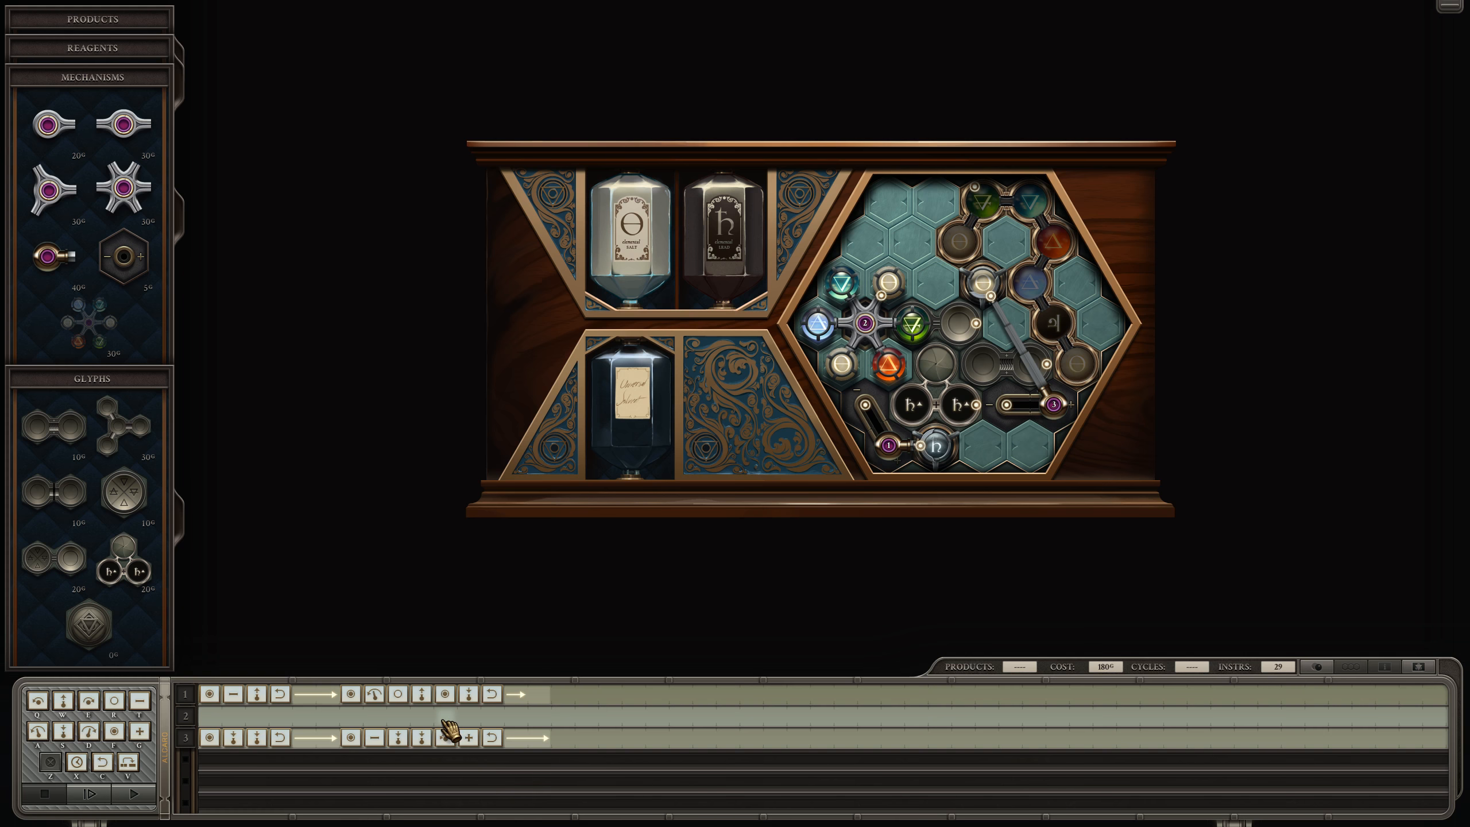
- Extend the third arm's program further, reaching 42 total instructions
click(132, 794)
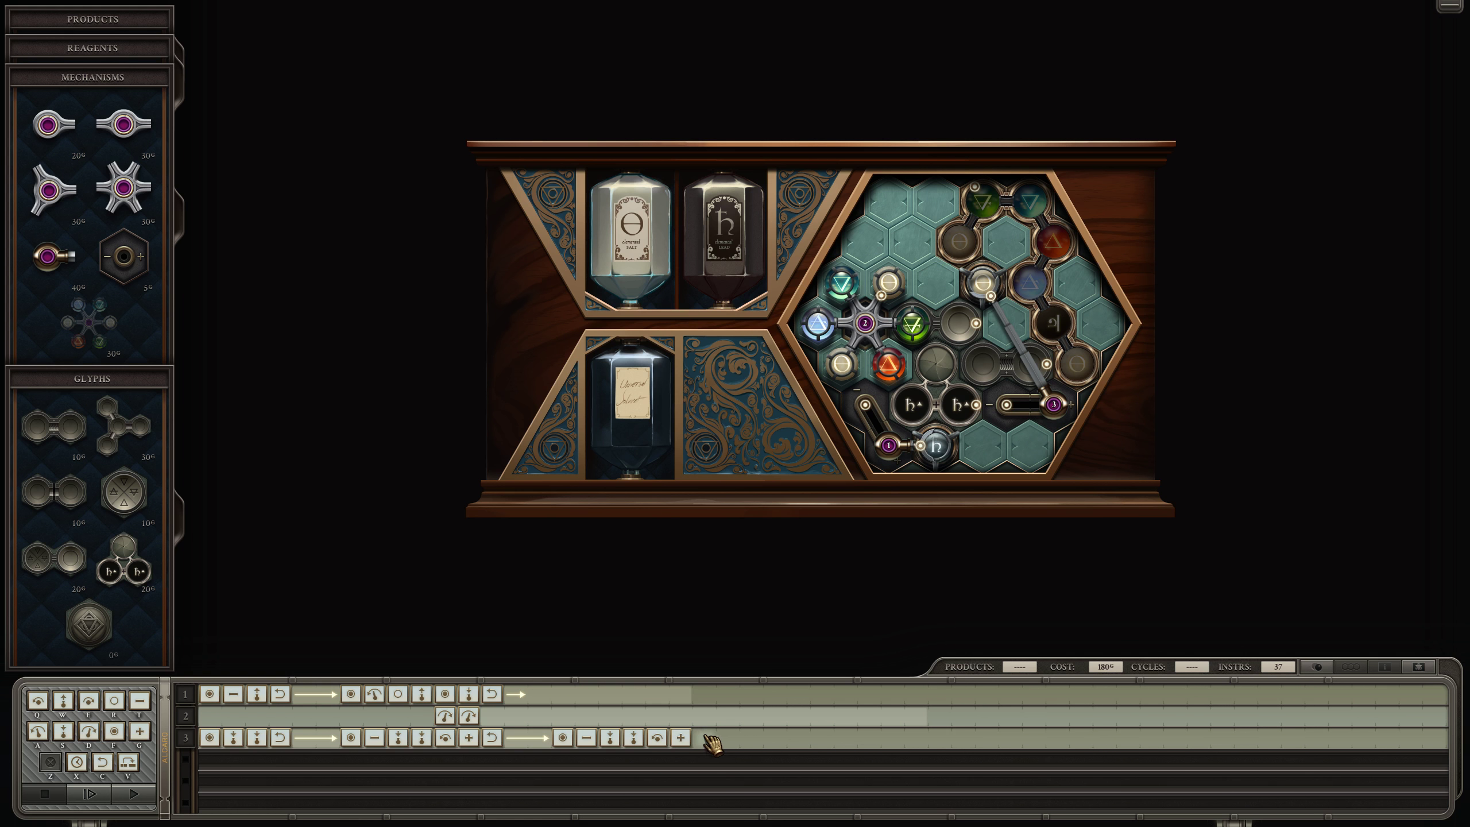
click(704, 753)
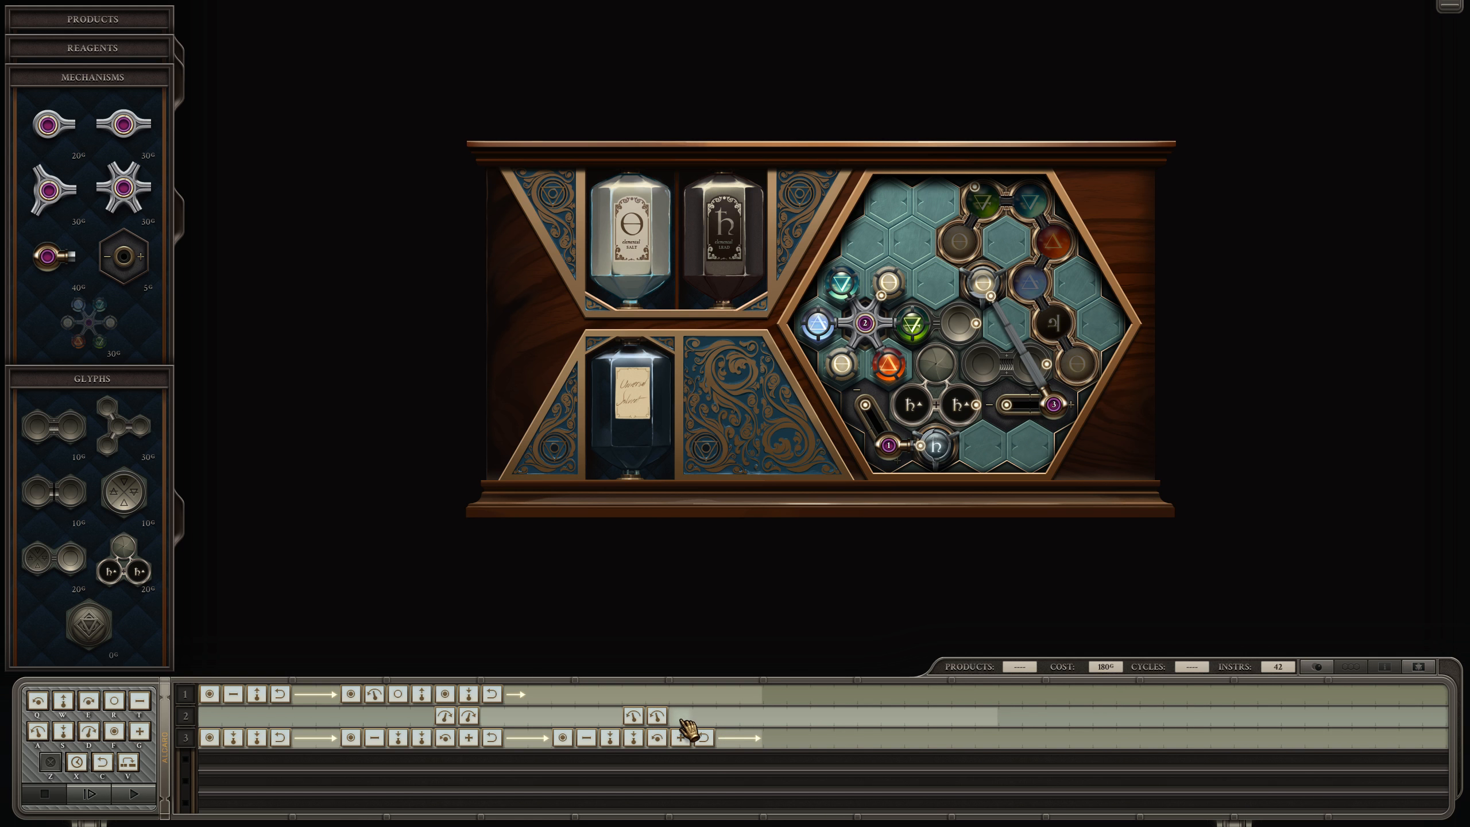
- Run the 43-instruction machine, hit the 'Atoms may not collide' error at cycle 19, and reset
click(131, 793)
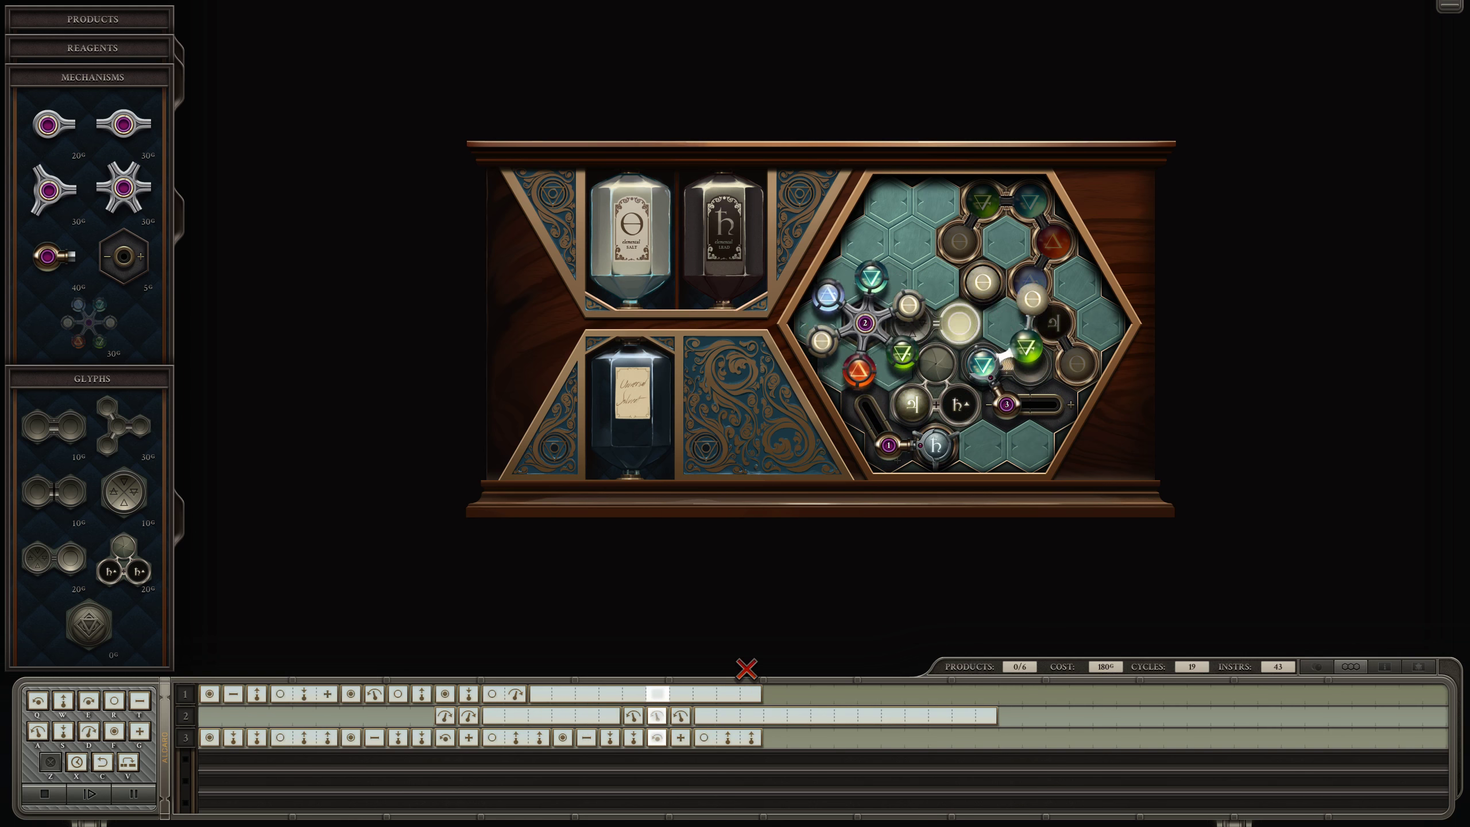
click(92, 795)
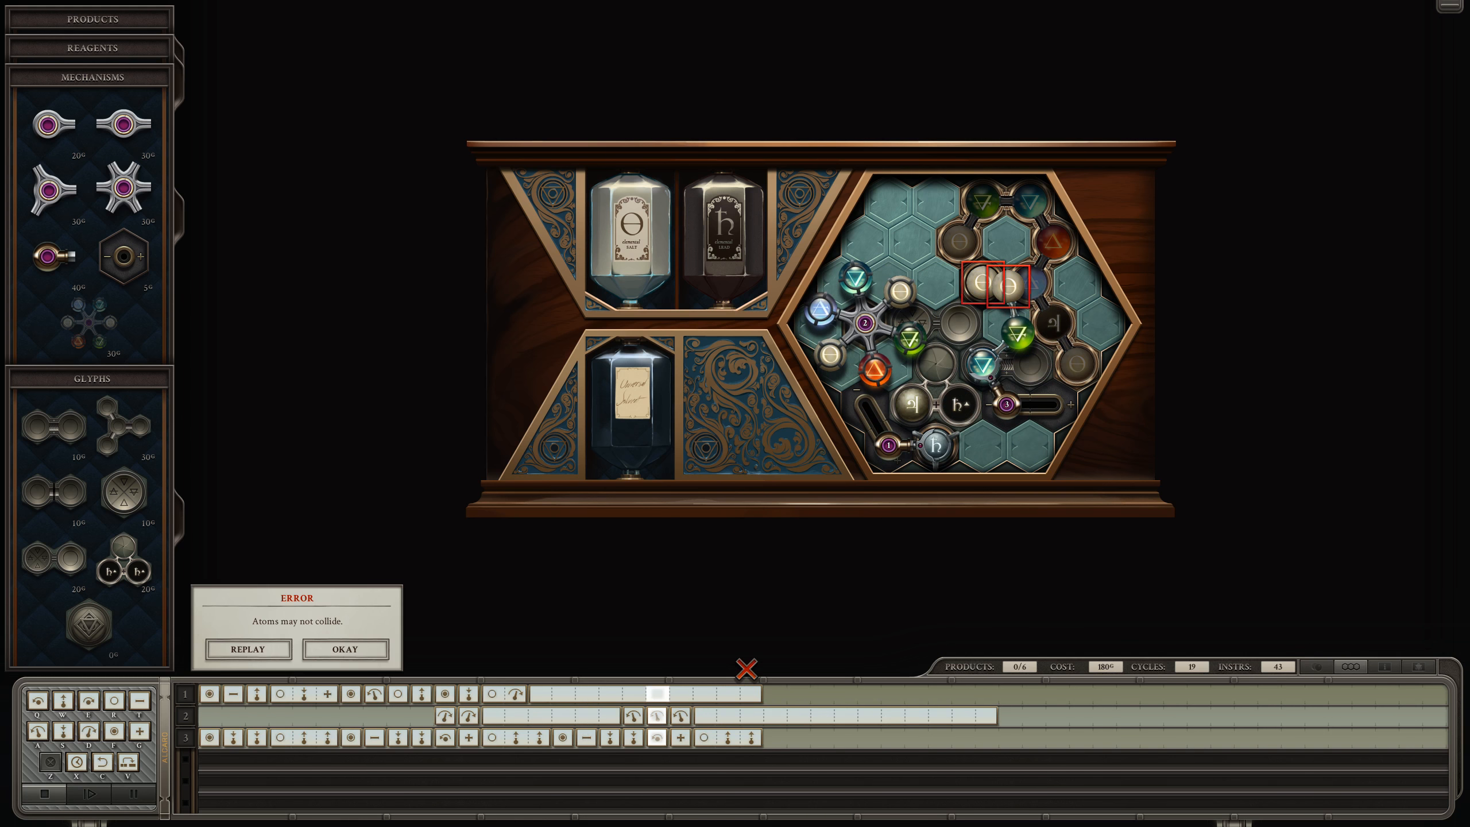
click(345, 649)
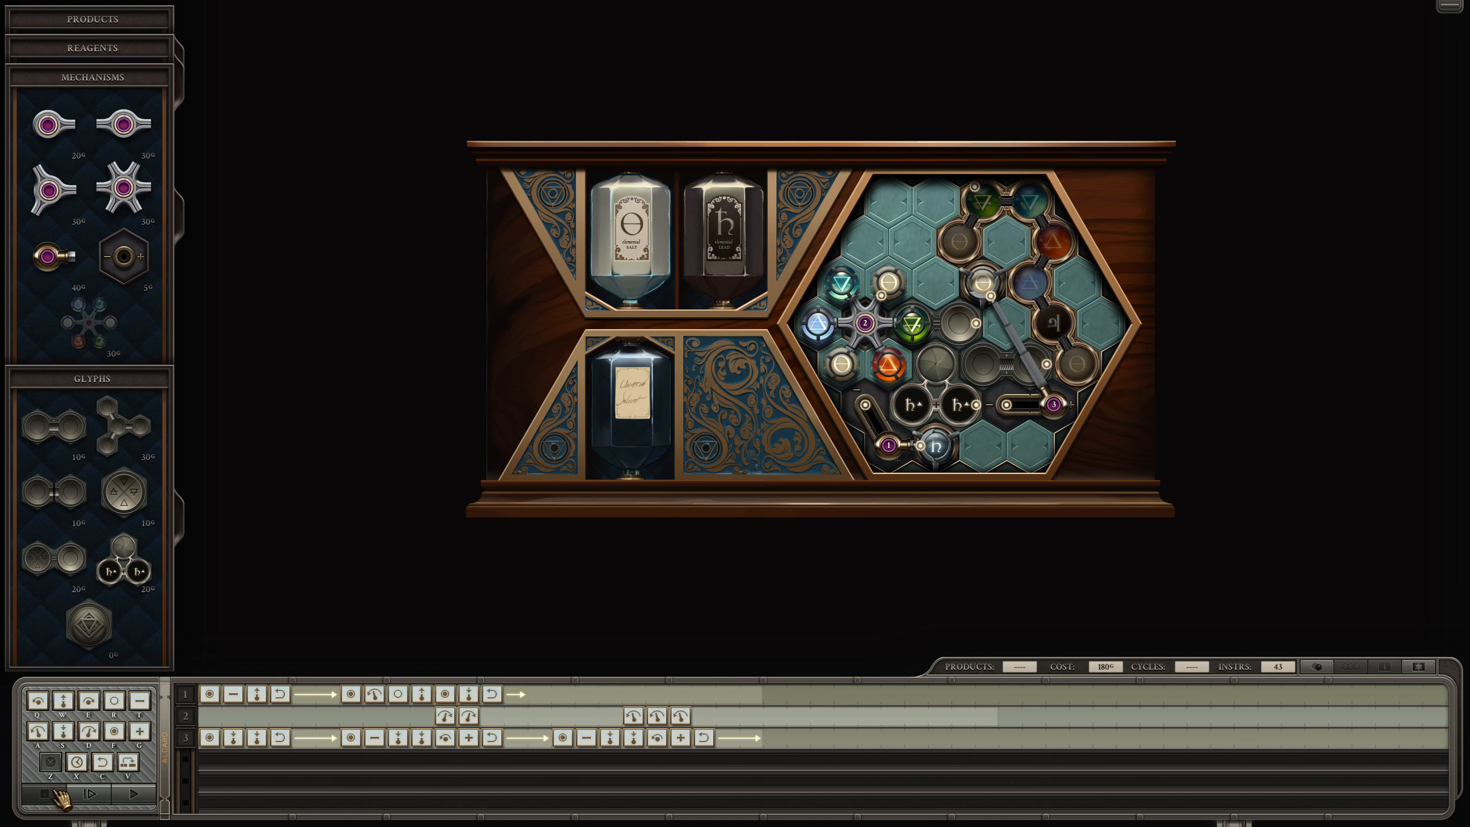
mouse_move(884, 634)
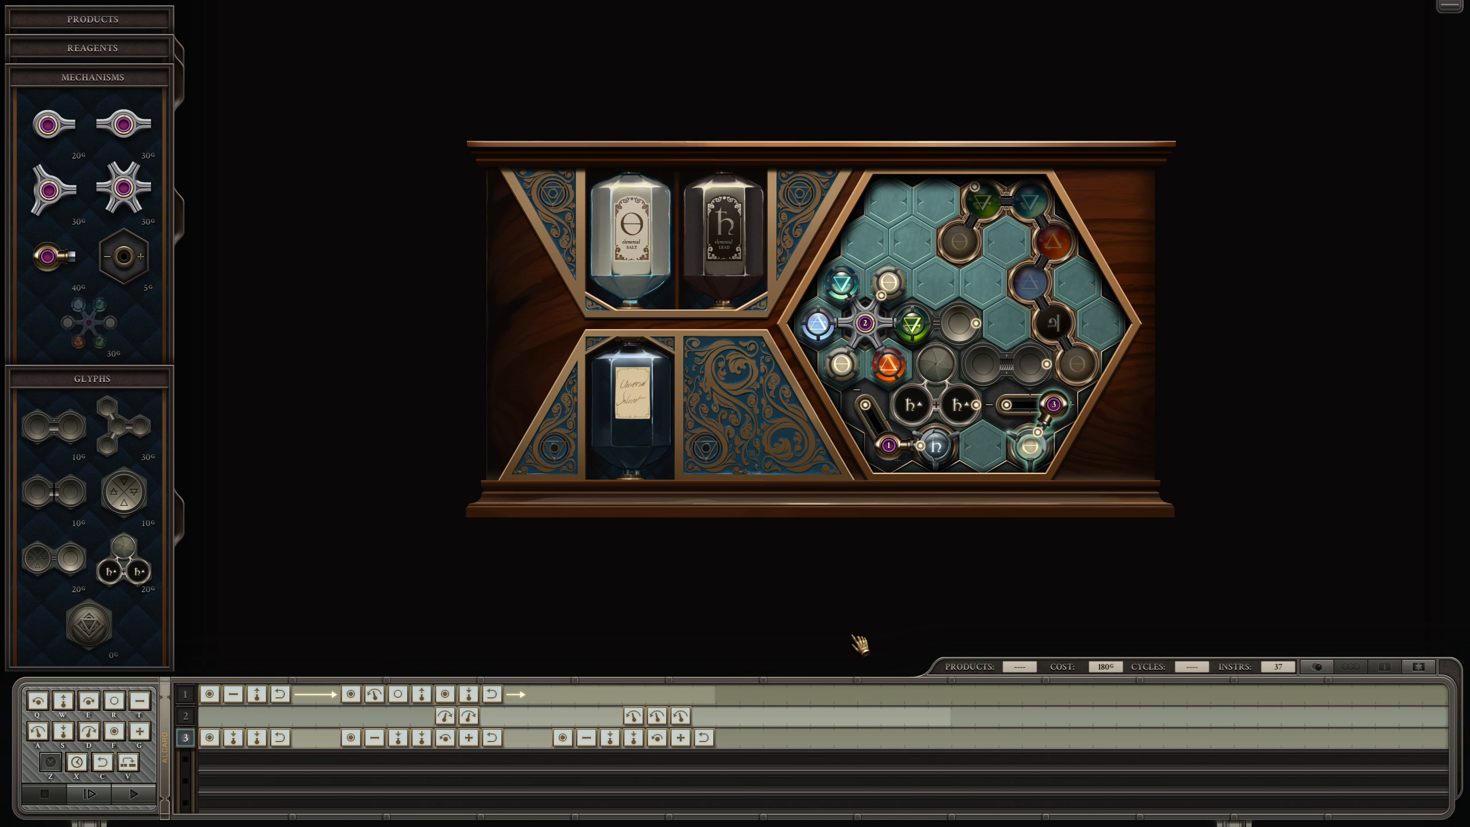
mouse_move(428, 817)
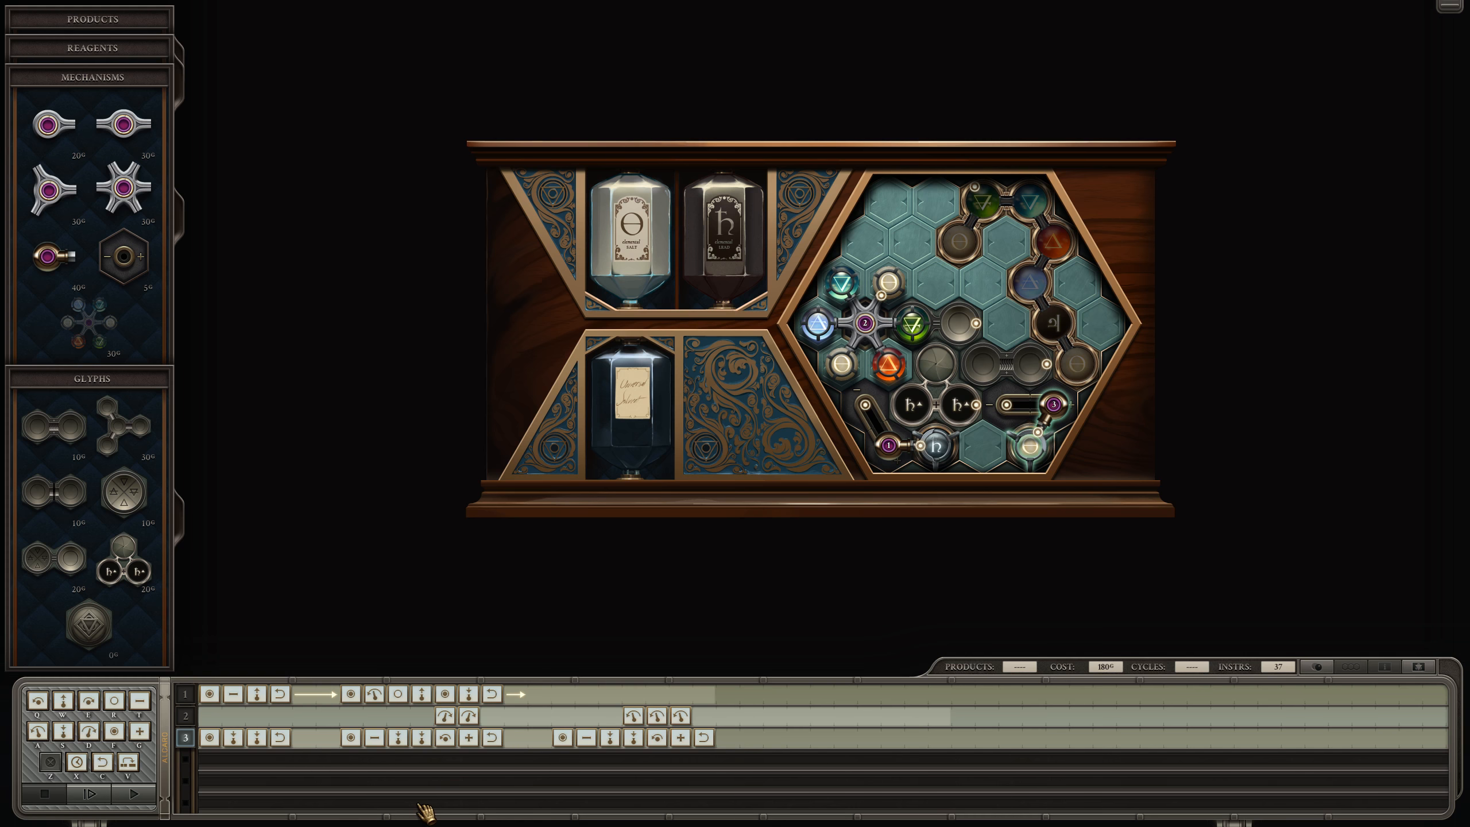
mouse_move(243, 754)
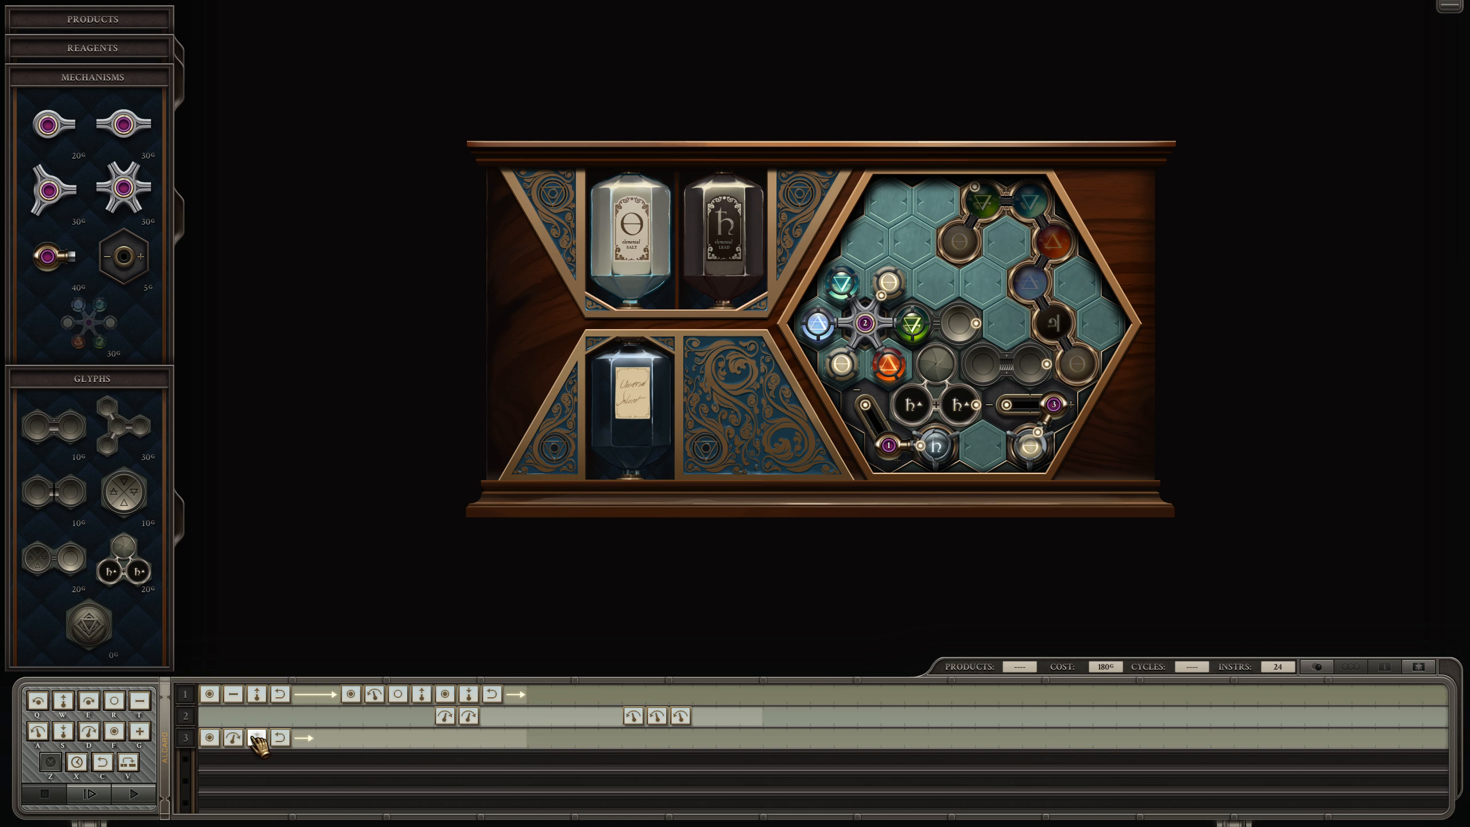
mouse_move(256, 751)
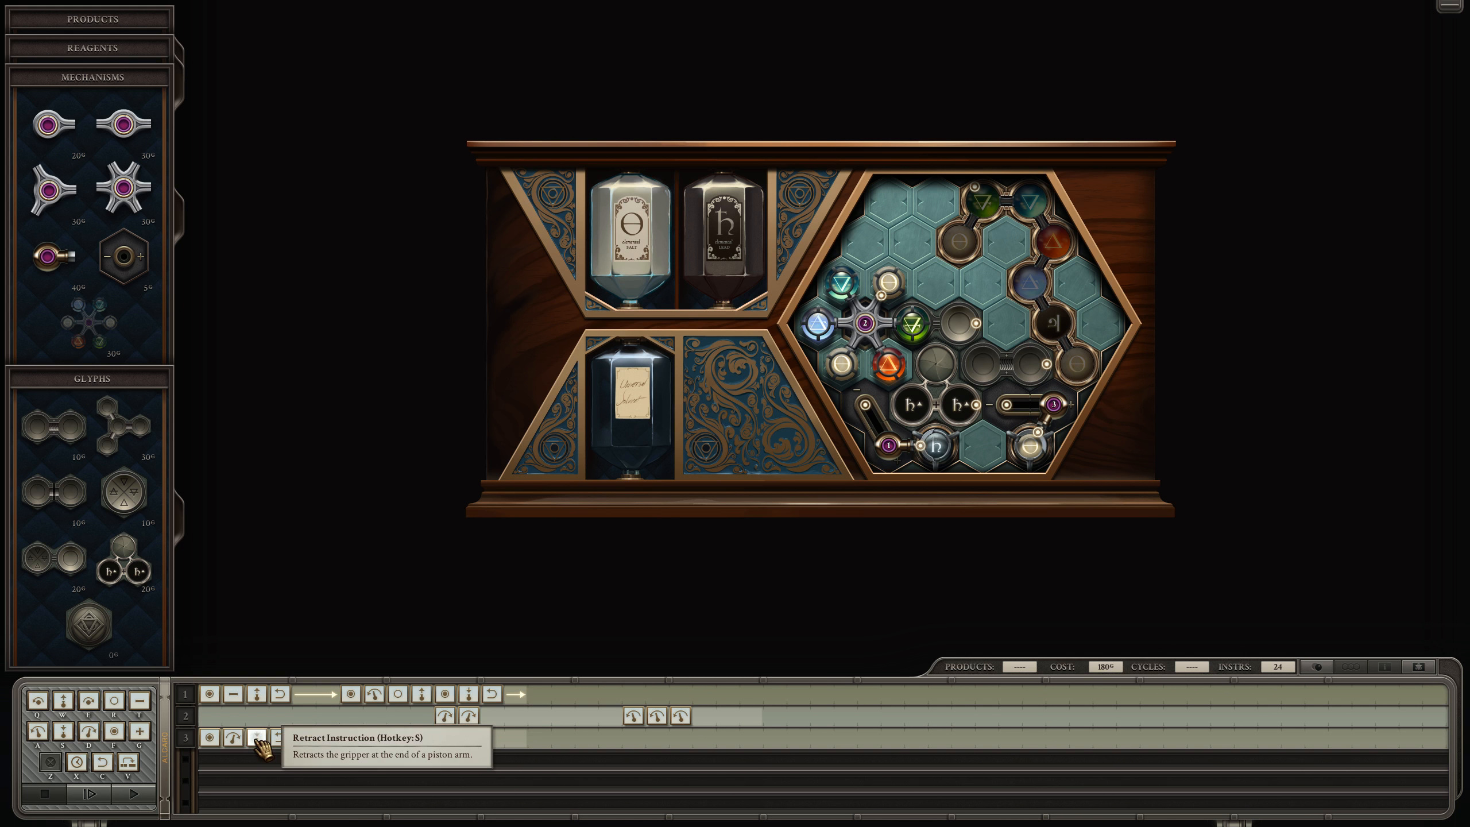
- Rework the third arm's early steps with new grab, rotate and retract instructions
click(248, 738)
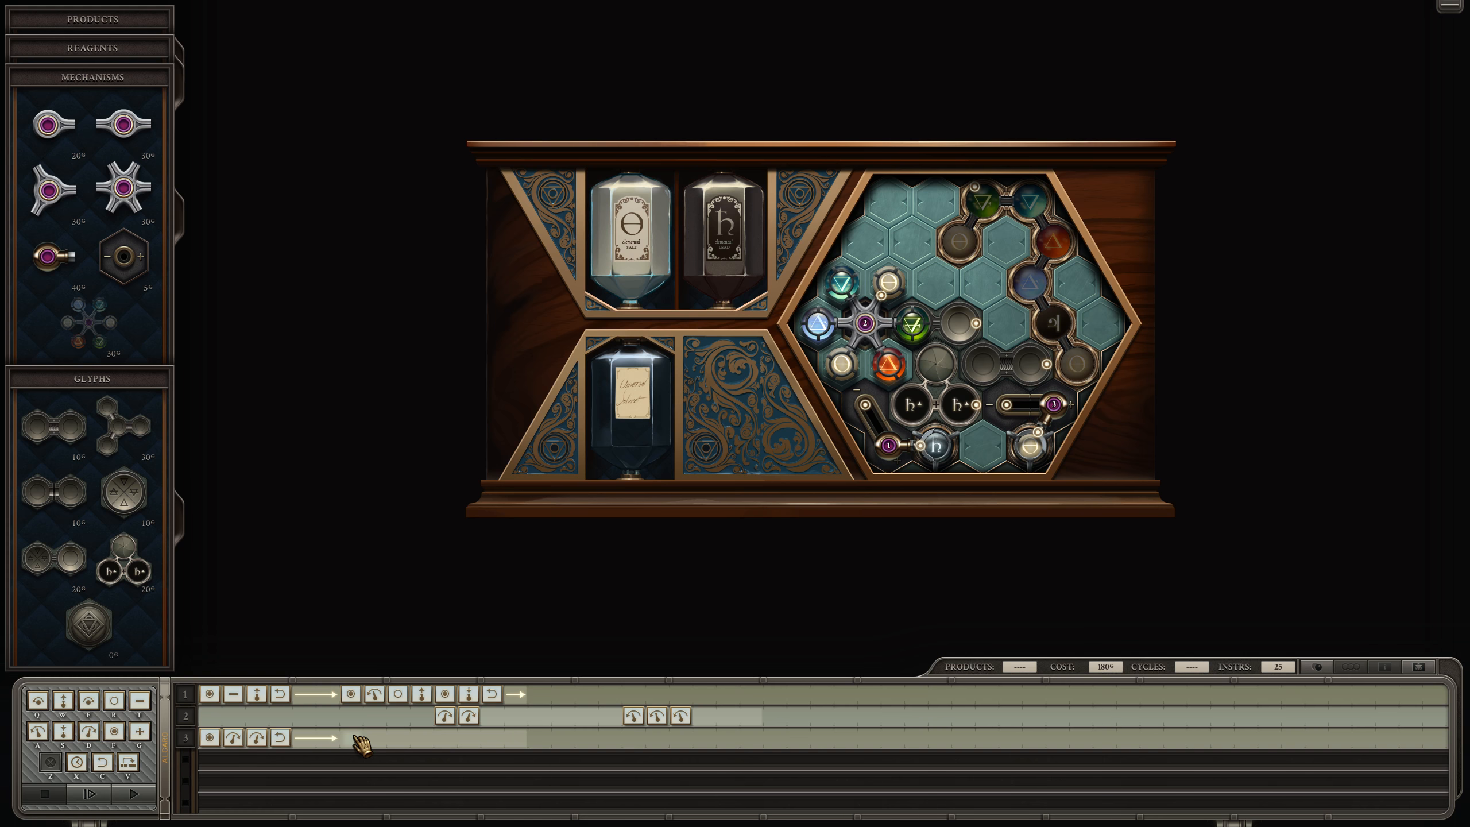
click(372, 739)
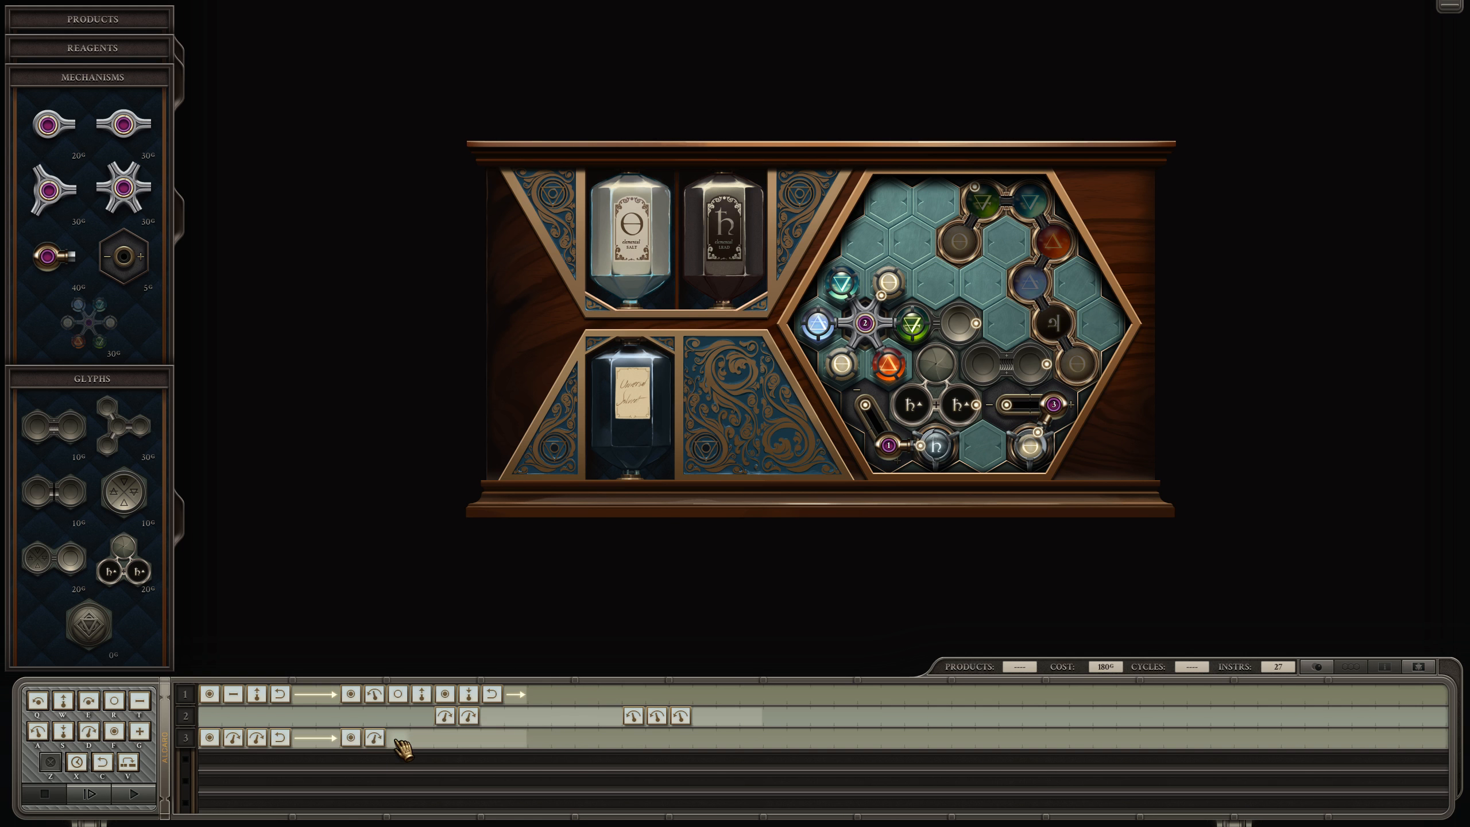
click(397, 751)
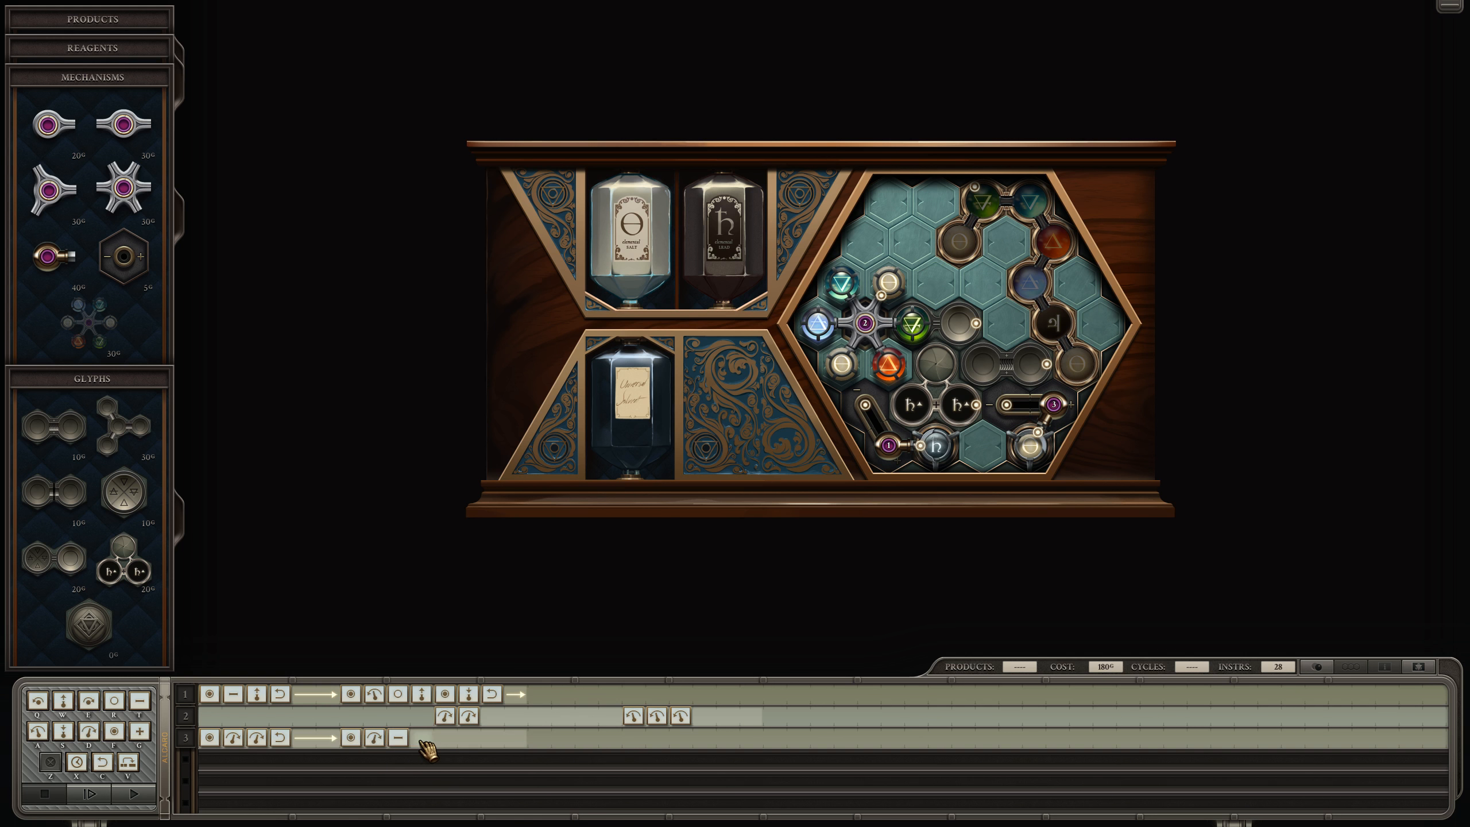
click(446, 739)
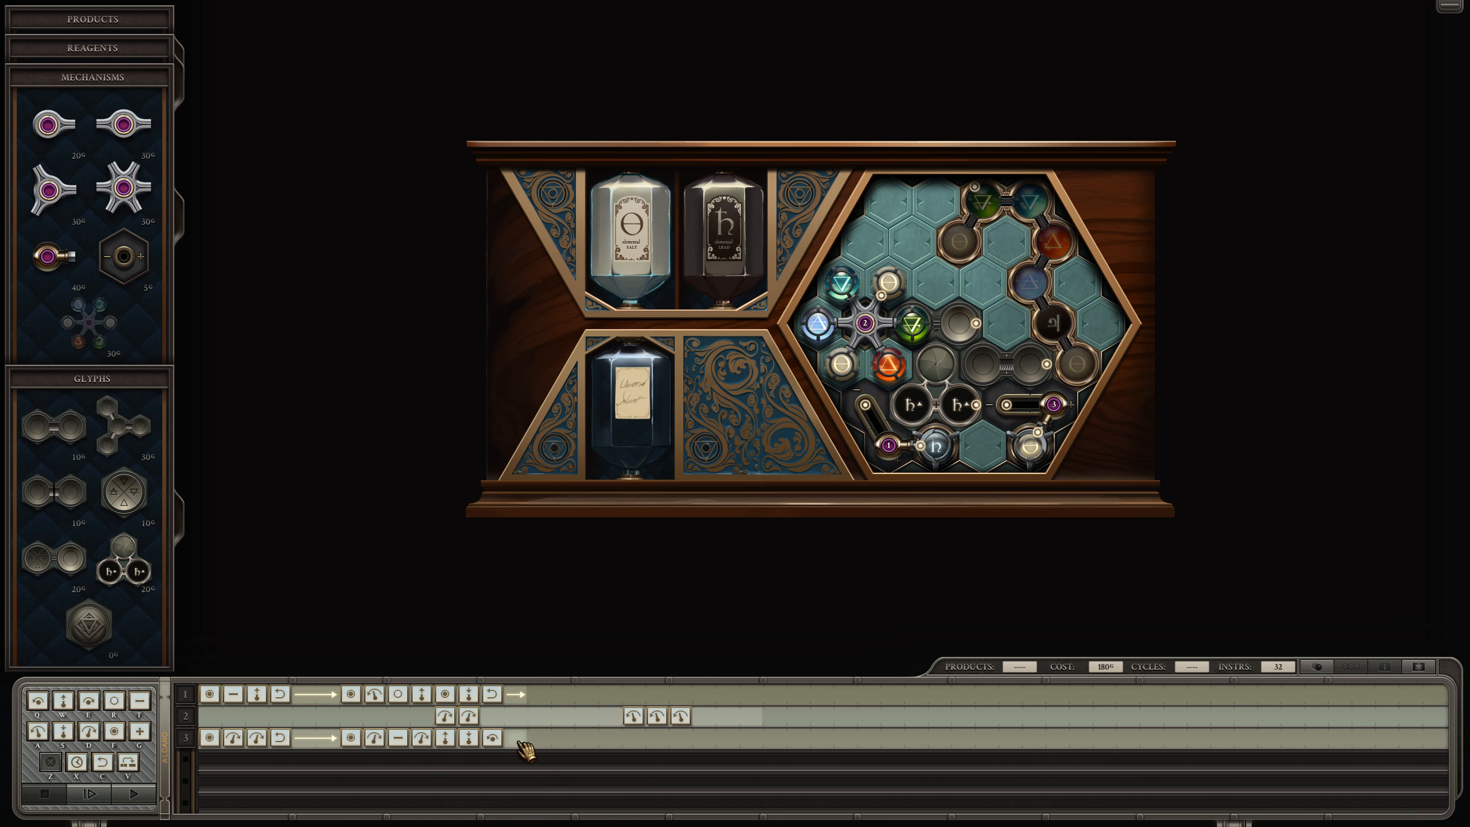
- Finish the third arm's rebuilt sequence, bringing the machine to 47 instructions
click(512, 755)
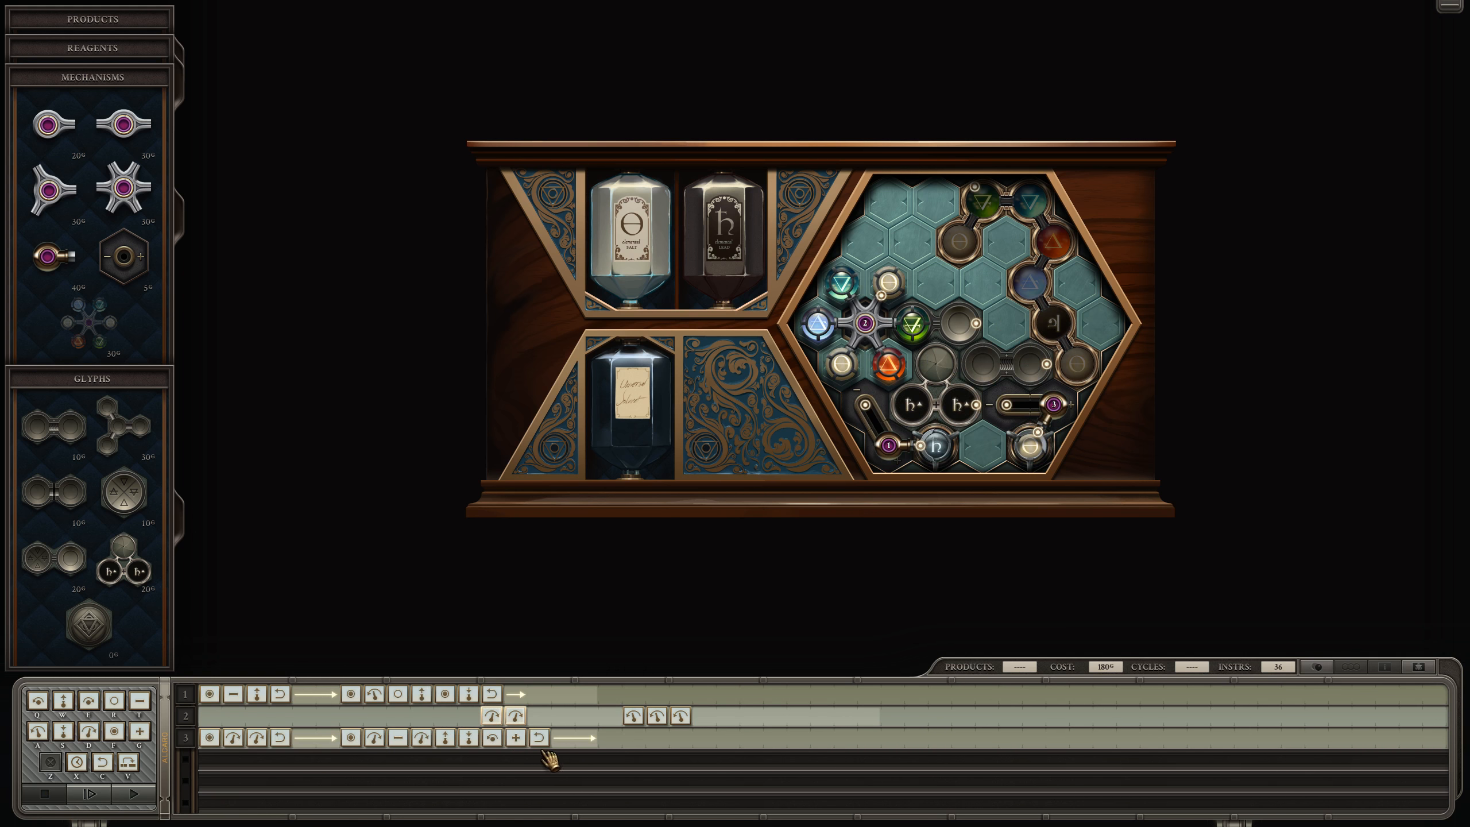
click(122, 795)
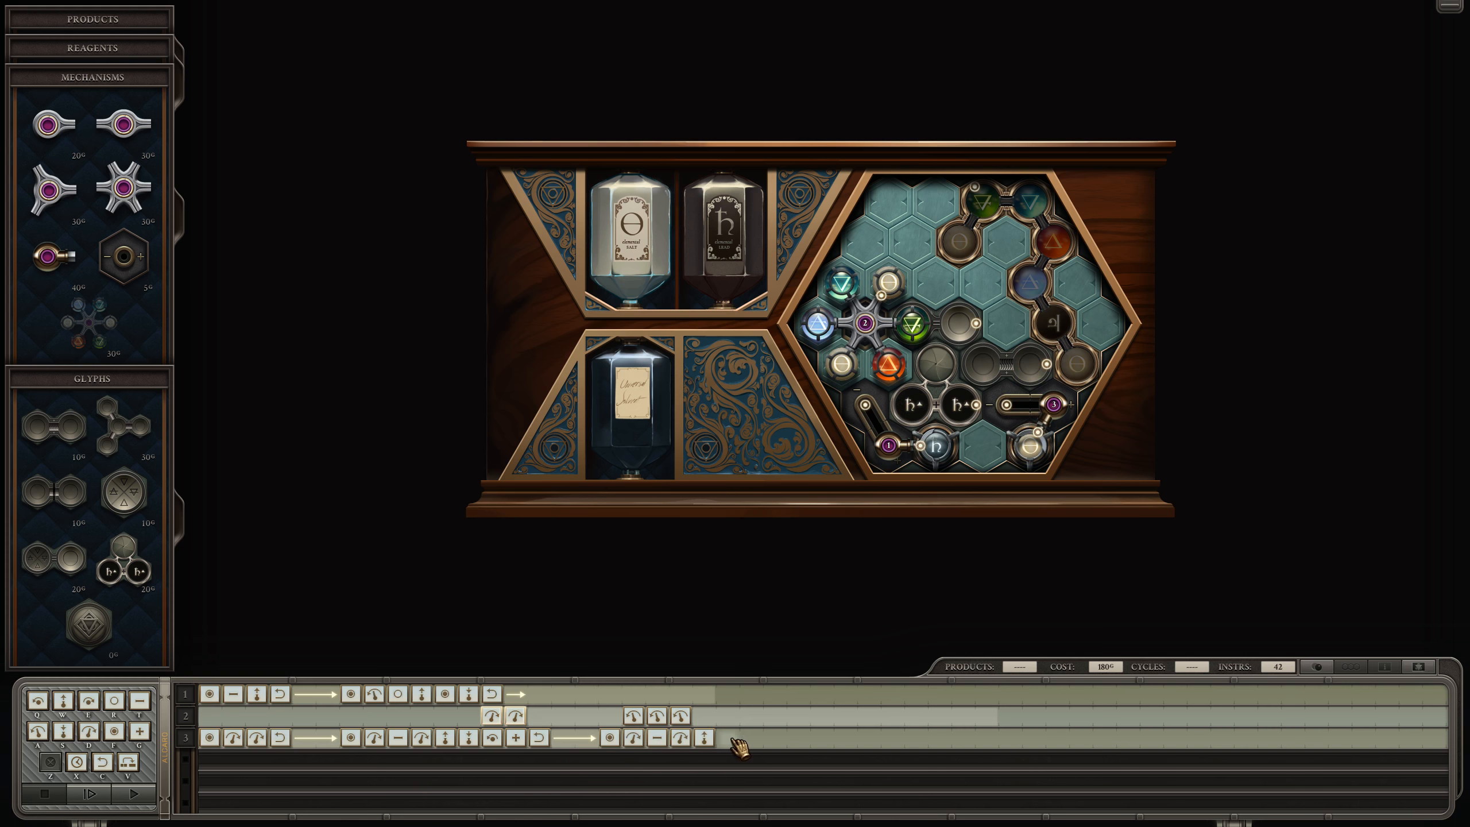
click(744, 751)
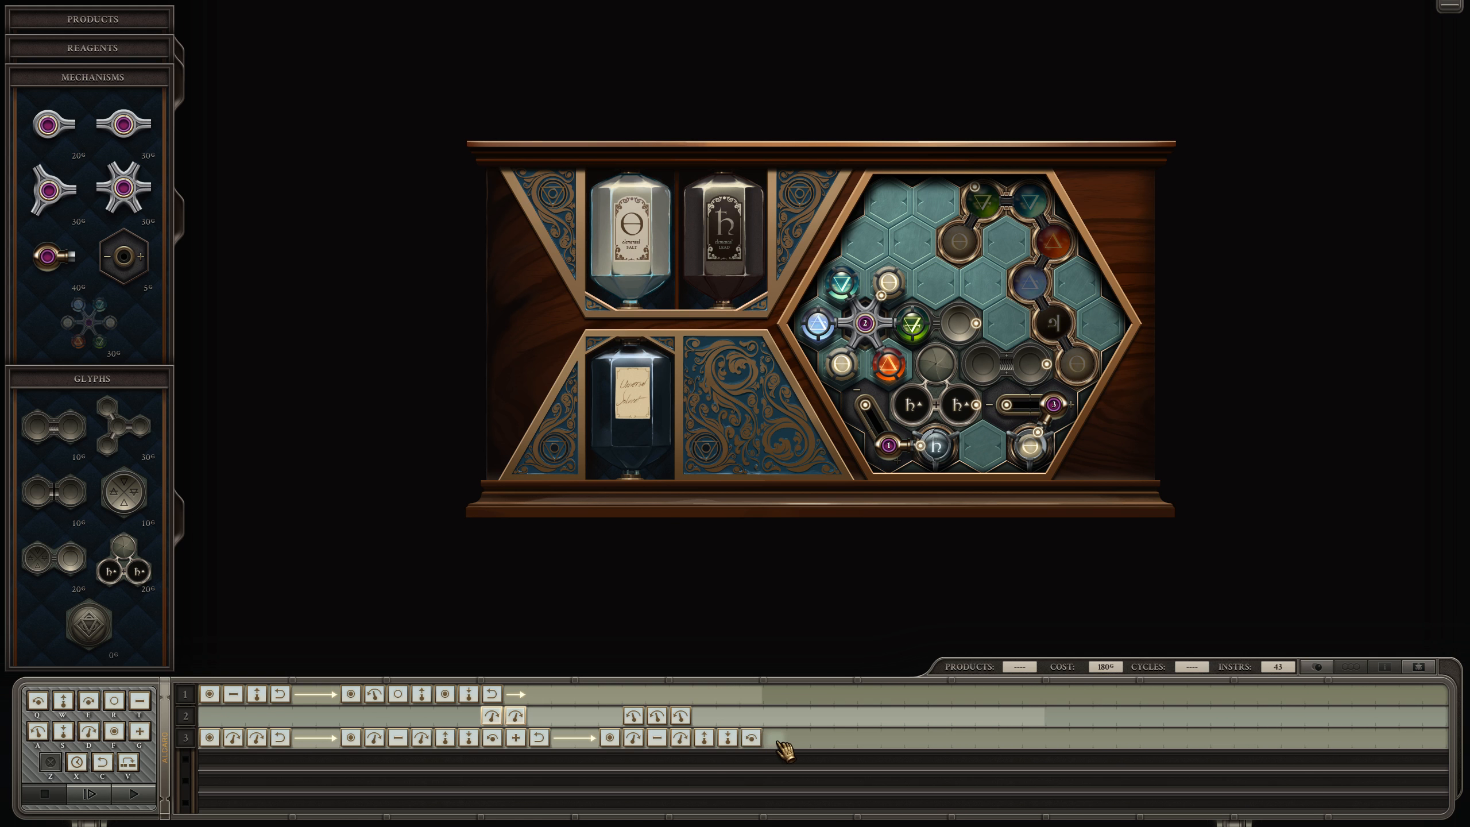
click(777, 752)
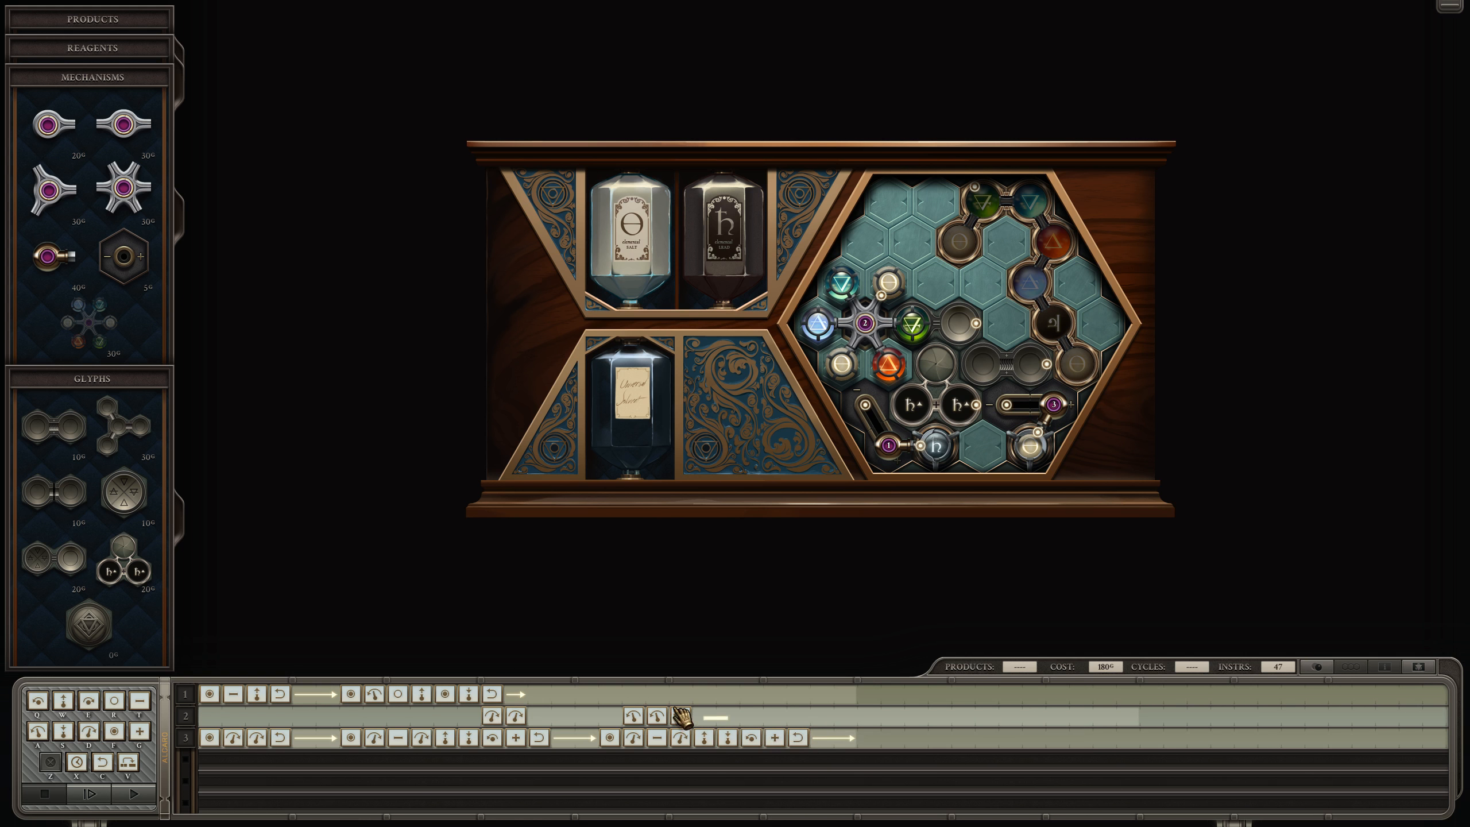
- Test to cycle 25, return to editing, and add a grab step to the third arm toward 60 instructions
click(124, 795)
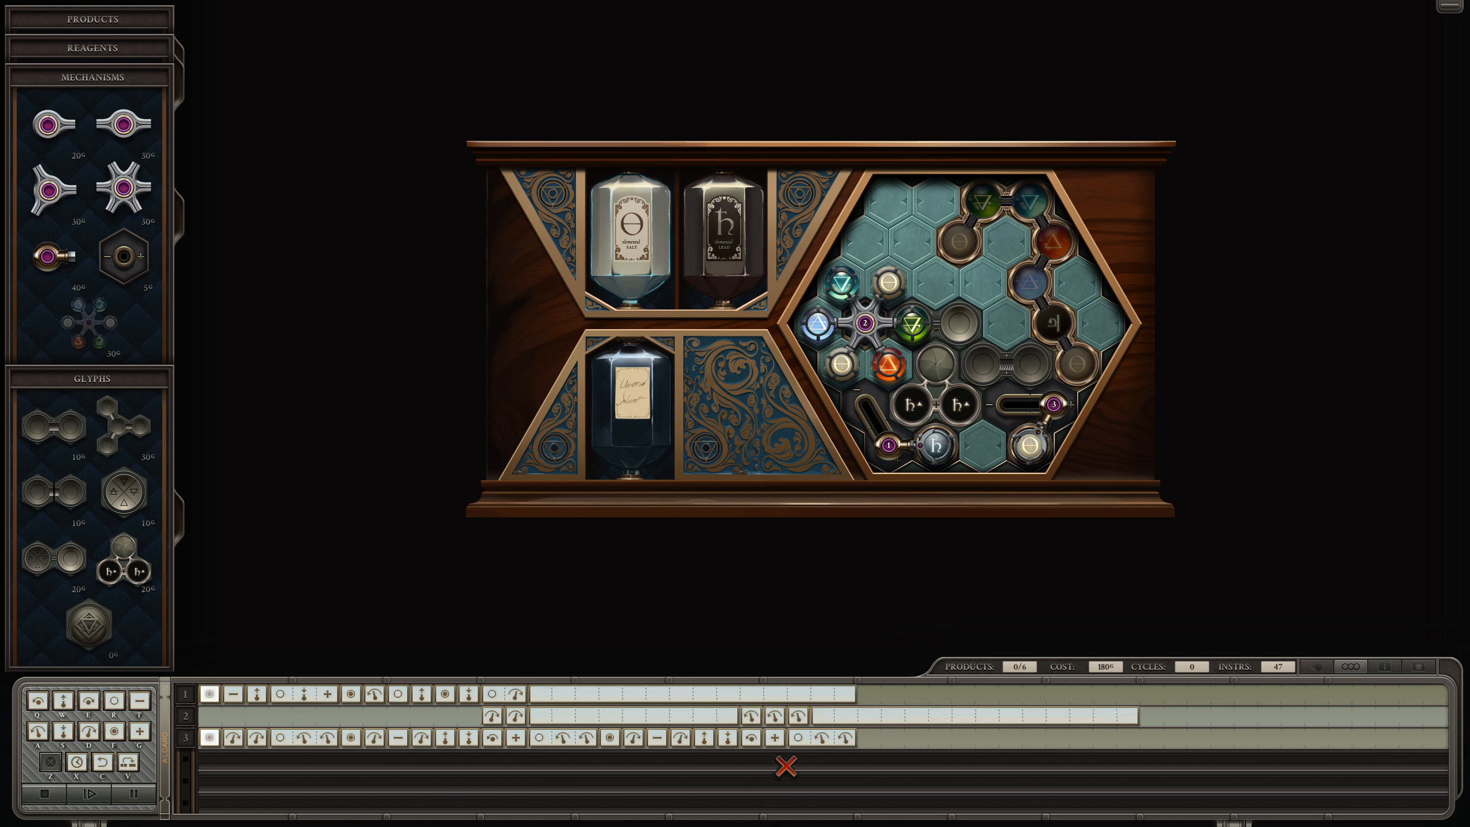
click(129, 794)
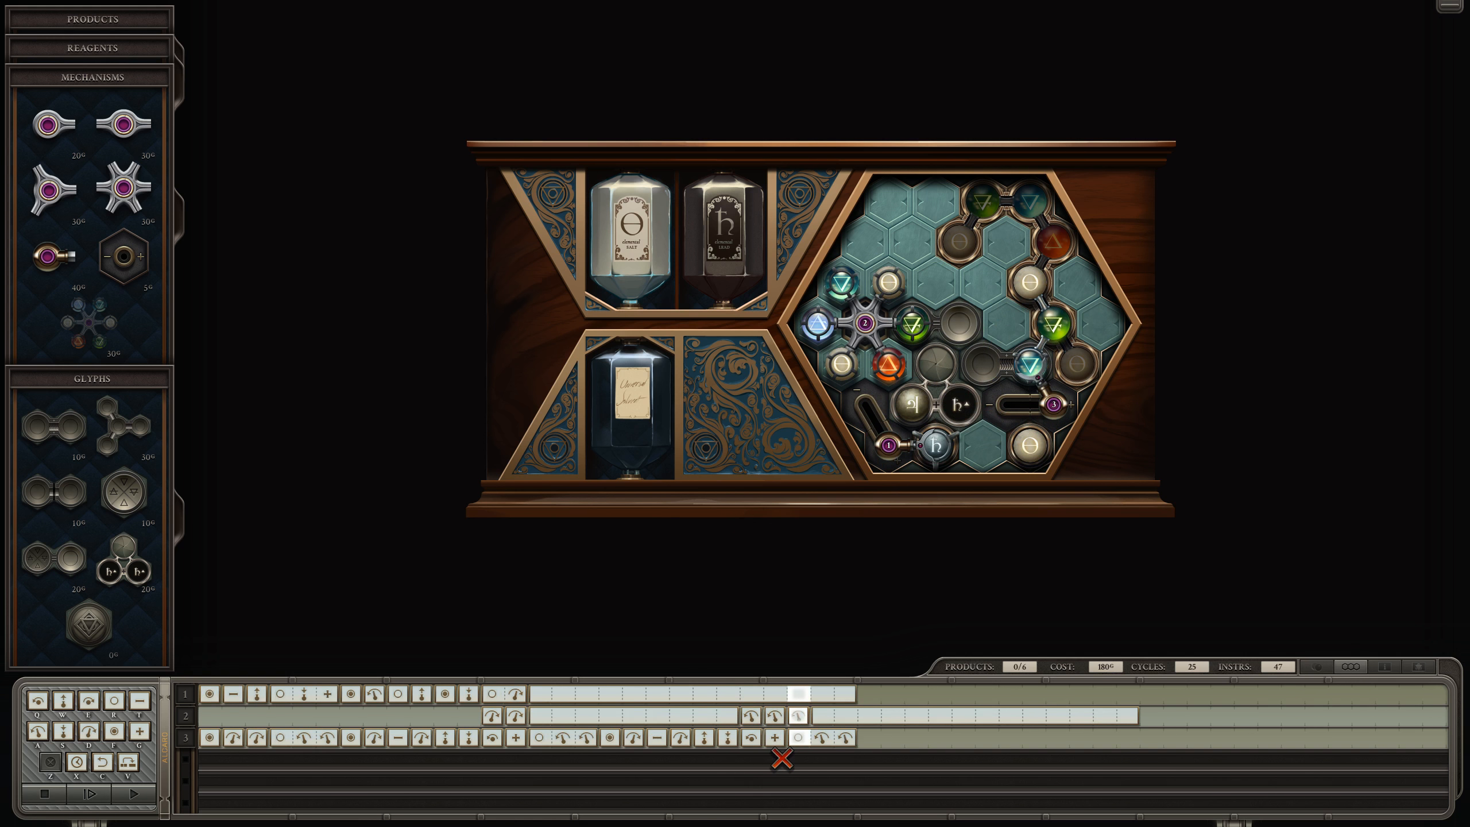
click(90, 793)
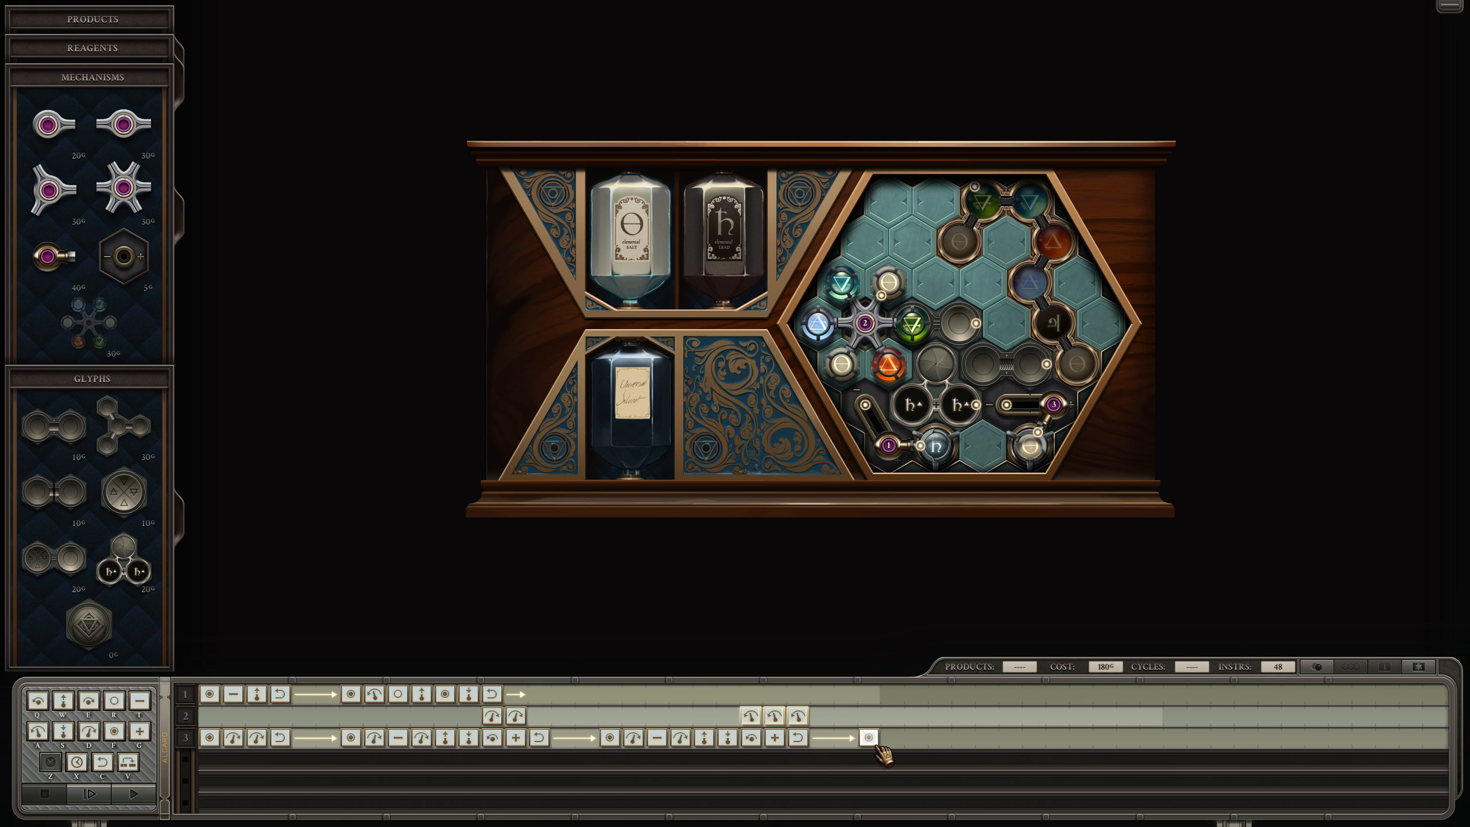
click(897, 754)
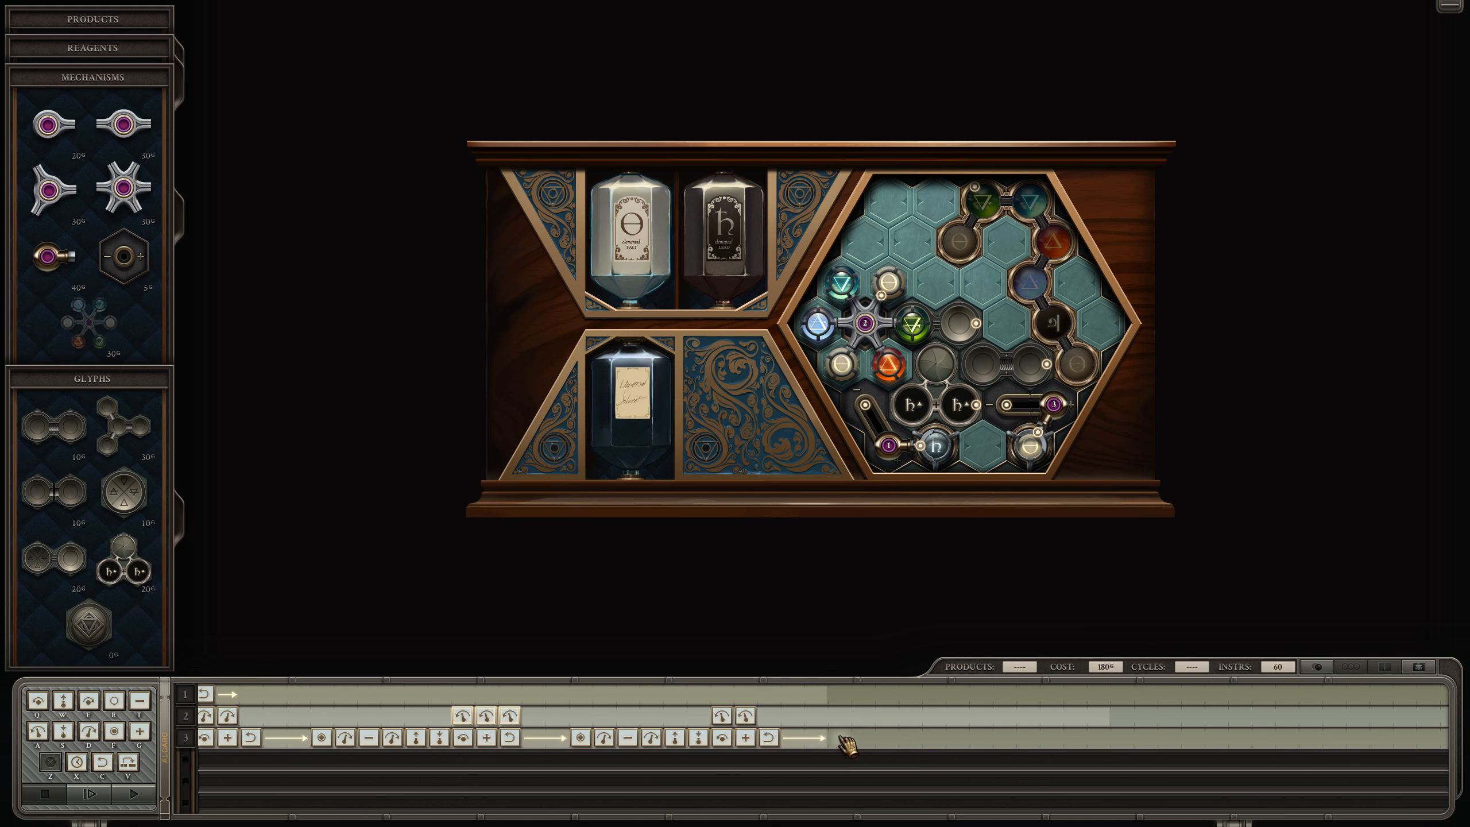
- Test again, dismiss the cycle-40 collision error, and add a late step to the first arm
click(128, 794)
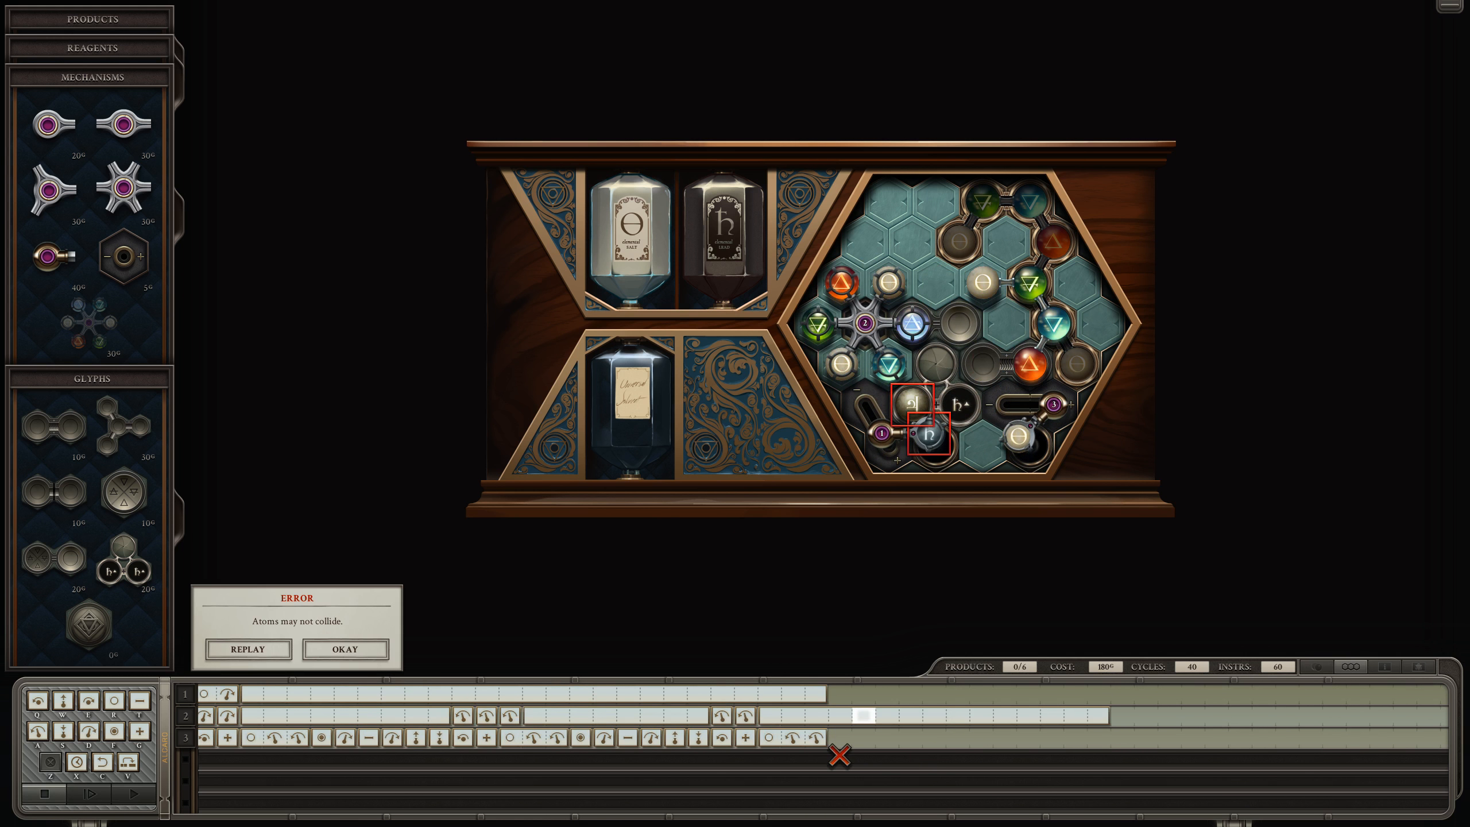
click(345, 650)
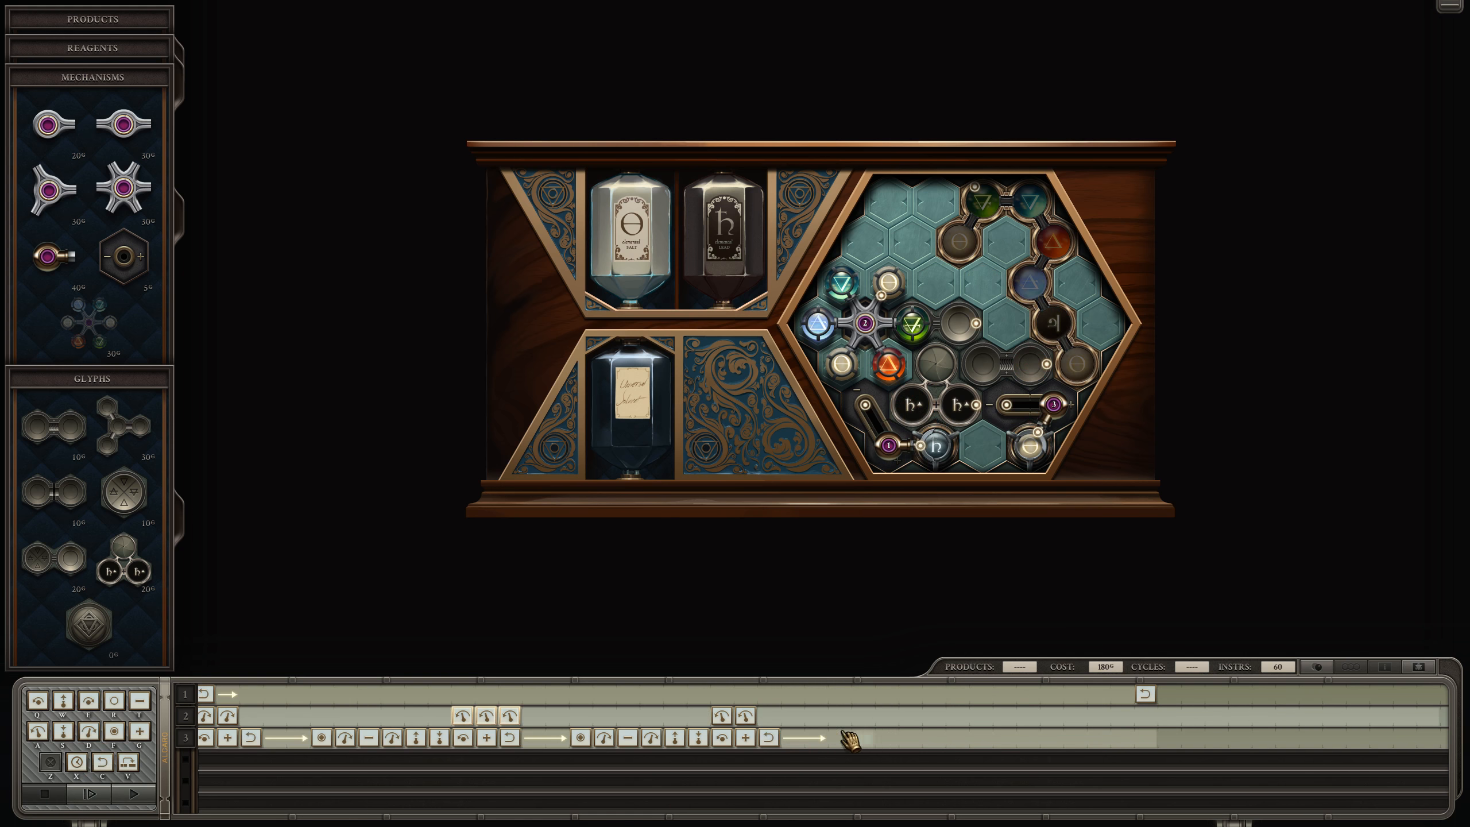
click(121, 797)
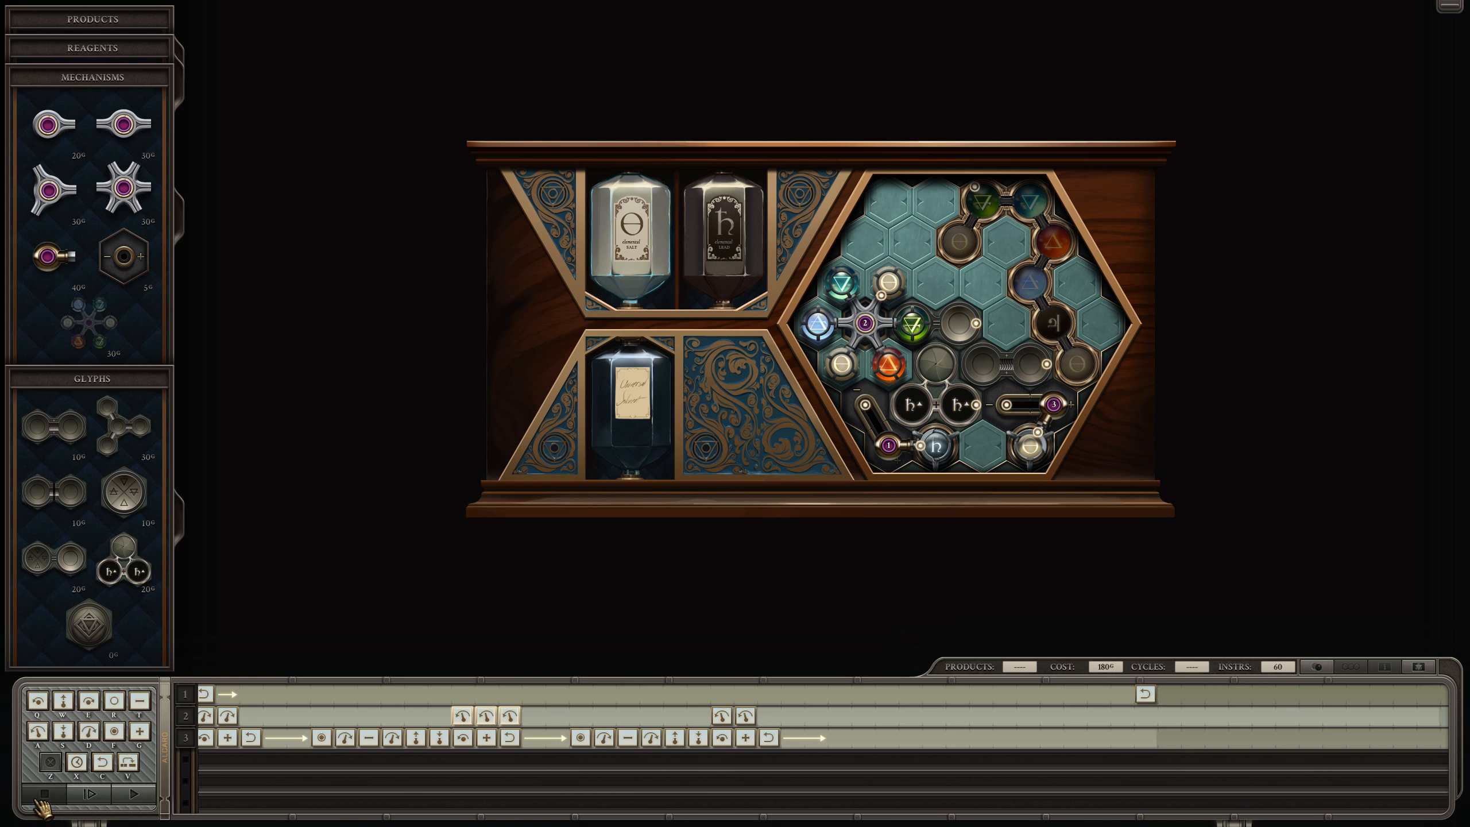
- Add further steps, including a repeat, to the second and third arms for 72 instructions
click(843, 752)
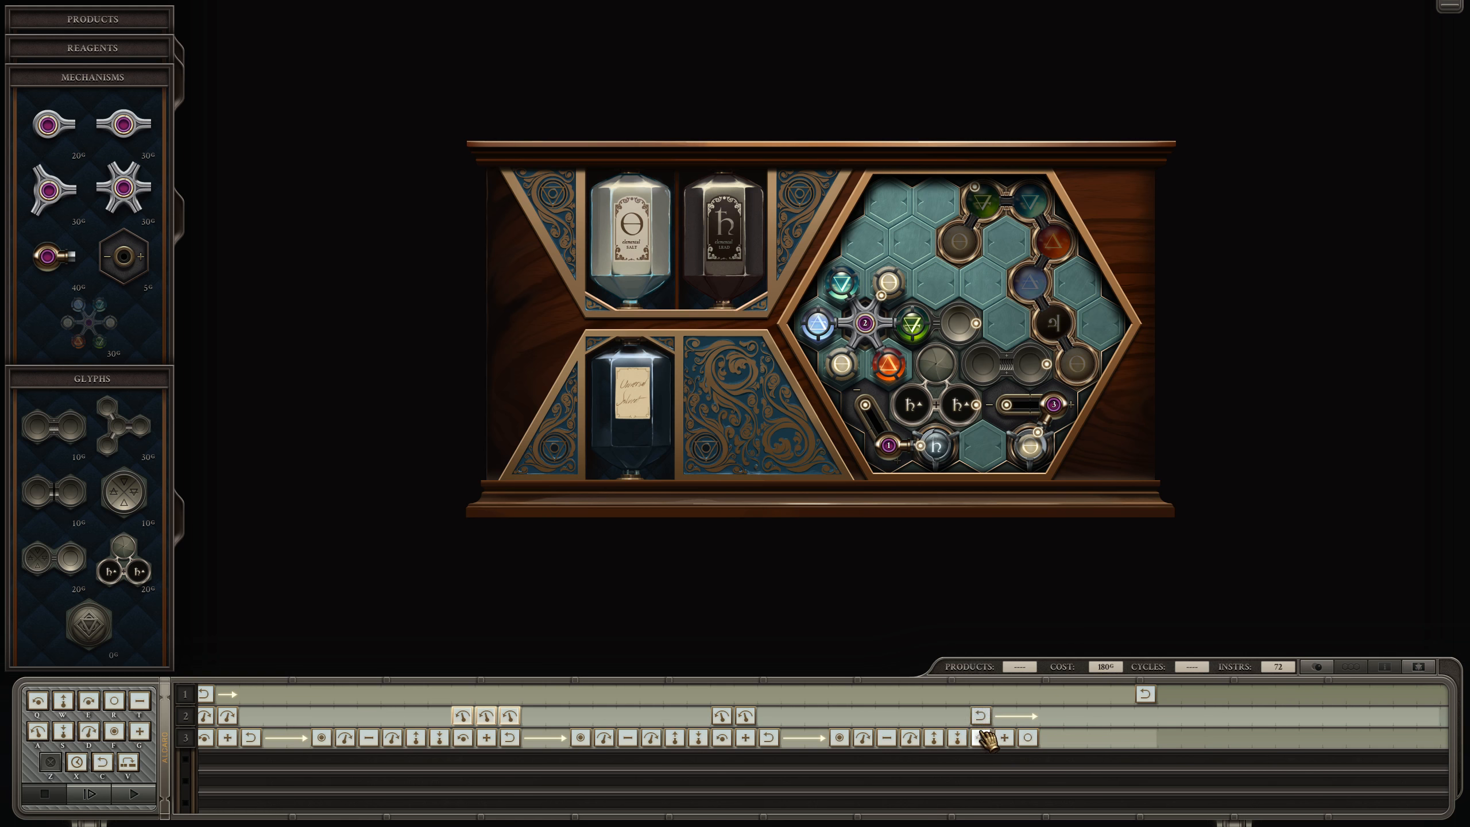
click(131, 795)
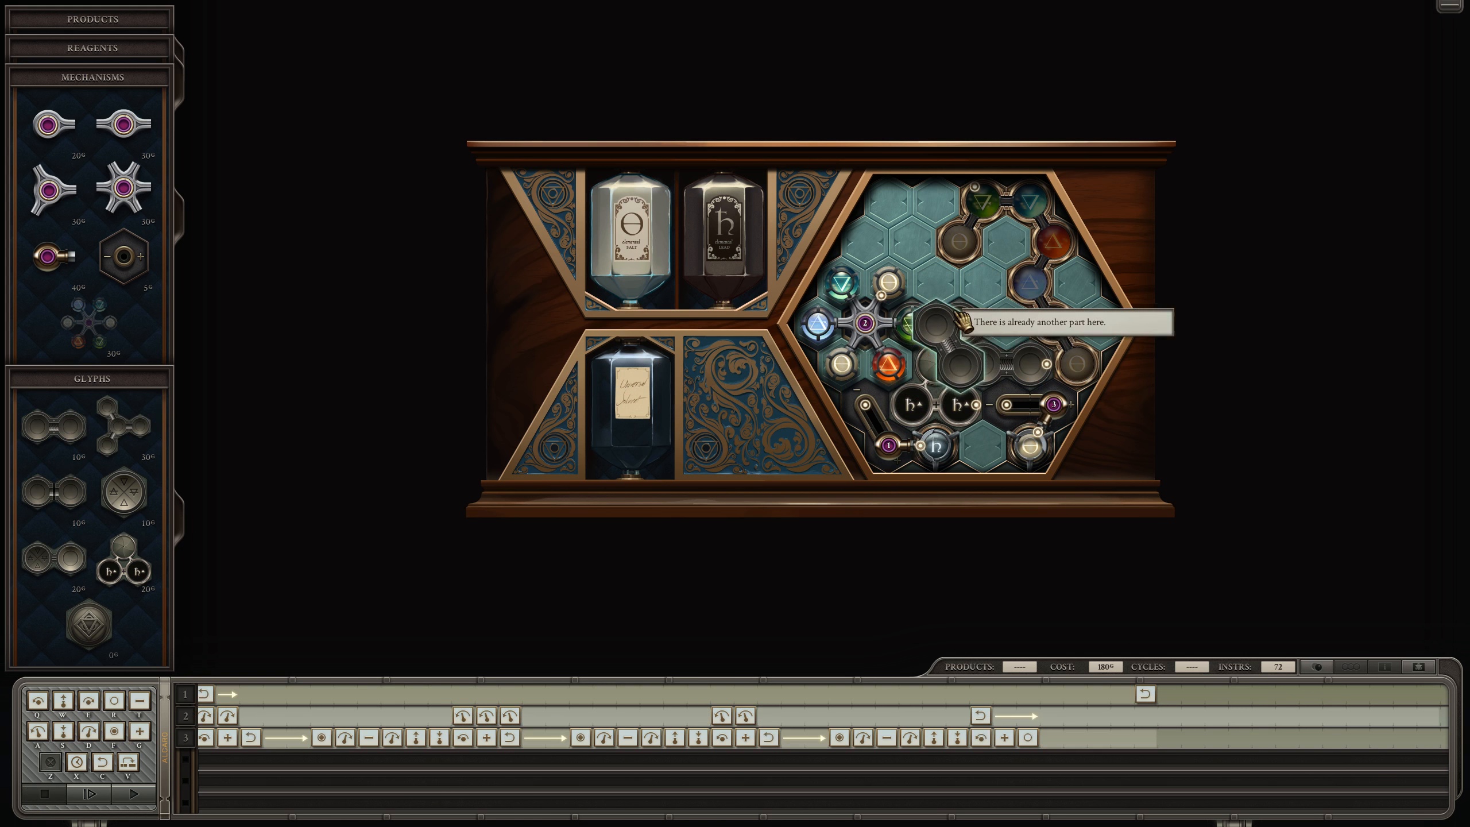
click(127, 797)
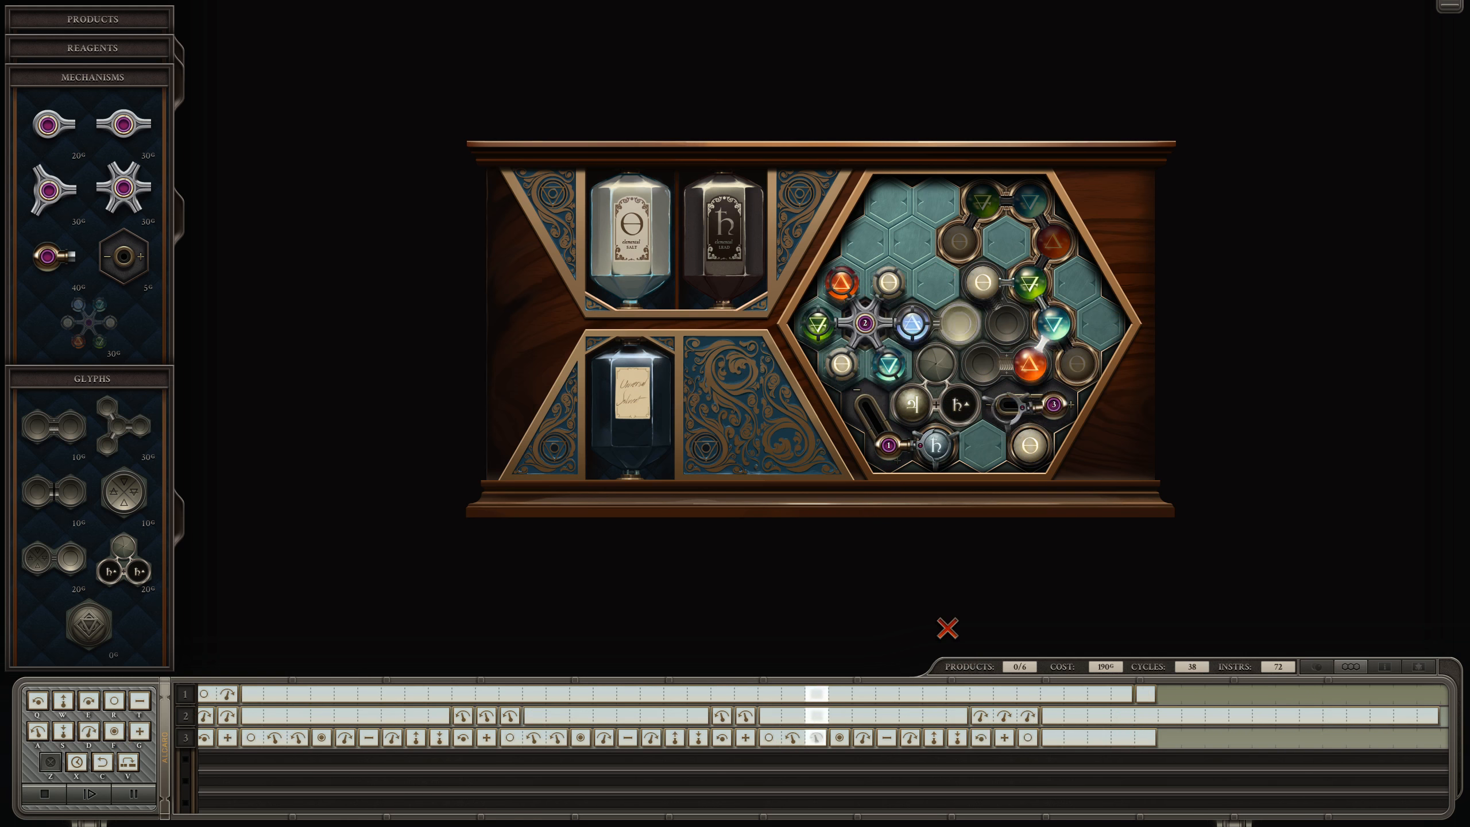
click(58, 795)
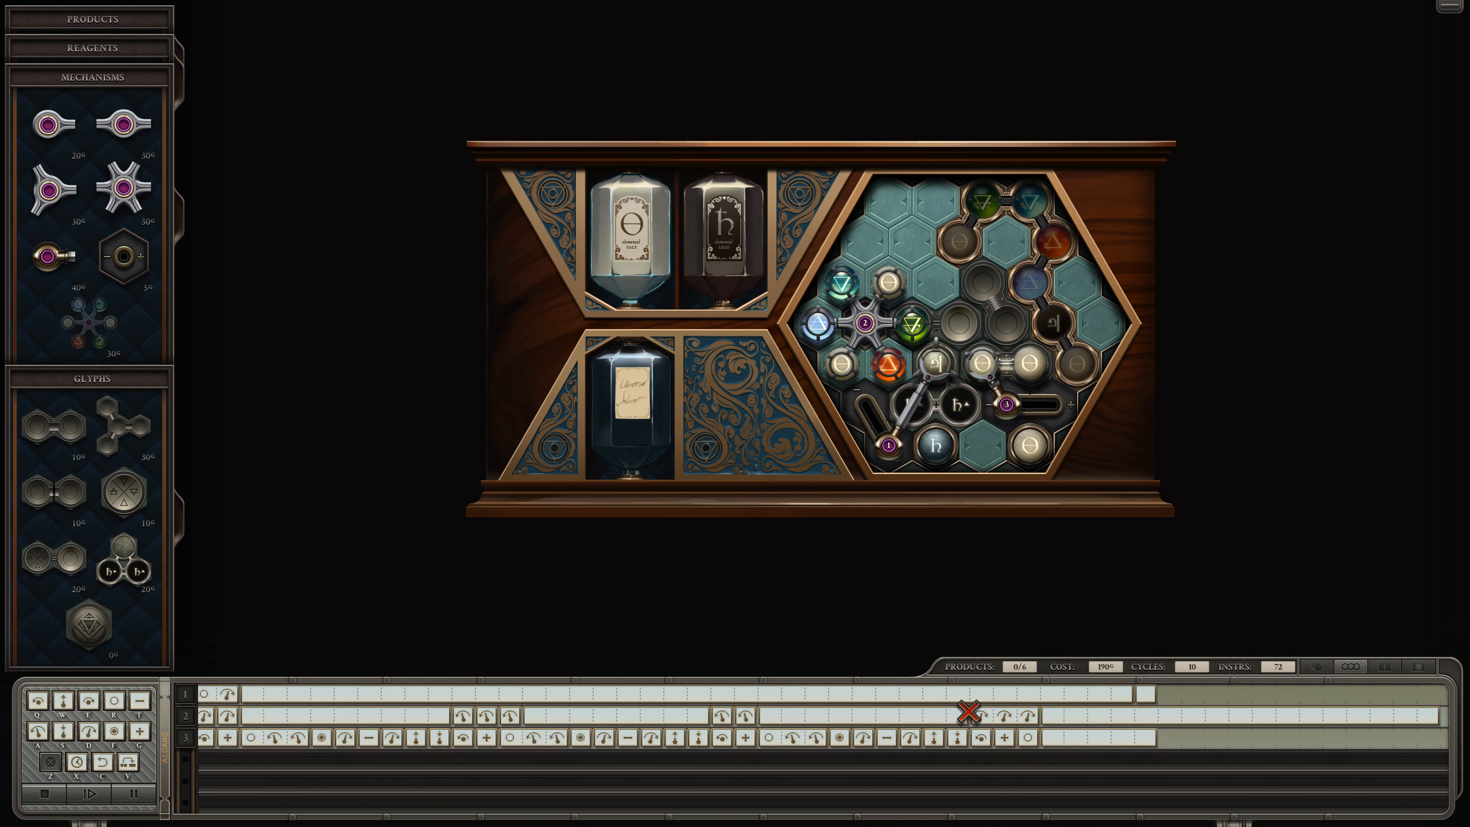
click(127, 794)
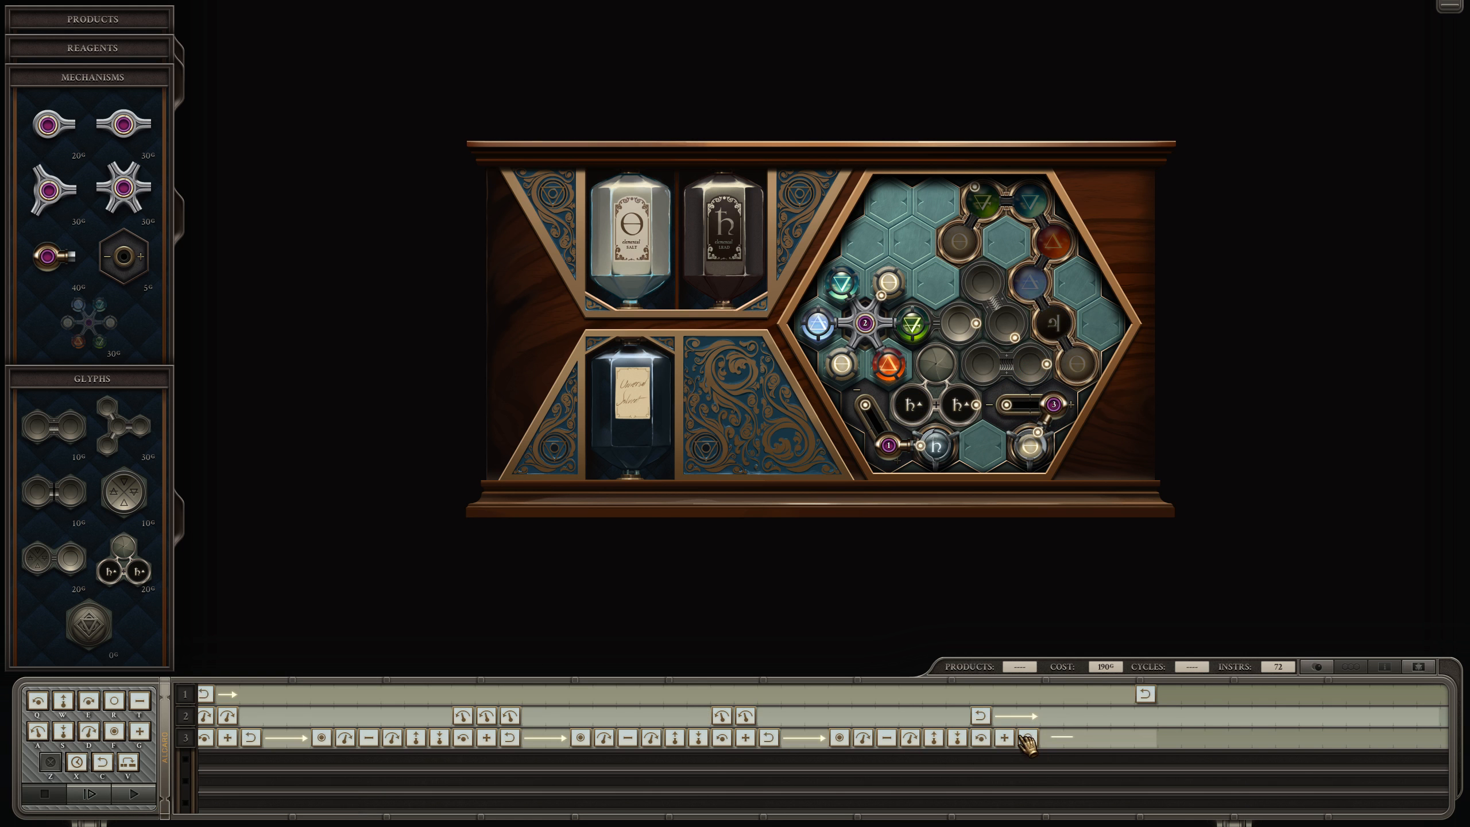
click(90, 795)
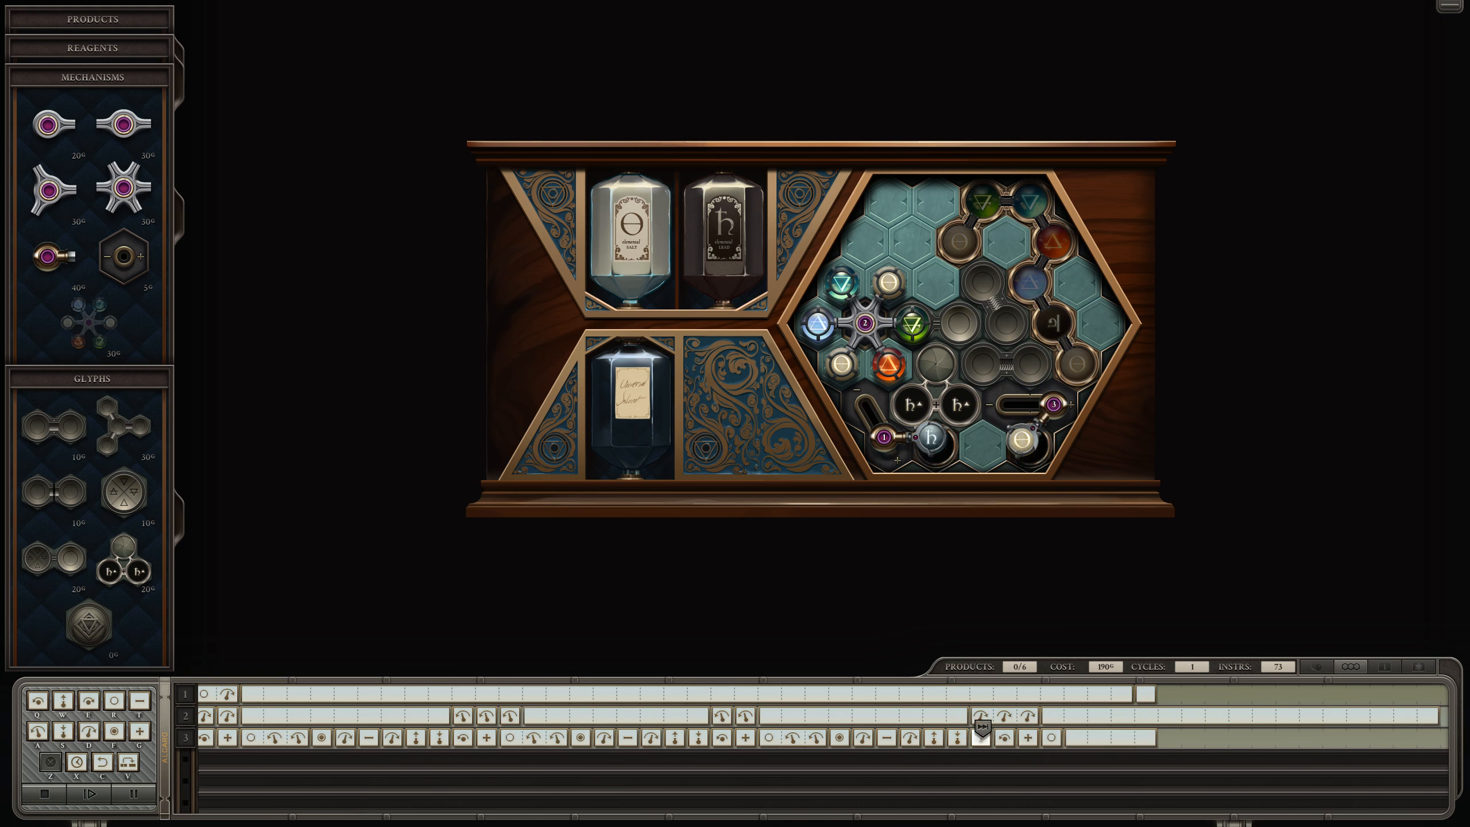
click(90, 794)
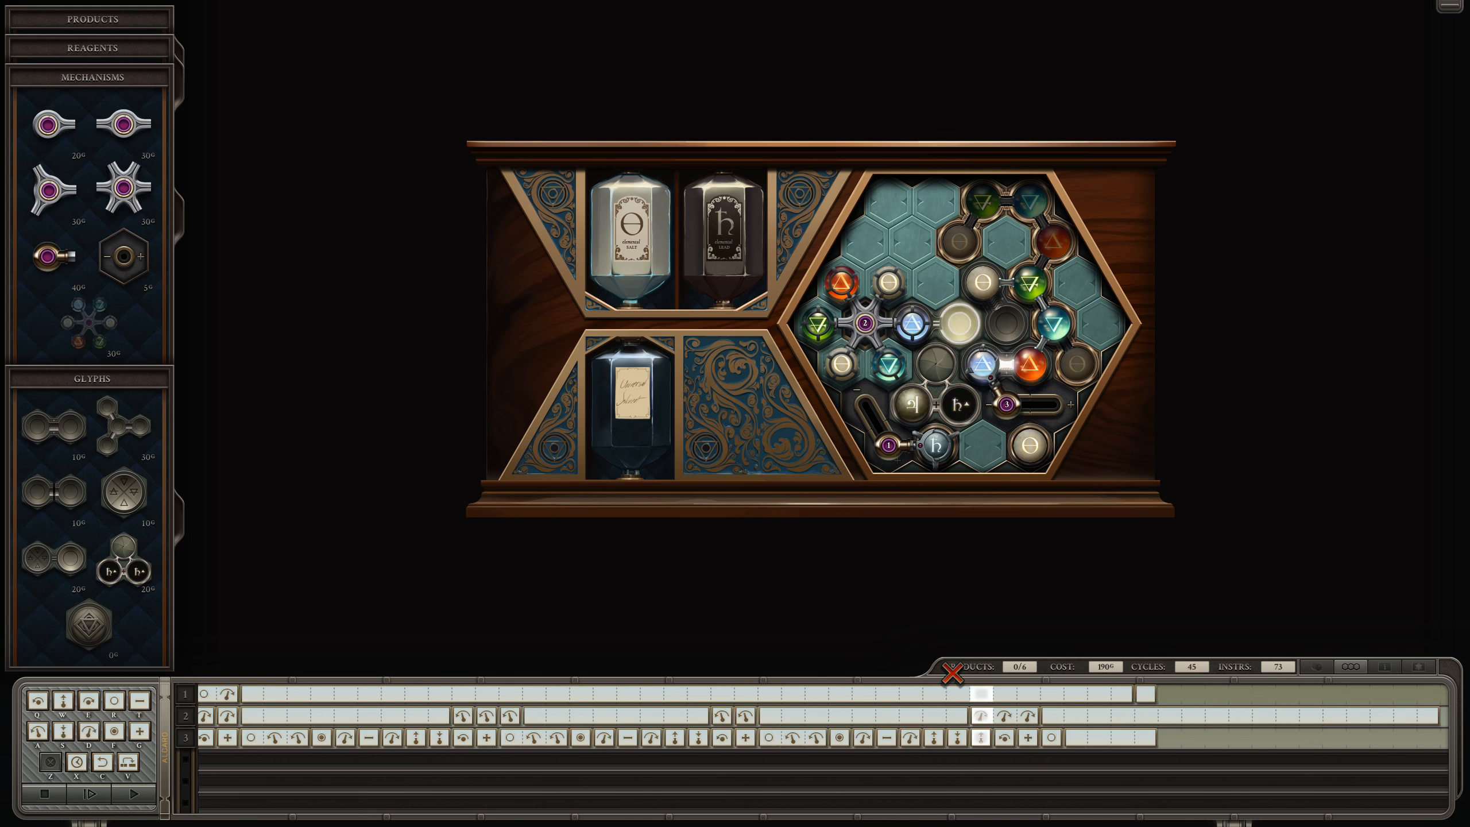
click(90, 795)
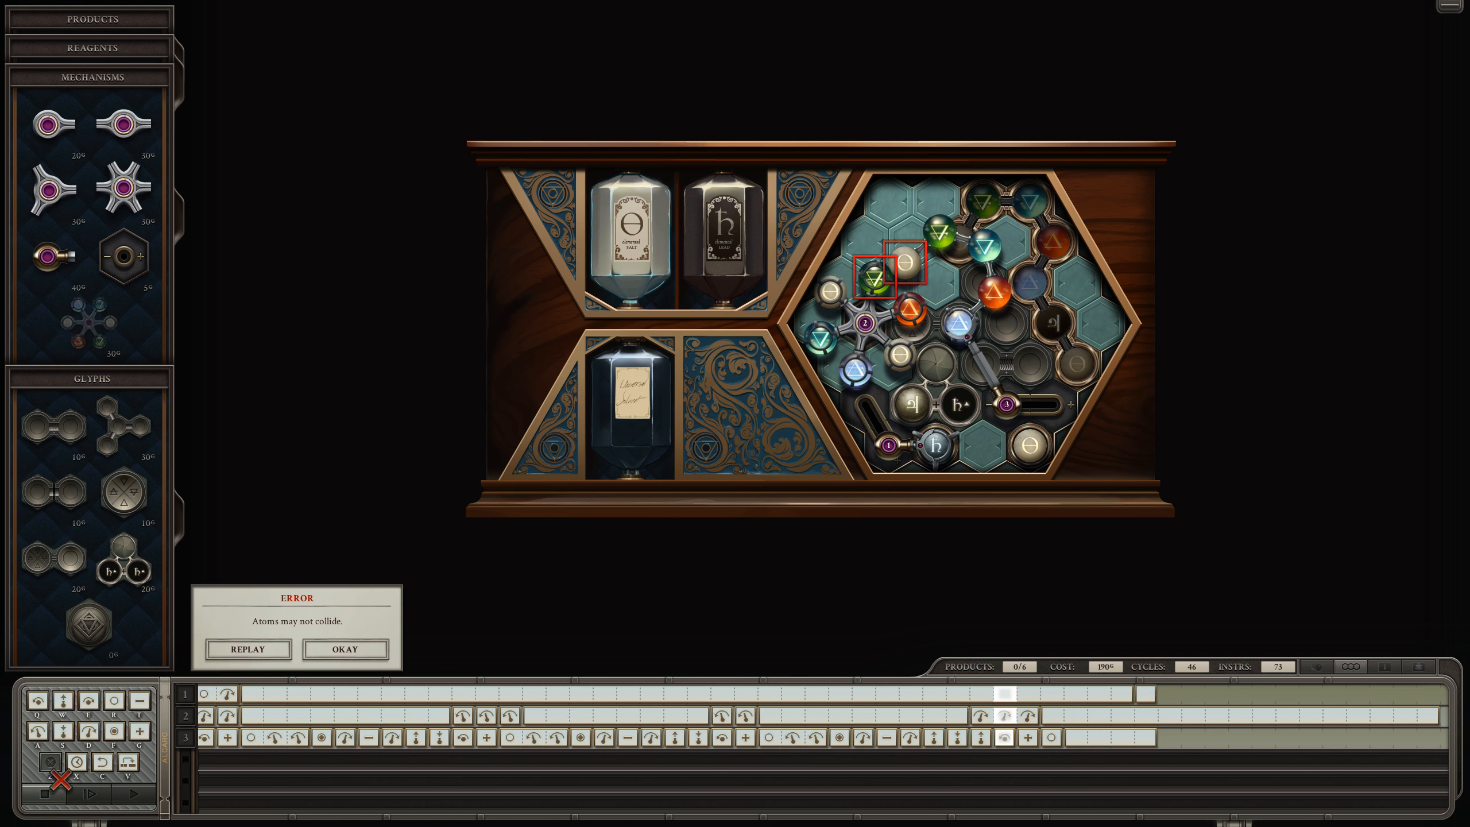
click(344, 649)
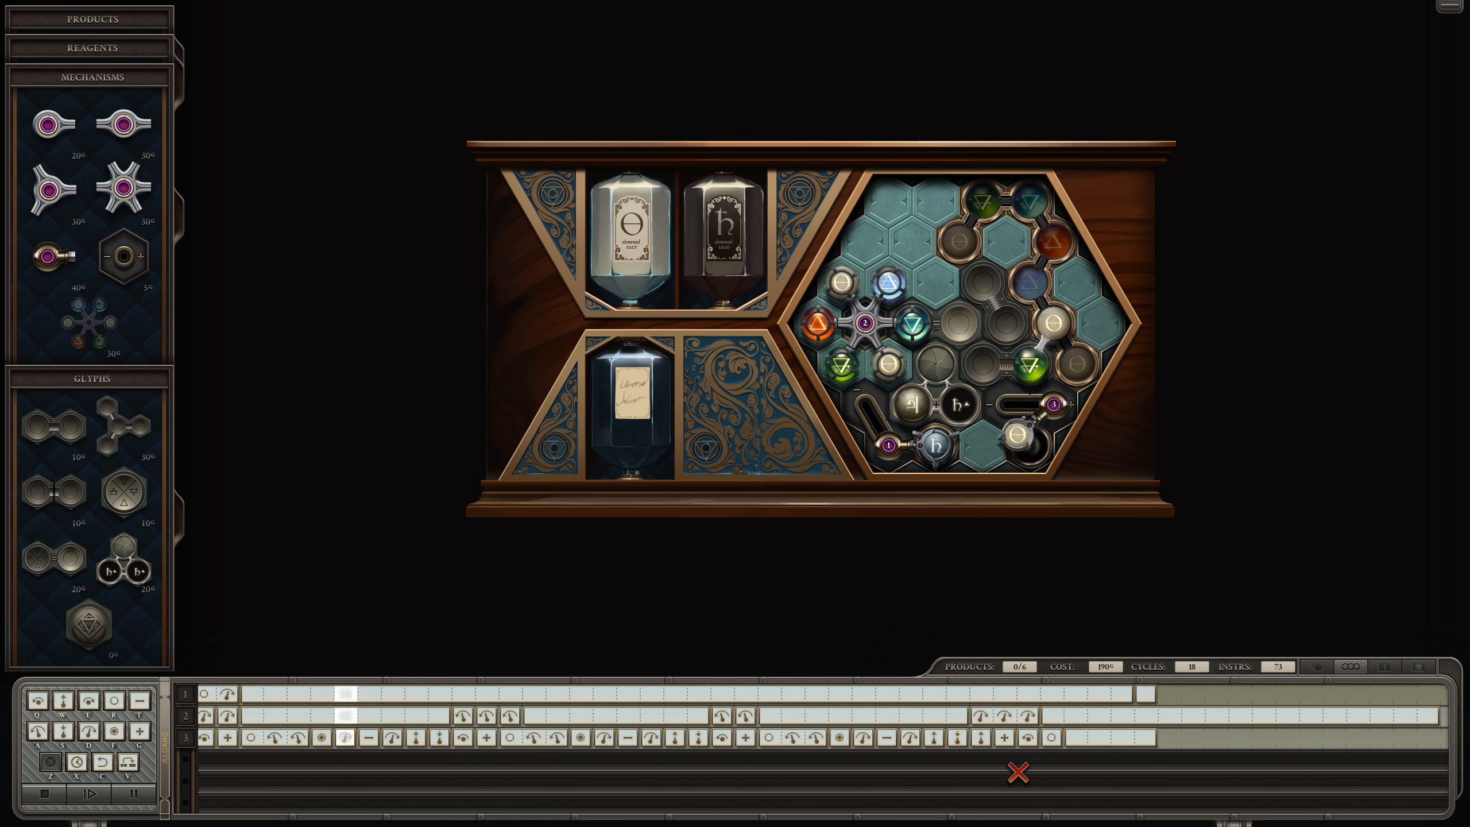
click(131, 795)
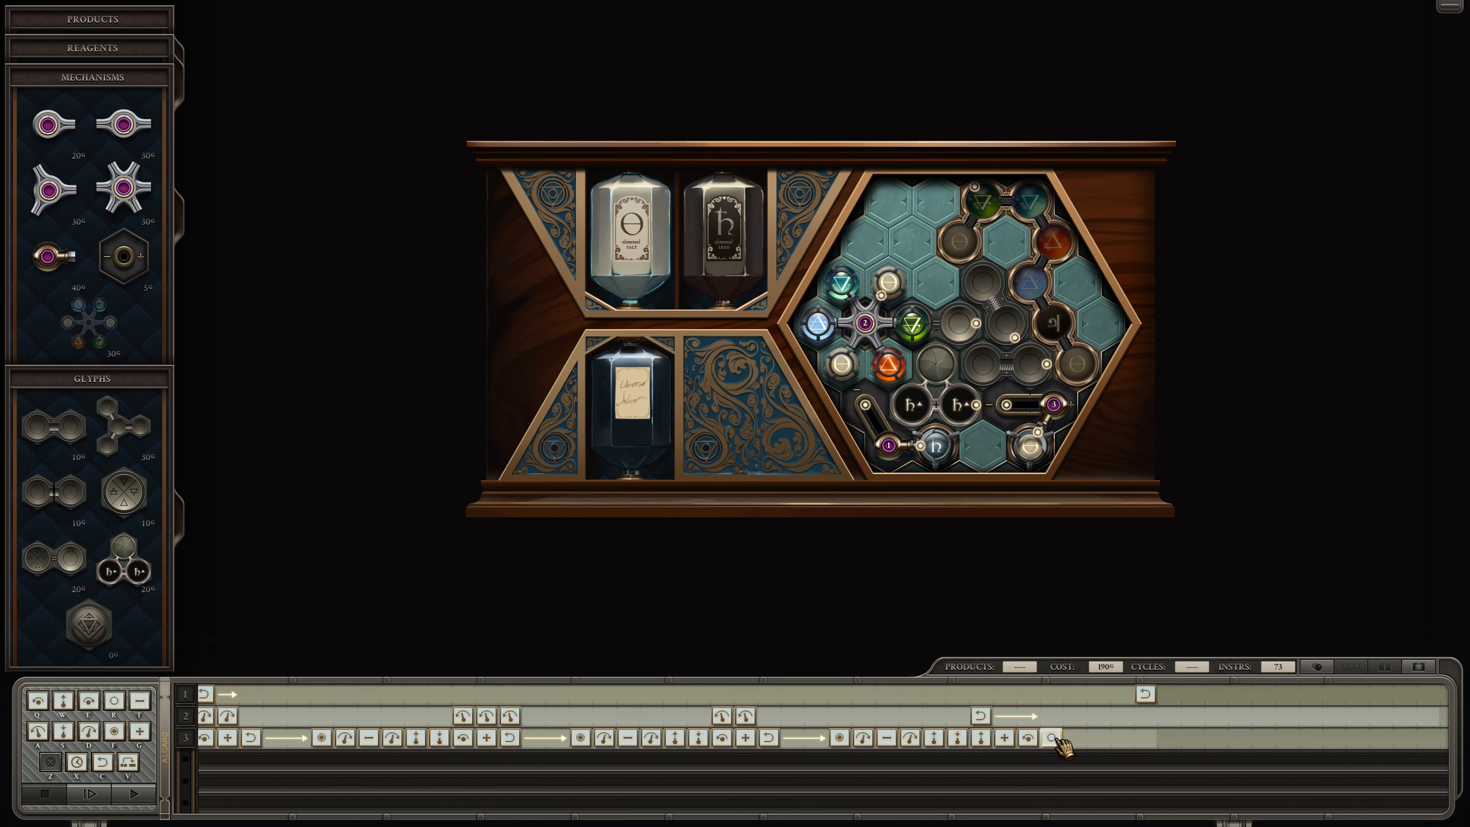
click(90, 795)
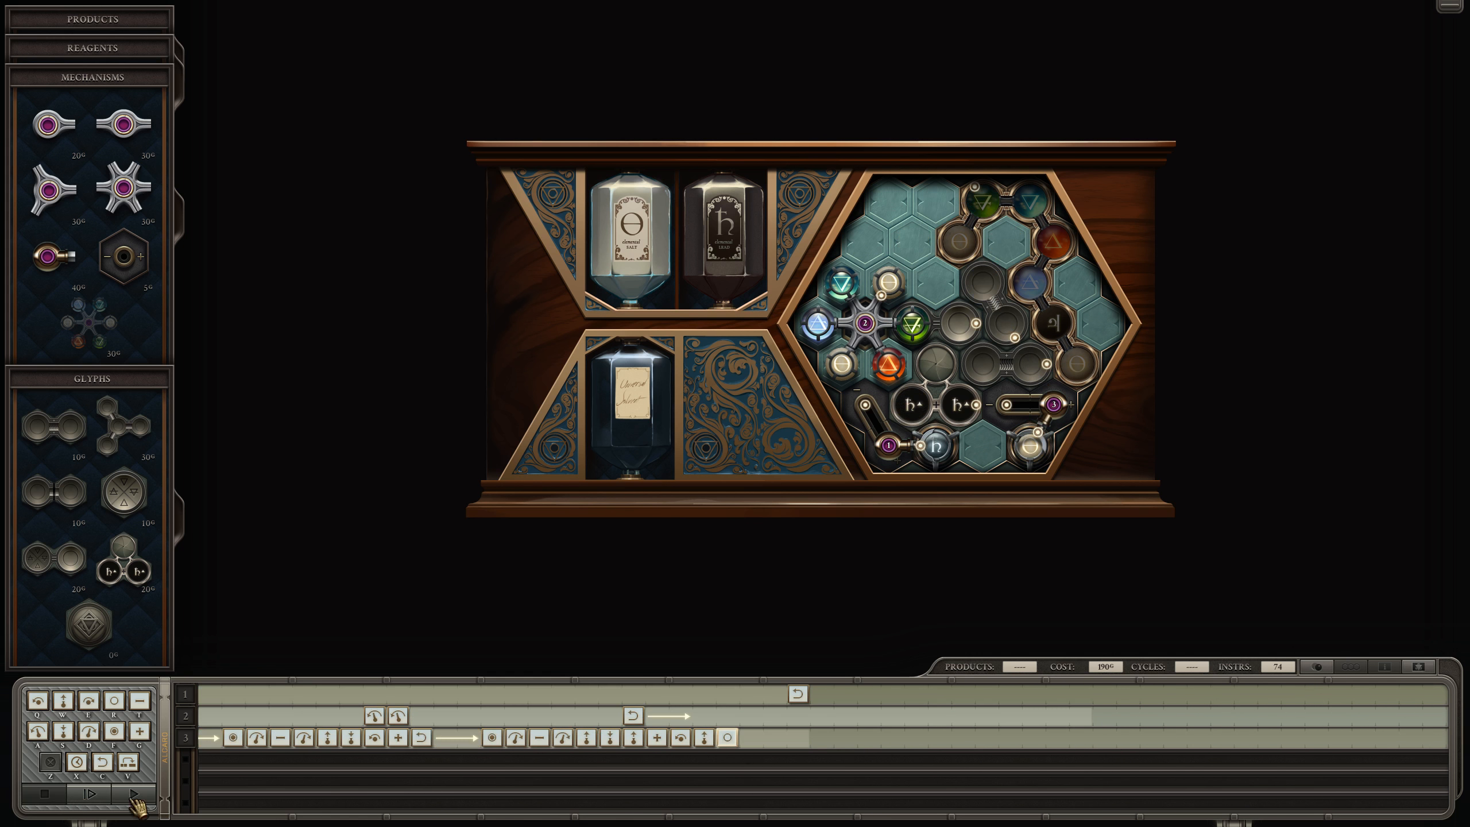
mouse_move(760, 761)
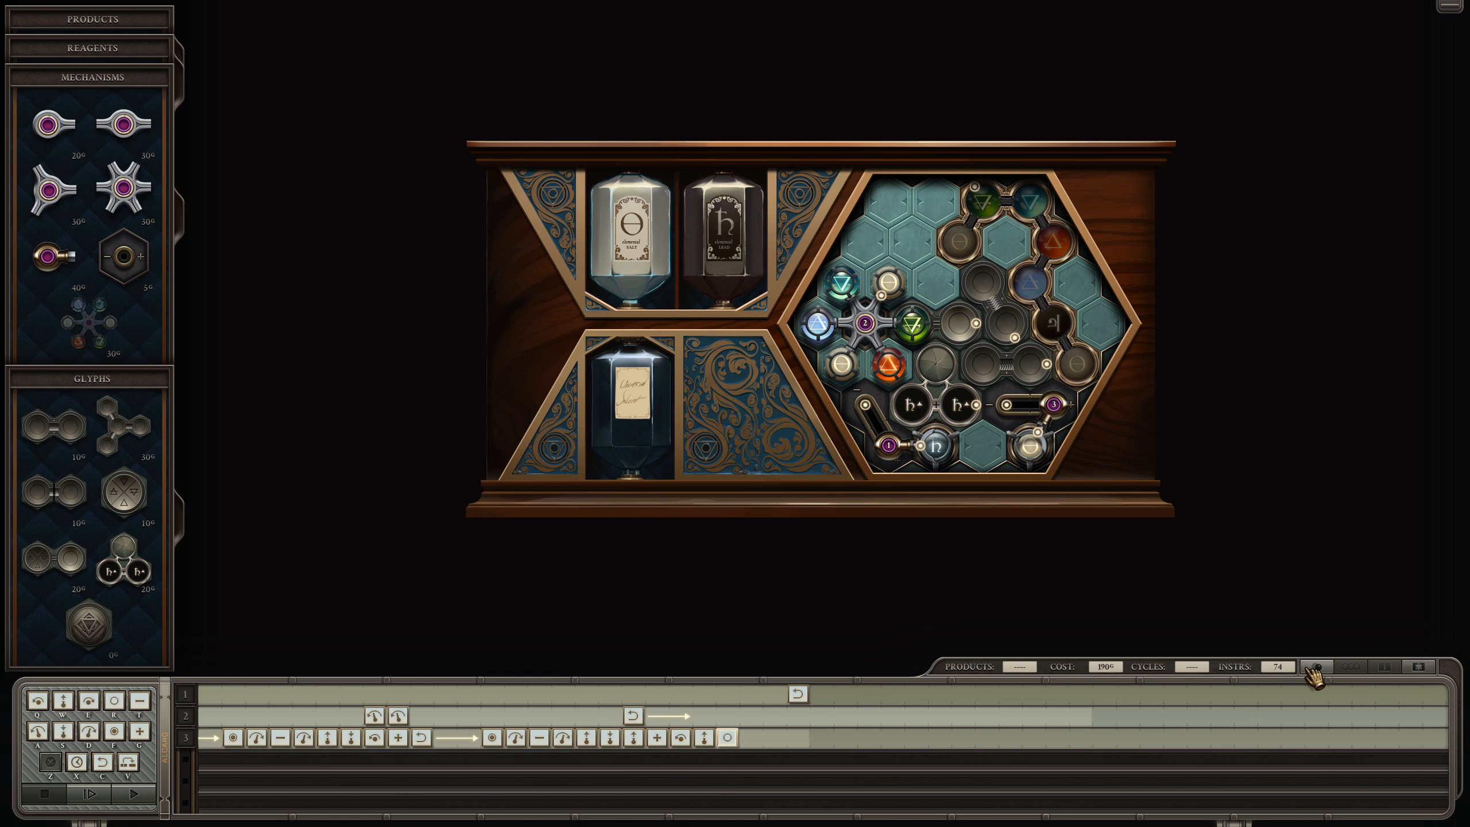
mouse_move(1316, 666)
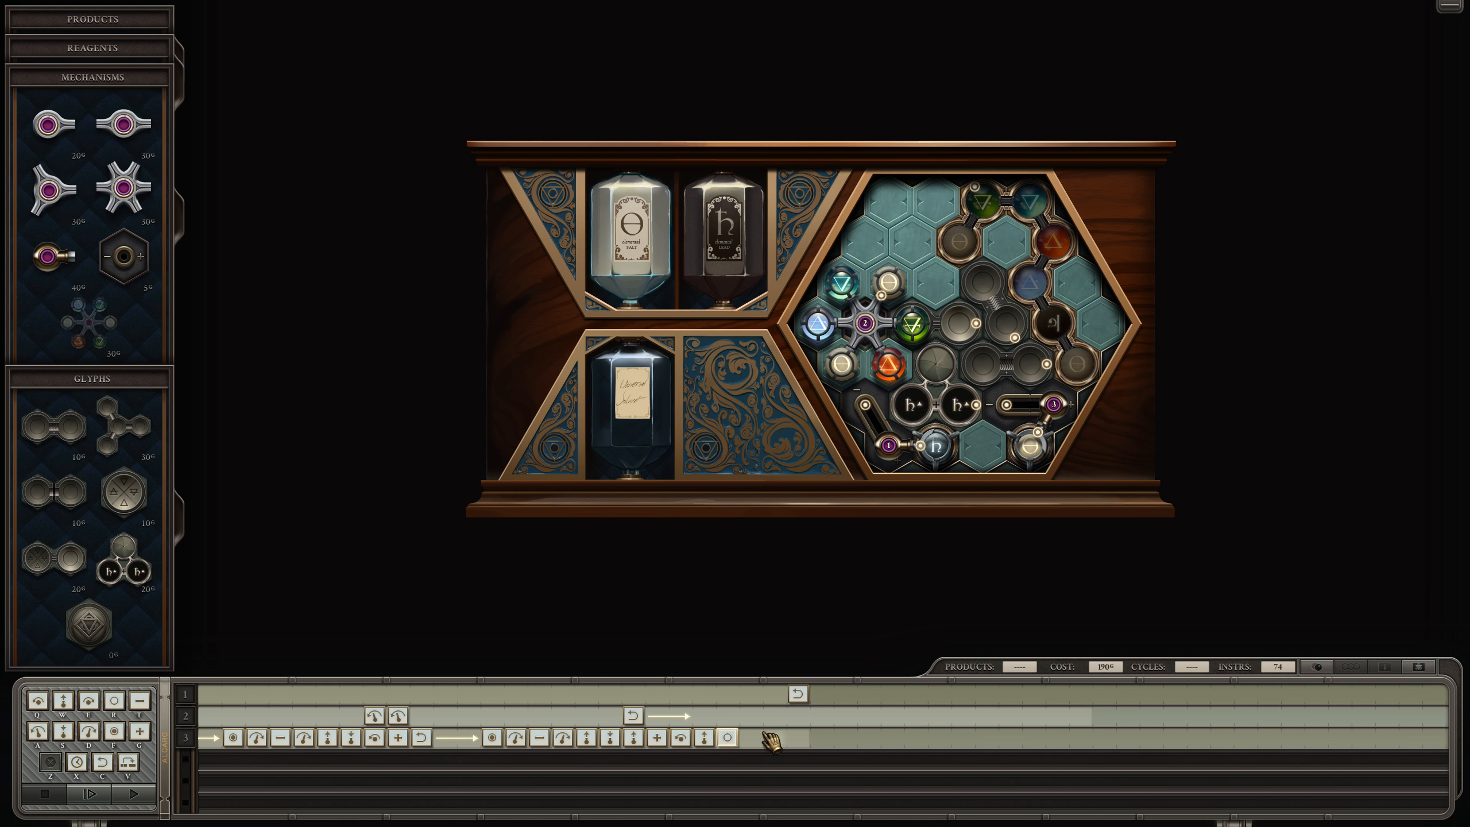
- Append rotations and moves to the third arm's program row, extending its grab-and-drop sequence
click(749, 739)
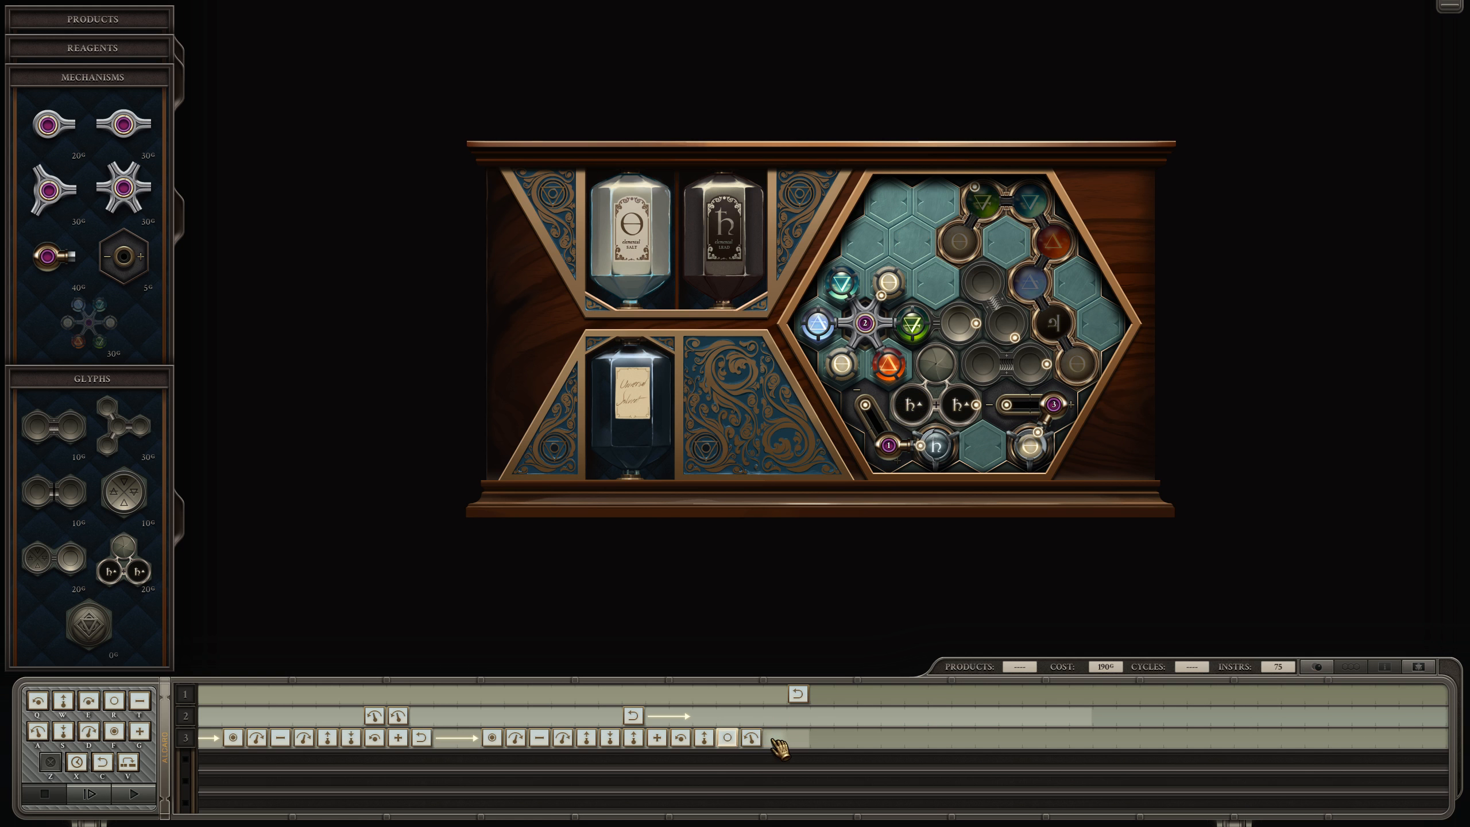
click(775, 753)
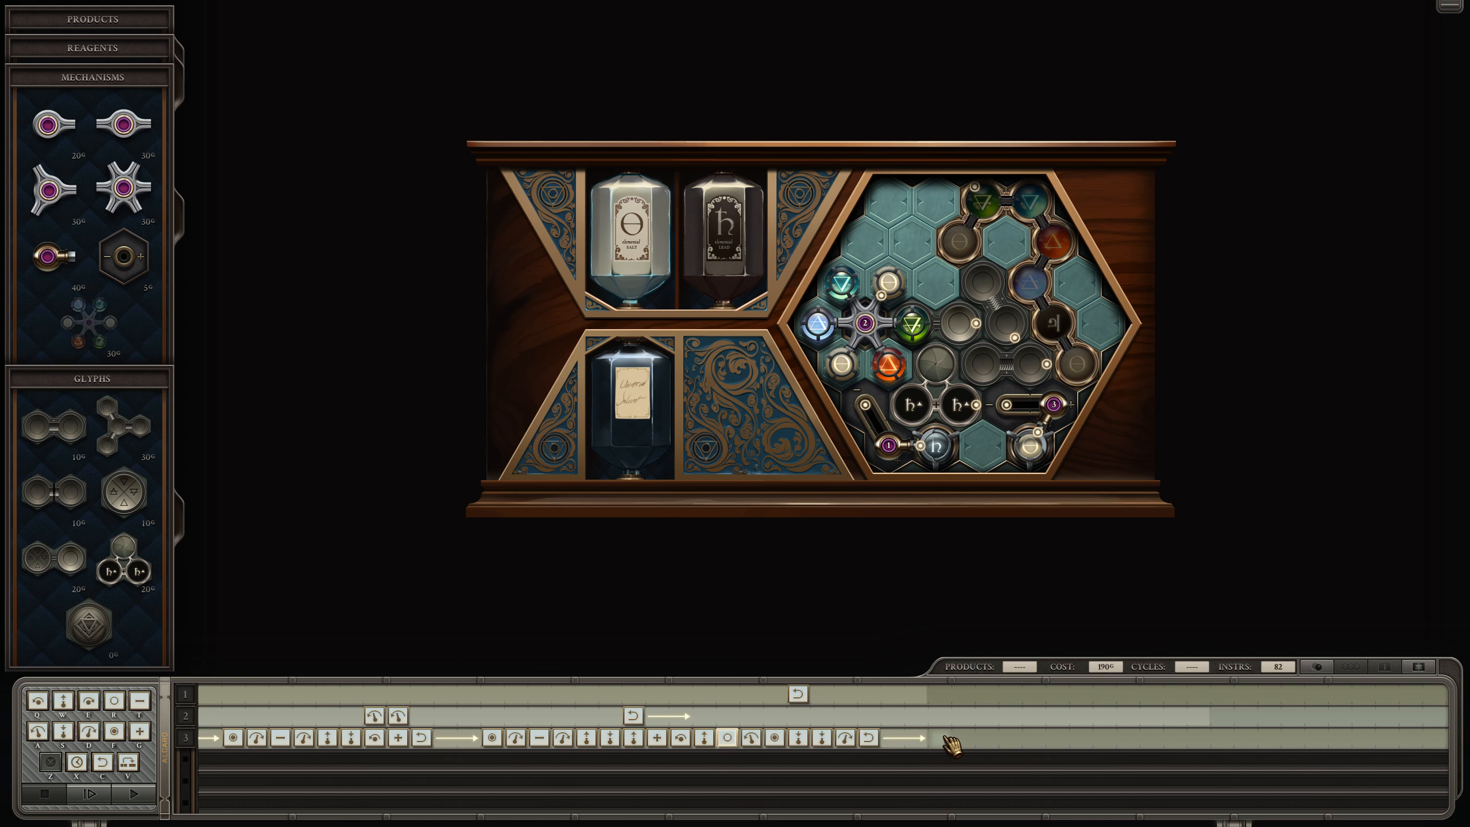
click(938, 751)
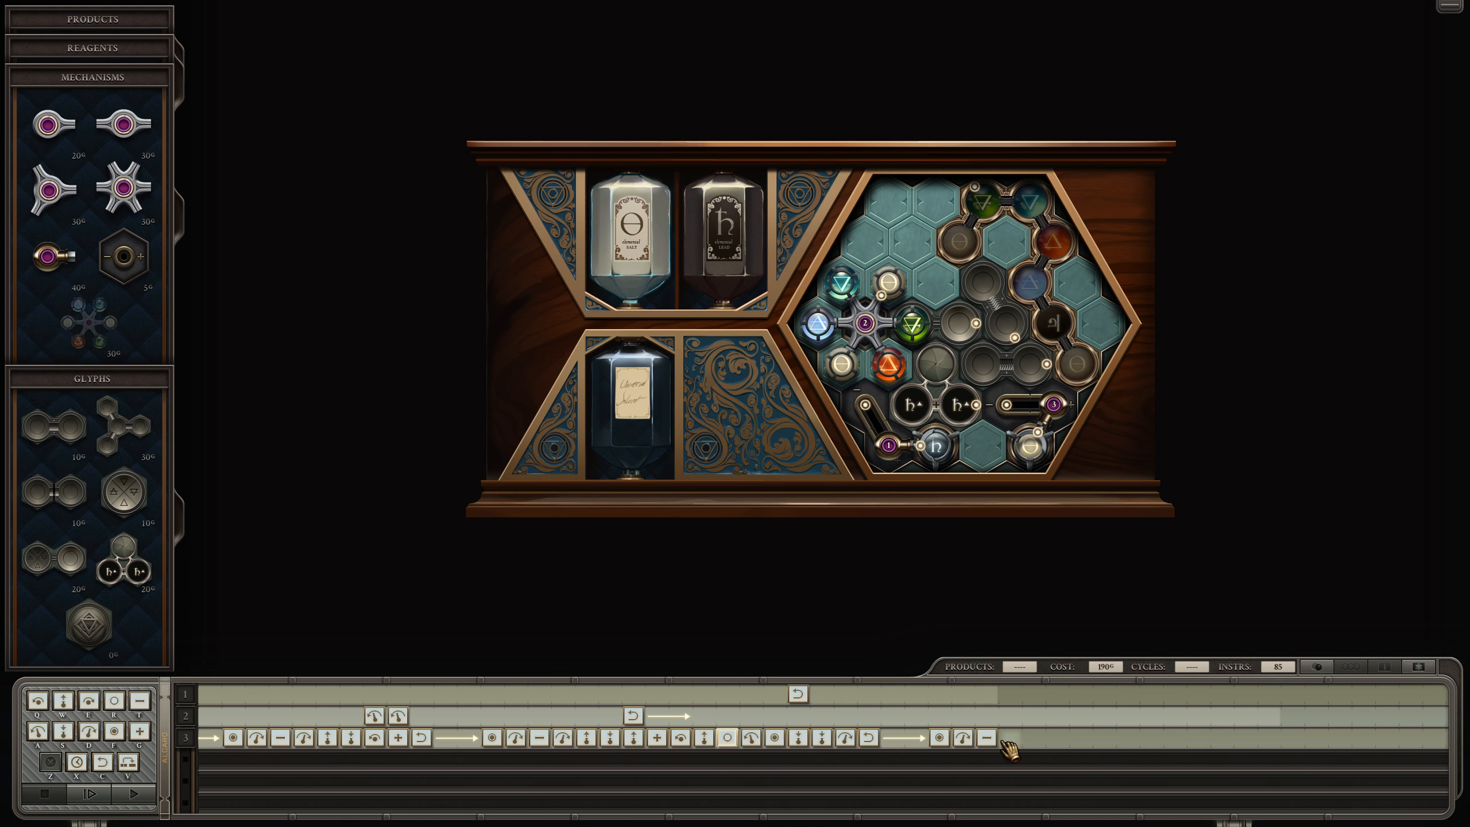
click(1008, 754)
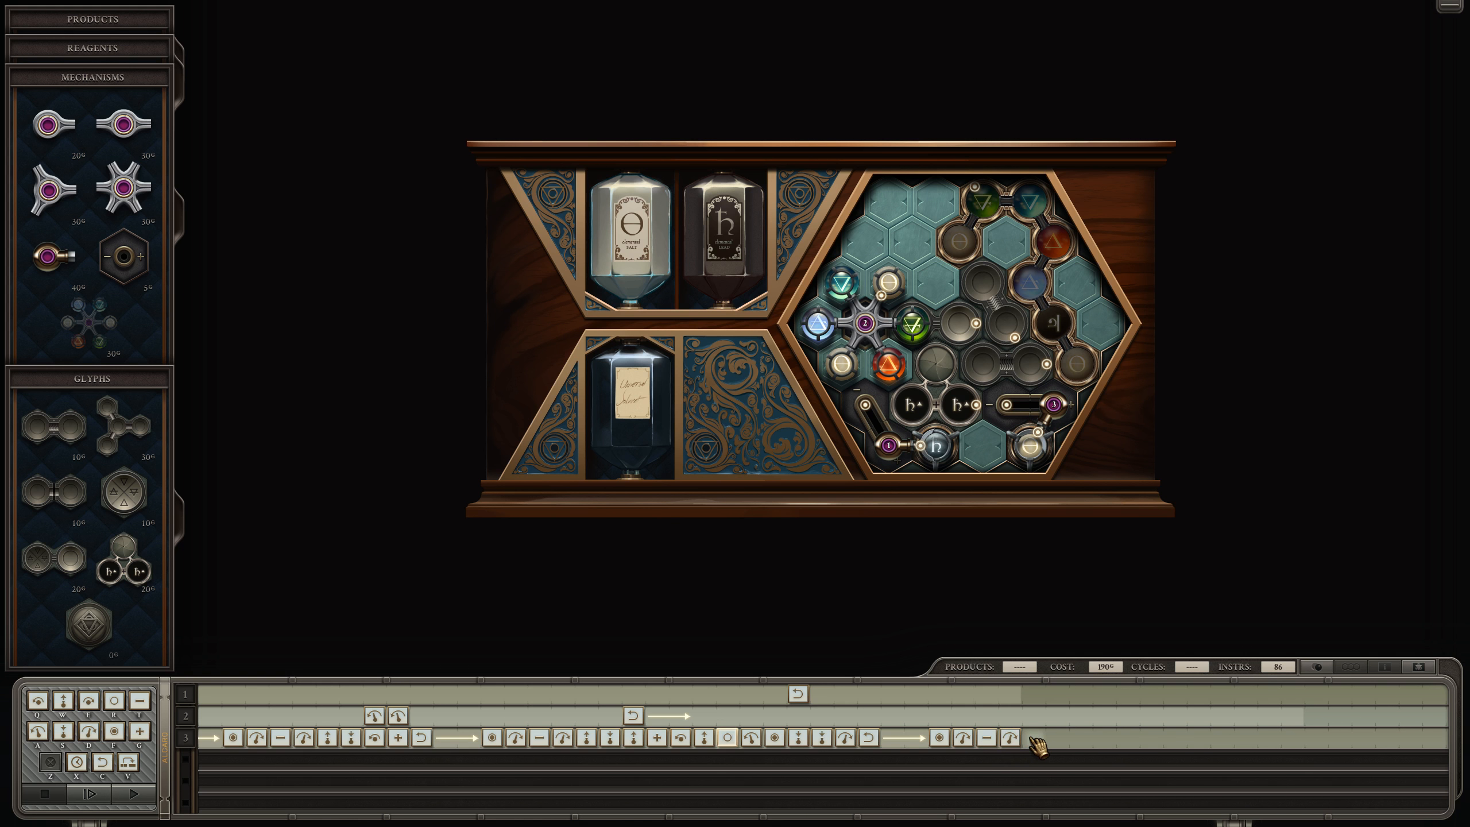
mouse_move(1045, 751)
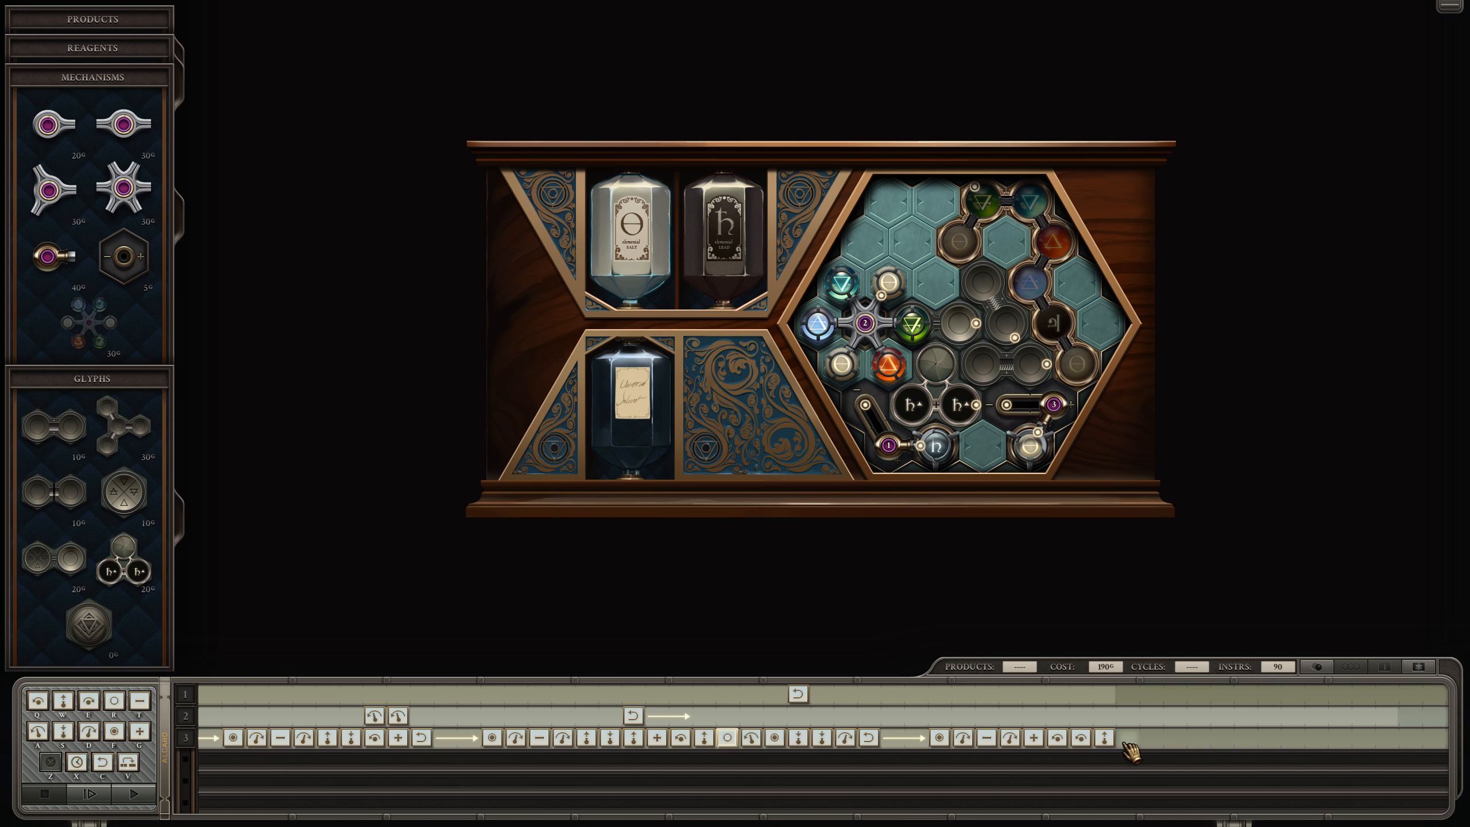
- Run the 94-instruction machine at fast-forward and watch it pass cycle 60
click(90, 793)
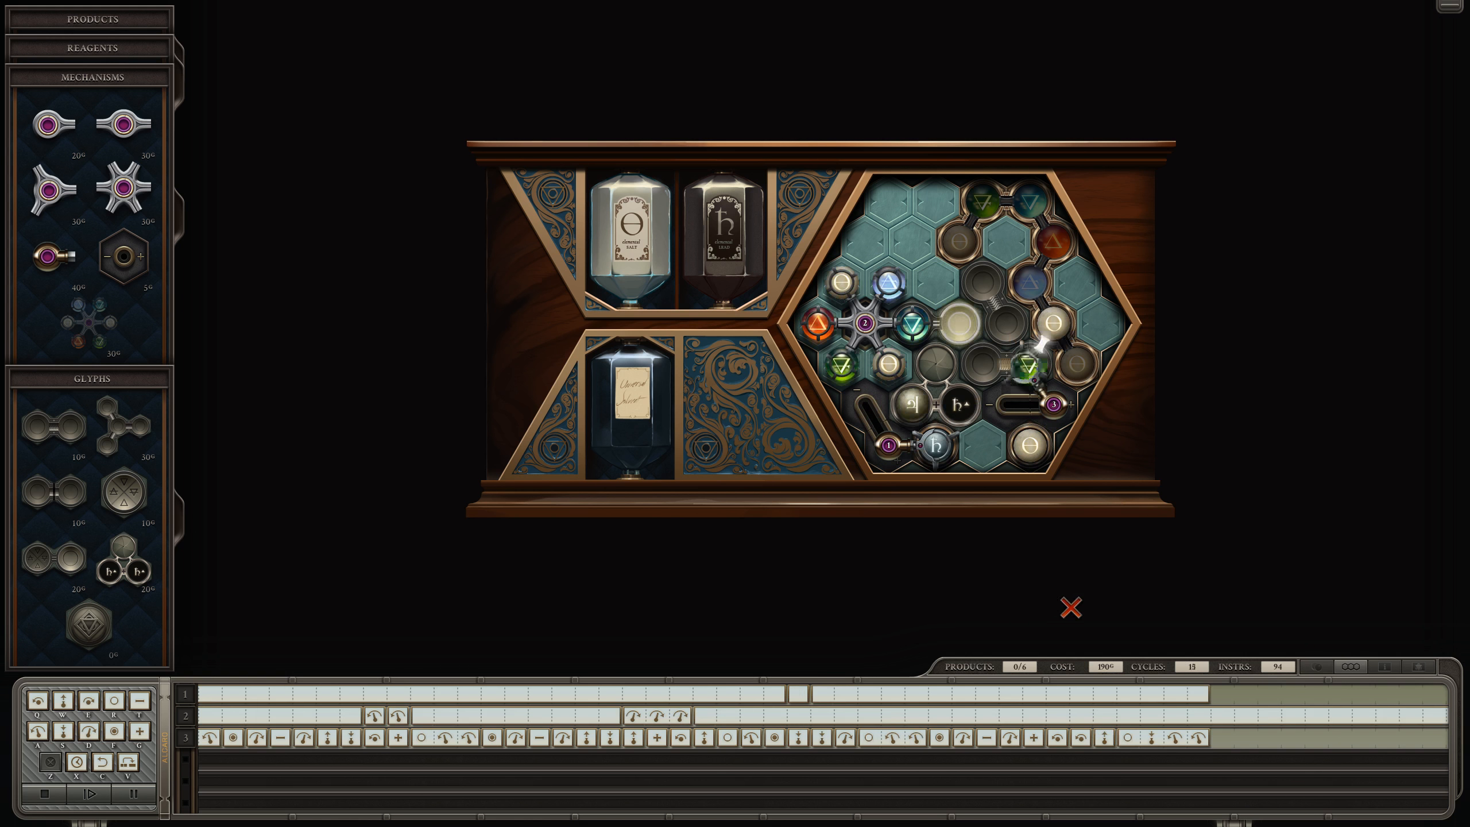
click(90, 794)
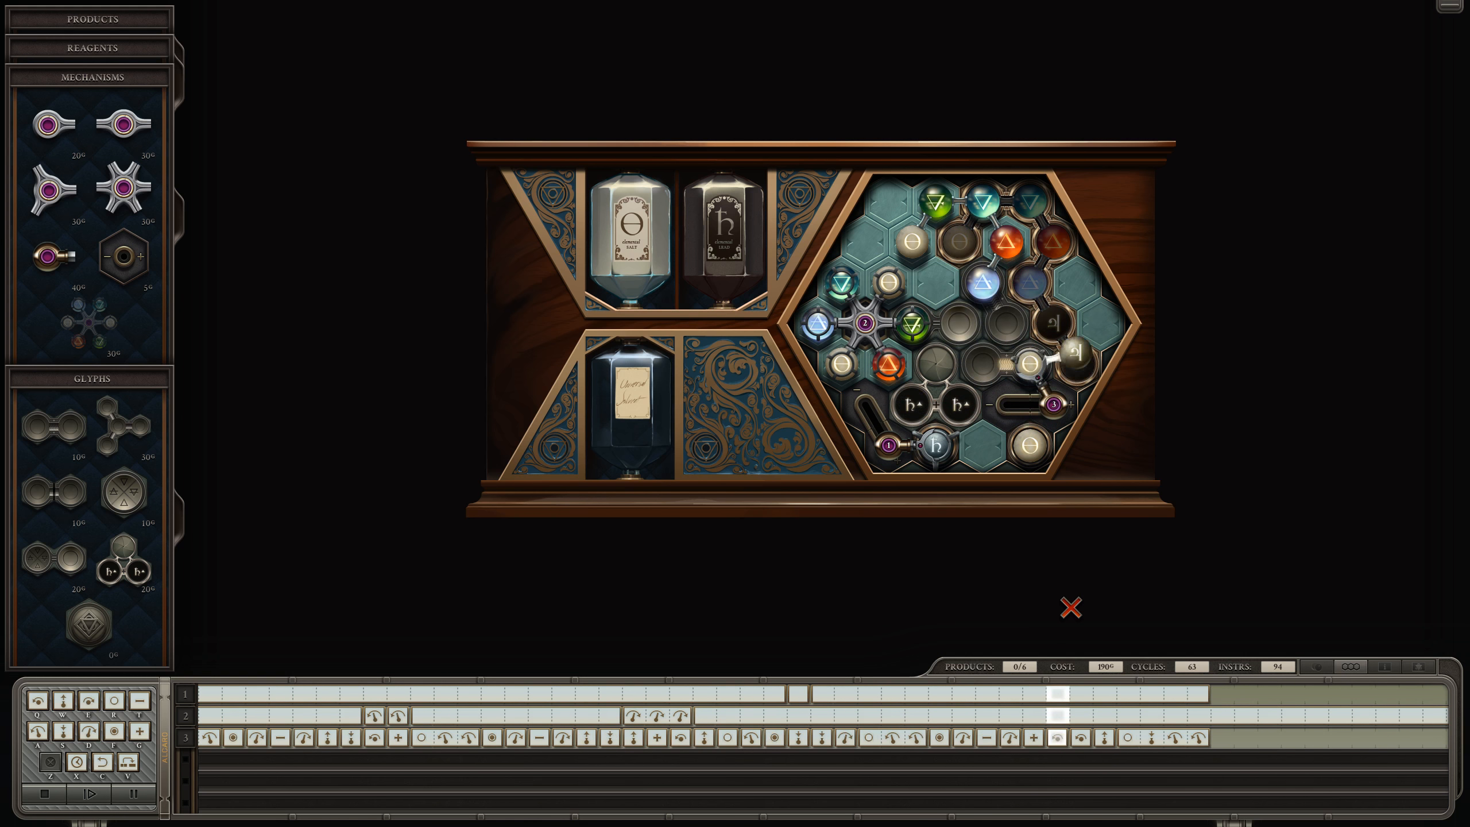
click(89, 793)
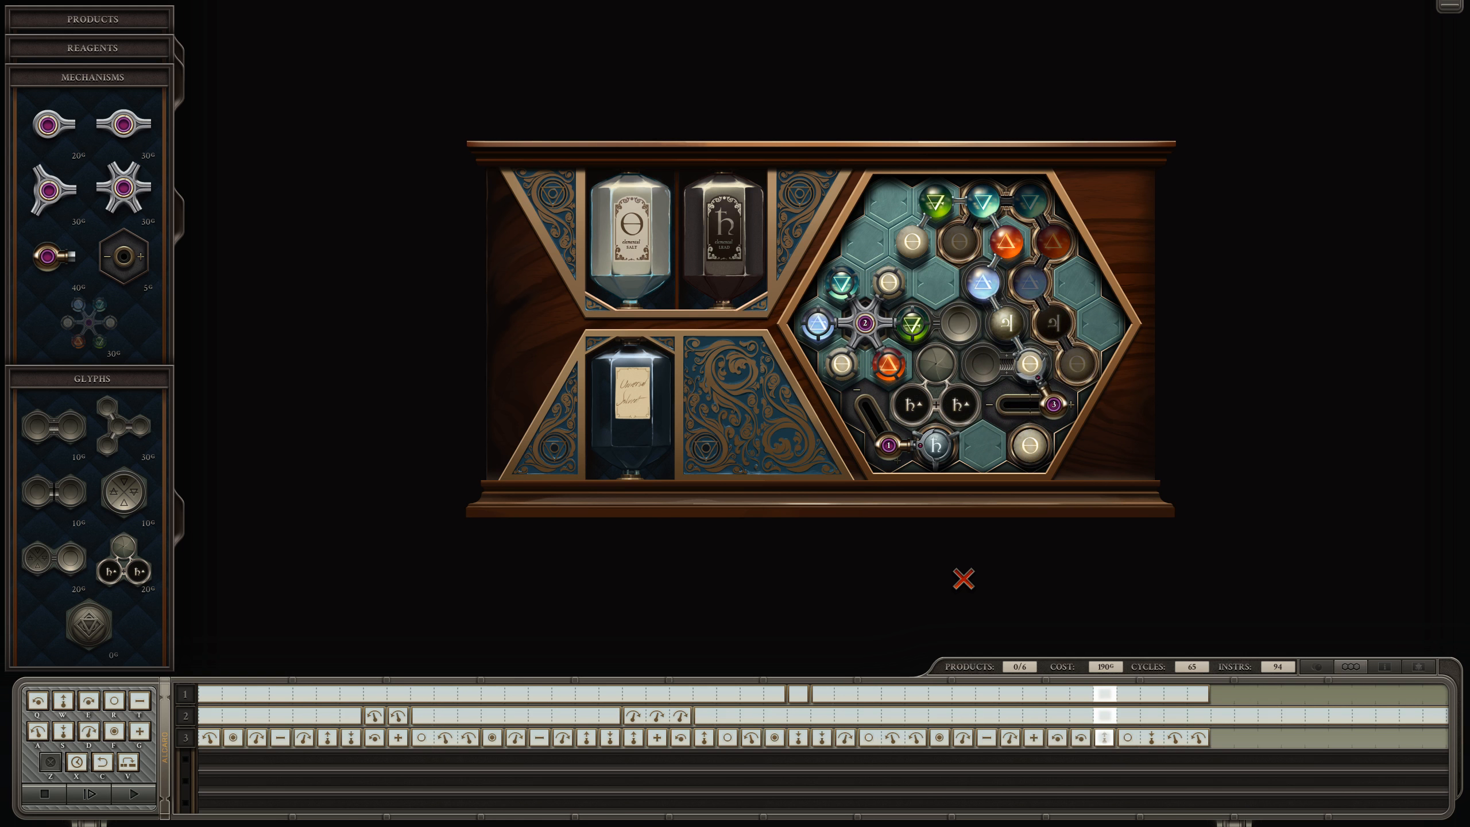
mouse_move(305, 795)
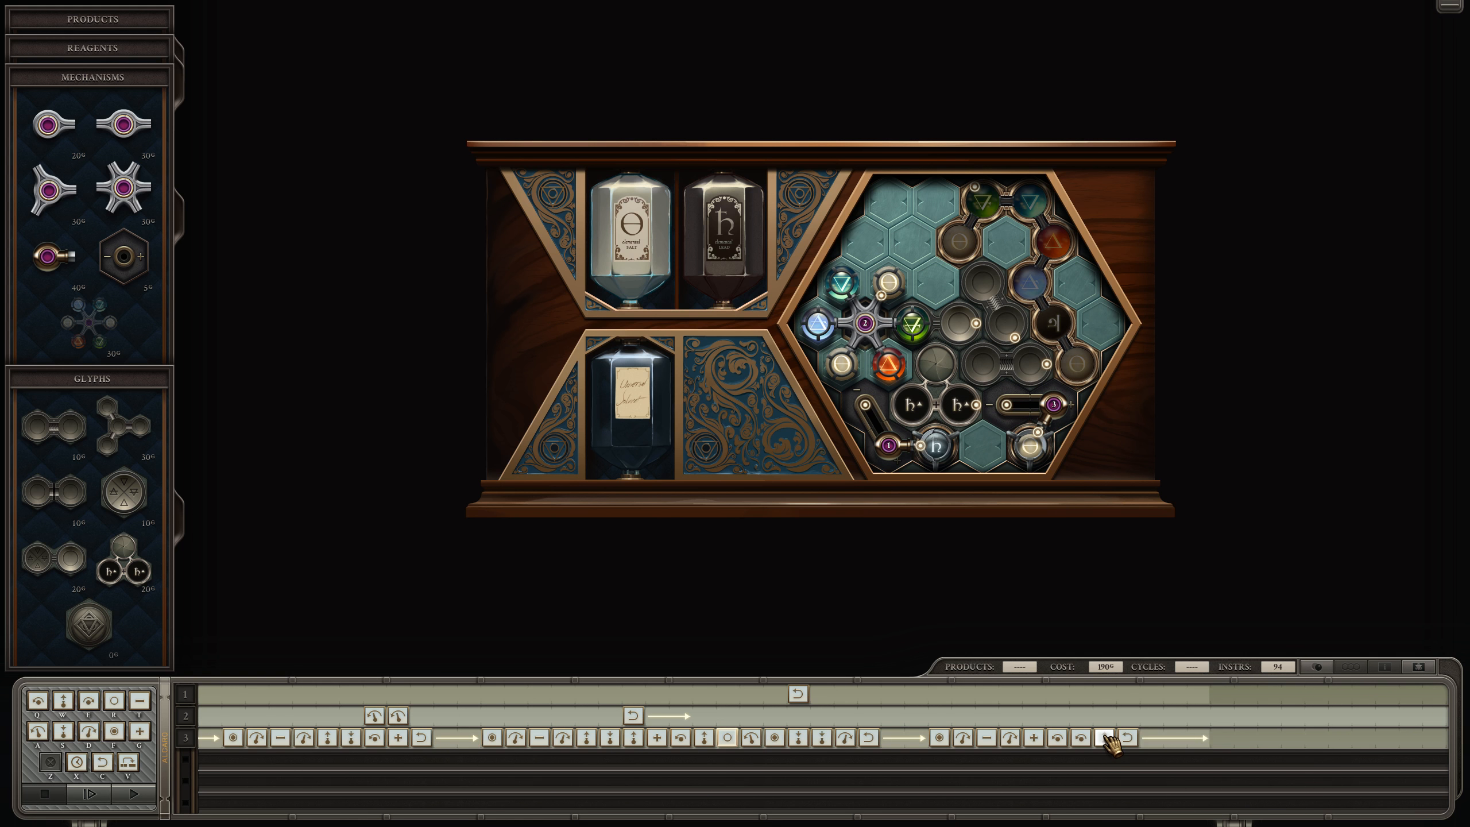
- Remove the trailing repeat on arm 3, add three closing moves, and start a sixth test run
click(1110, 740)
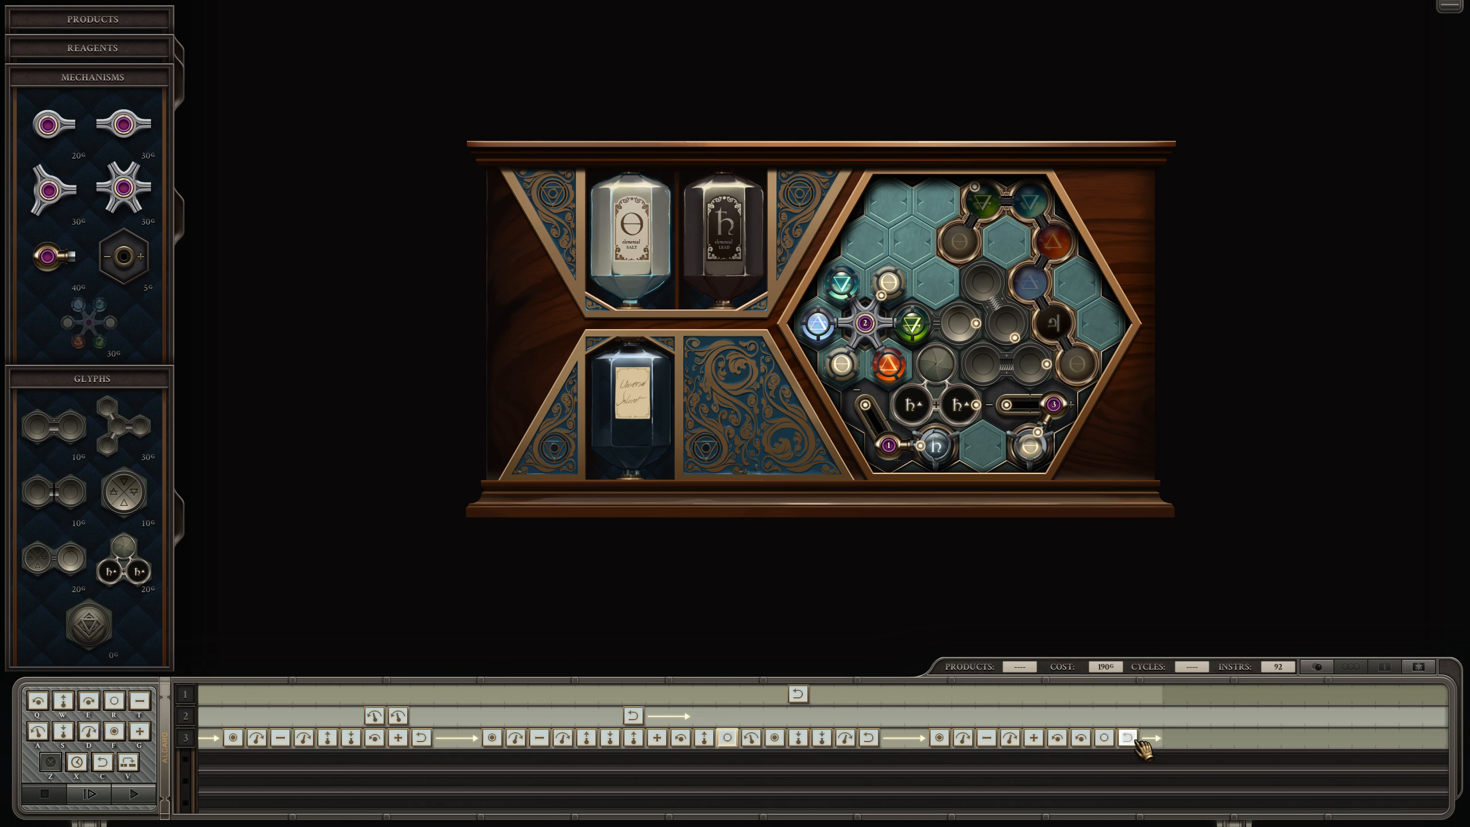
click(1129, 753)
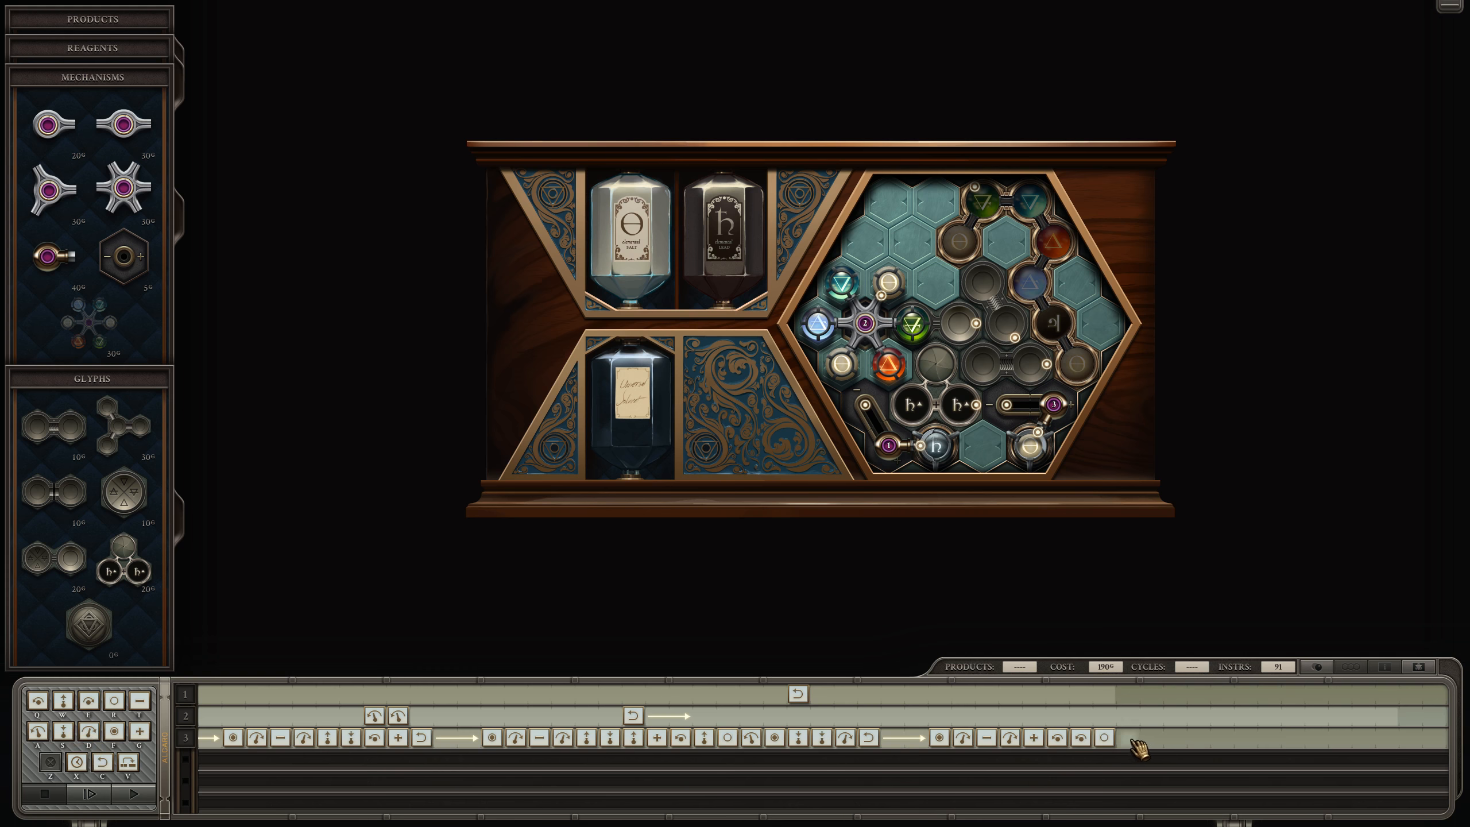
click(1152, 753)
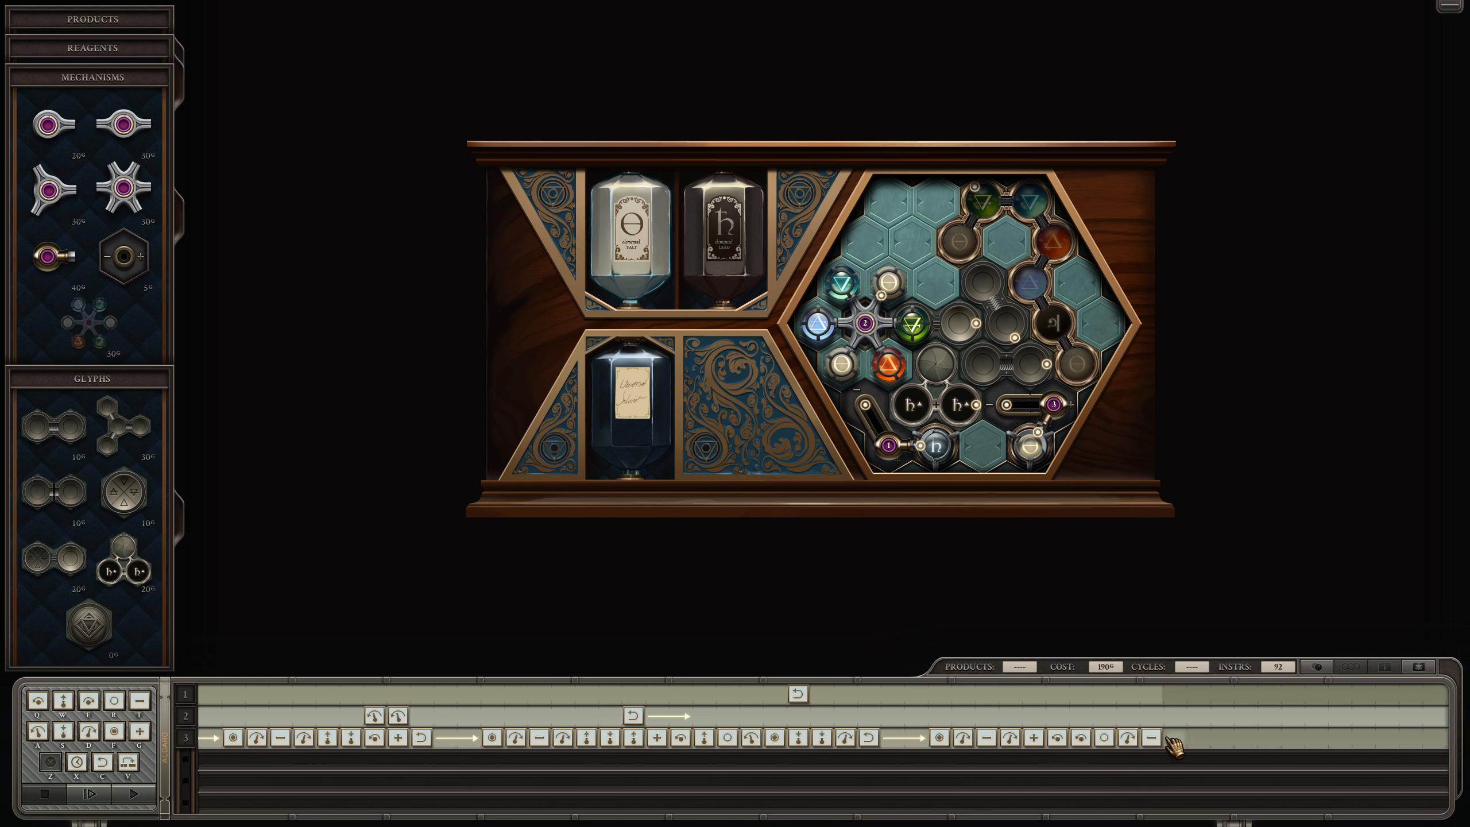
click(1177, 751)
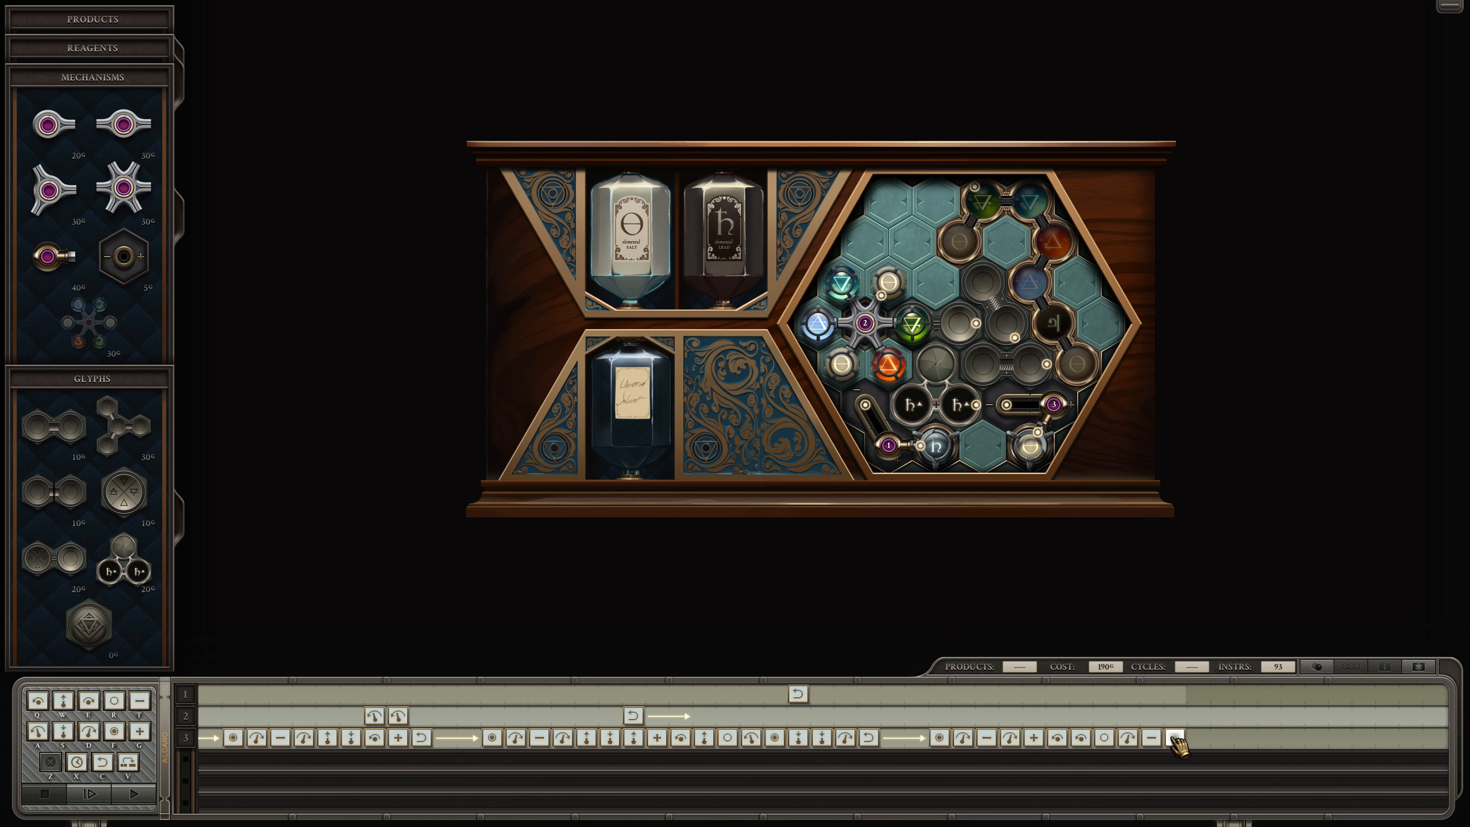
click(1174, 752)
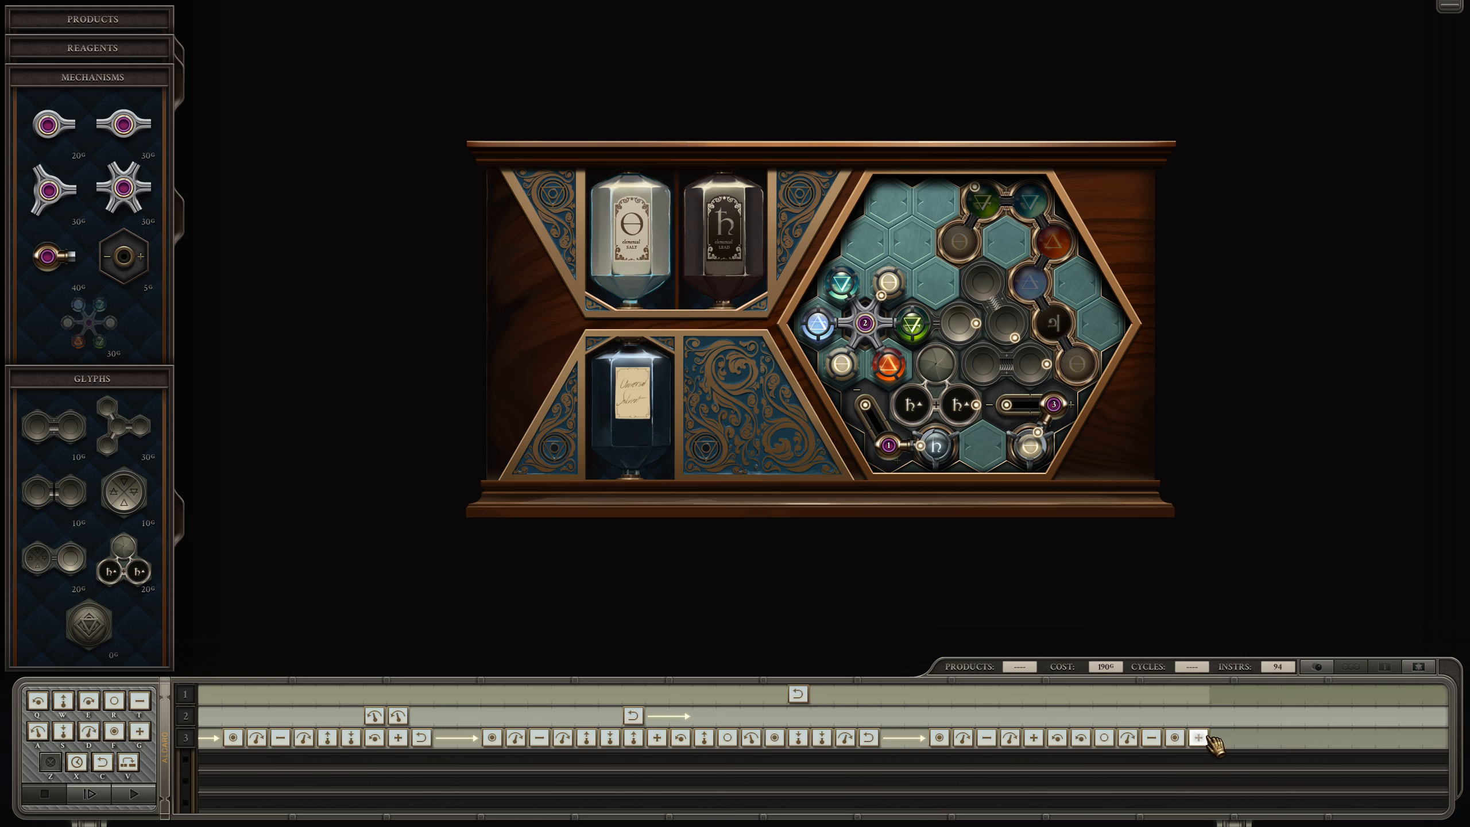
click(131, 794)
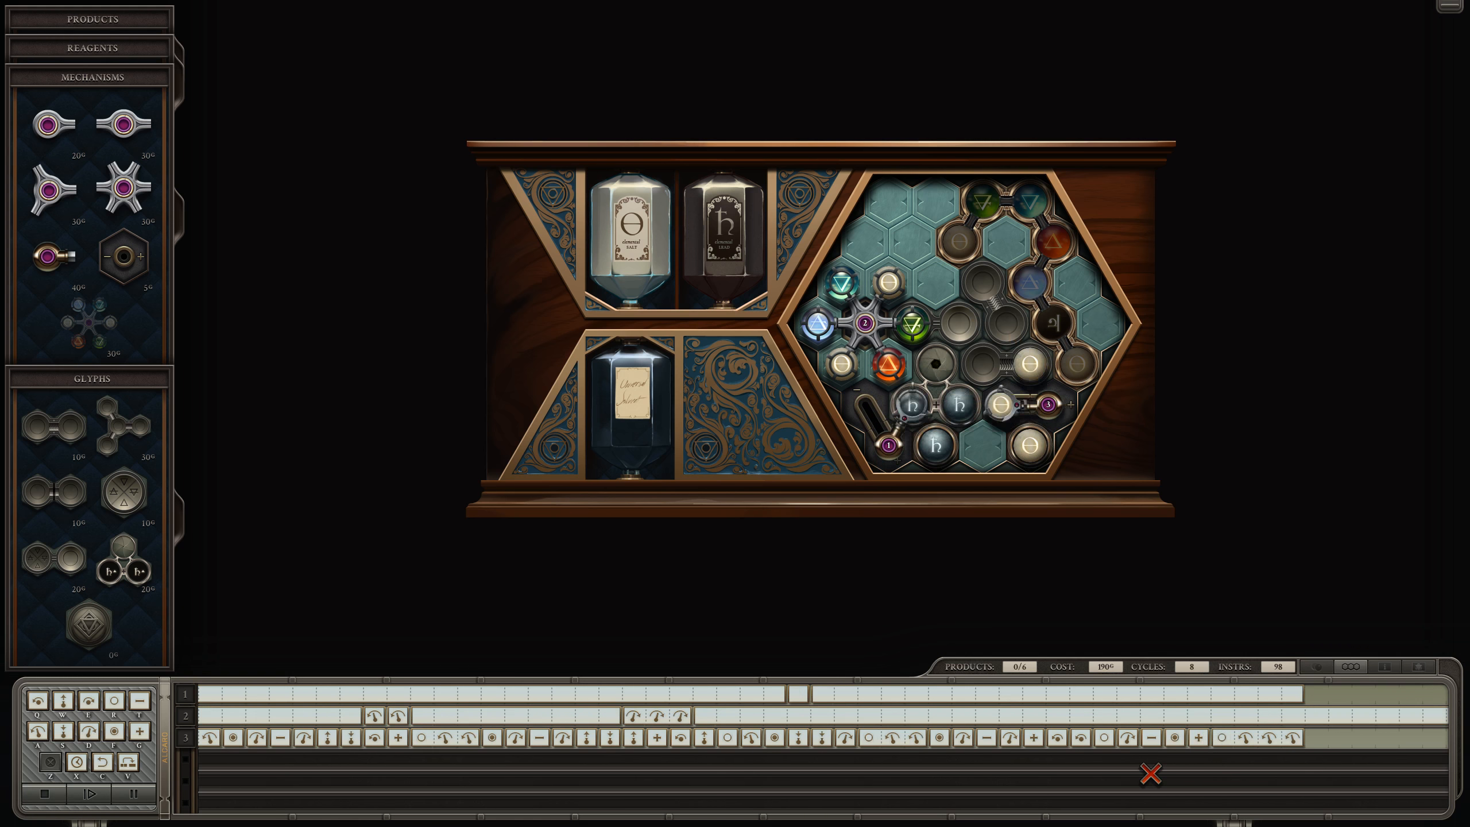
- Fast-forward the test to 2 of 4 products by cycle 158, then return to editing
click(90, 792)
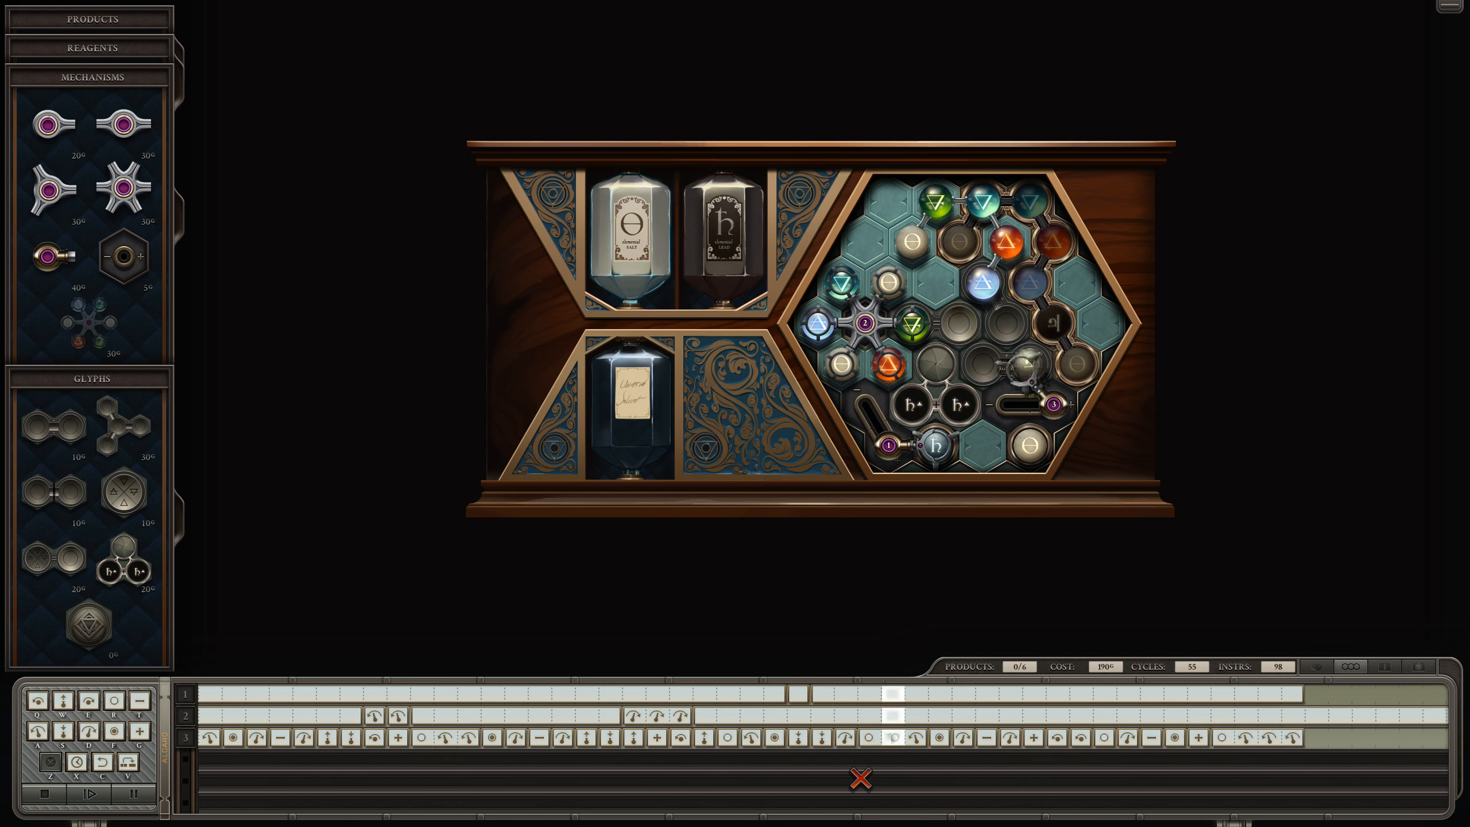
click(129, 794)
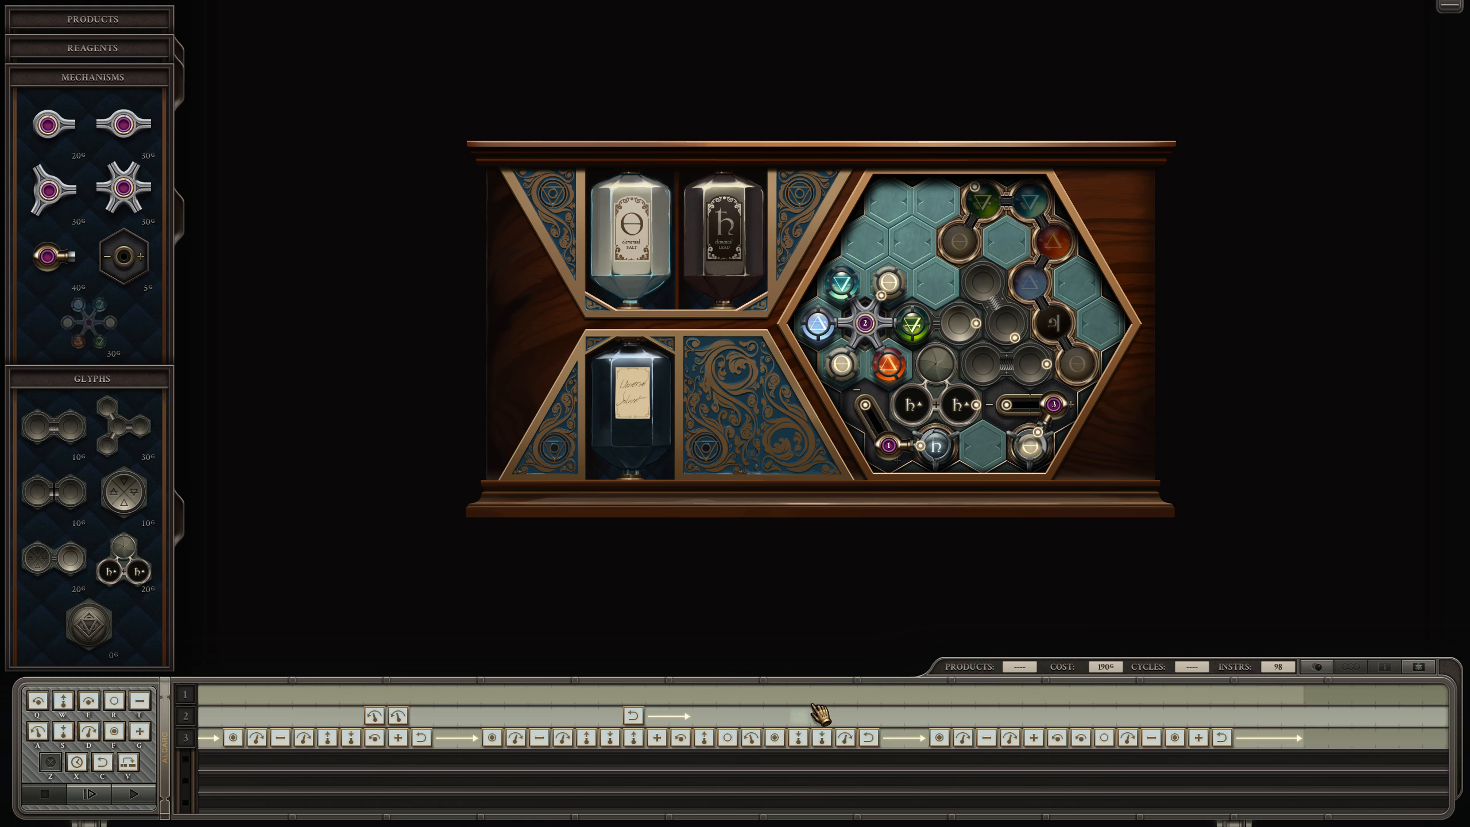
click(128, 793)
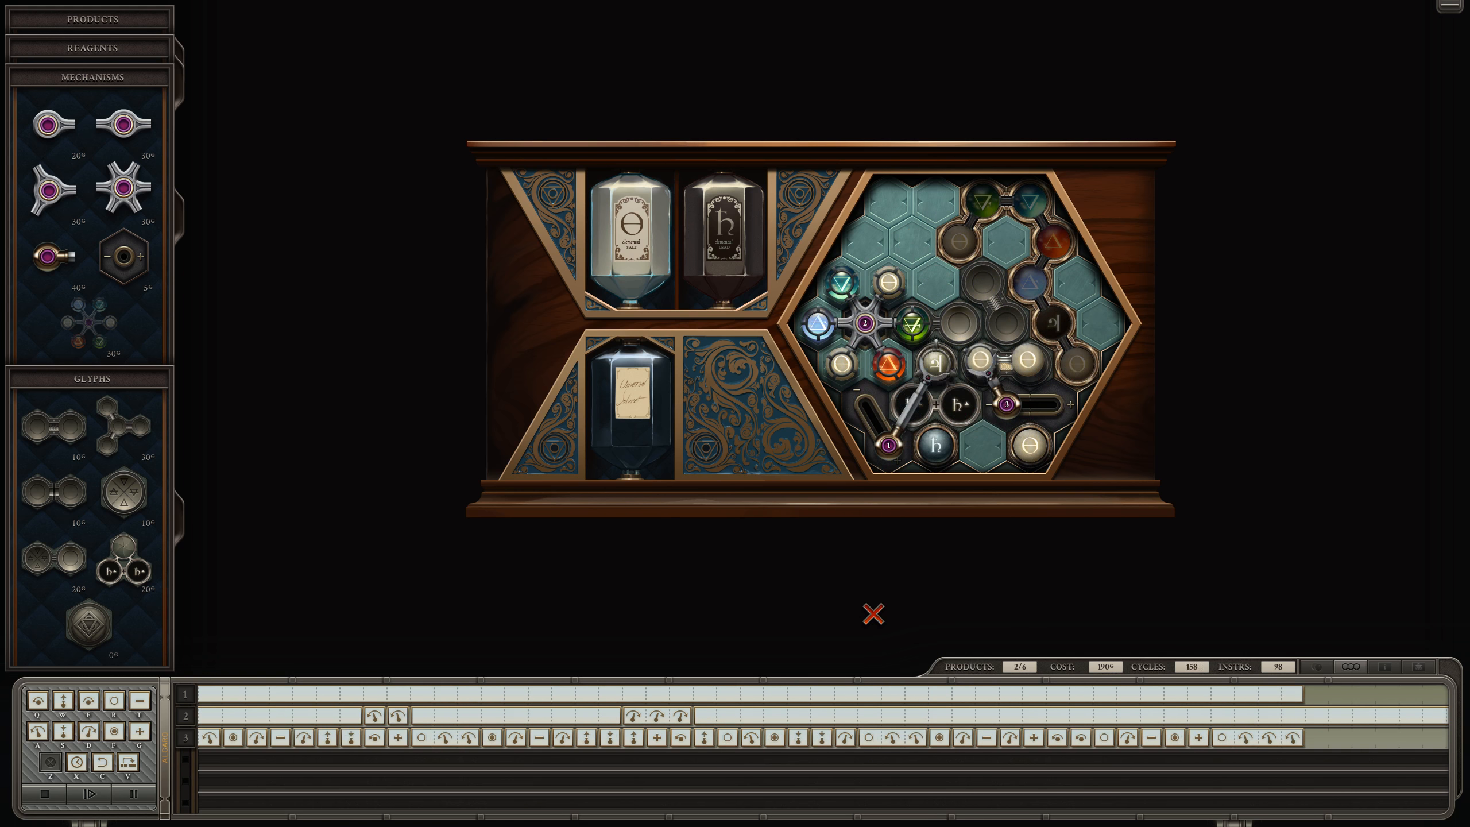
click(92, 793)
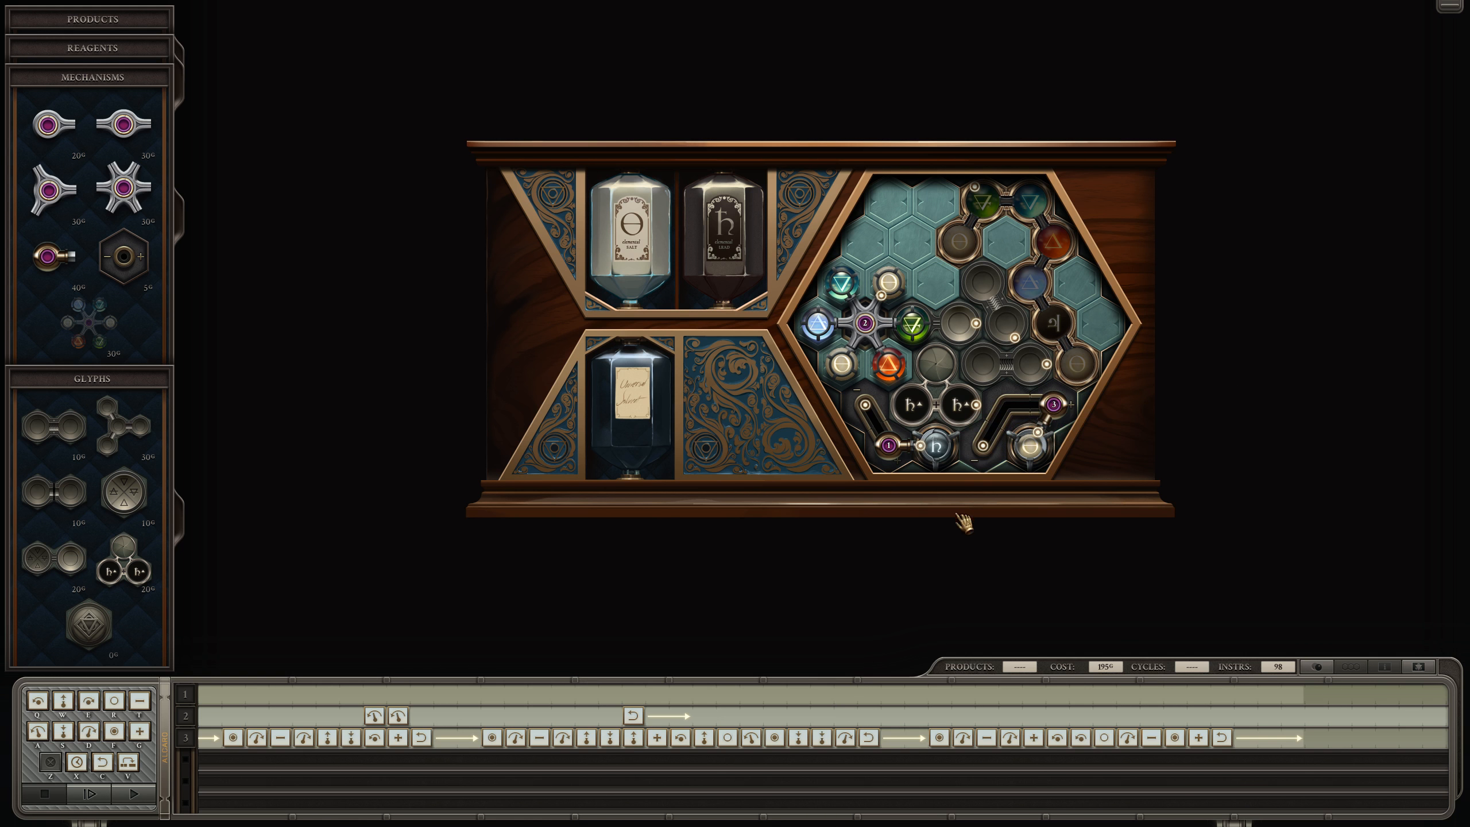
mouse_move(860, 618)
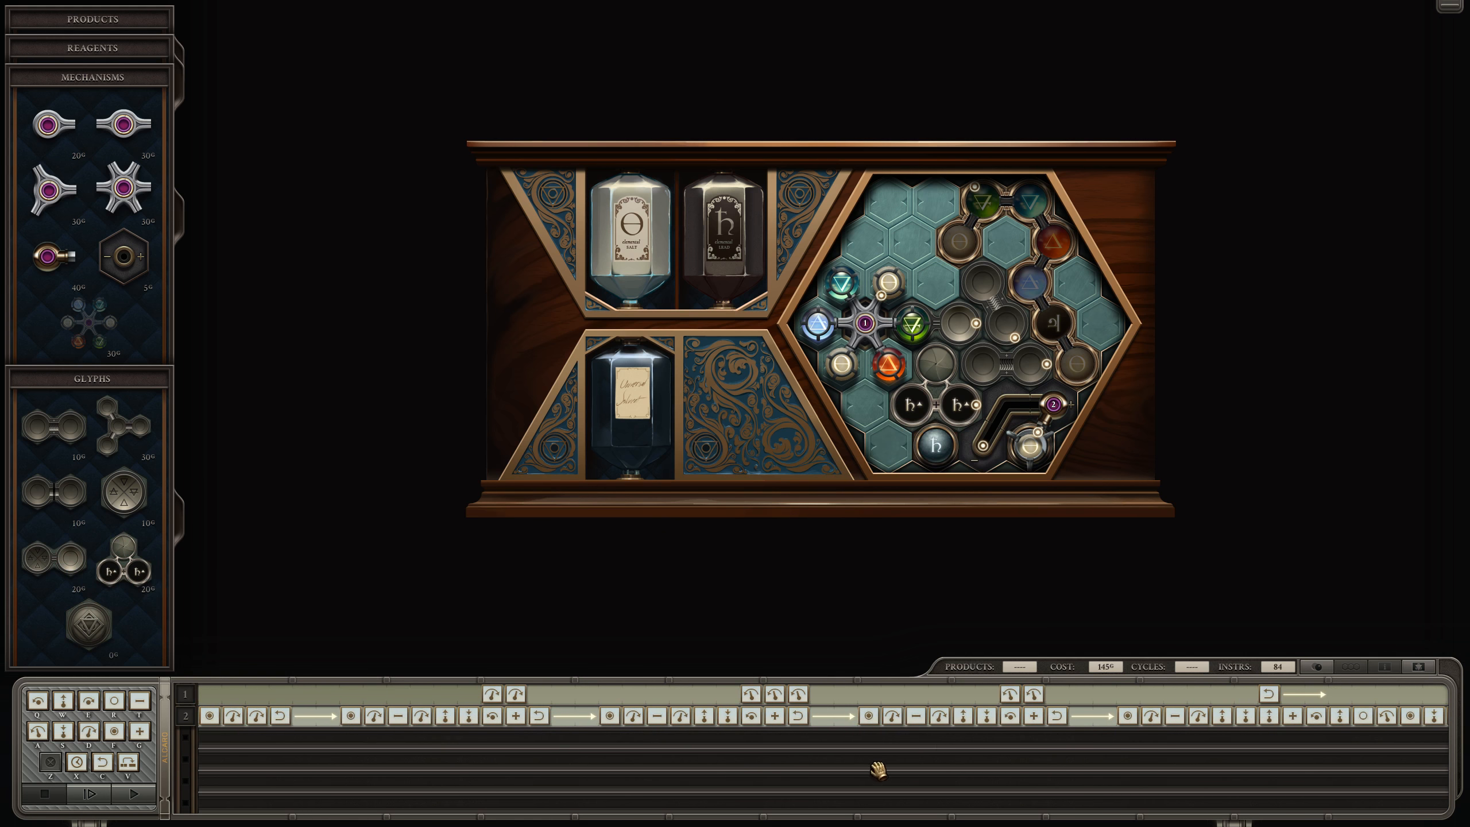
mouse_move(224, 717)
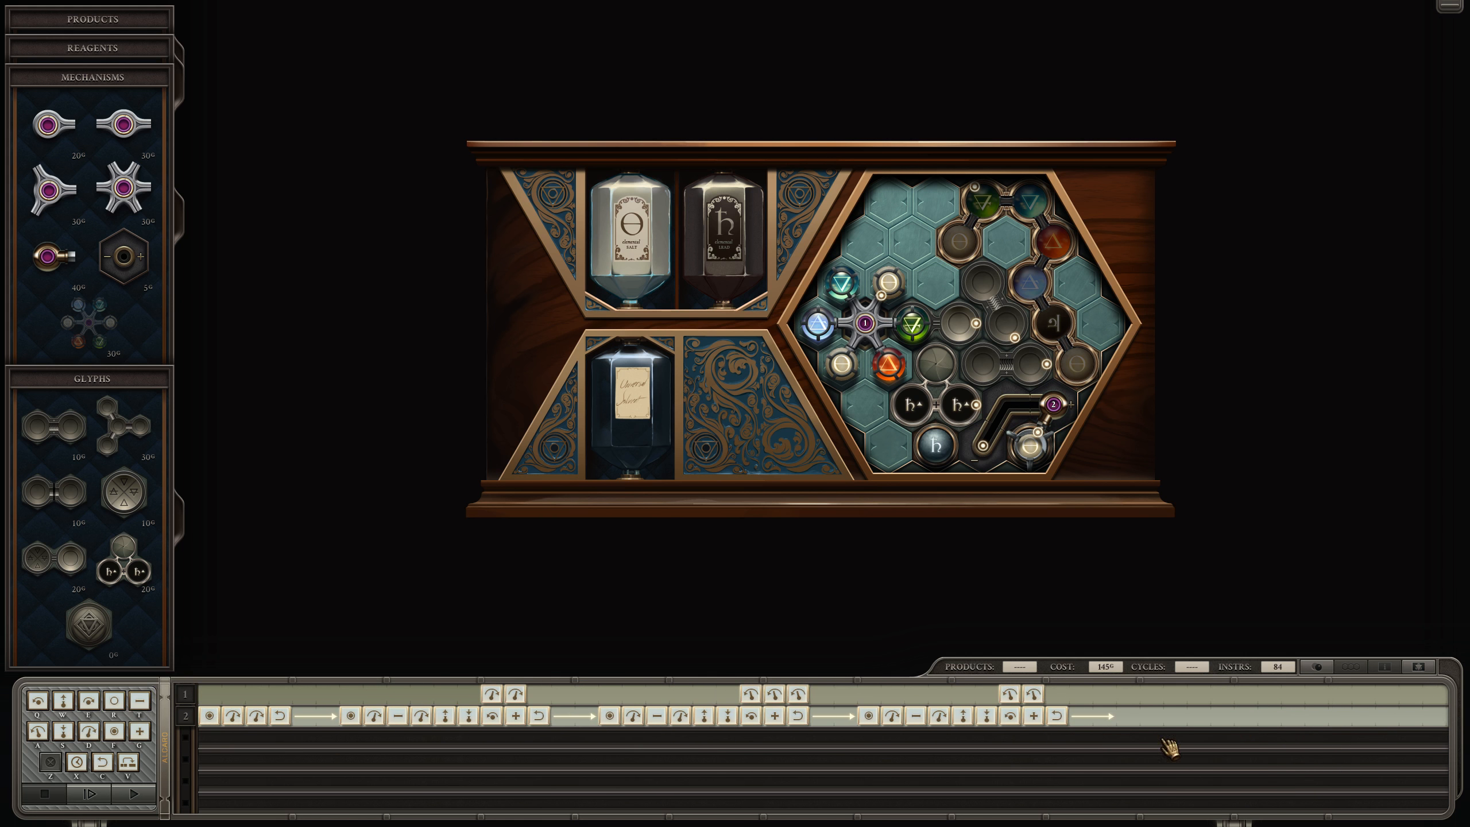
mouse_move(872, 729)
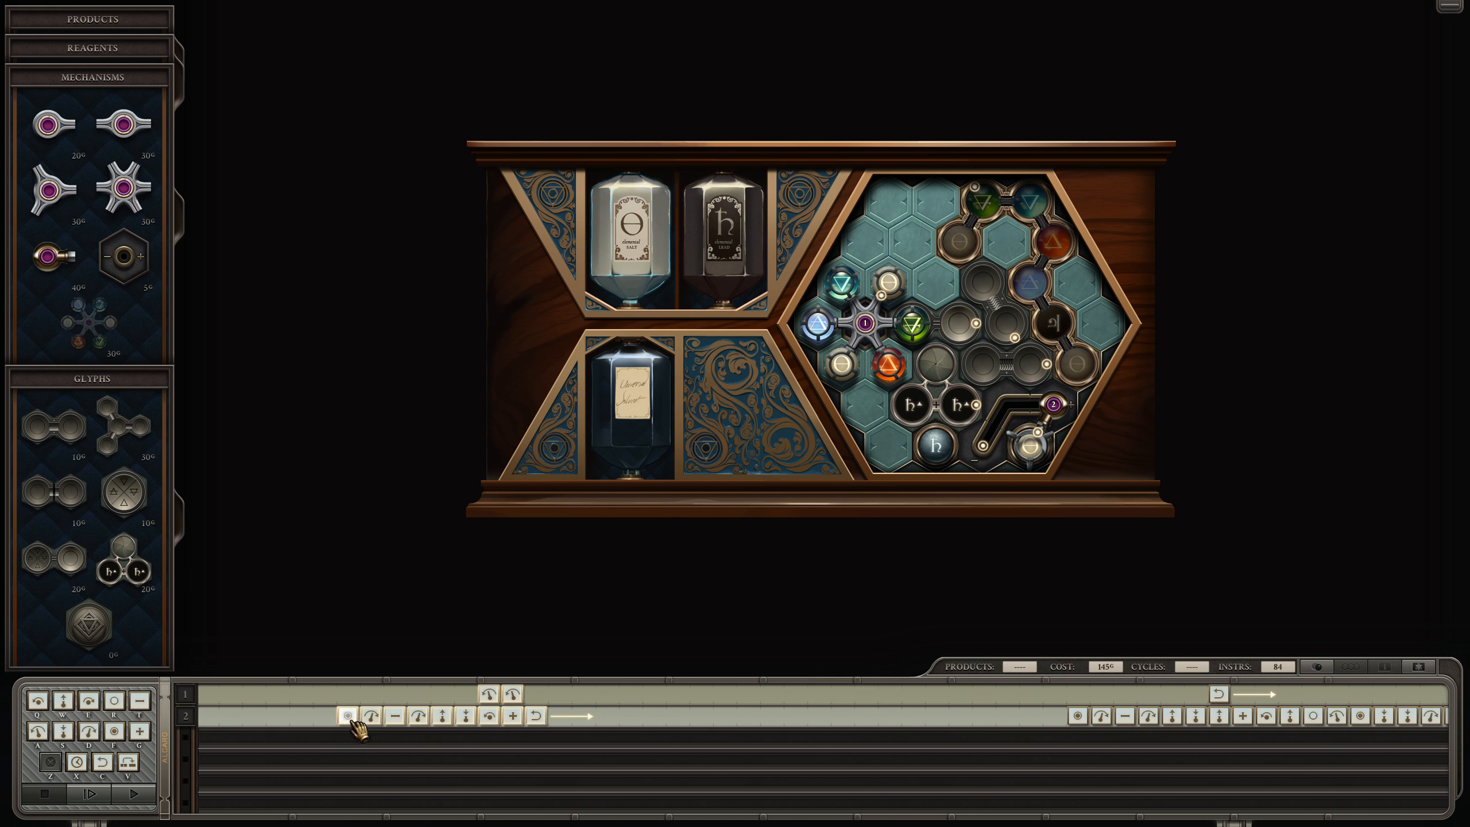
- Shift a block of arm moves later in the program, then stop the short test at cycle 16
drag(365, 715, 722, 716)
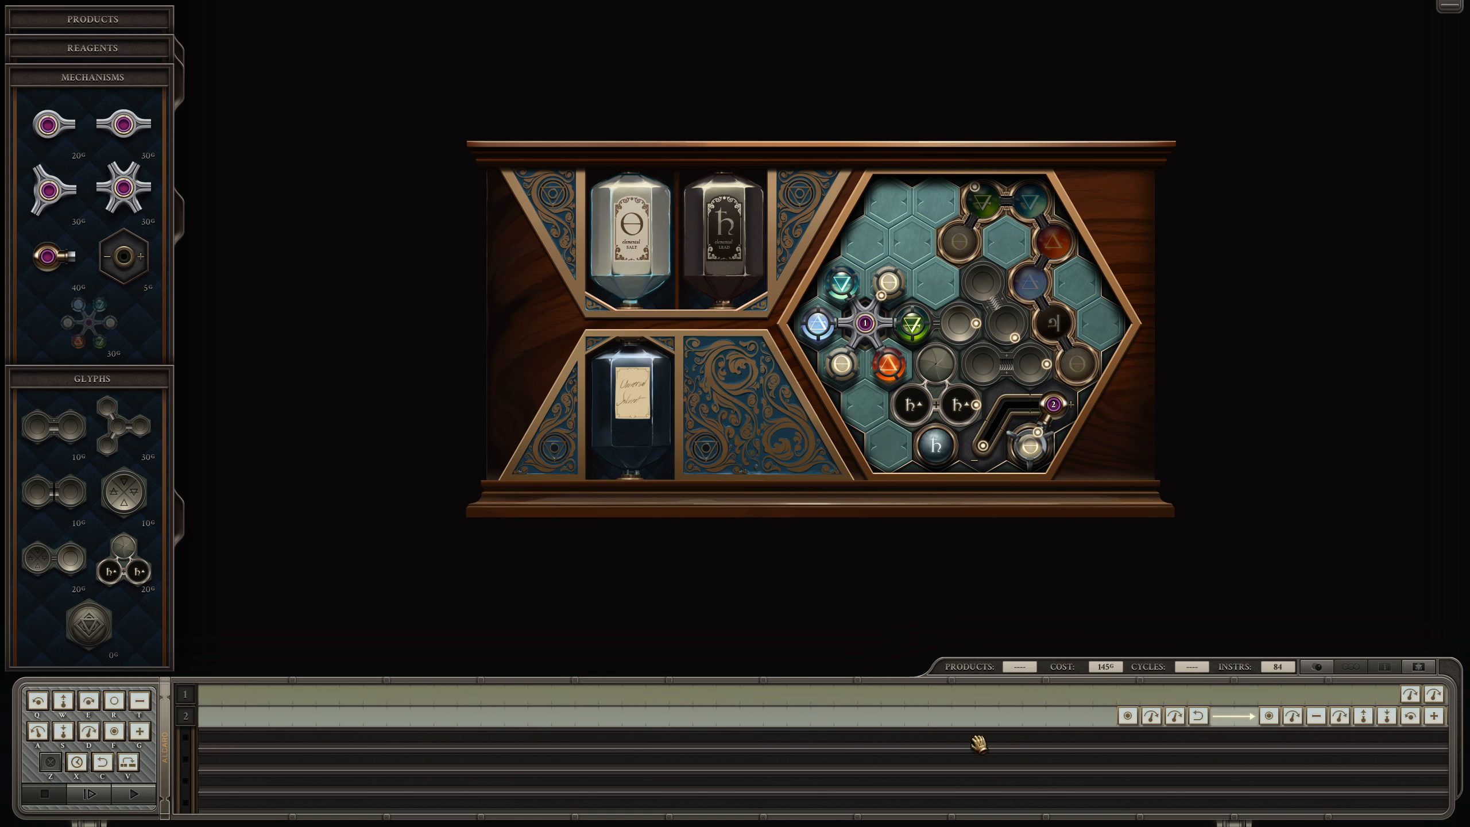
mouse_move(231, 746)
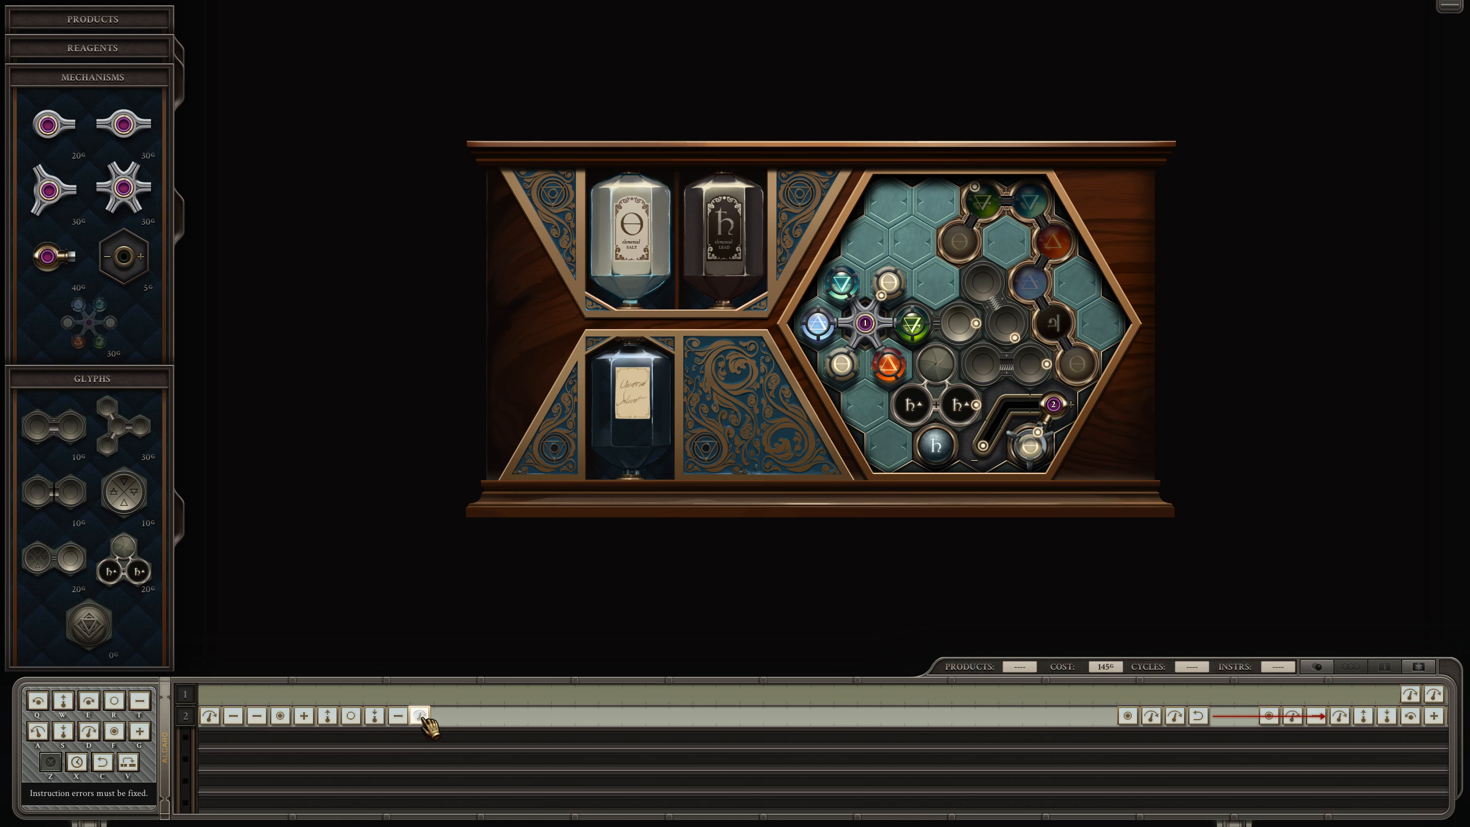
mouse_move(375, 733)
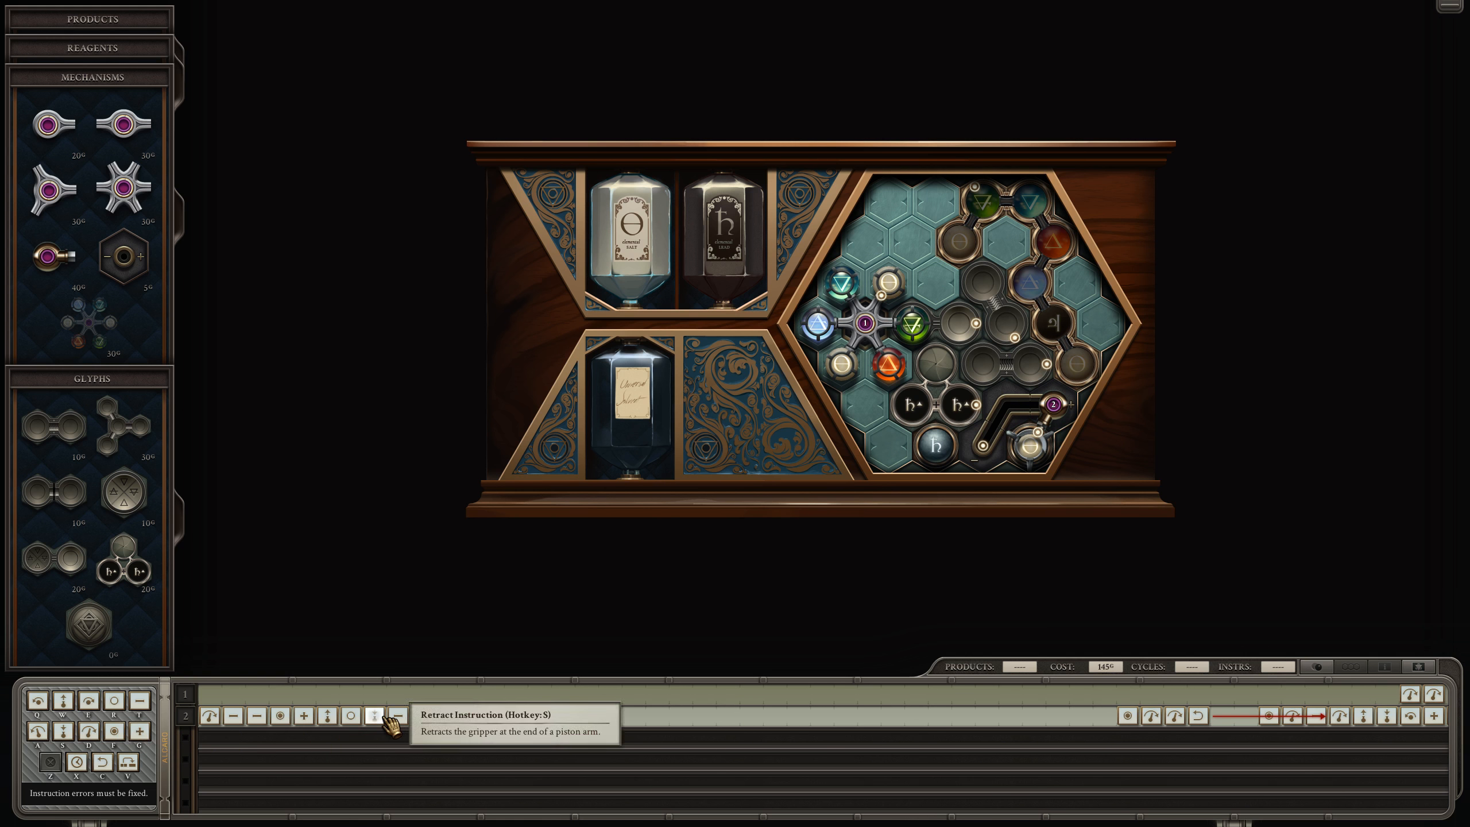
mouse_move(424, 736)
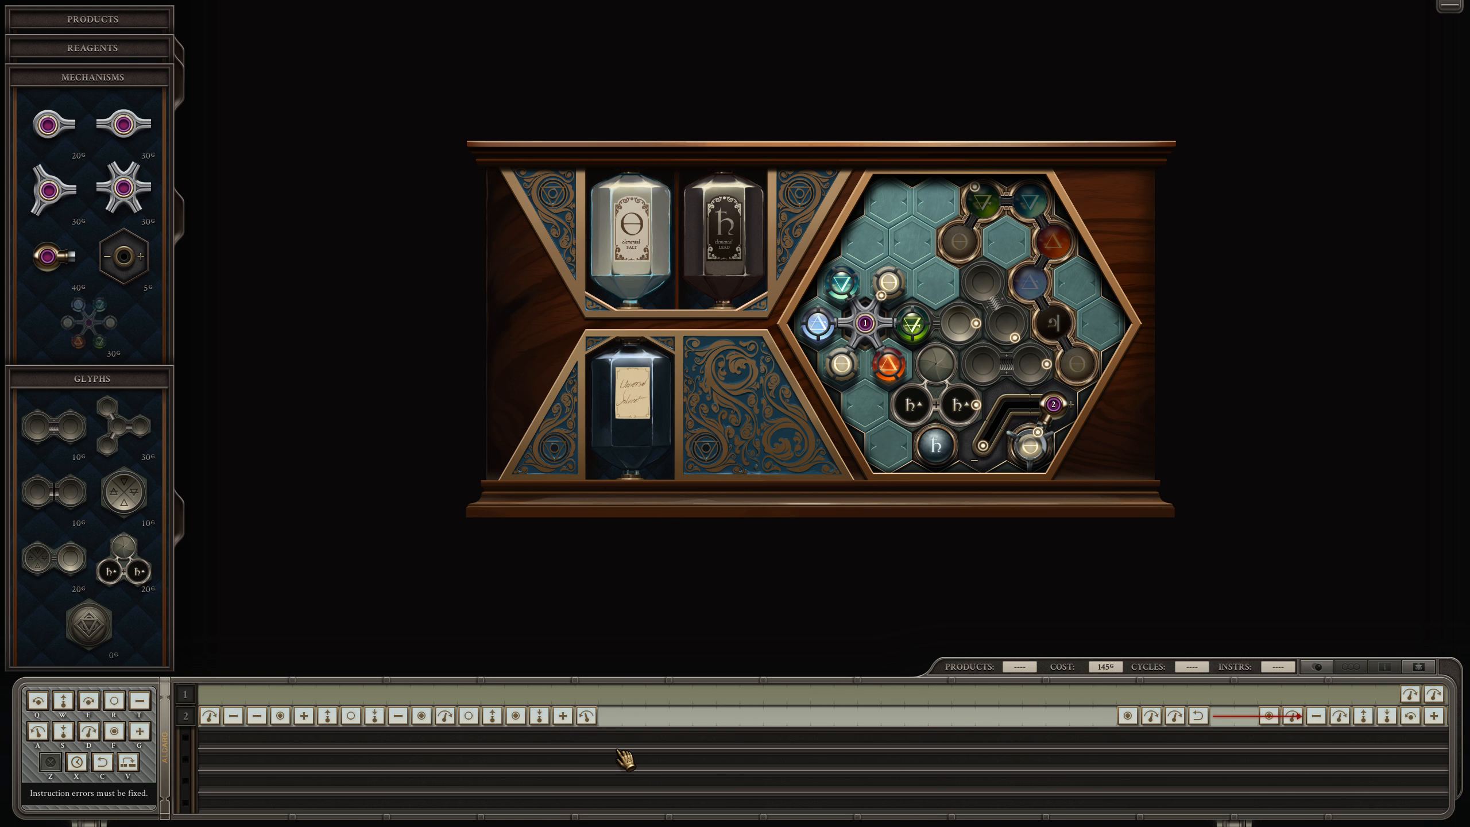
mouse_move(632, 753)
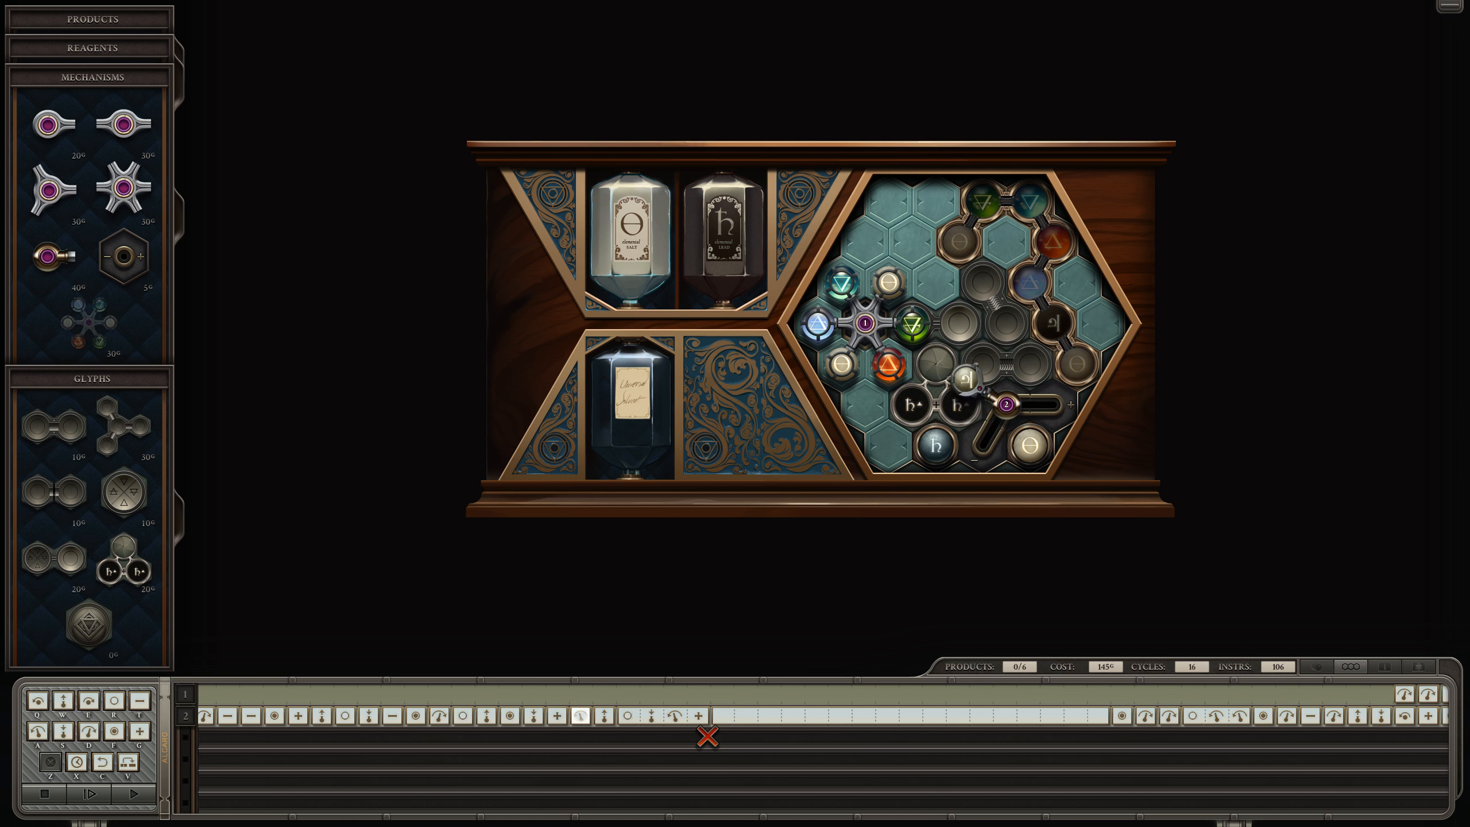
click(127, 797)
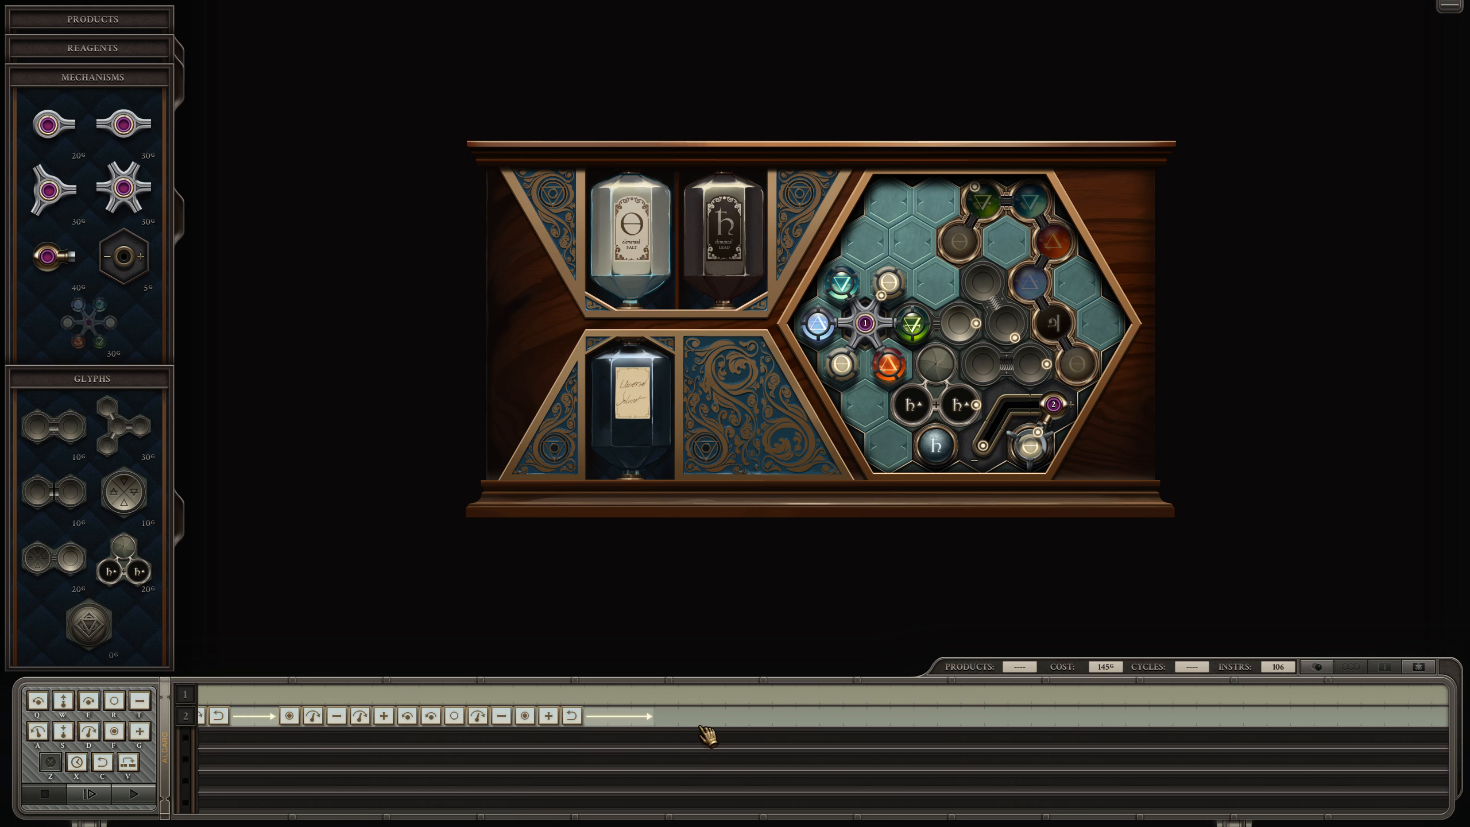
- Test until the first solvent is delivered by cycle 144, stop, and start a fresh run
click(130, 794)
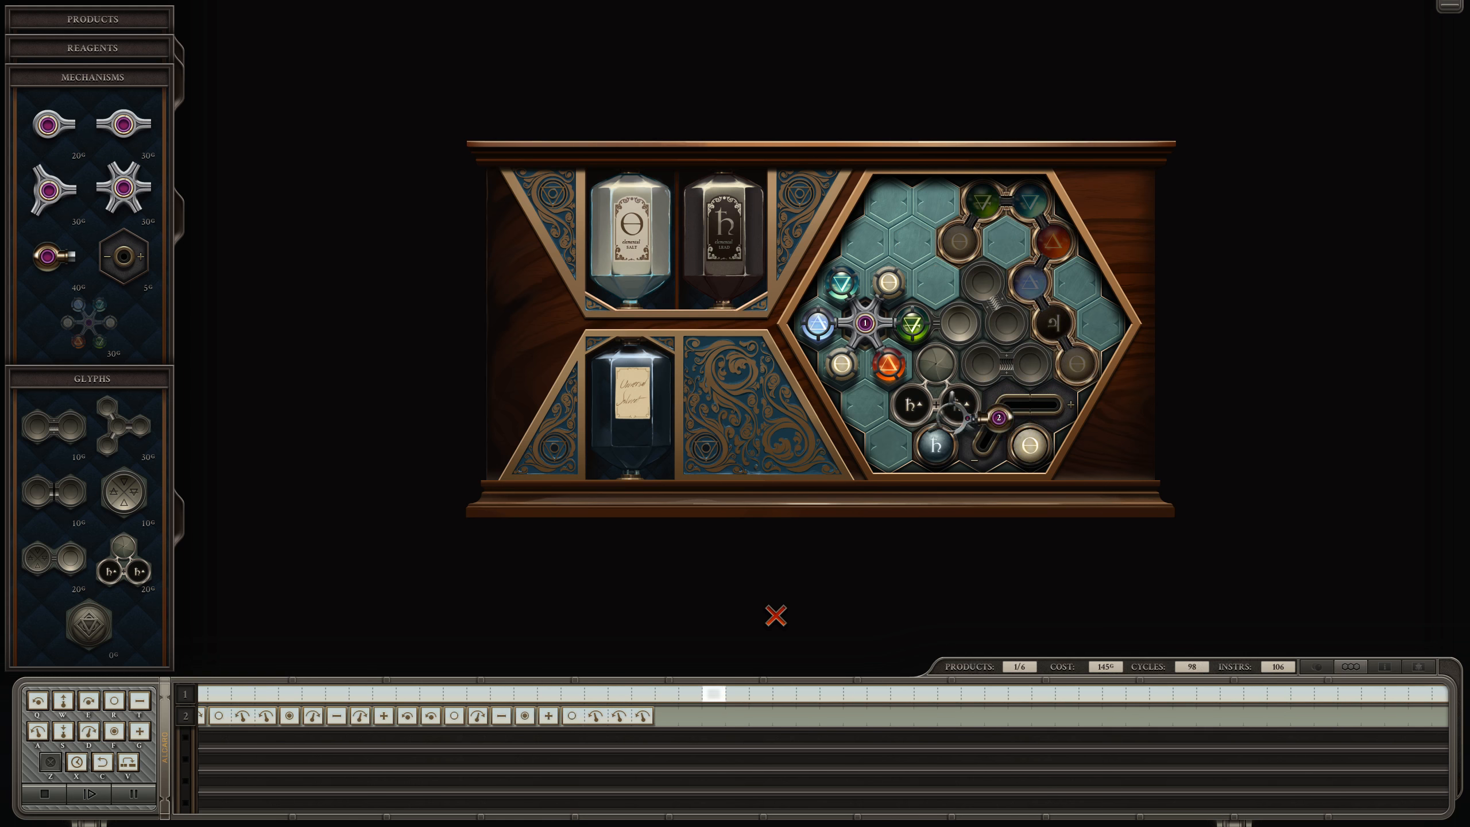
click(134, 795)
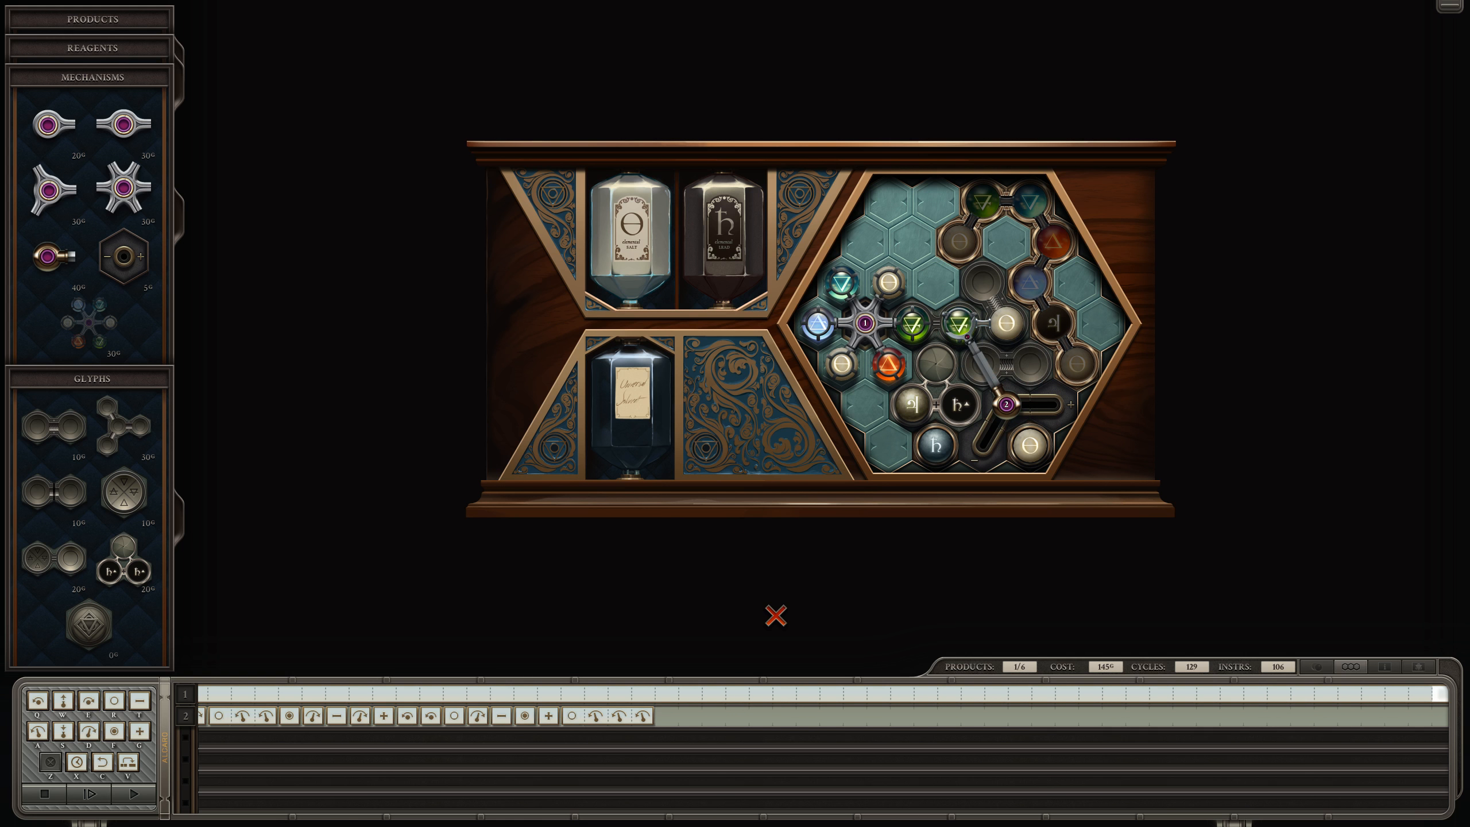
click(88, 795)
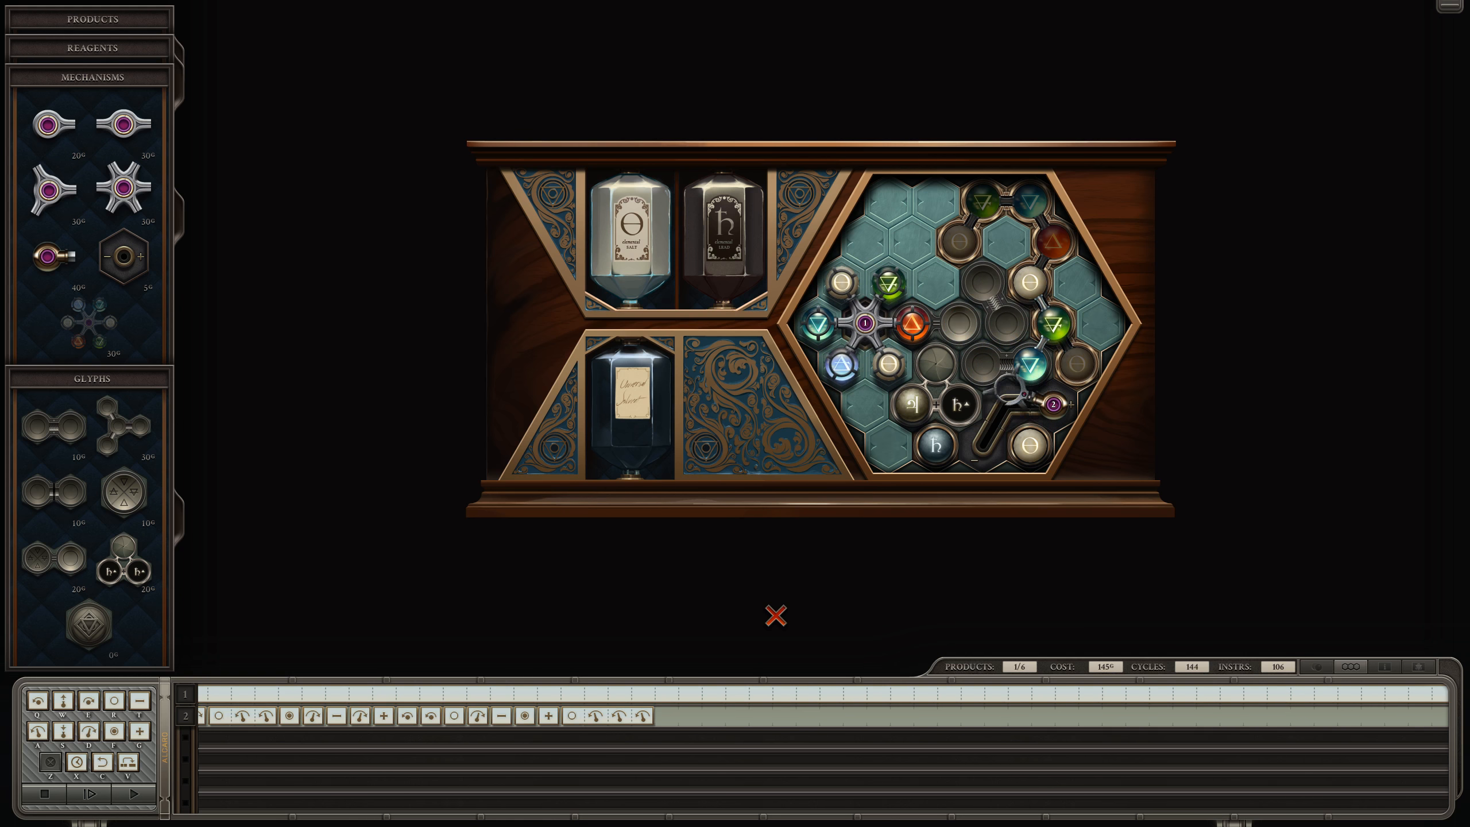
click(127, 795)
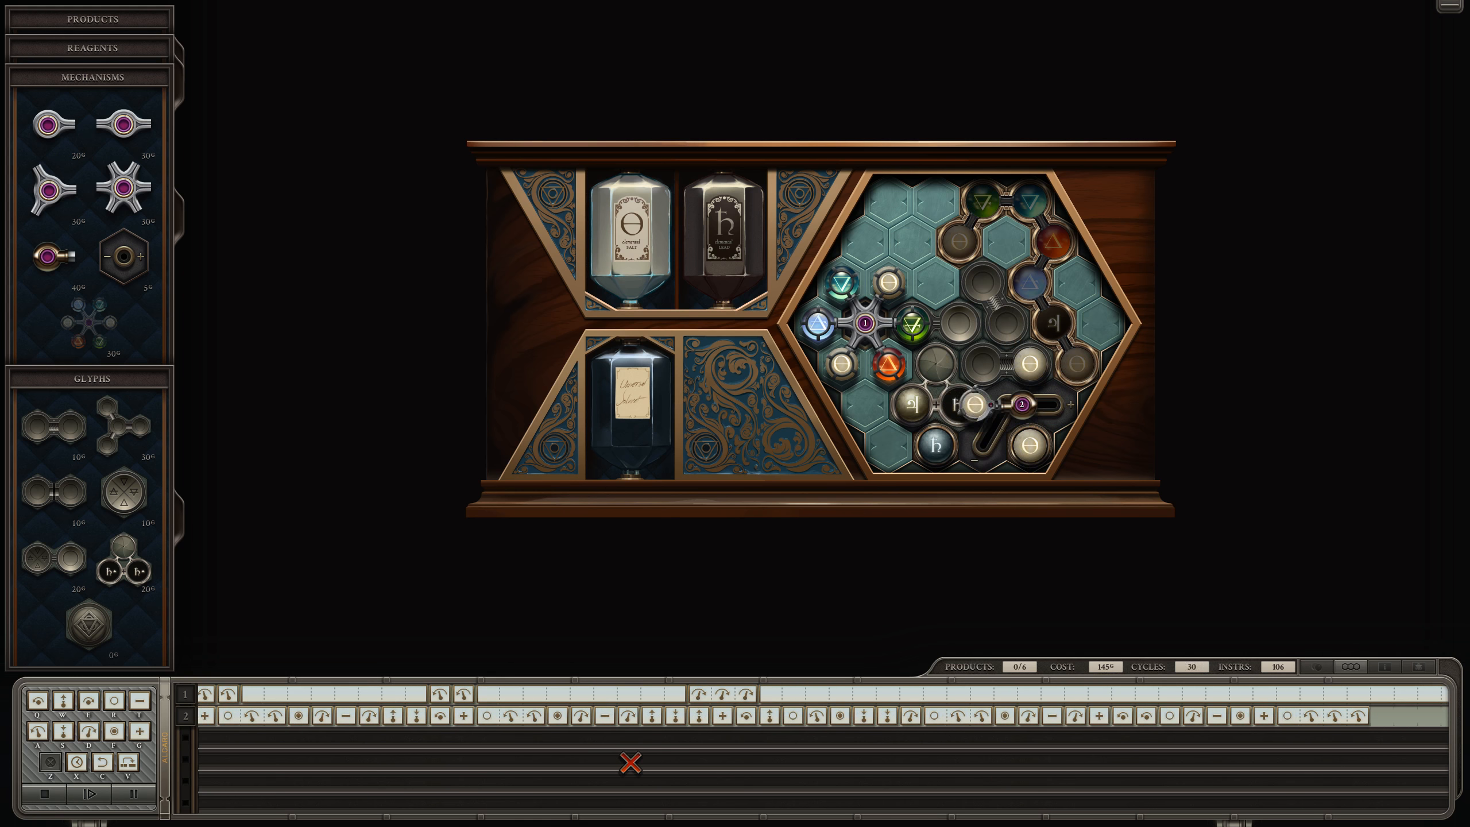
- Stop the run past cycle 65 and return to editing the 104-instruction program
click(129, 793)
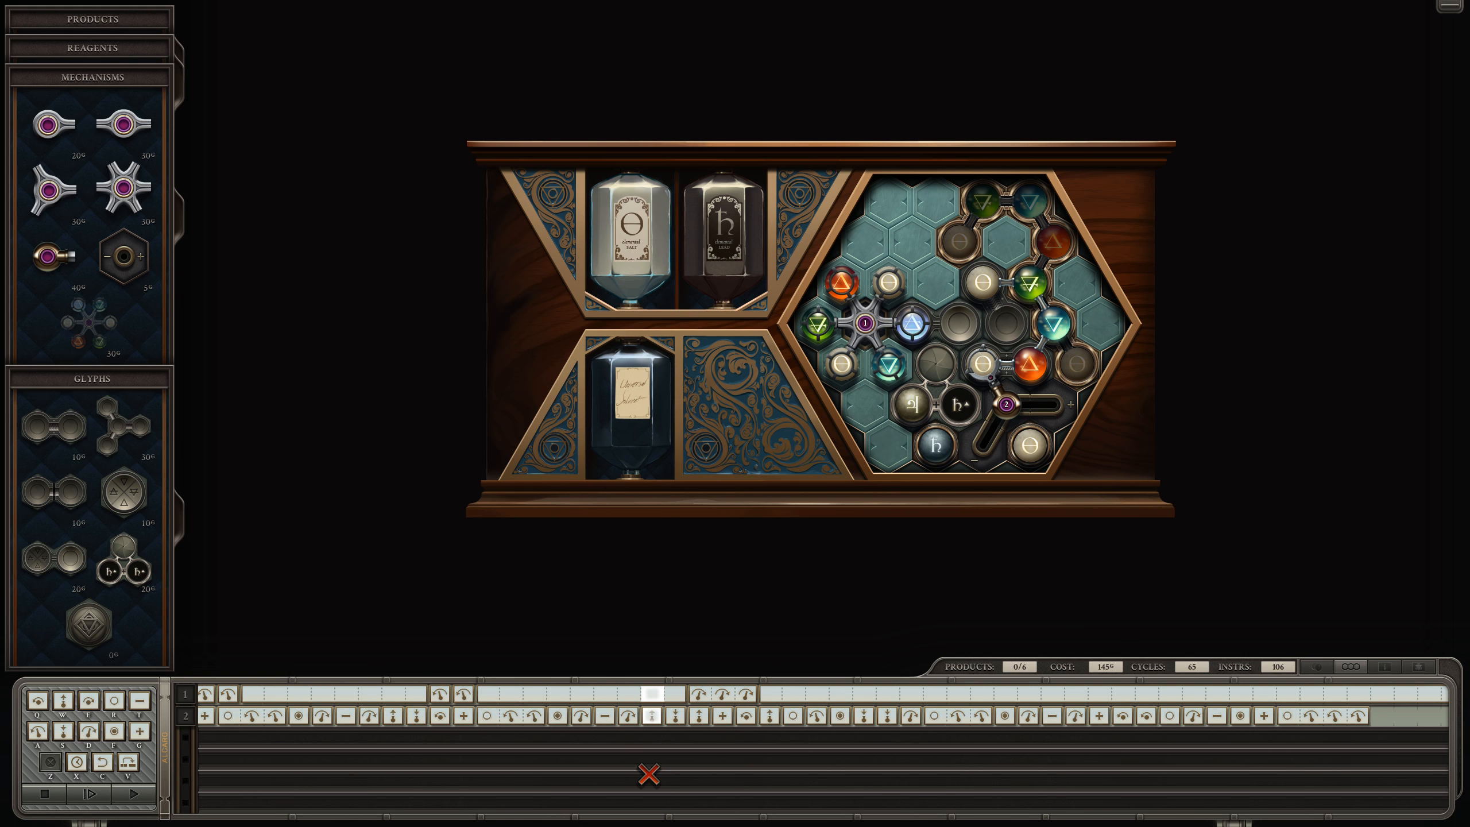
click(121, 795)
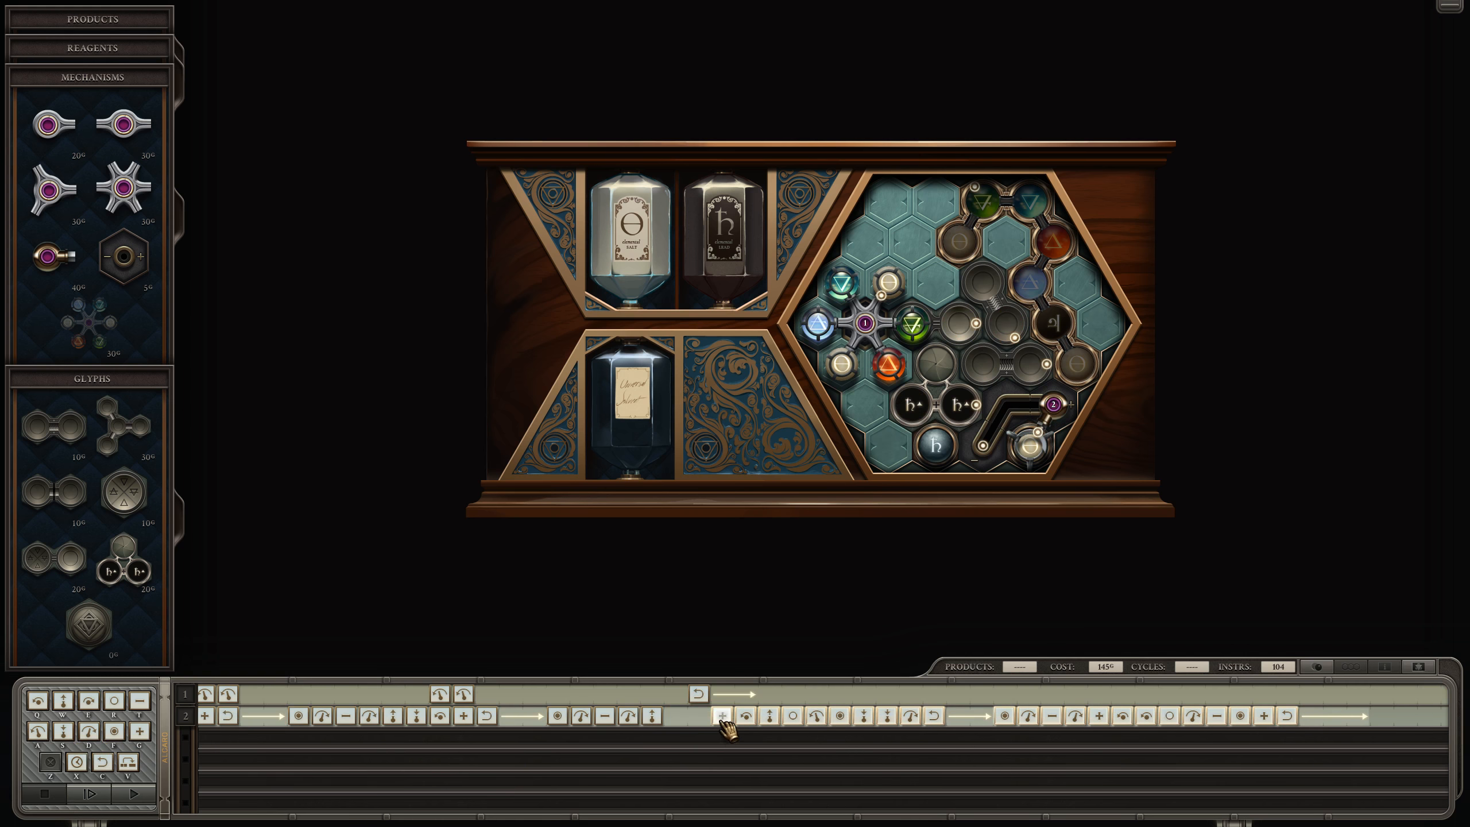
- Run the machine at fast-forward until all solvents are made: cost 145, 561 cycles, 104 instructions
click(126, 794)
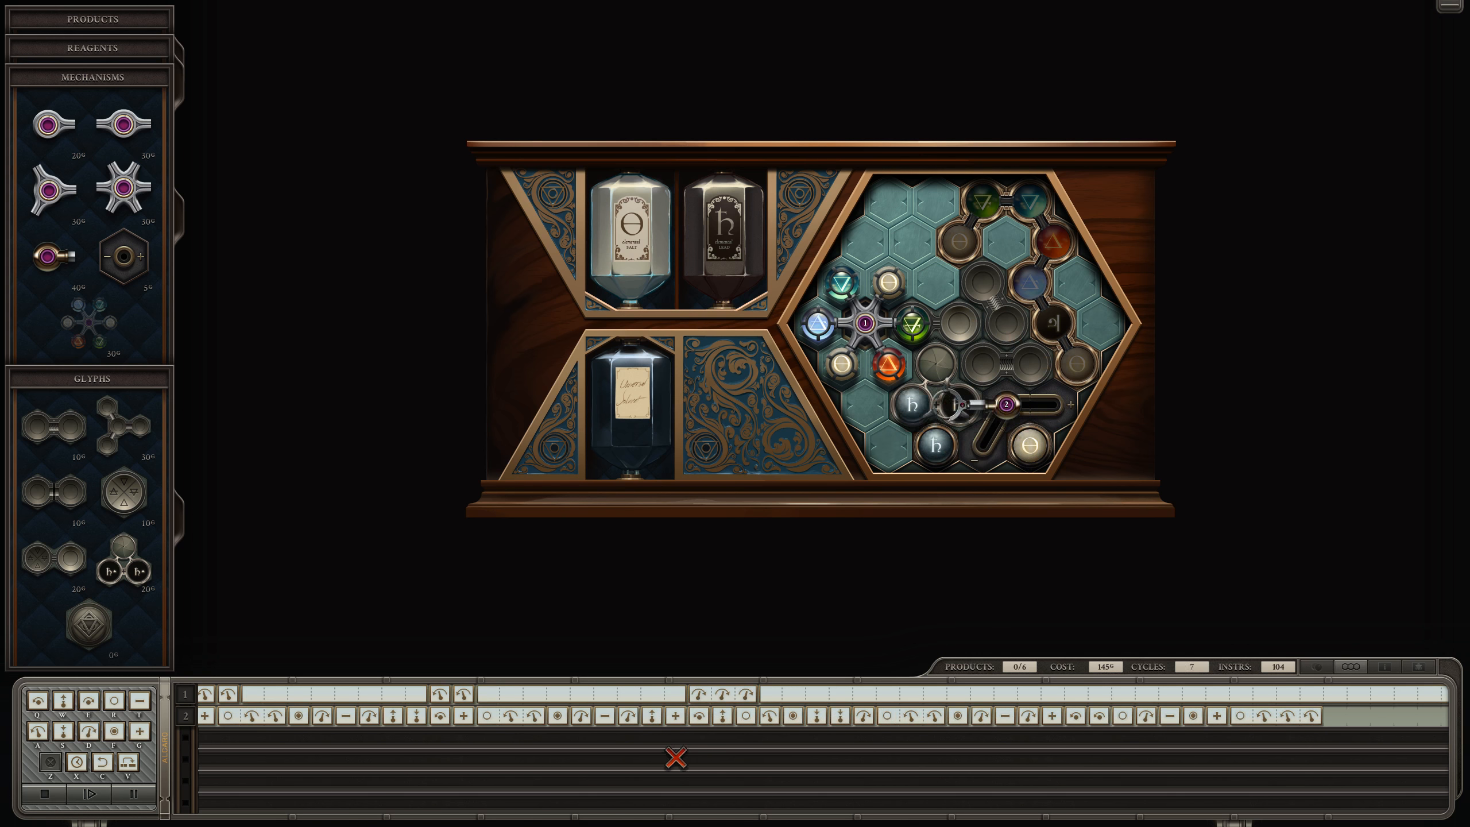
click(90, 794)
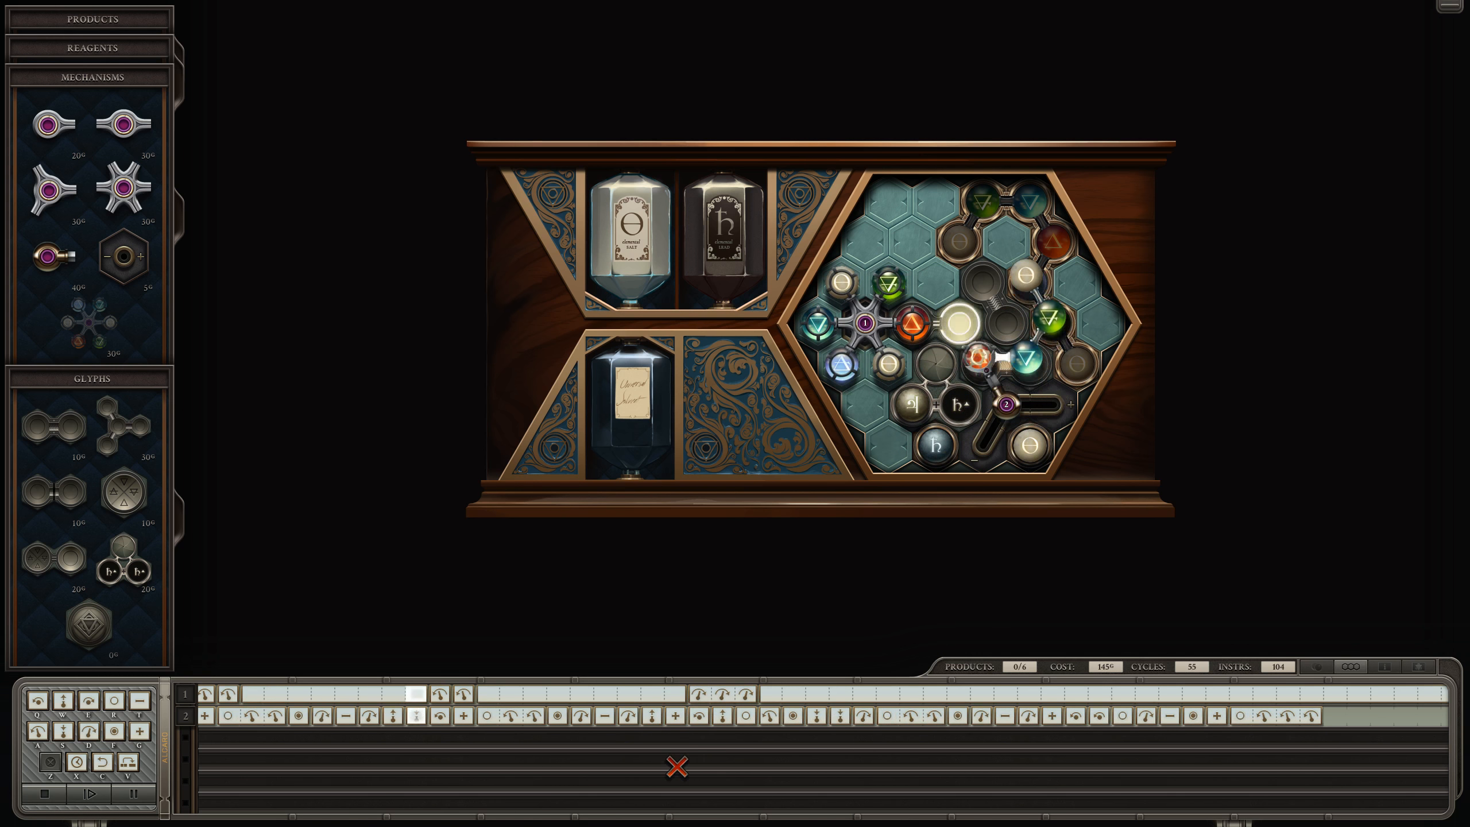
click(130, 808)
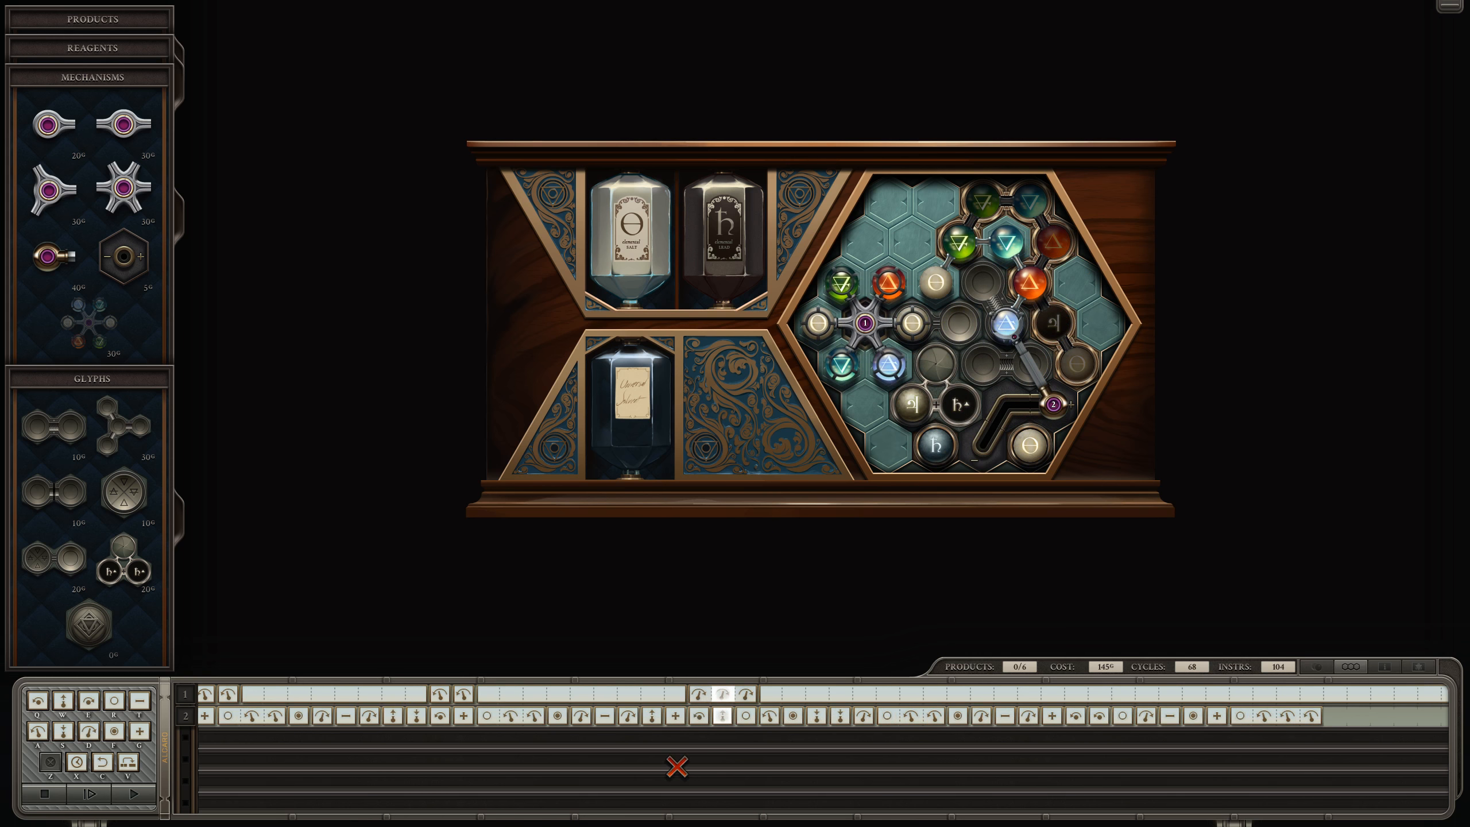
click(124, 795)
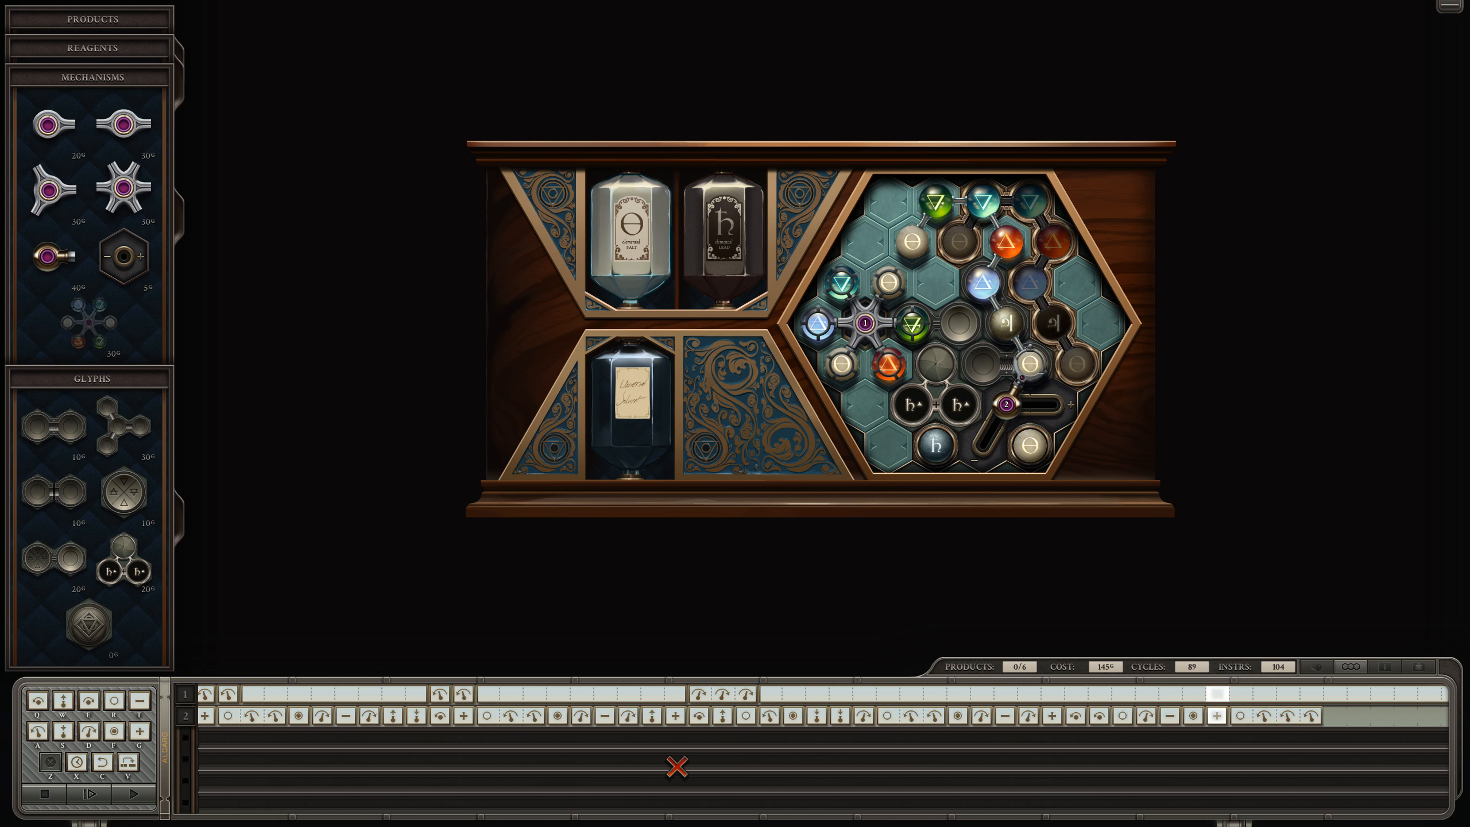
click(129, 792)
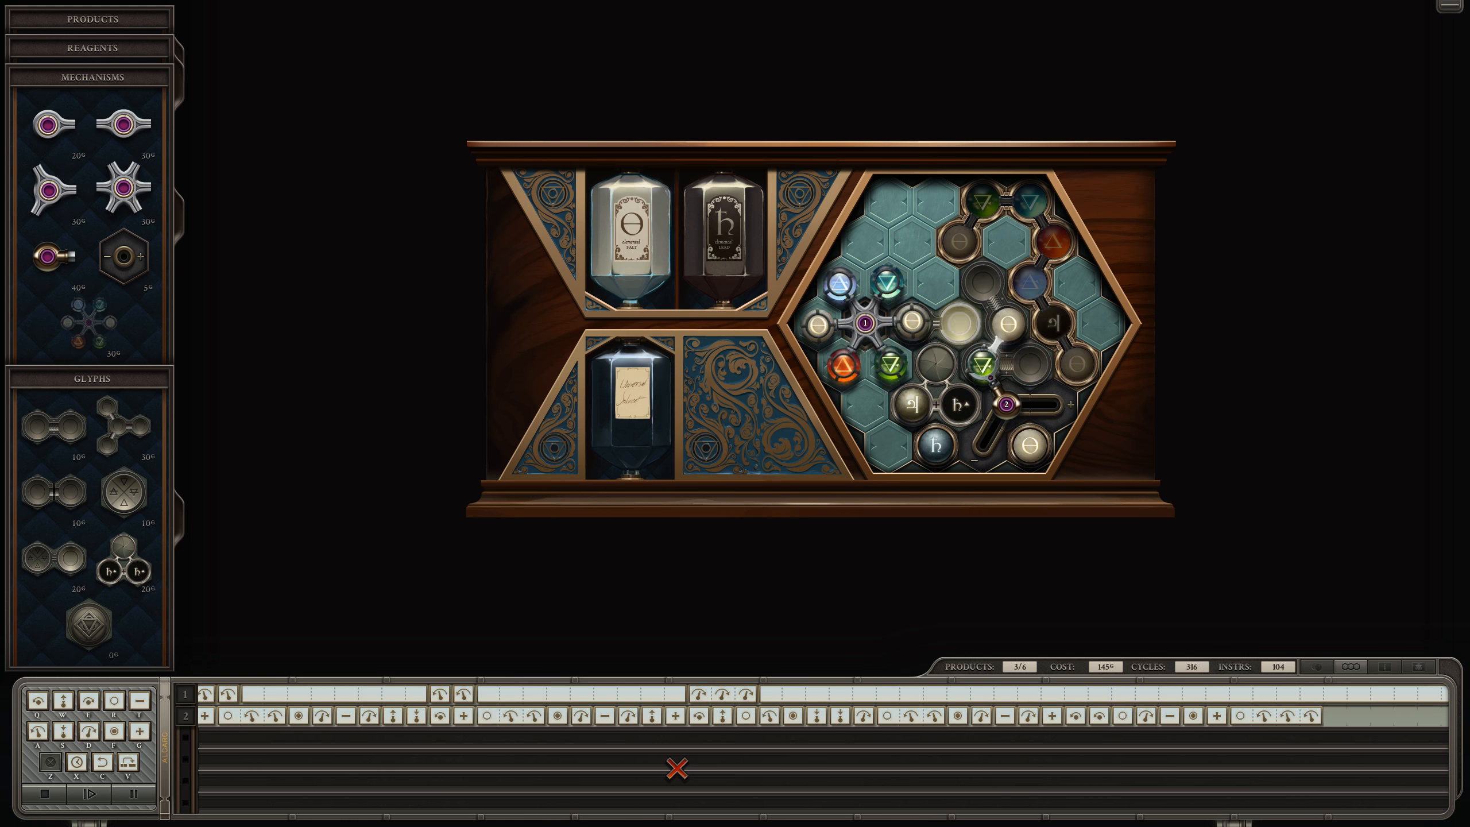
click(88, 793)
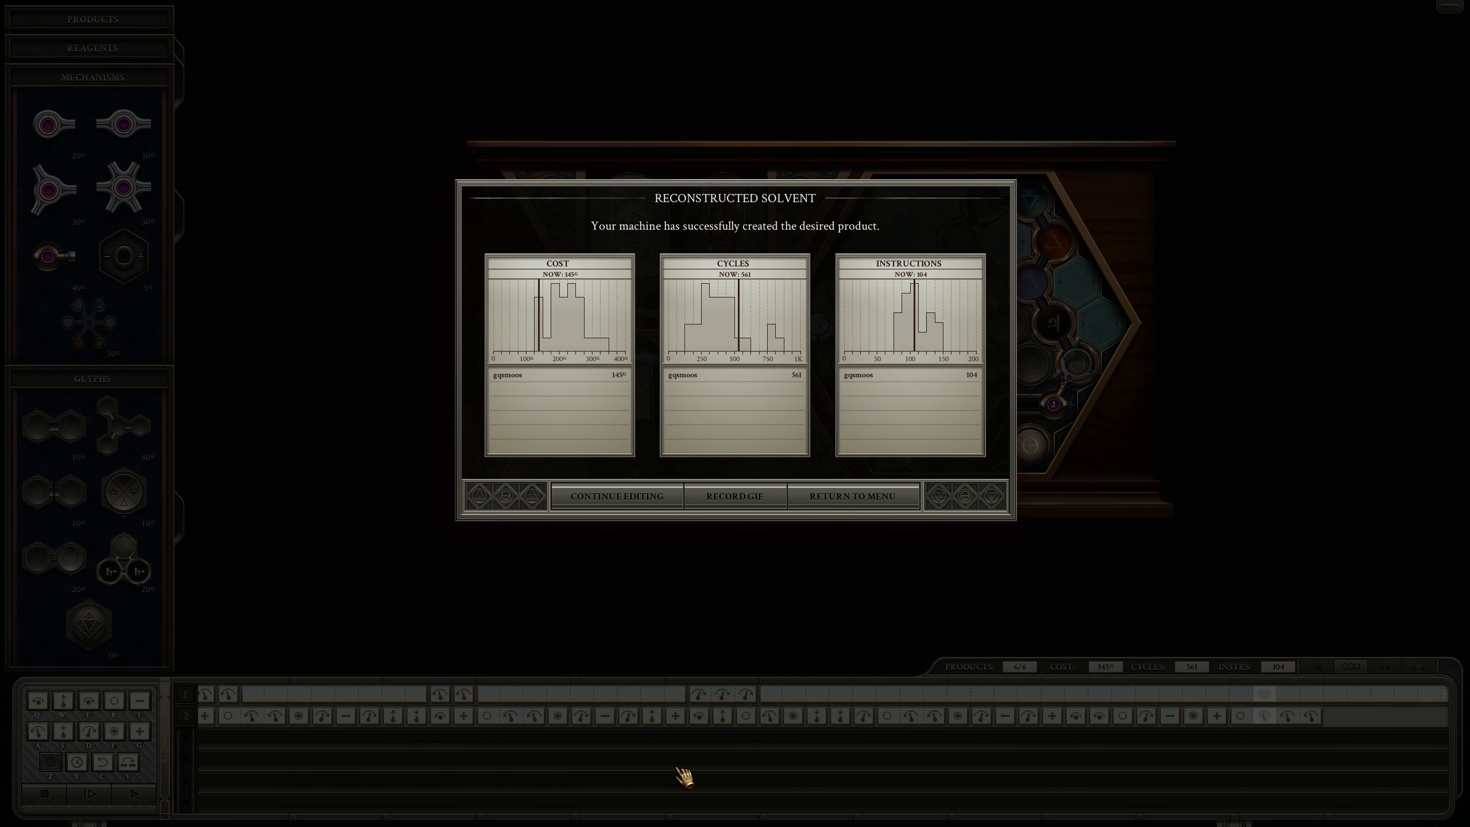
mouse_move(647, 374)
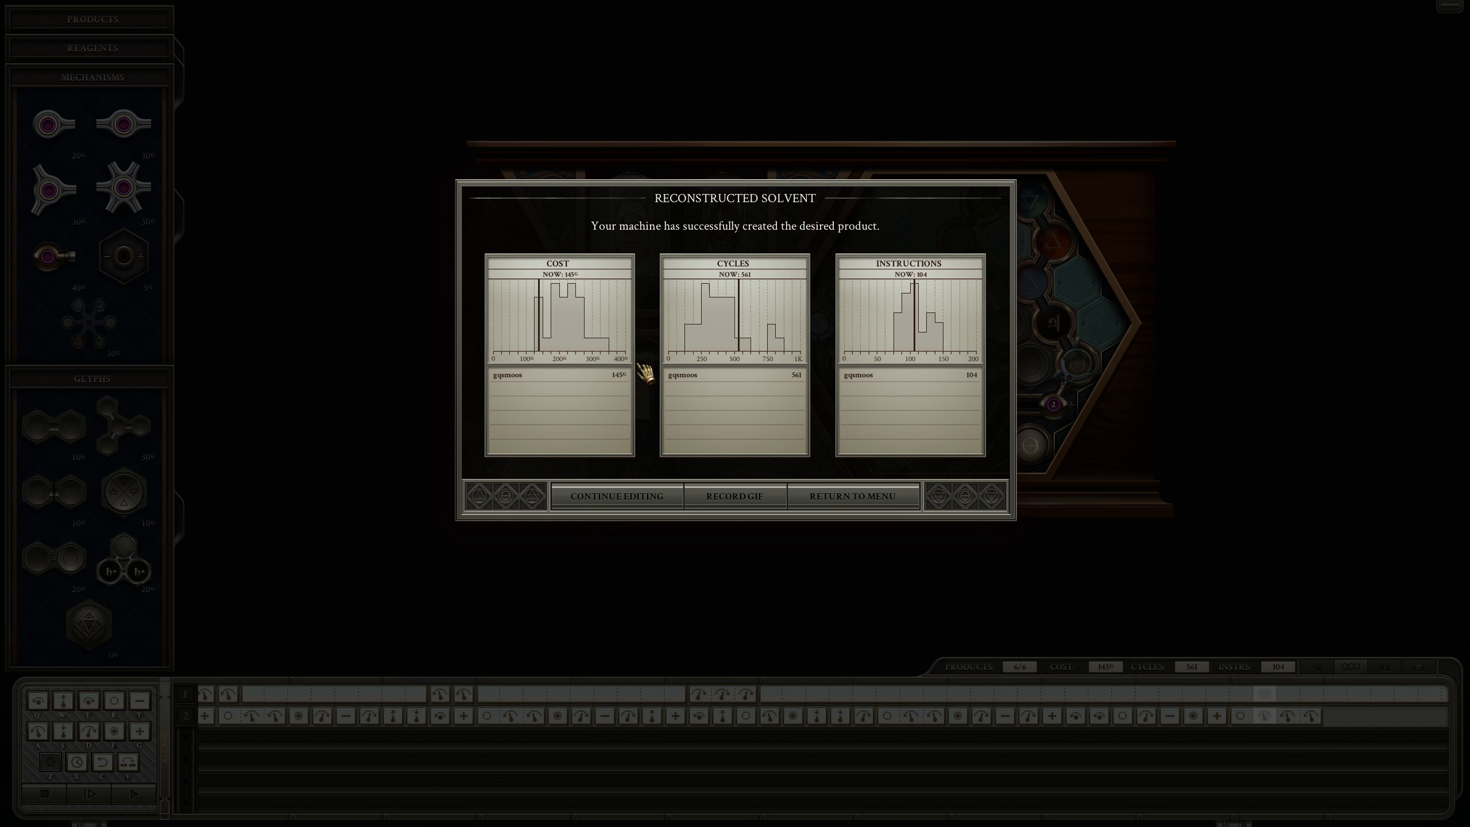
mouse_move(727, 195)
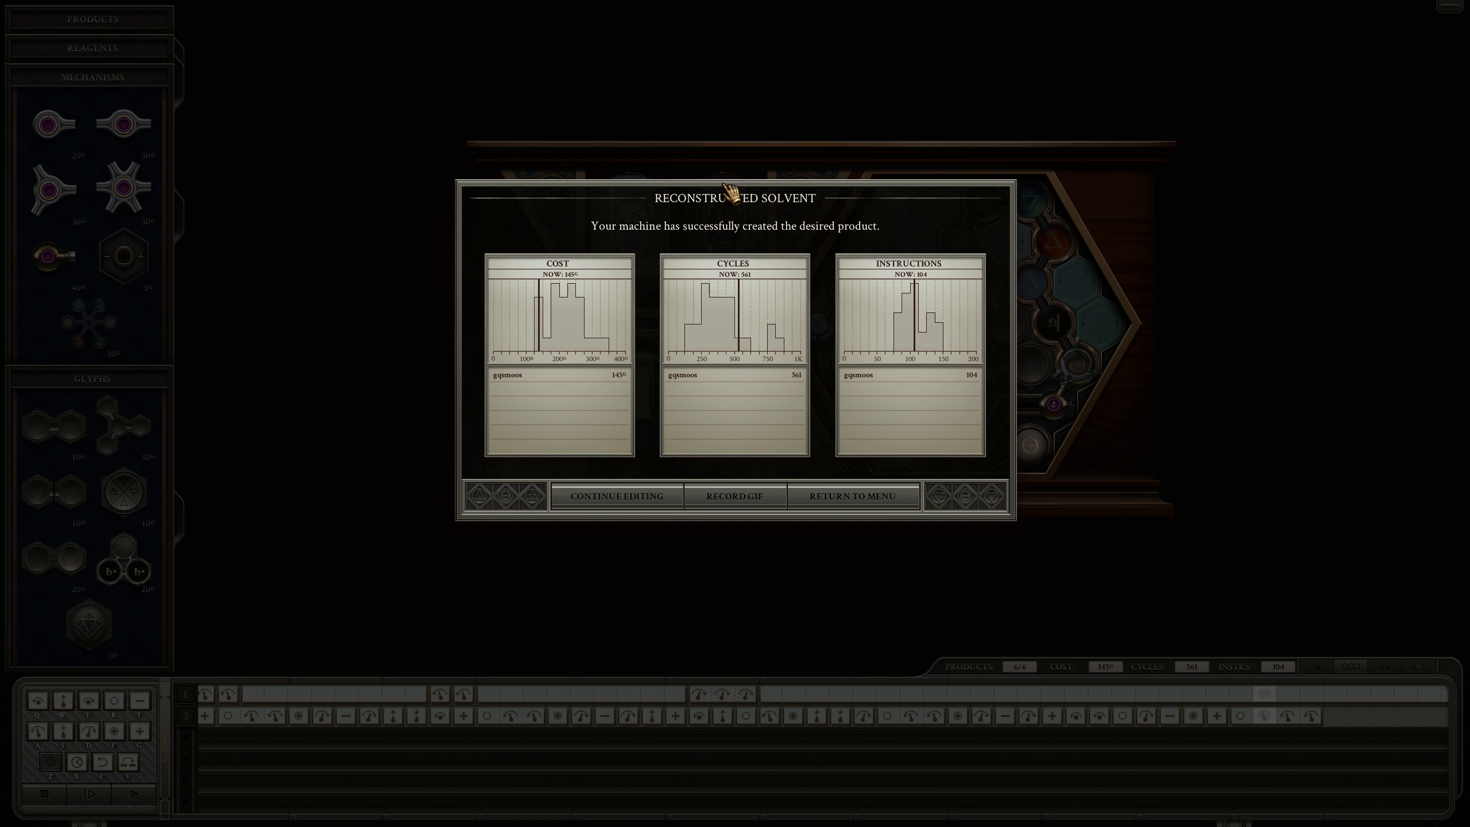
mouse_move(999, 331)
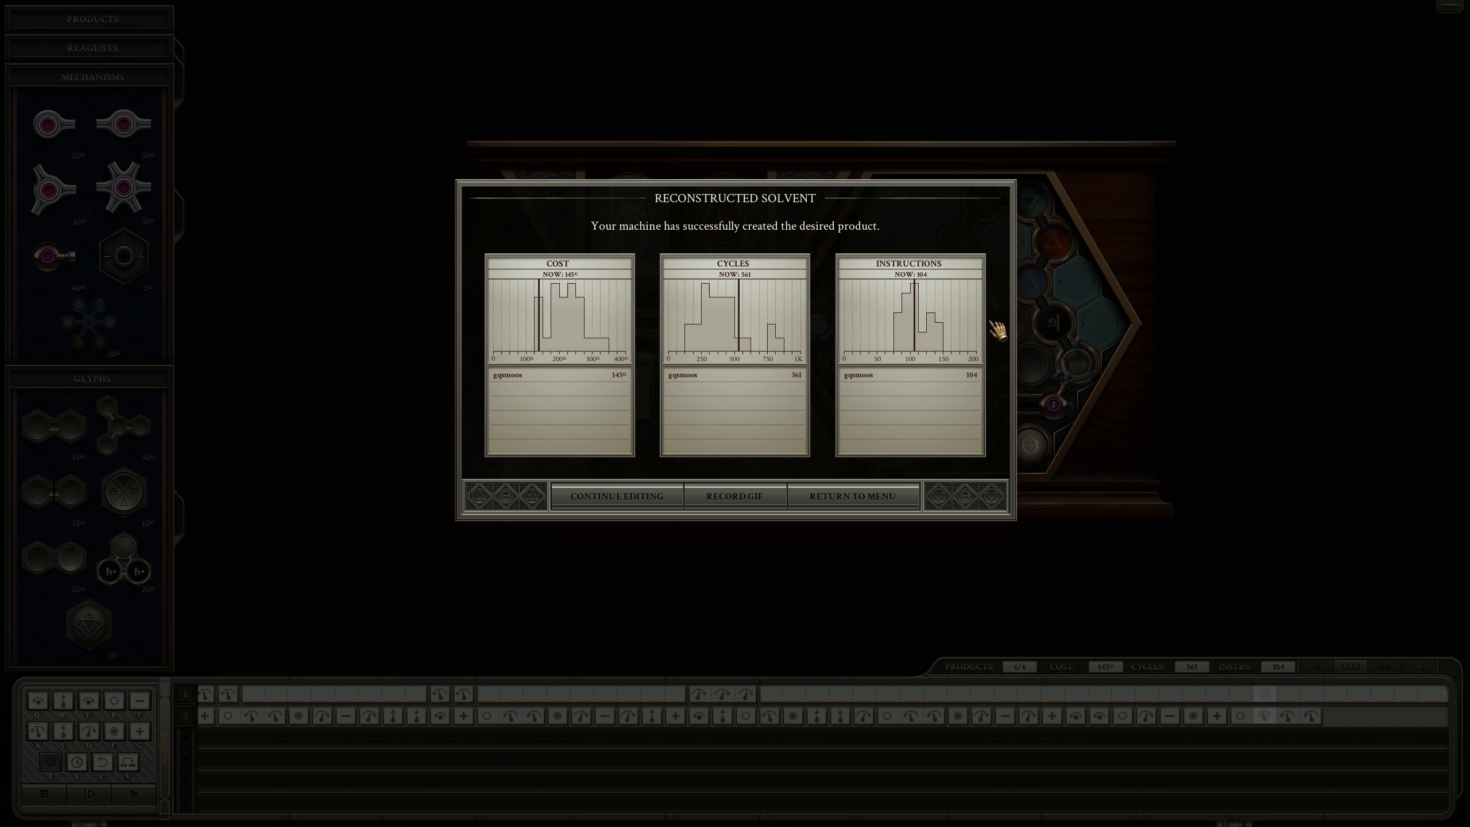
mouse_move(662, 392)
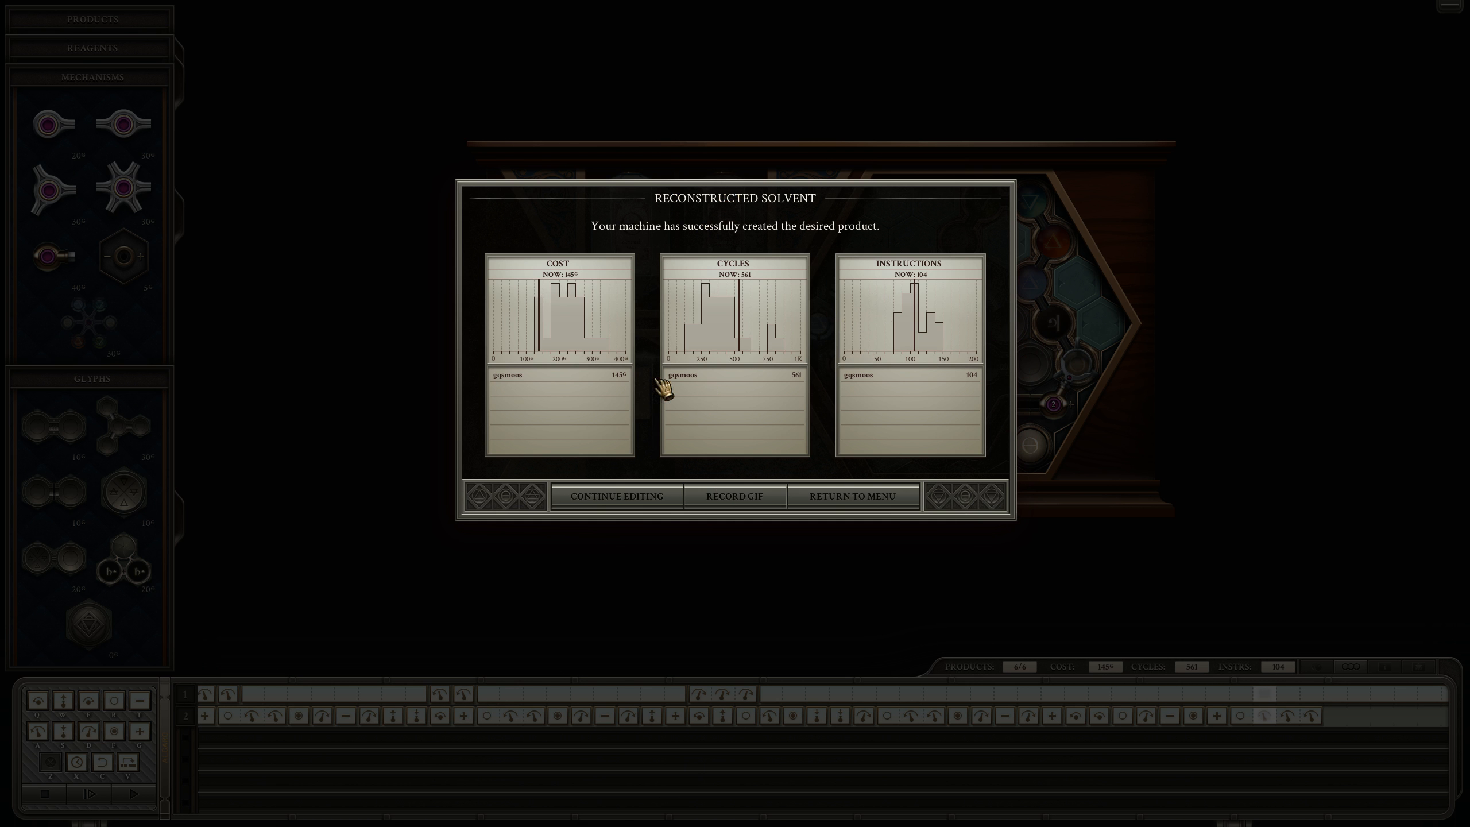
mouse_move(543, 345)
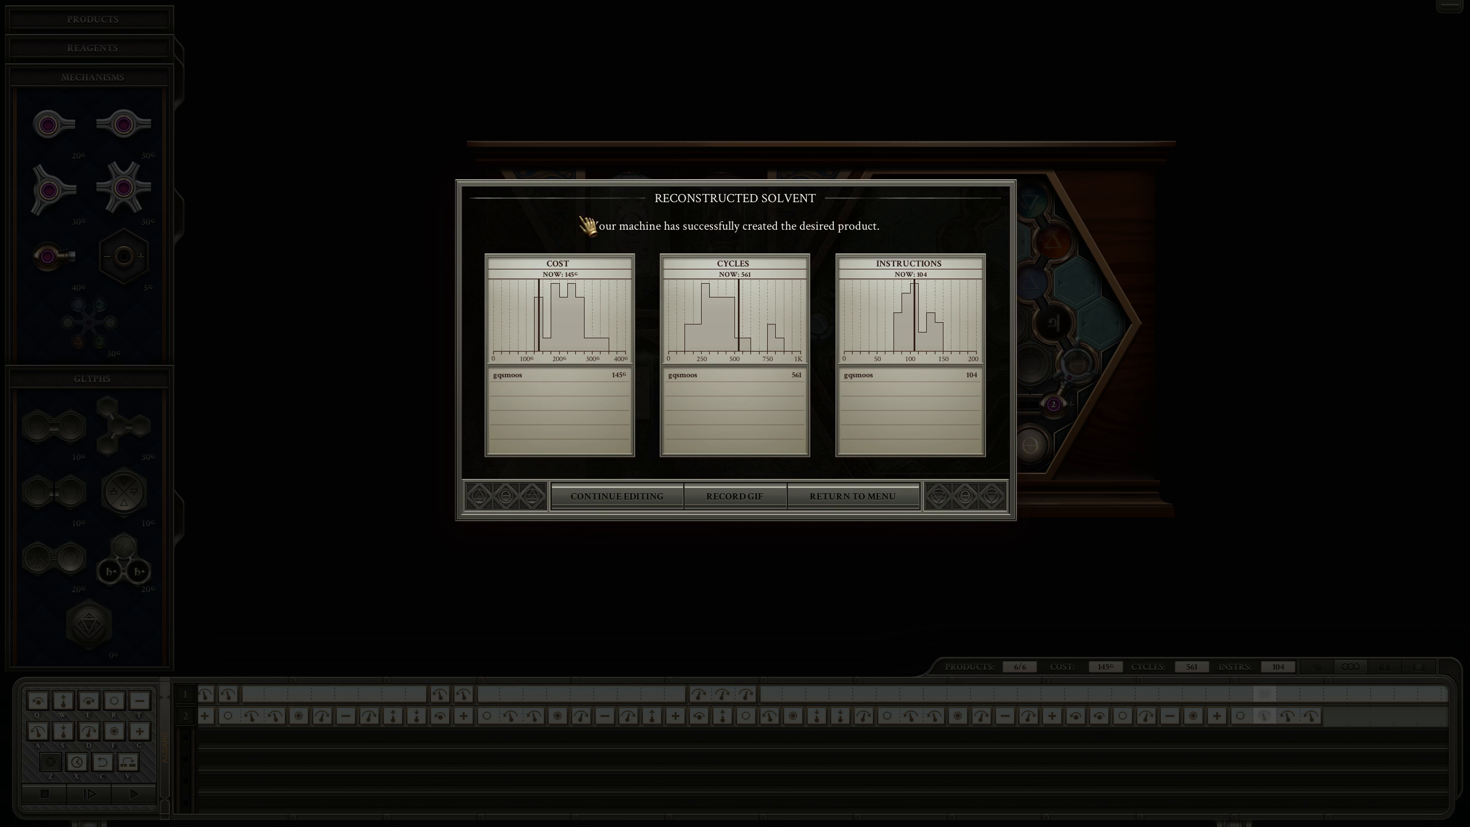
mouse_move(532, 402)
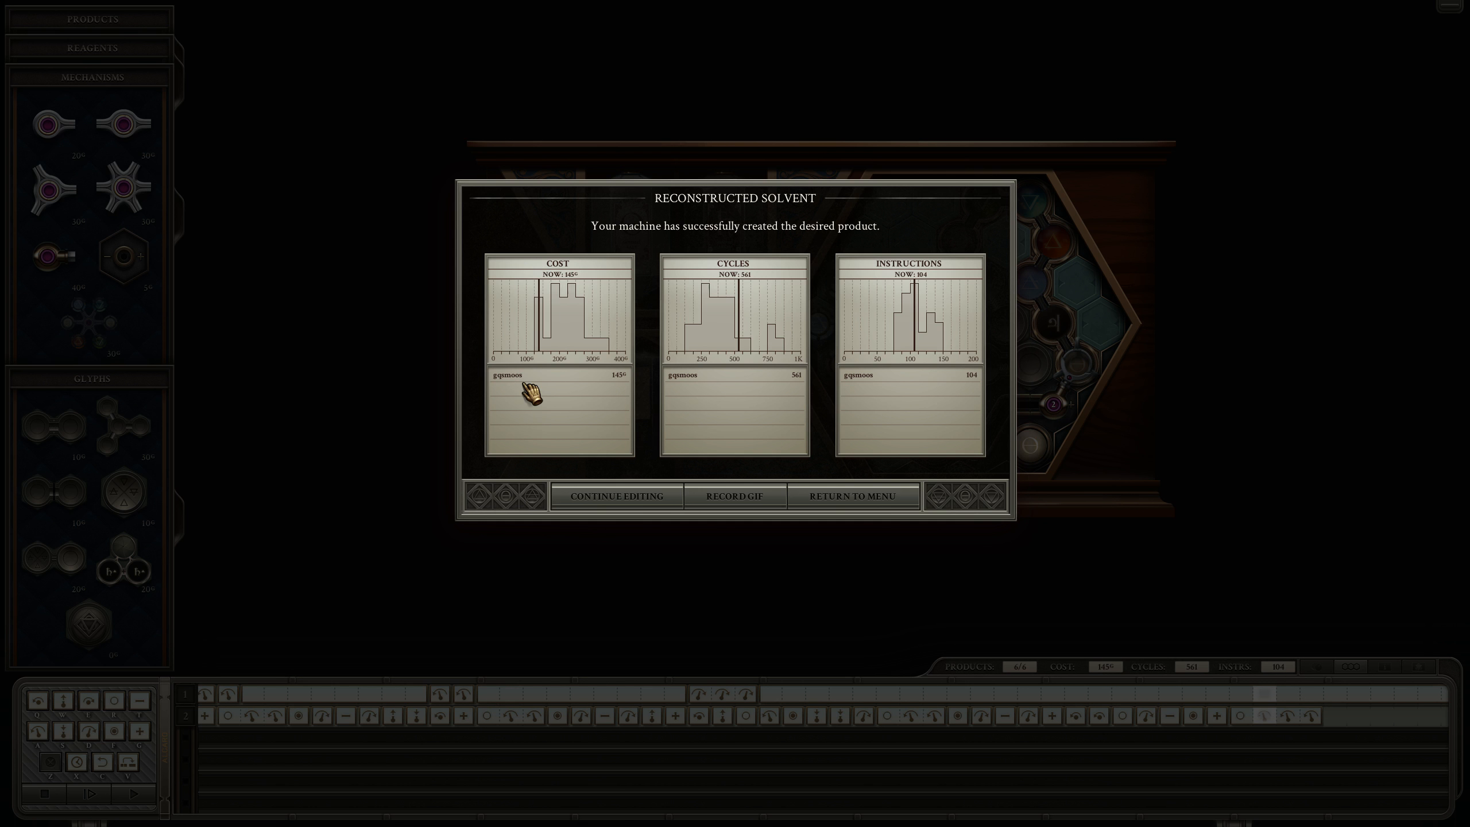
mouse_move(579, 388)
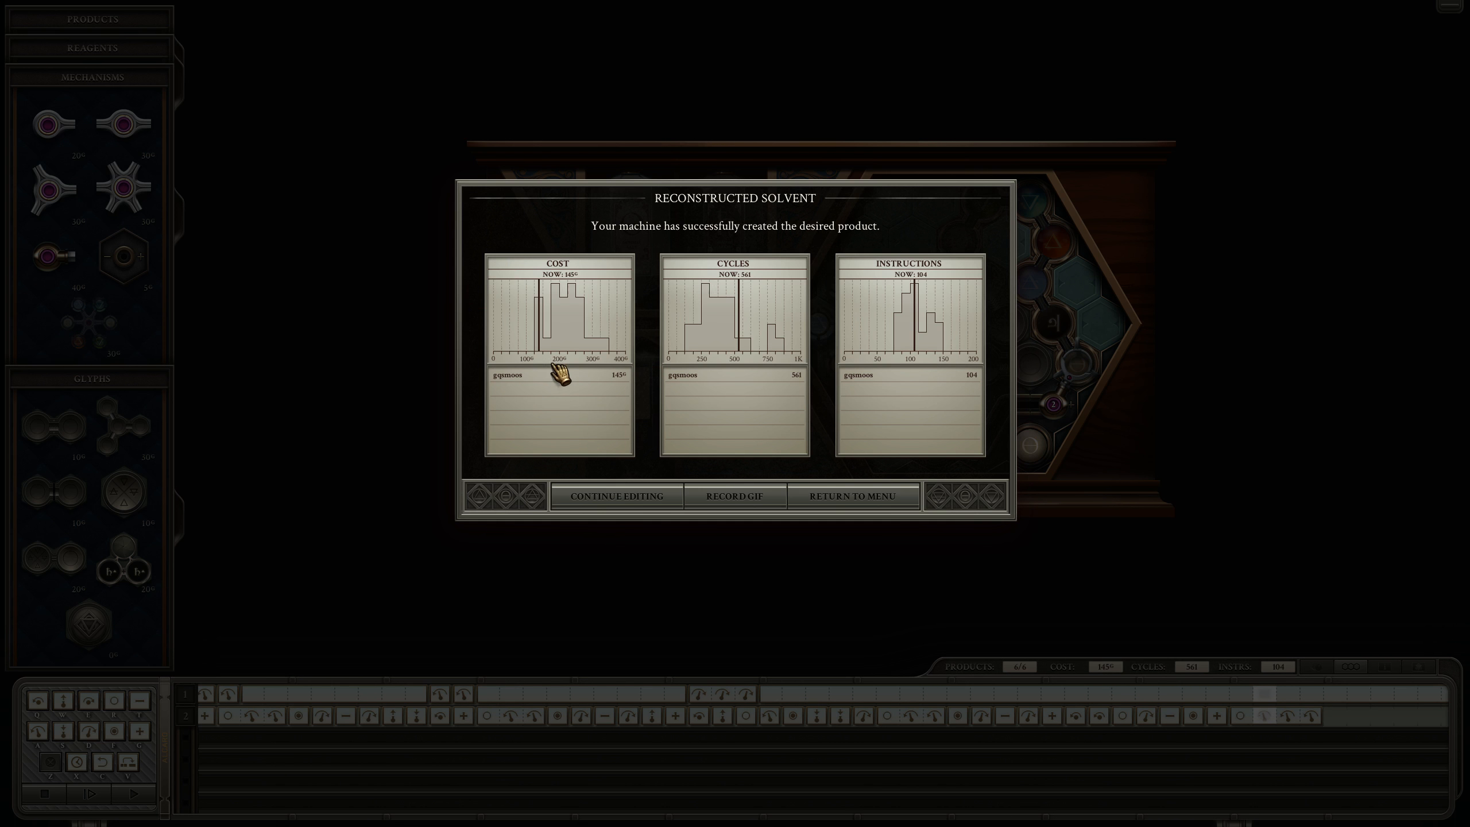
mouse_move(751, 310)
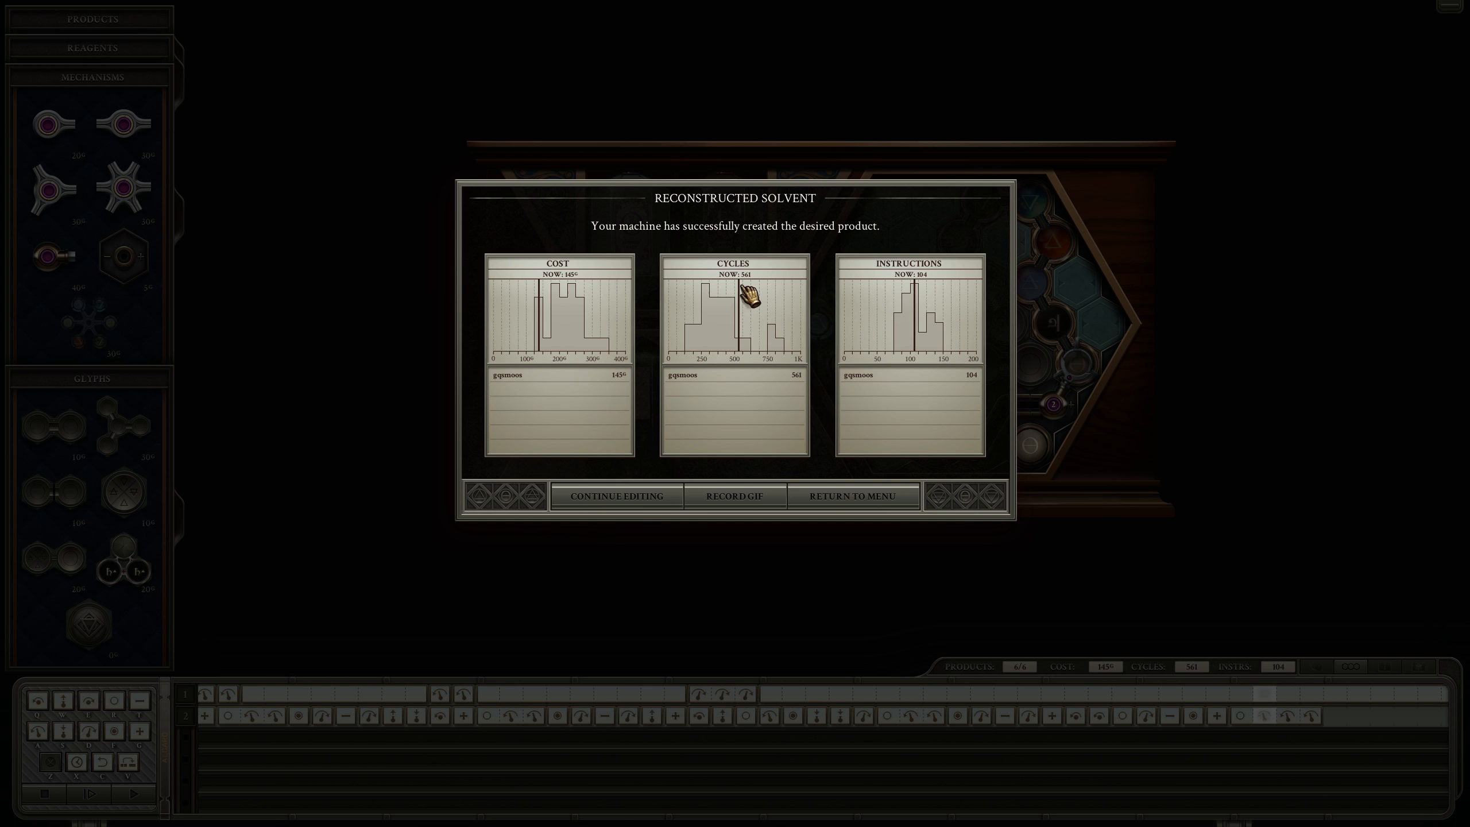
mouse_move(685, 381)
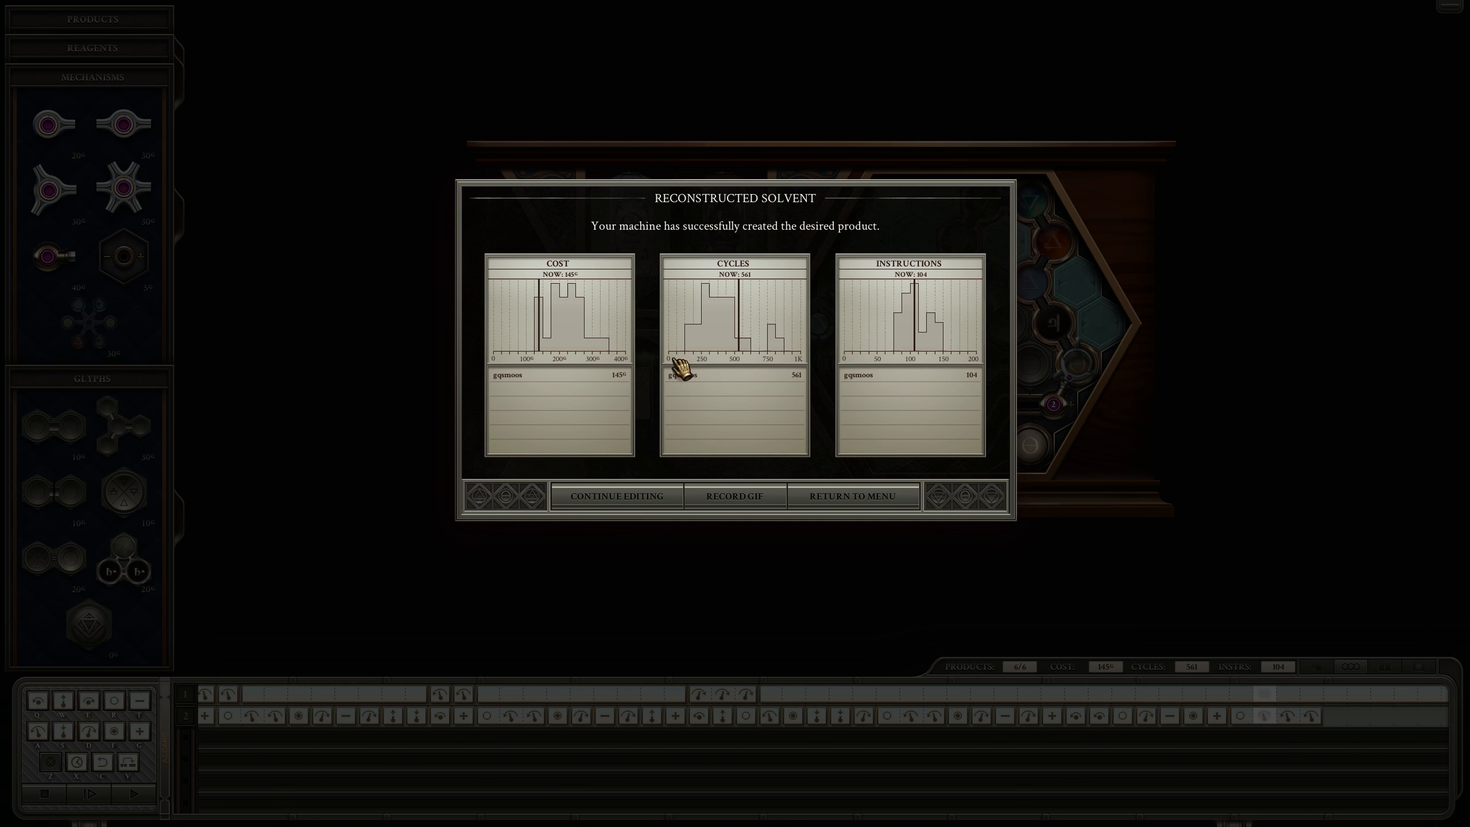
mouse_move(550, 343)
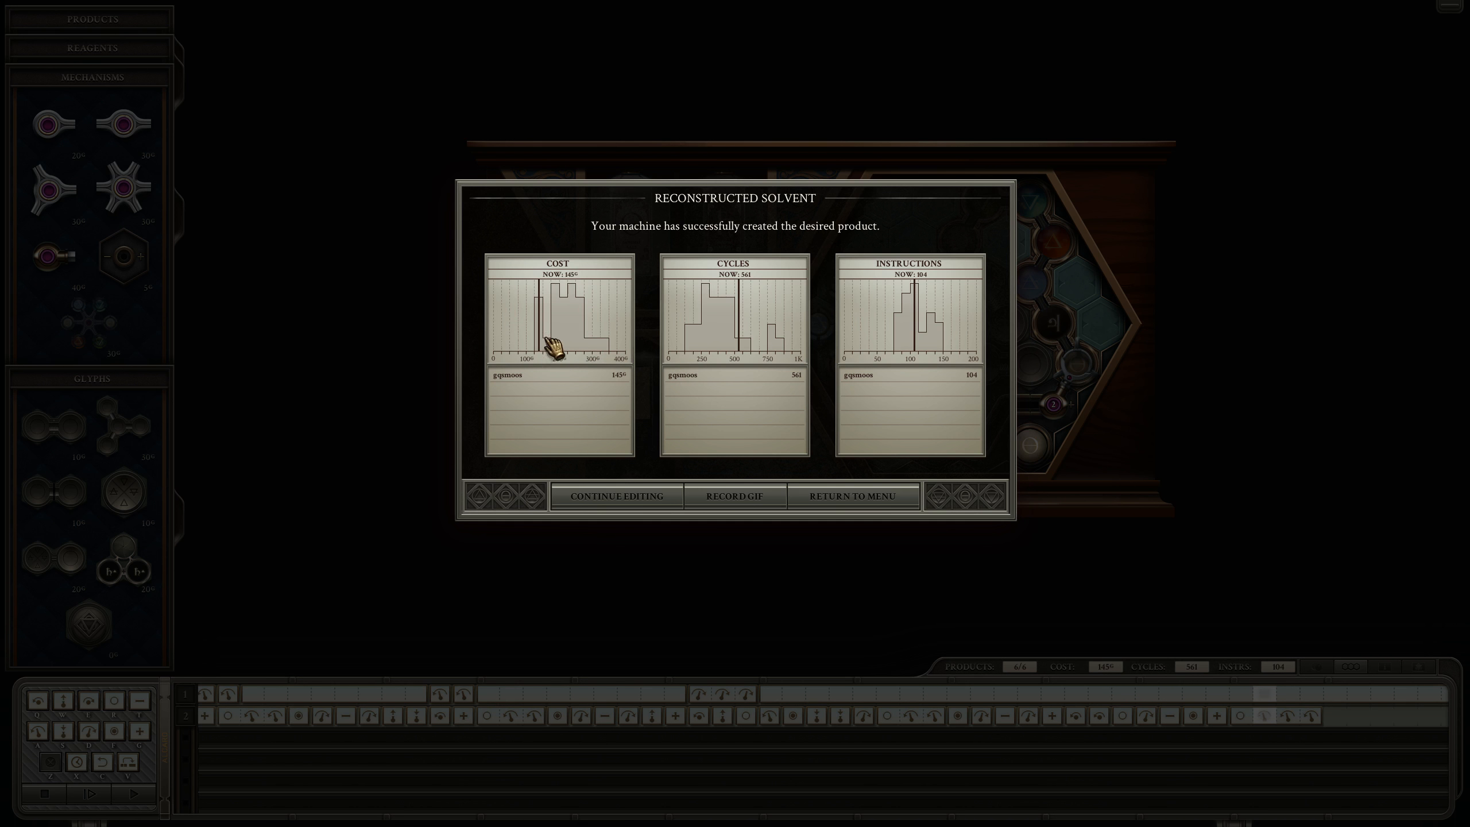
mouse_move(661, 441)
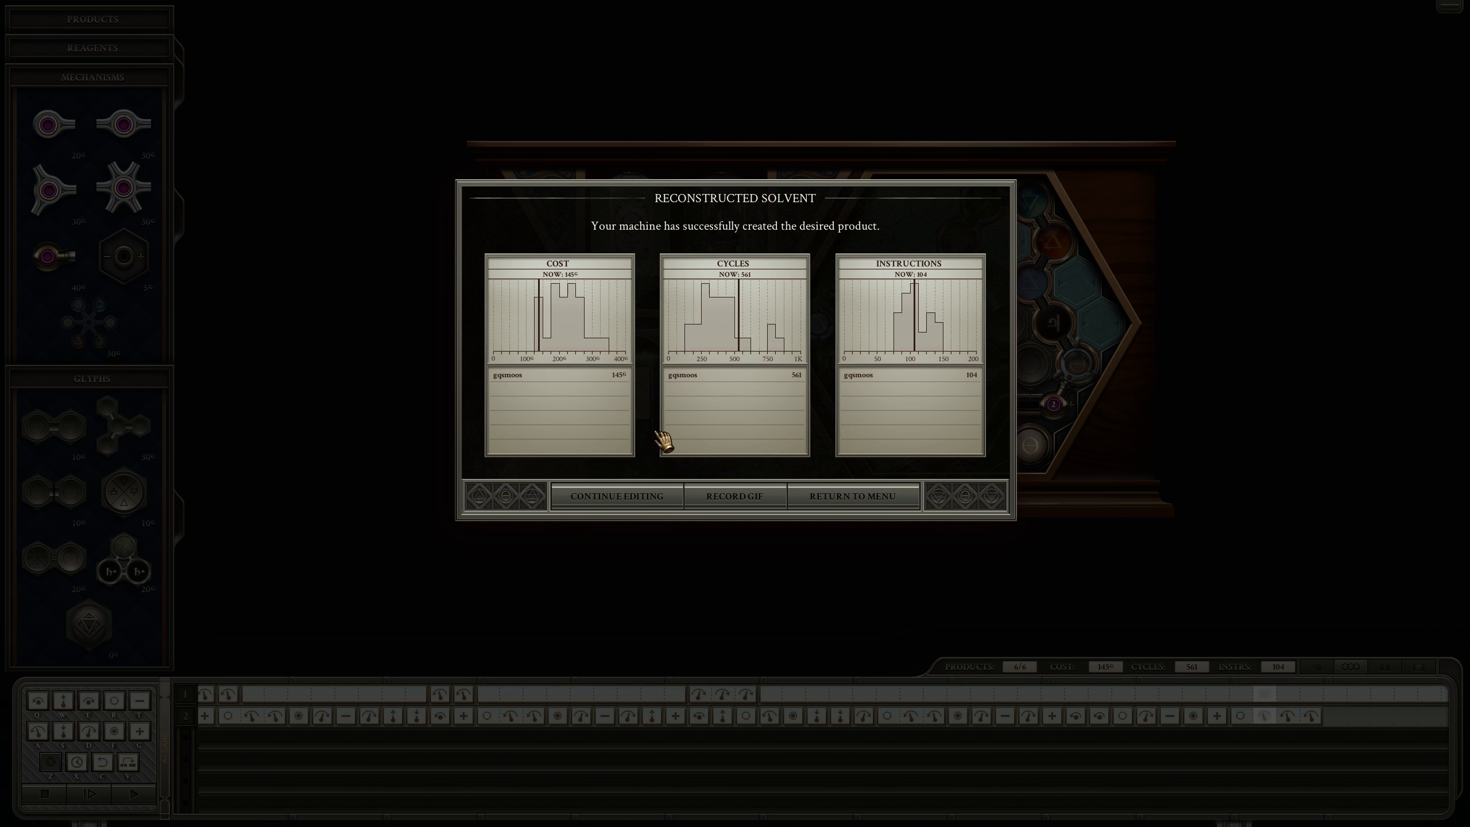
- Return to the Reconstructed Solvent page, now listing New Solution 1 at 145/561/104
click(853, 496)
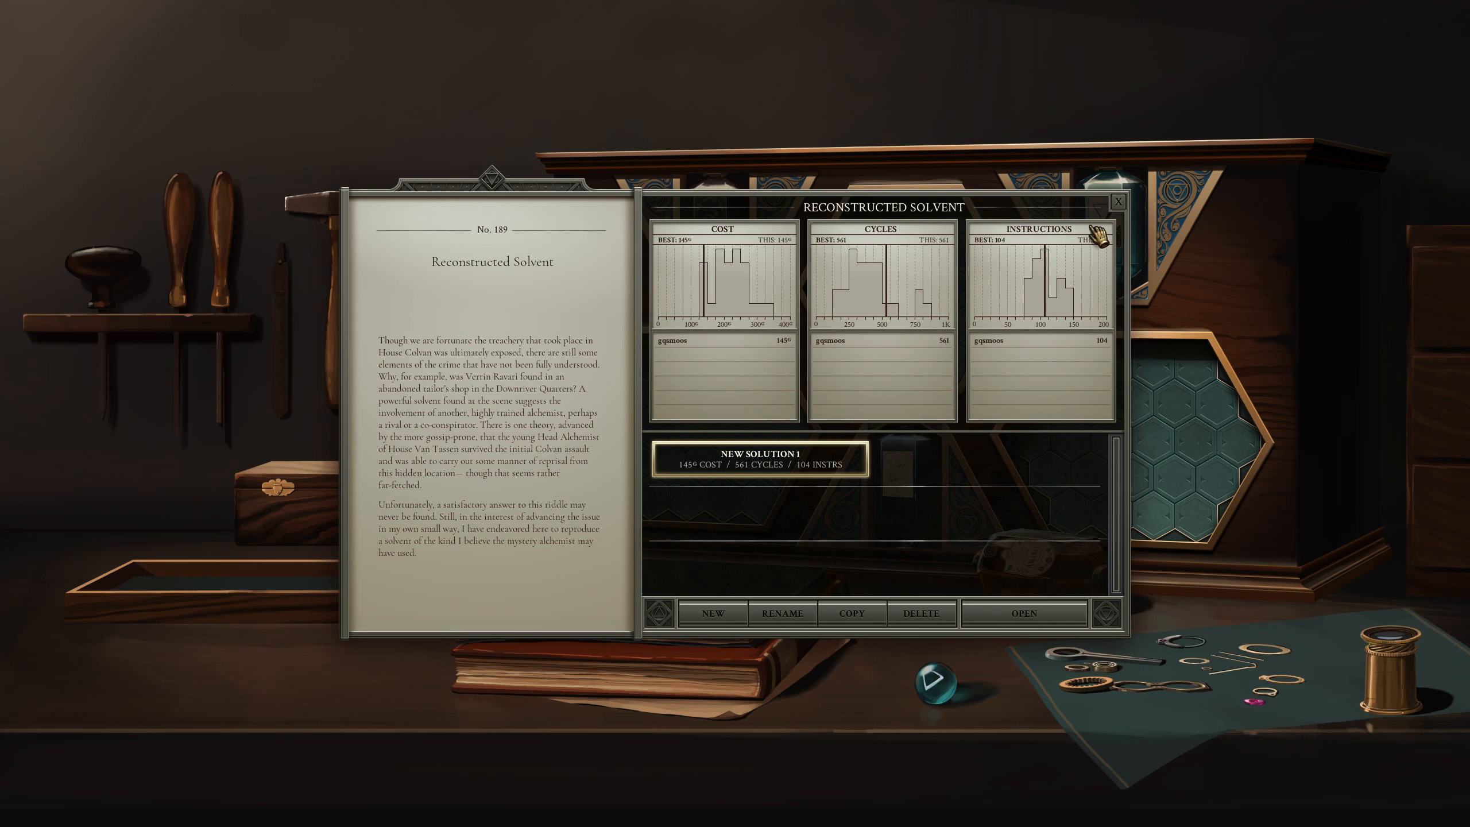
- Close the puzzle page and continue to the chapter's Afterword
click(1118, 199)
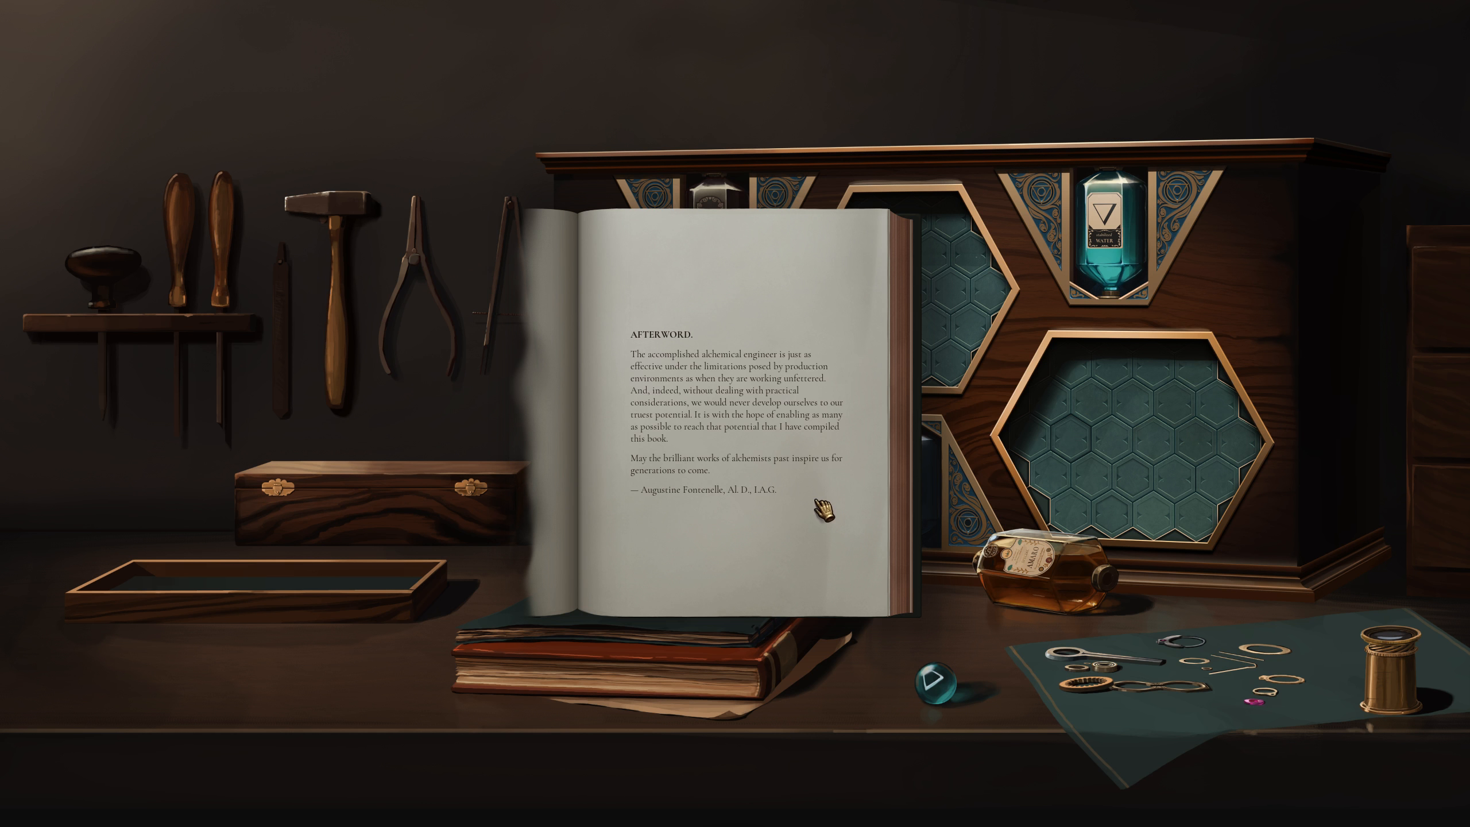
mouse_move(820, 475)
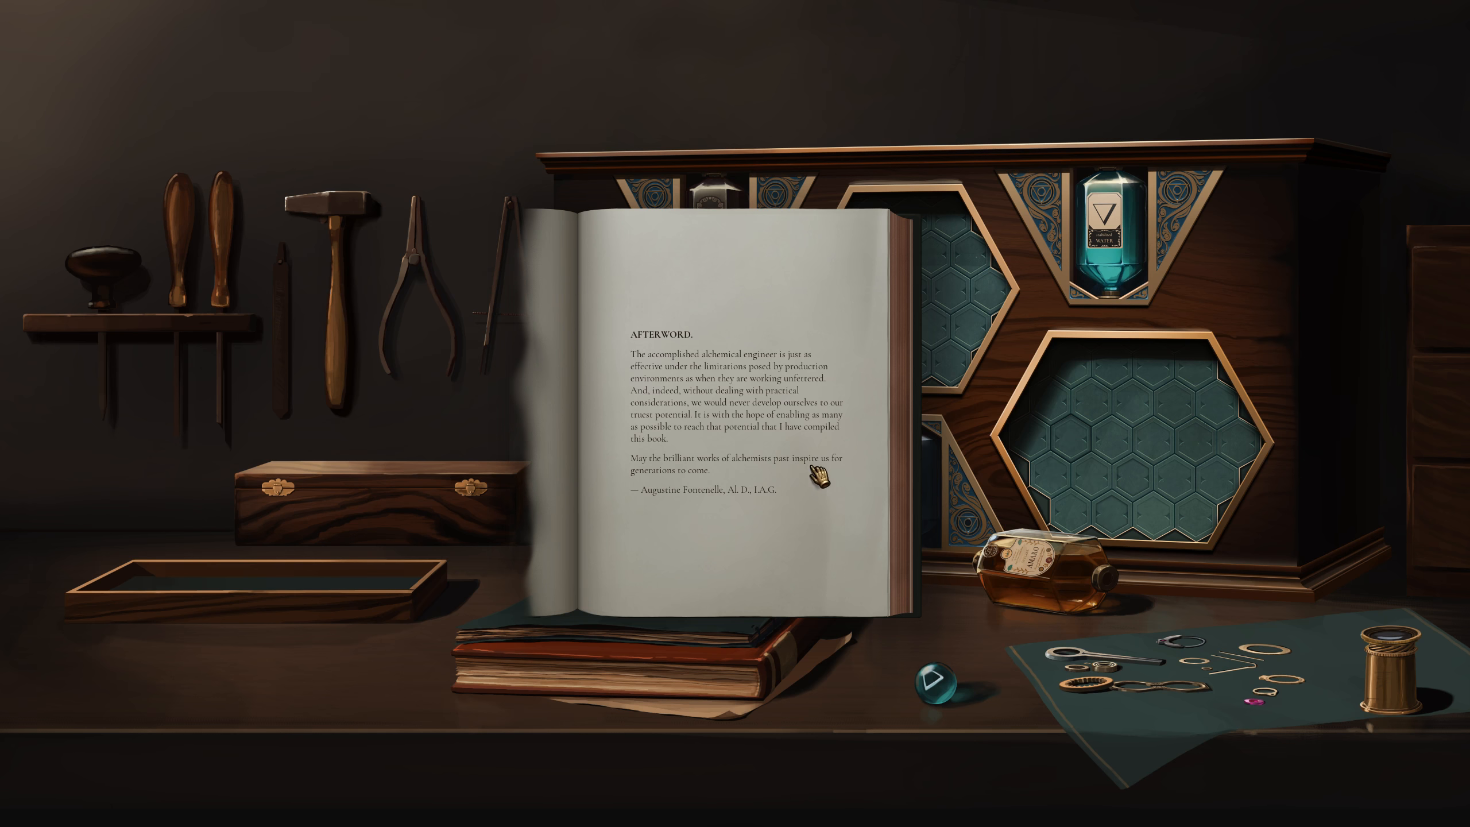
mouse_move(976, 441)
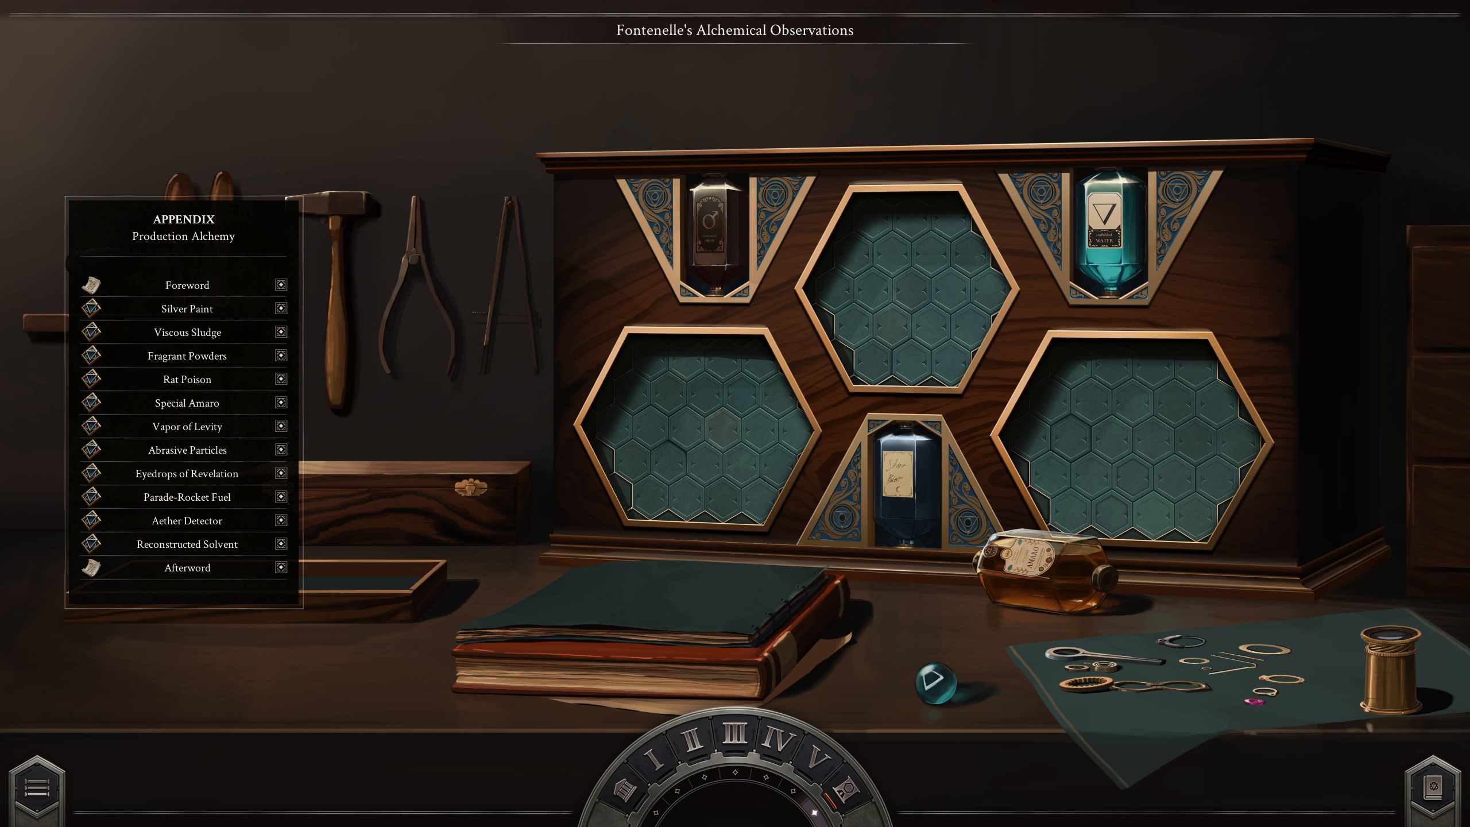
mouse_move(222, 227)
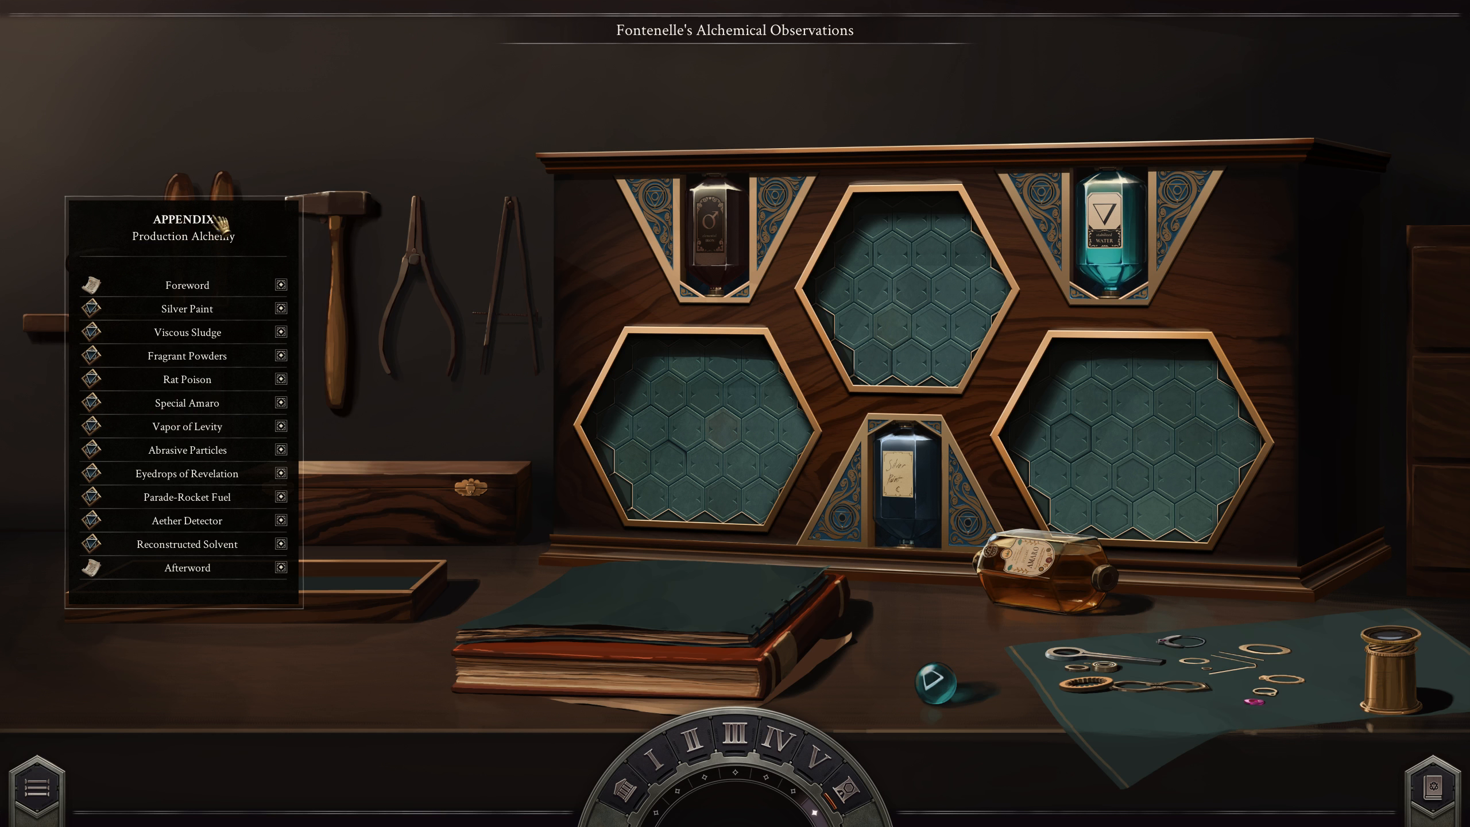